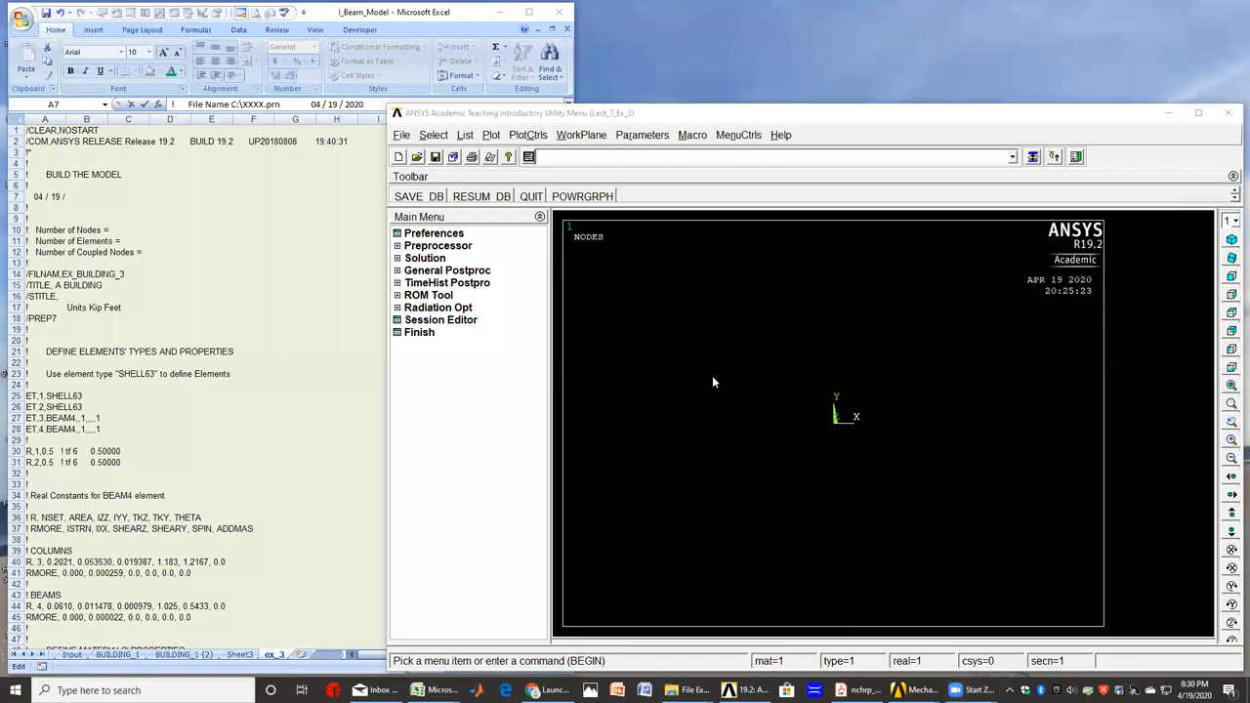
pyautogui.moveTo(732, 396)
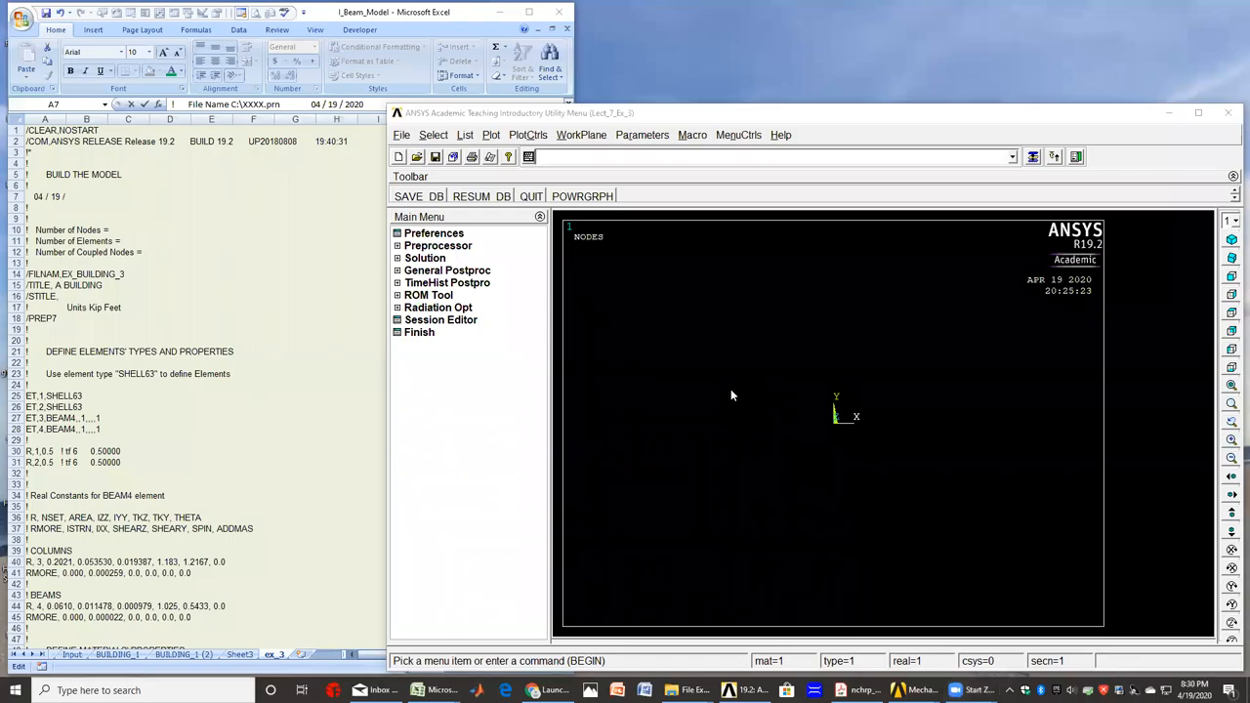
pyautogui.moveTo(740, 389)
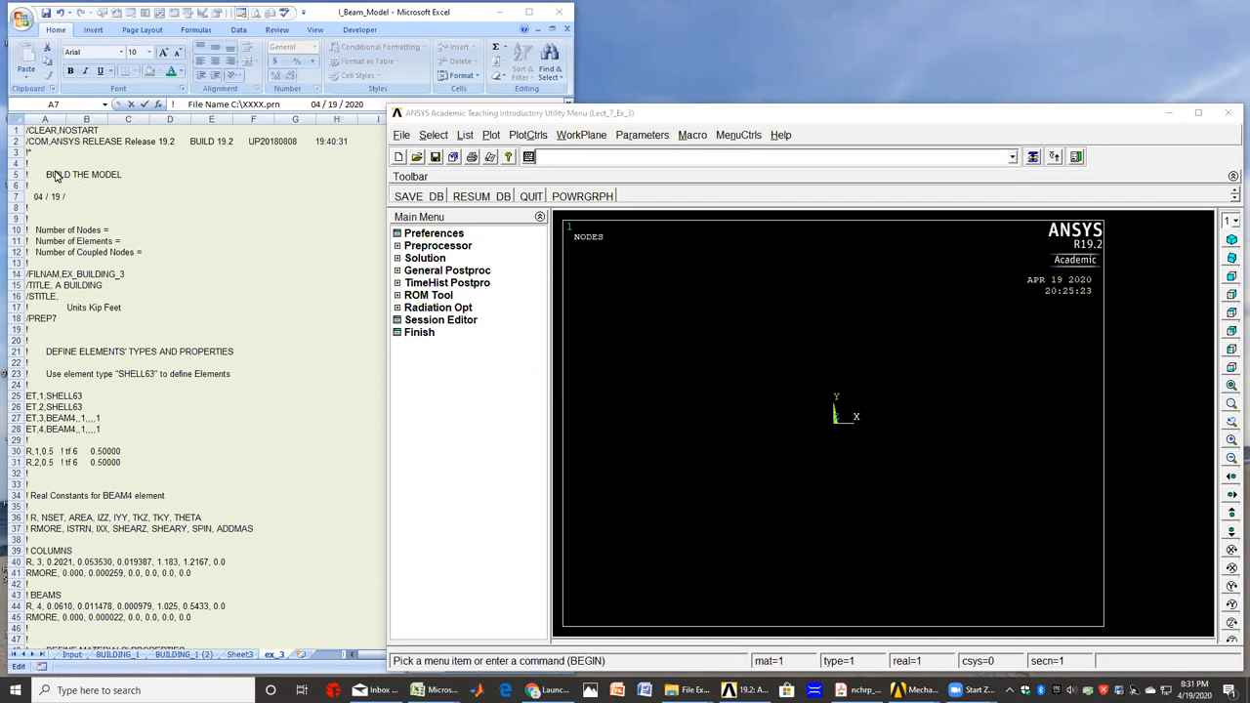
pyautogui.moveTo(214, 361)
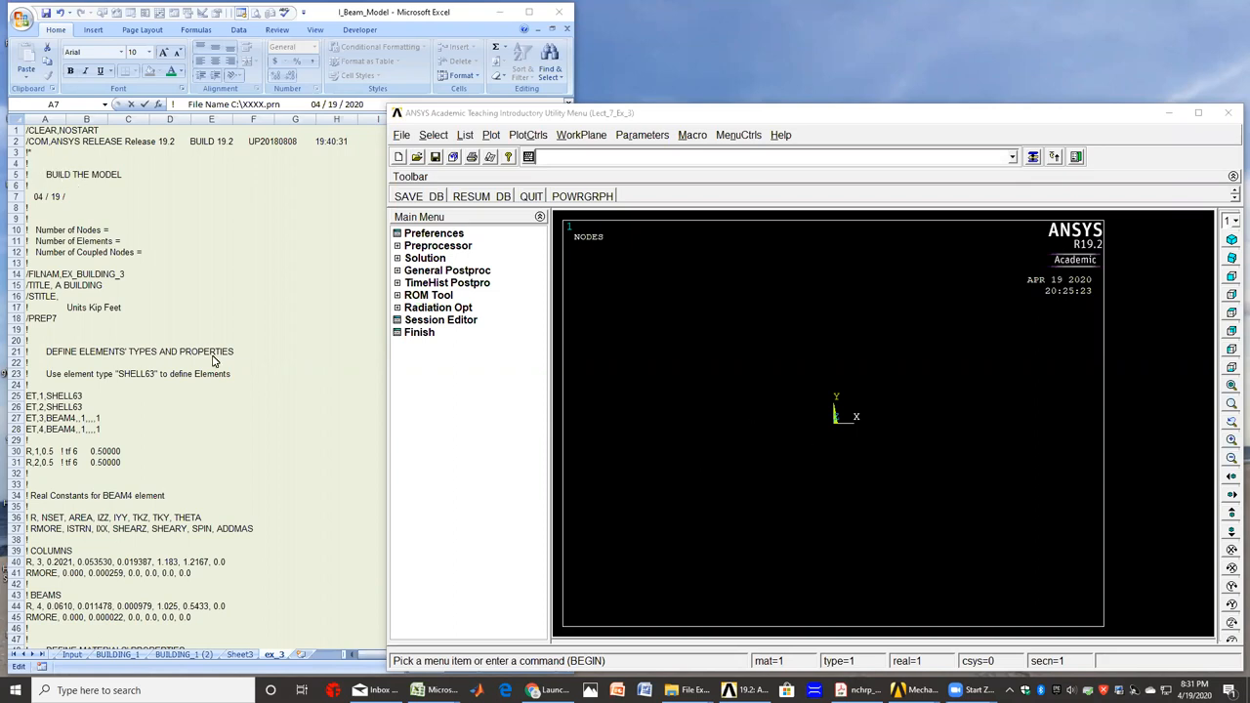
pyautogui.moveTo(318, 341)
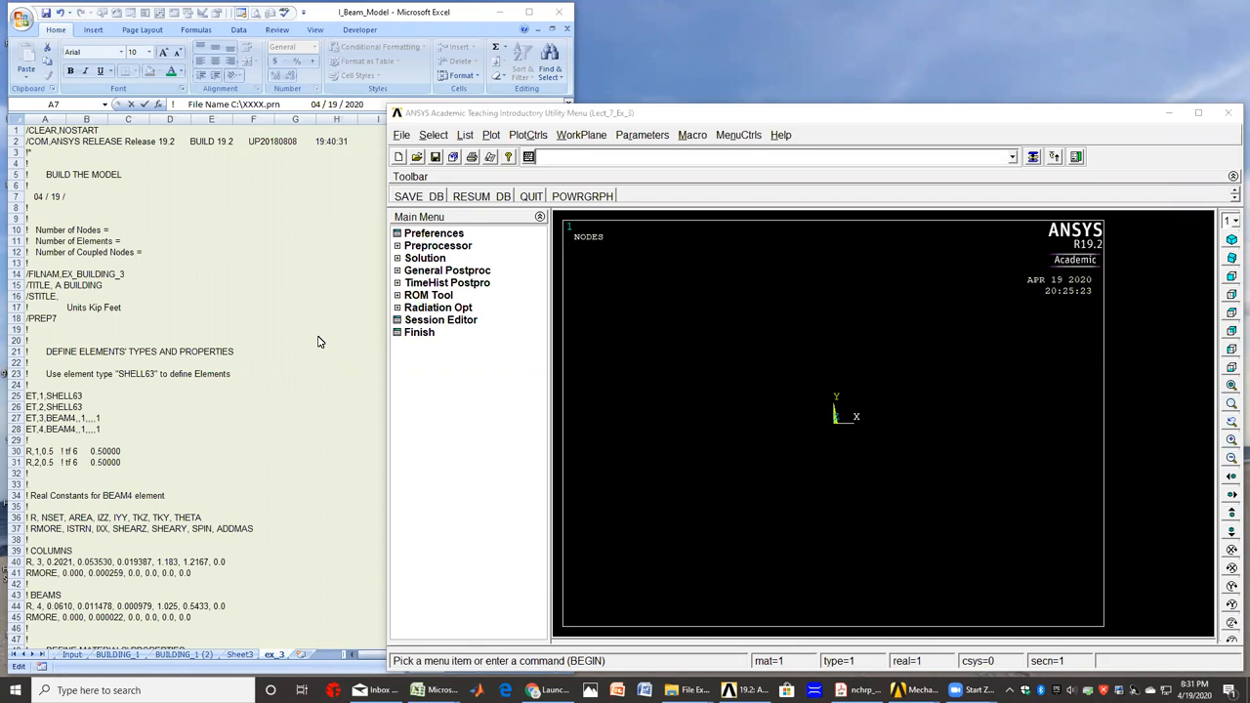
pyautogui.moveTo(294, 593)
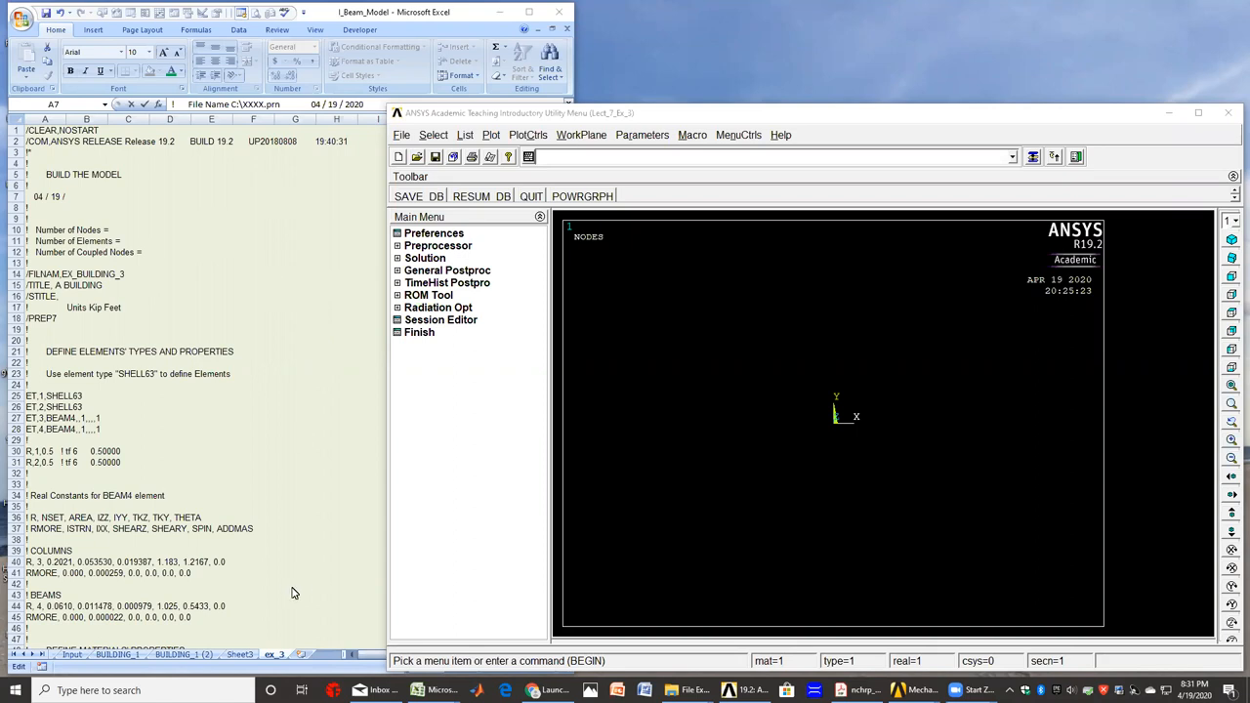
pyautogui.moveTo(302, 493)
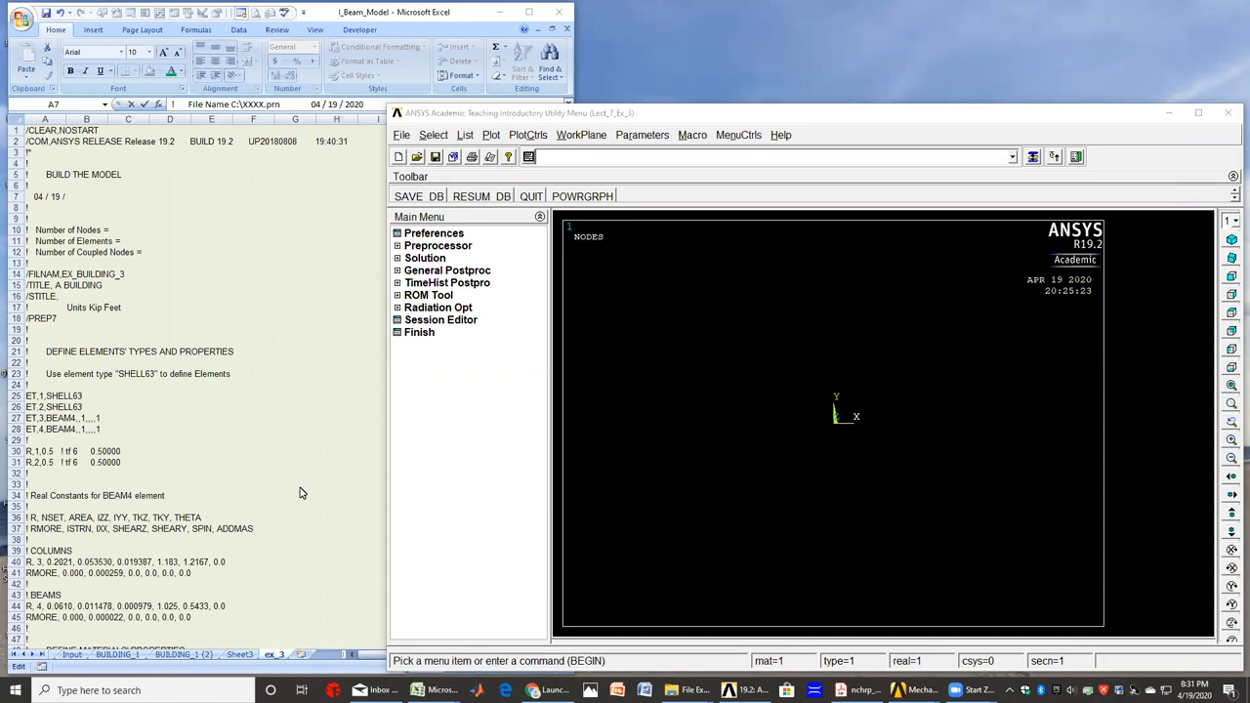
pyautogui.moveTo(232, 486)
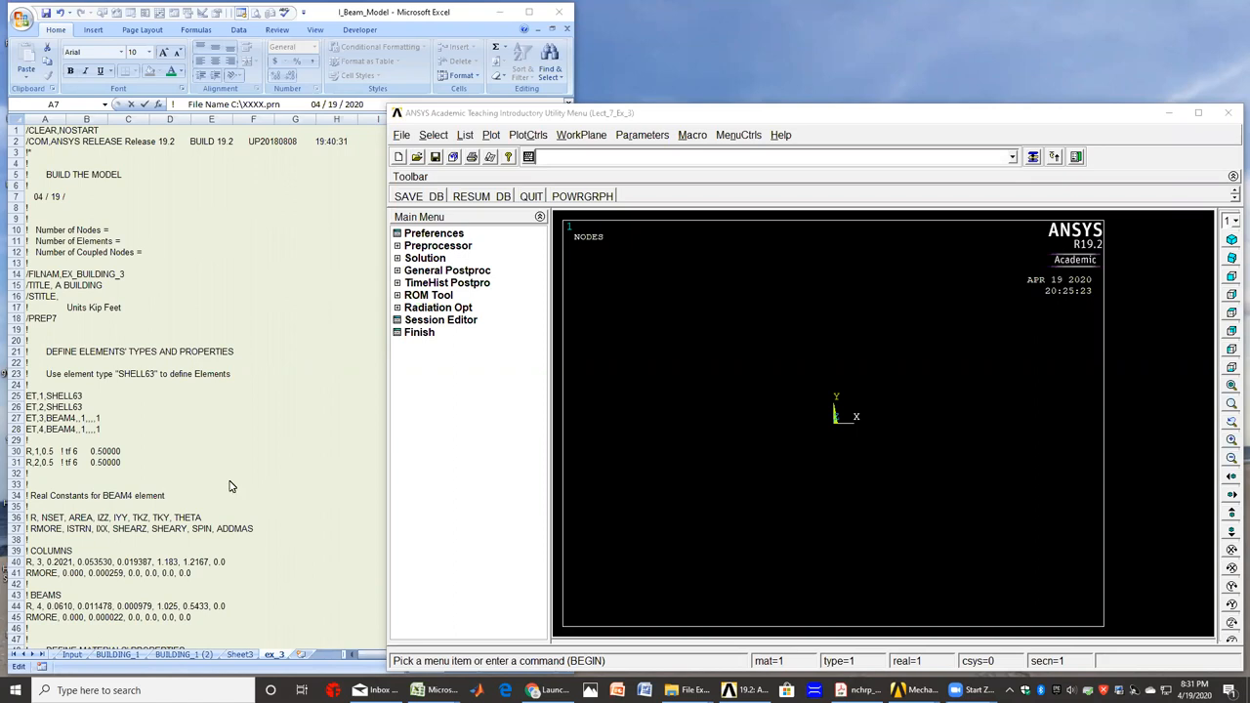
pyautogui.moveTo(315, 468)
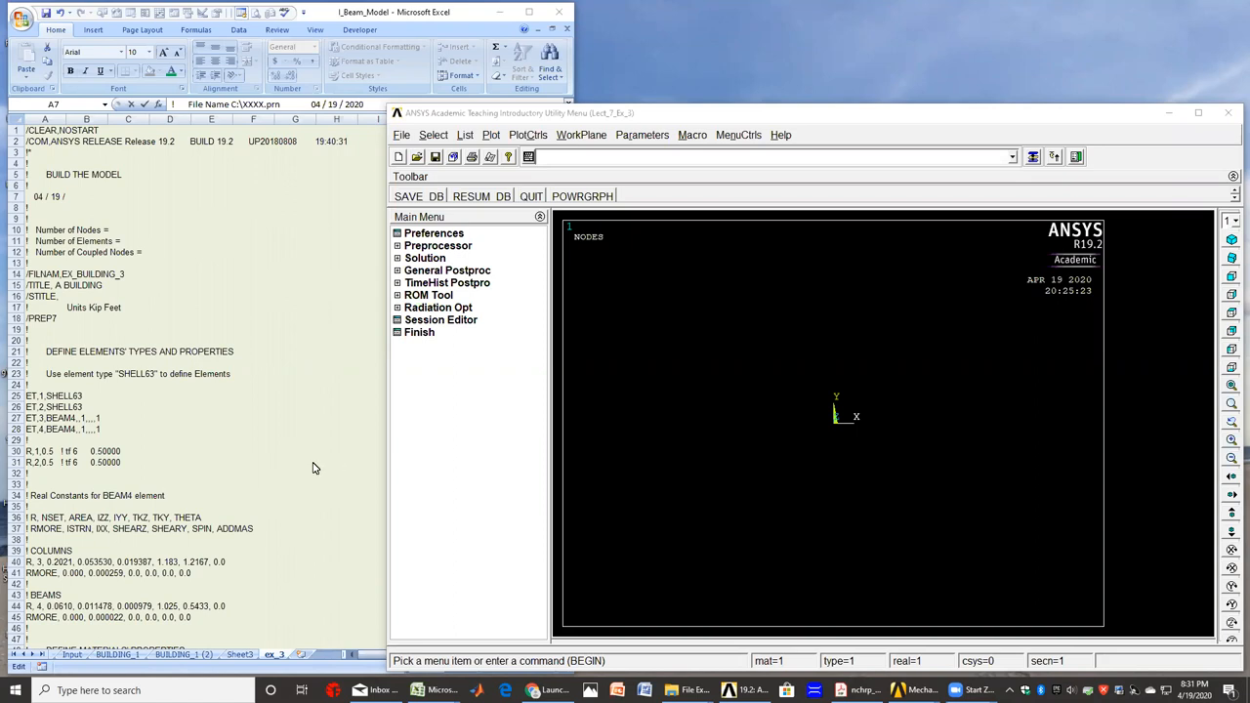
pyautogui.moveTo(291, 393)
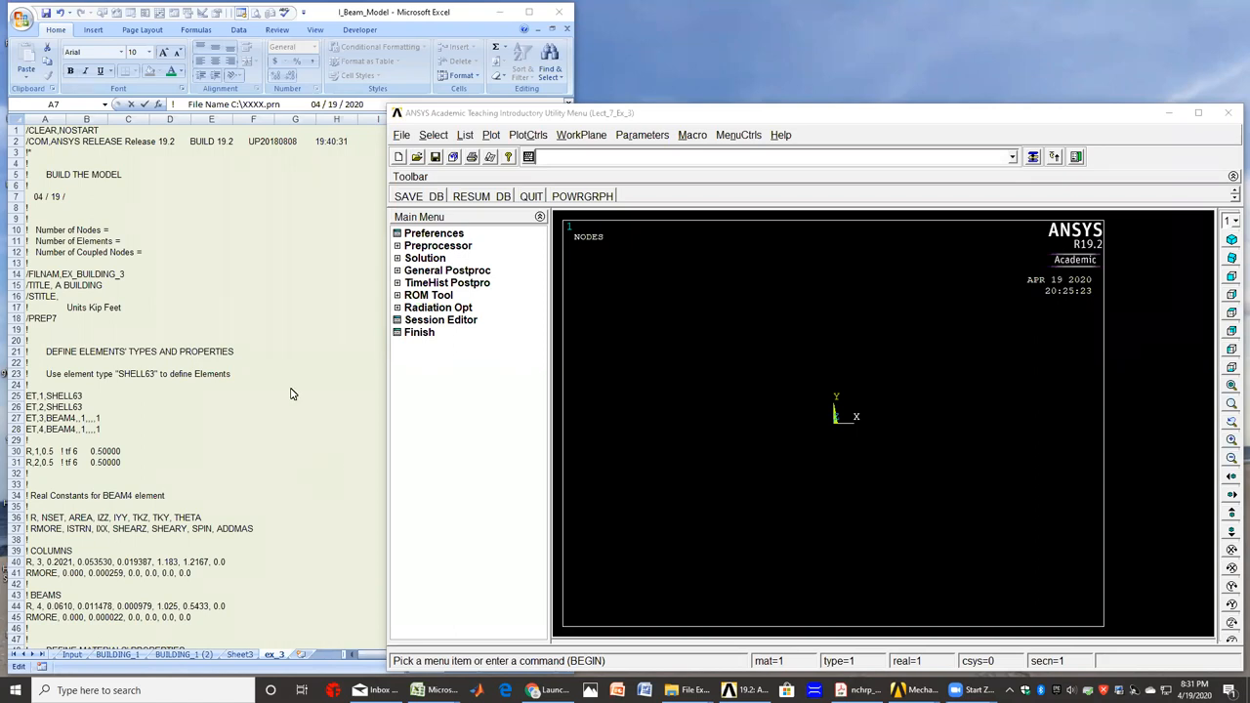
pyautogui.moveTo(34, 159)
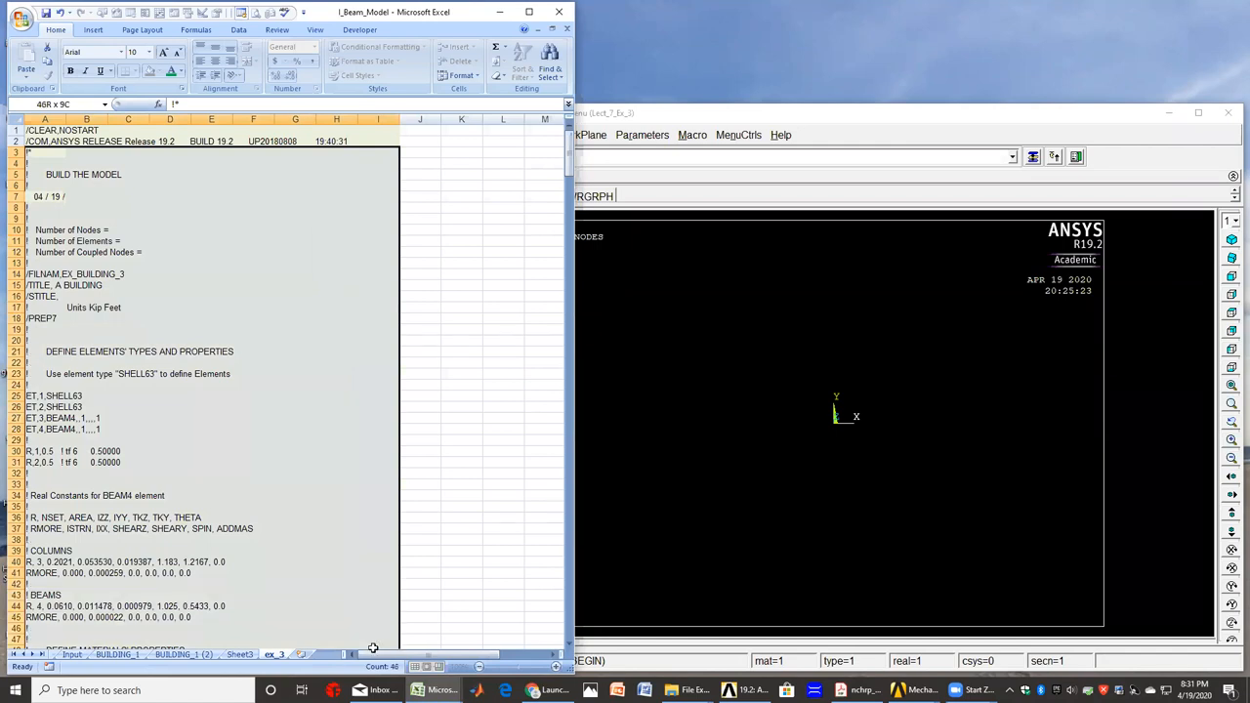
# - Scroll down to the last keypoint definition at row 110 to extend the A3:I110 selection
pyautogui.scroll(-3)
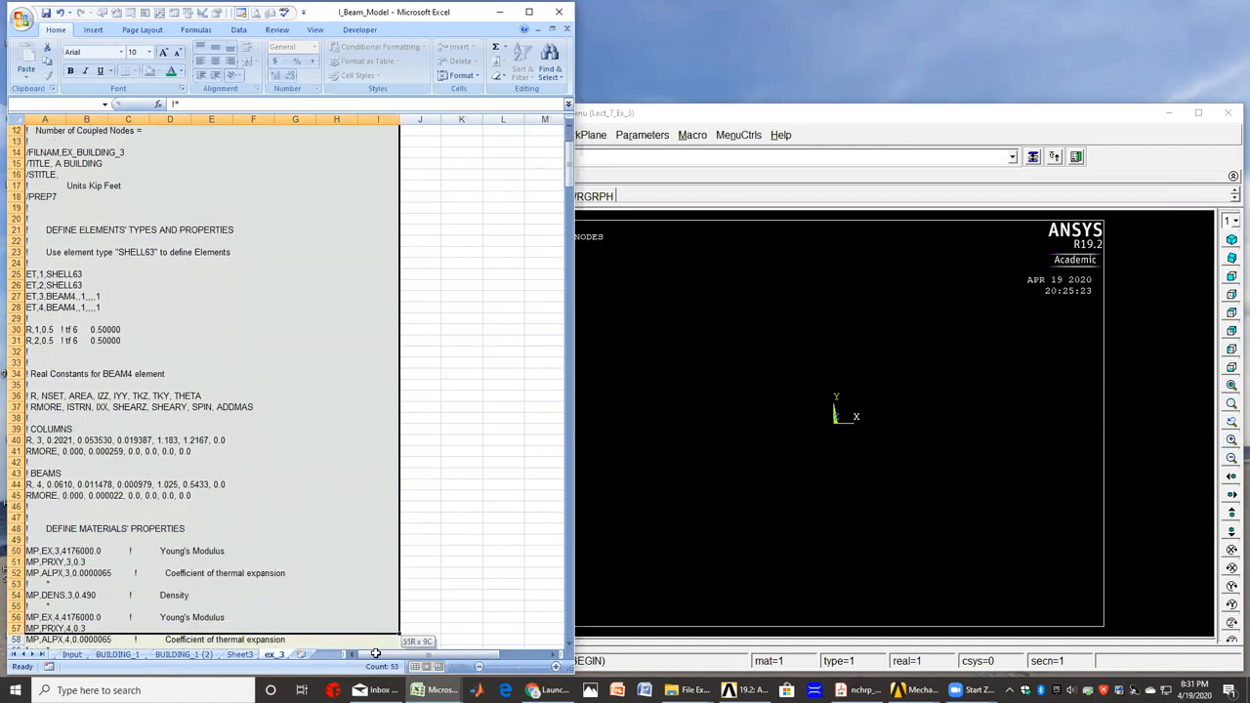
pyautogui.scroll(-3)
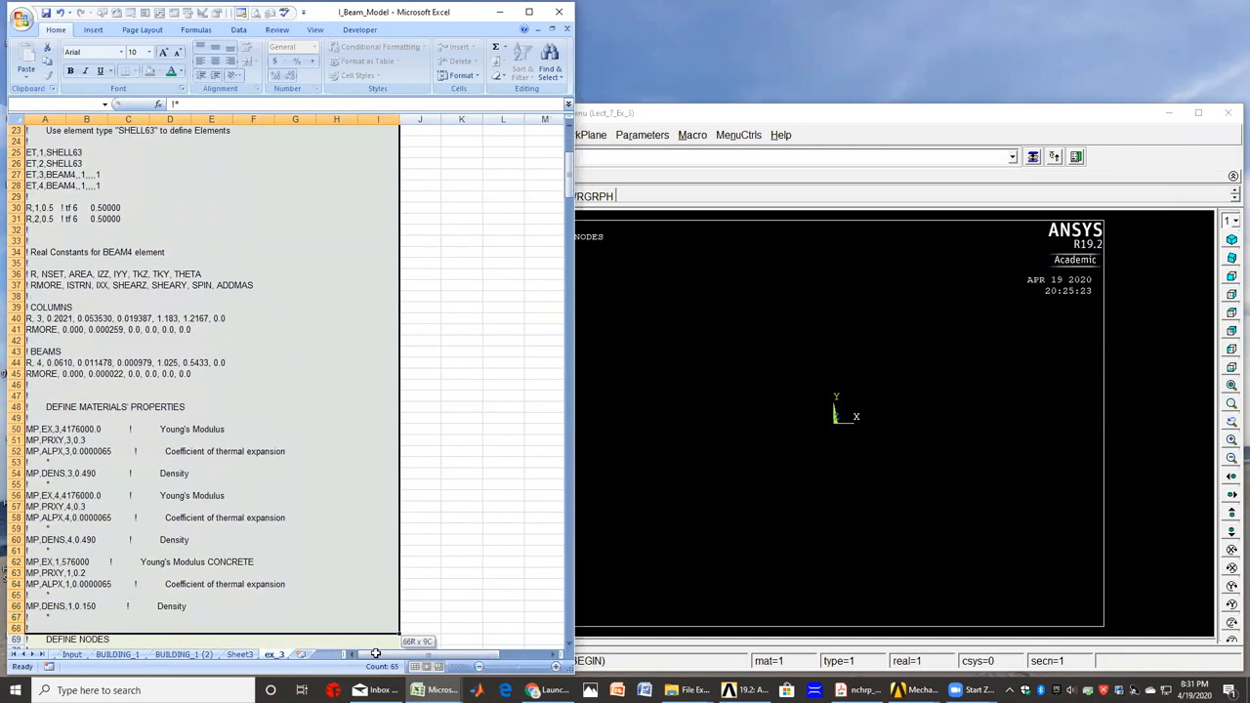
pyautogui.scroll(-3)
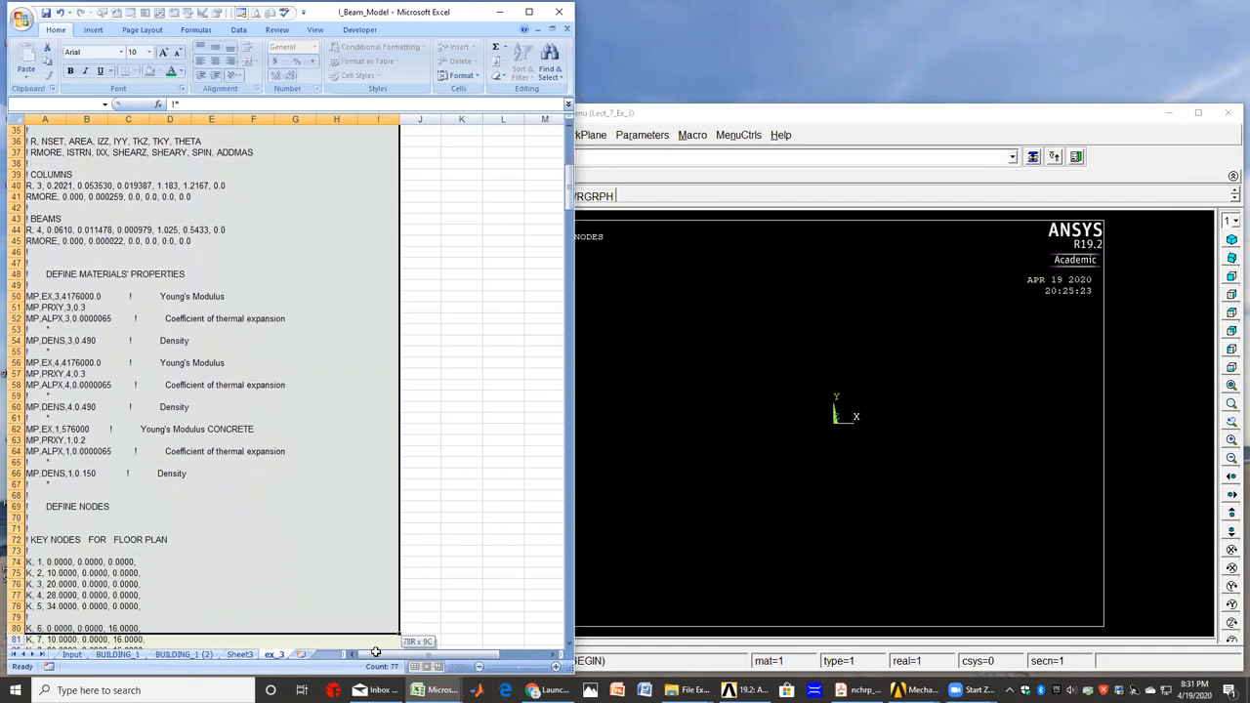
pyautogui.scroll(-3)
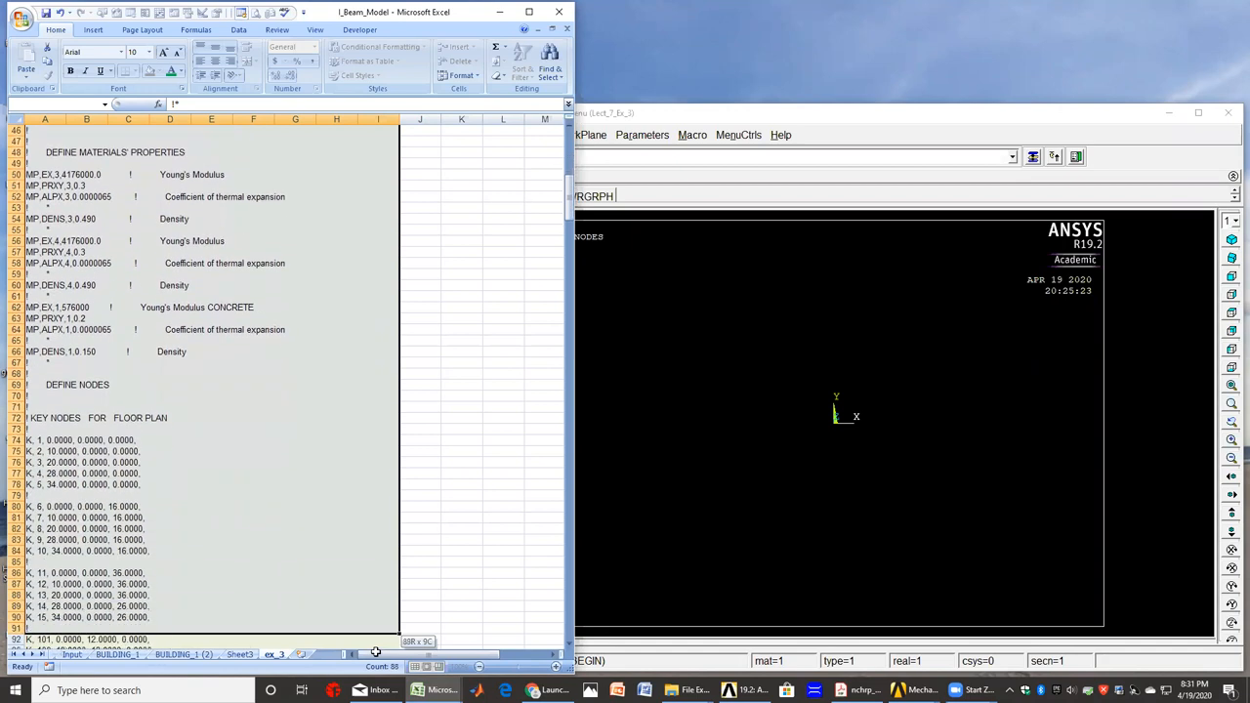
pyautogui.scroll(-3)
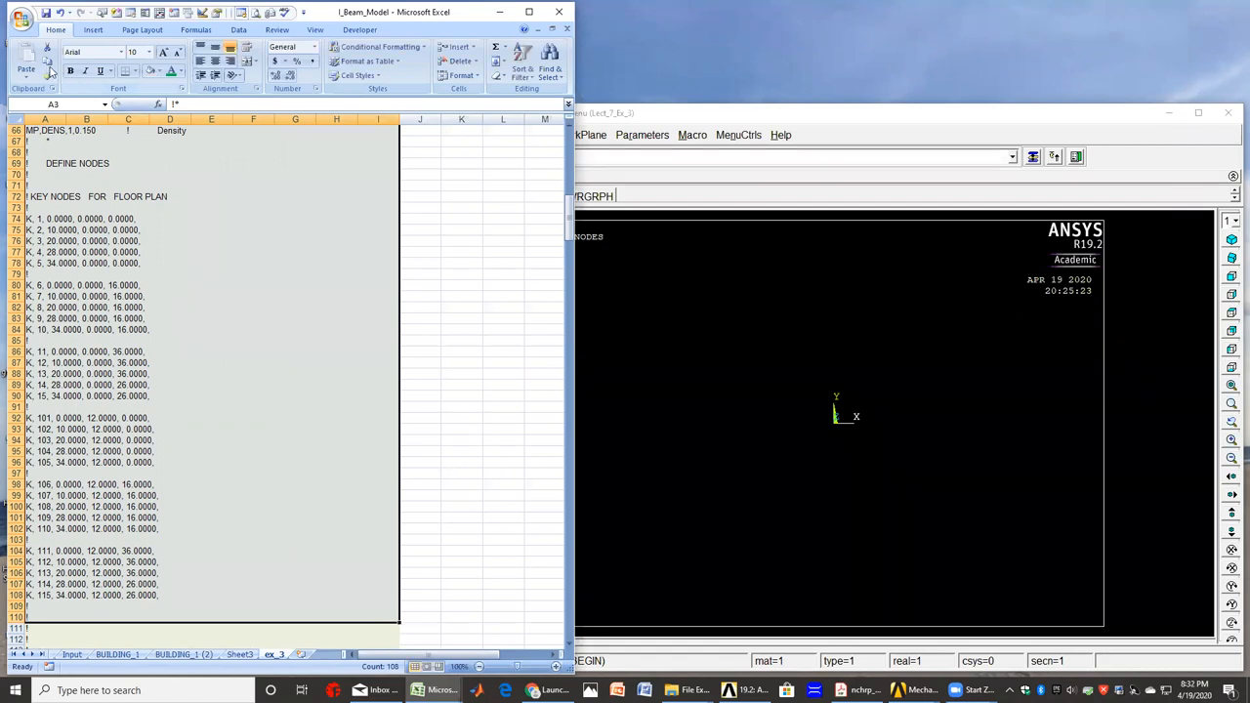
pyautogui.moveTo(48, 62)
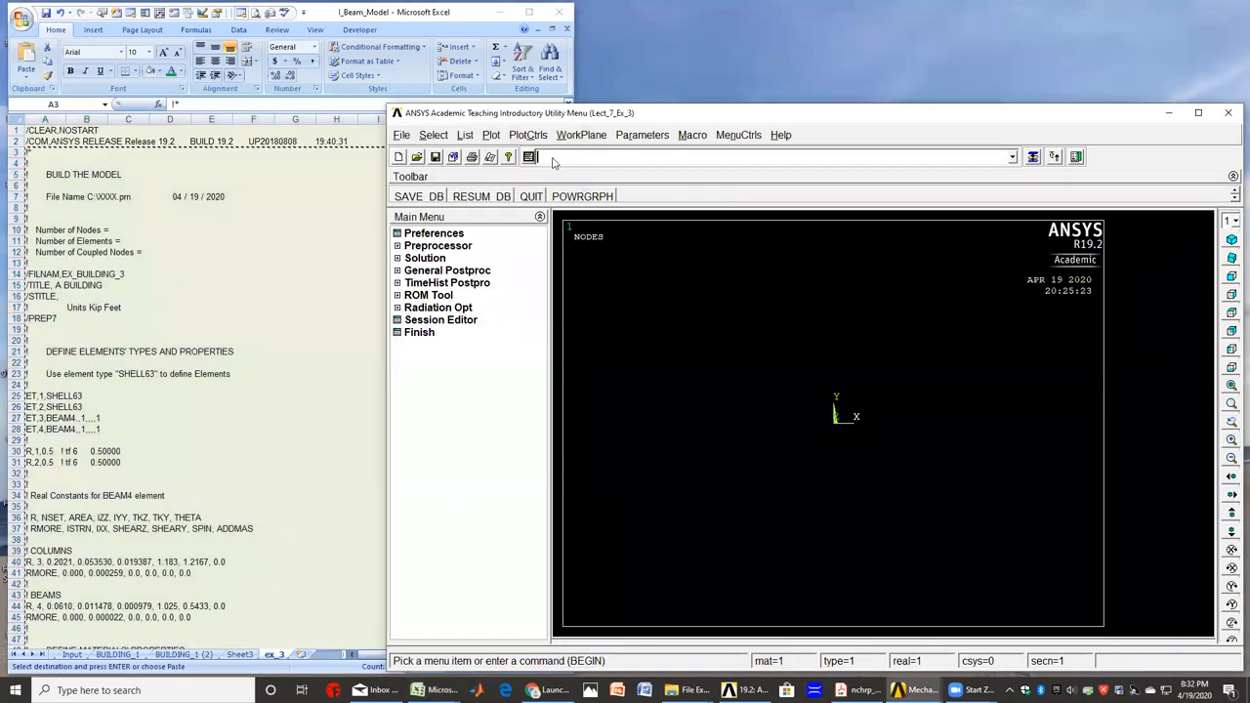
pyautogui.moveTo(554, 161)
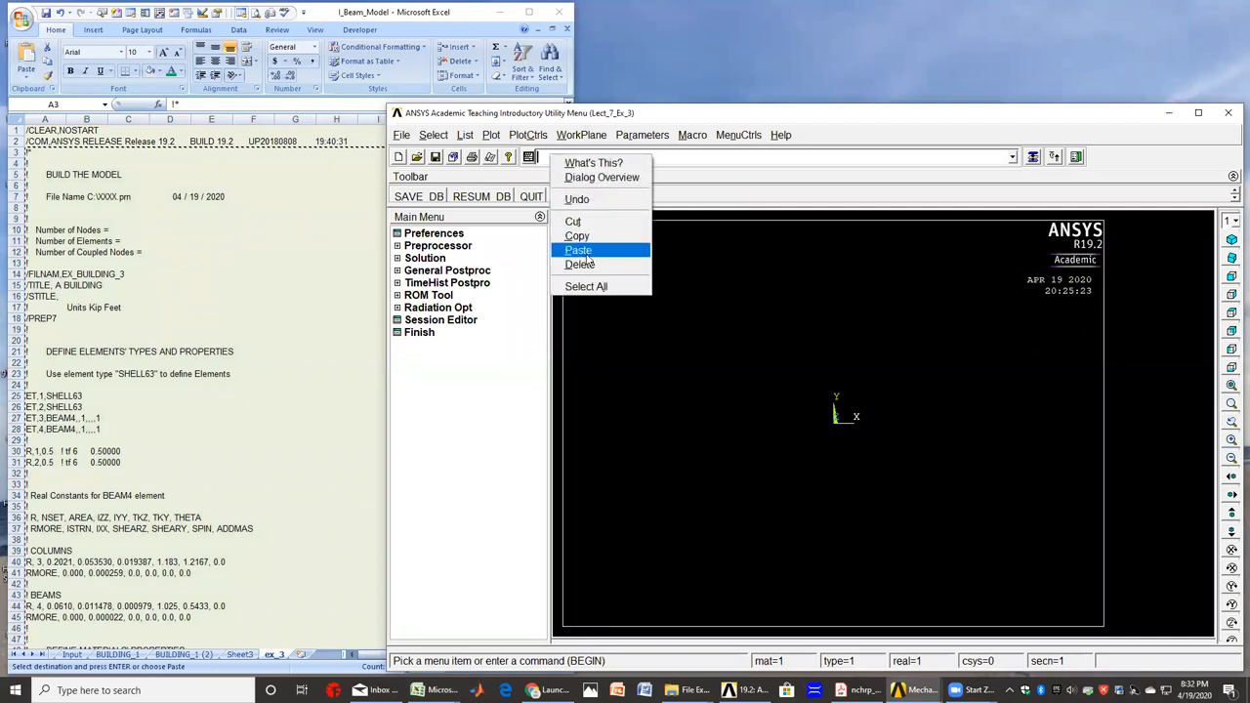
# - Paste the copied keypoint script into the ANSYS command input line
pyautogui.click(578, 250)
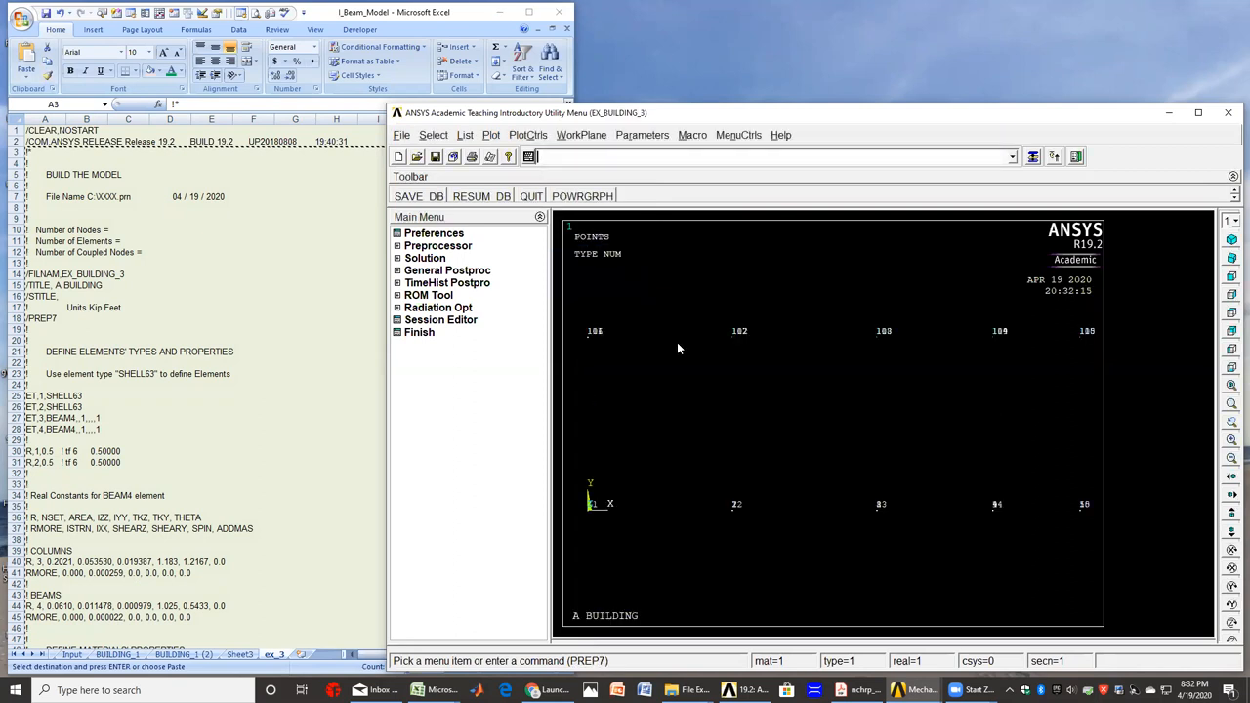
pyautogui.moveTo(819, 431)
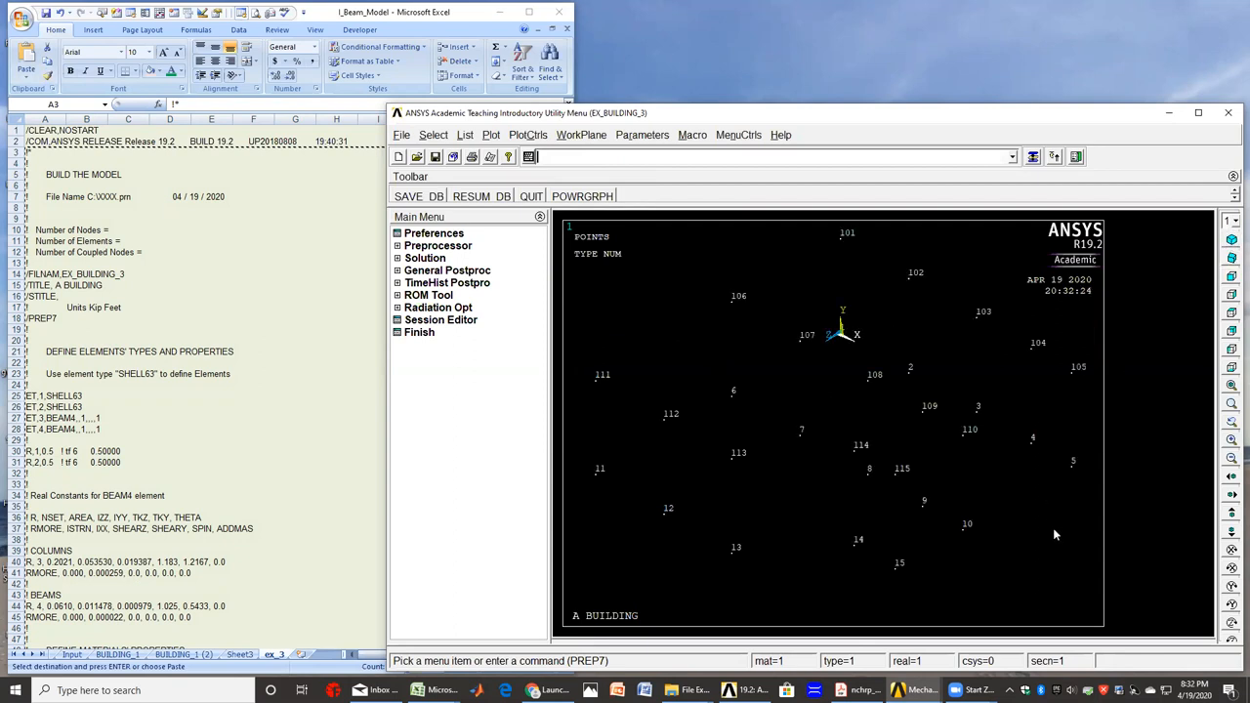
pyautogui.moveTo(1047, 551)
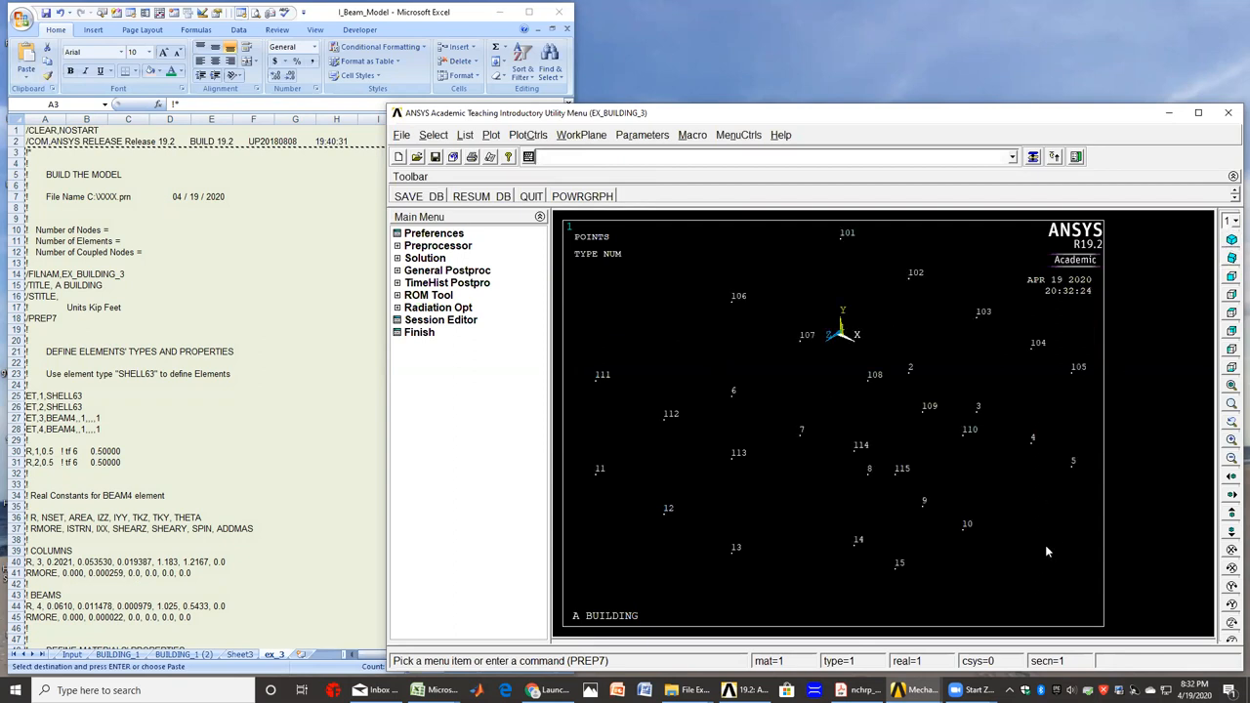
pyautogui.moveTo(1022, 562)
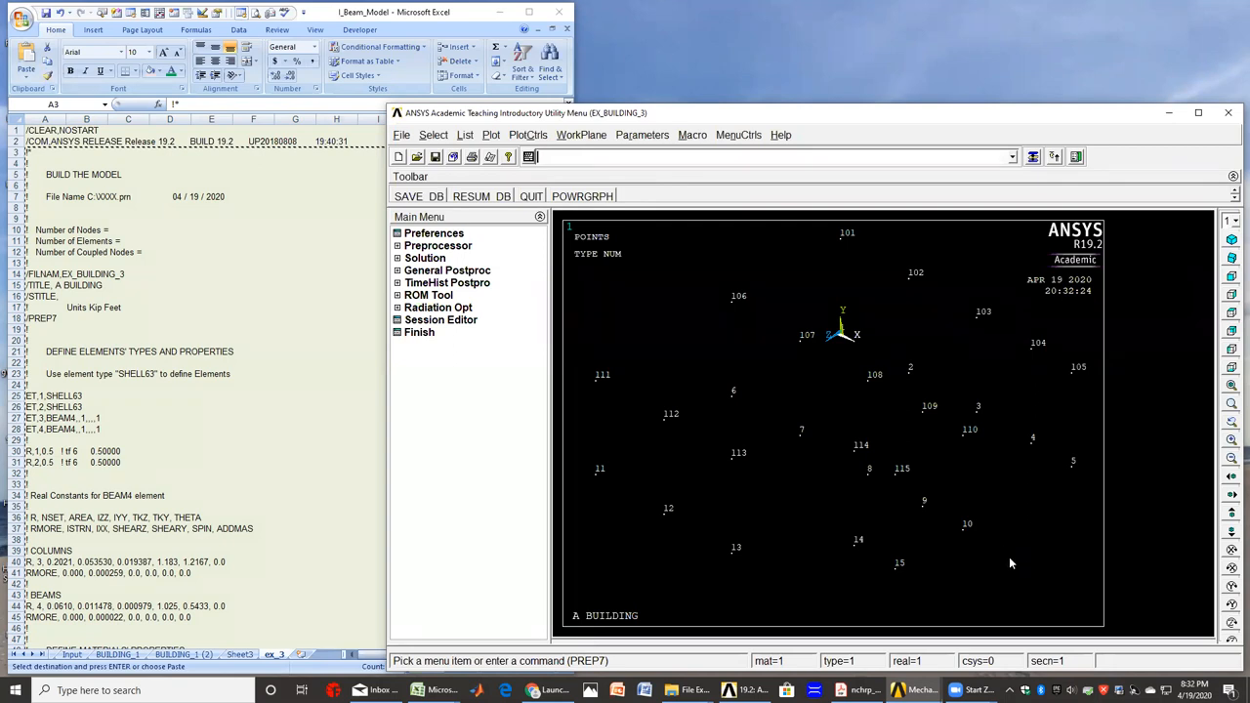
pyautogui.moveTo(1011, 570)
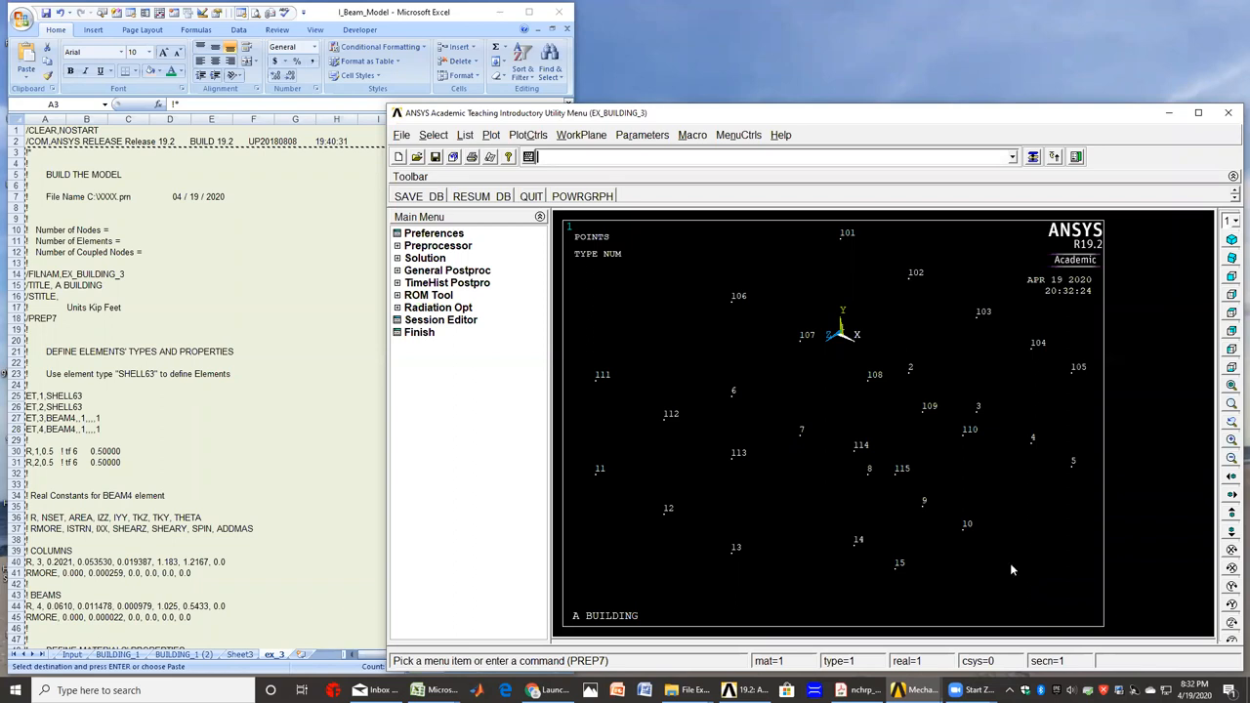
pyautogui.moveTo(992, 587)
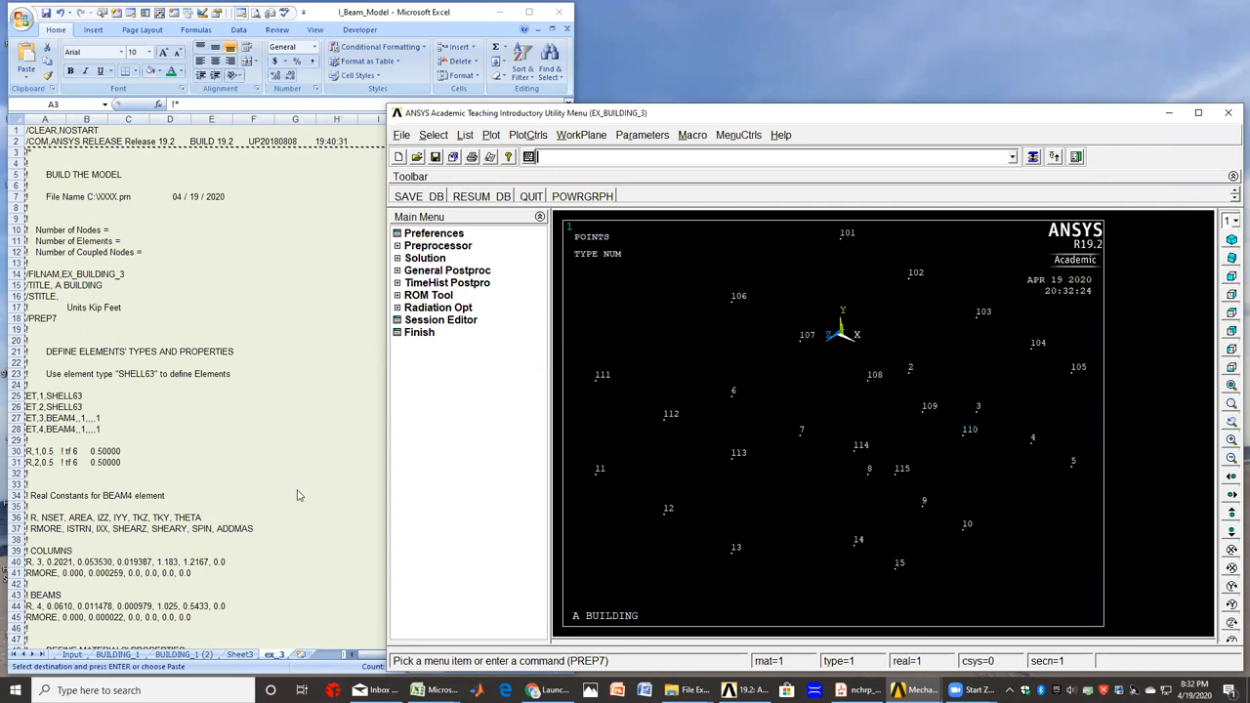
pyautogui.moveTo(282, 448)
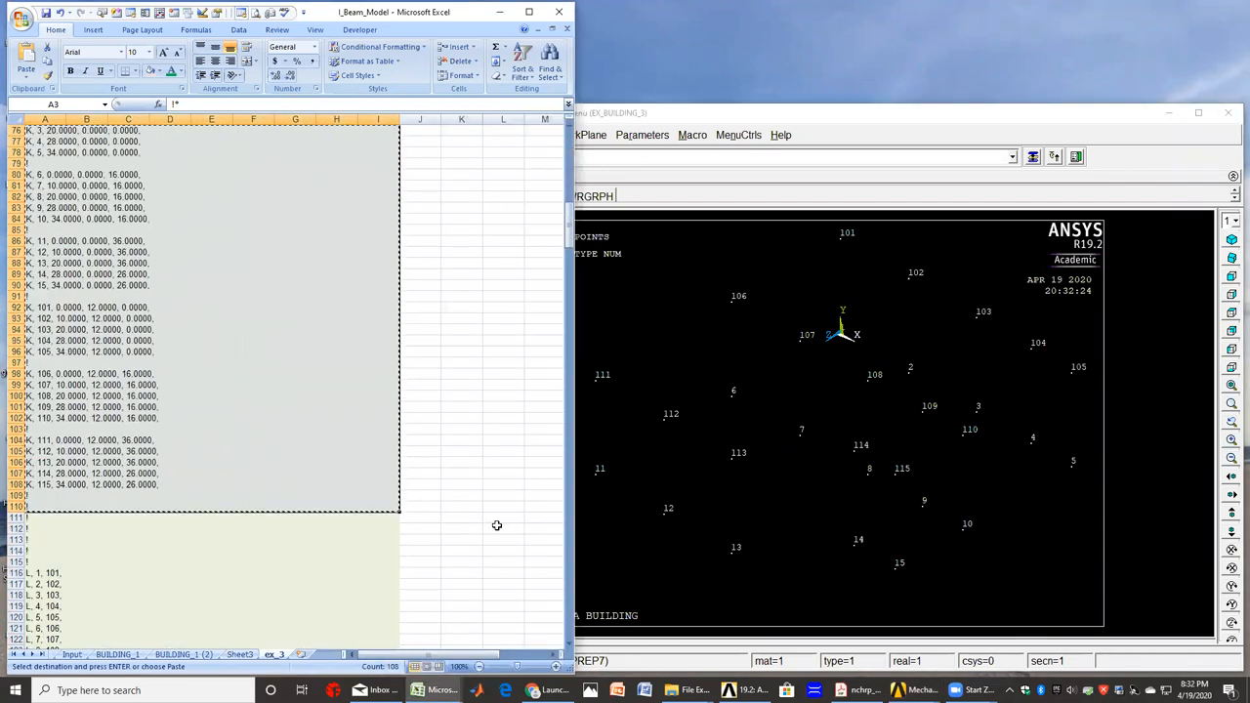
# - Scroll down to the line-definition commands starting at row 111
pyautogui.scroll(-3)
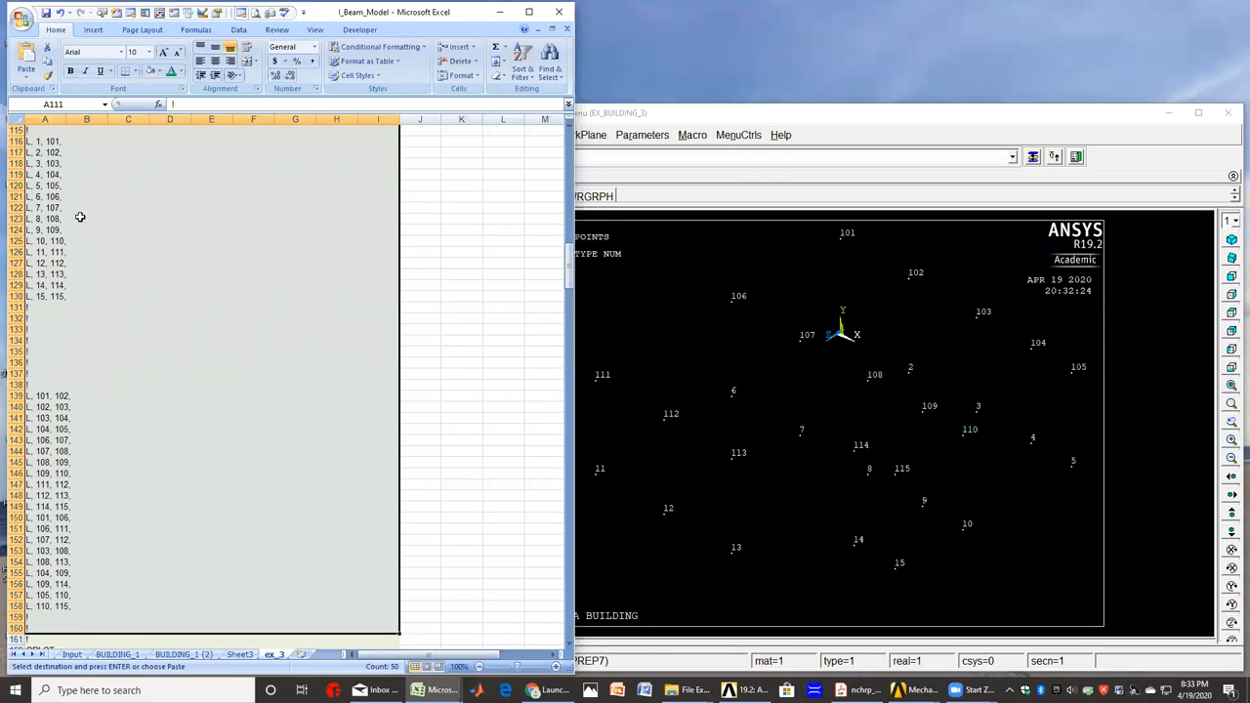
pyautogui.moveTo(85, 177)
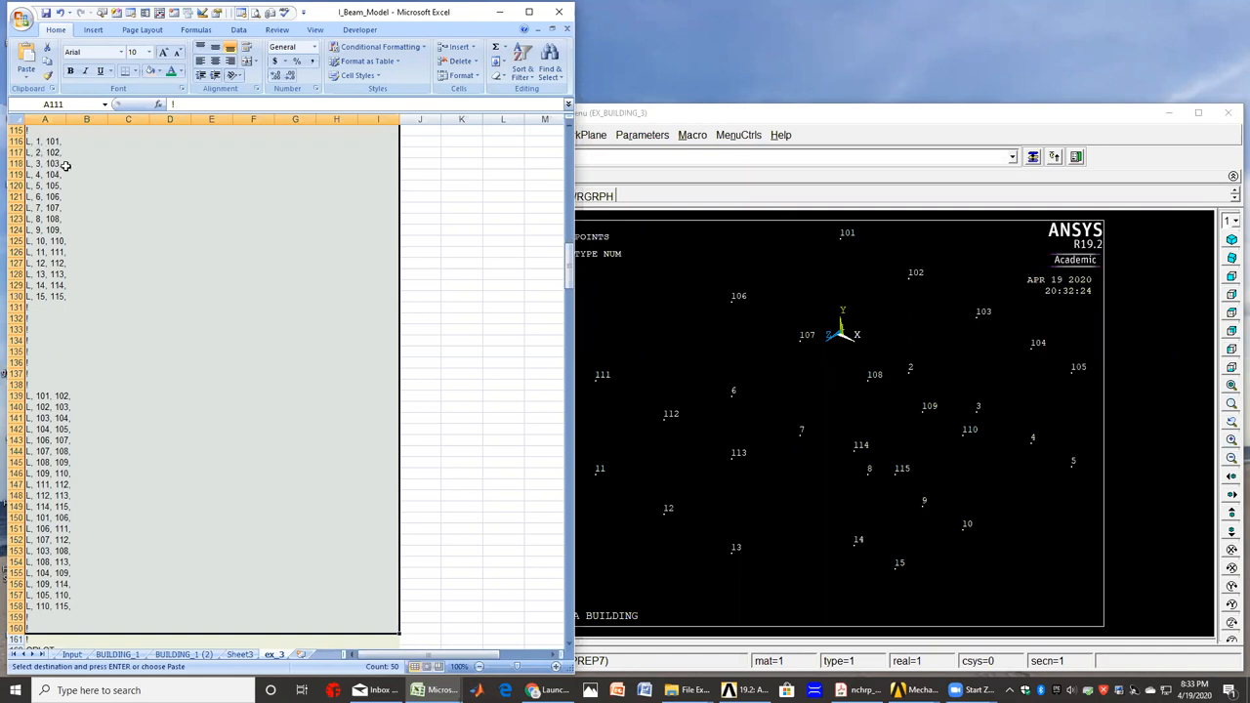
pyautogui.moveTo(30, 153)
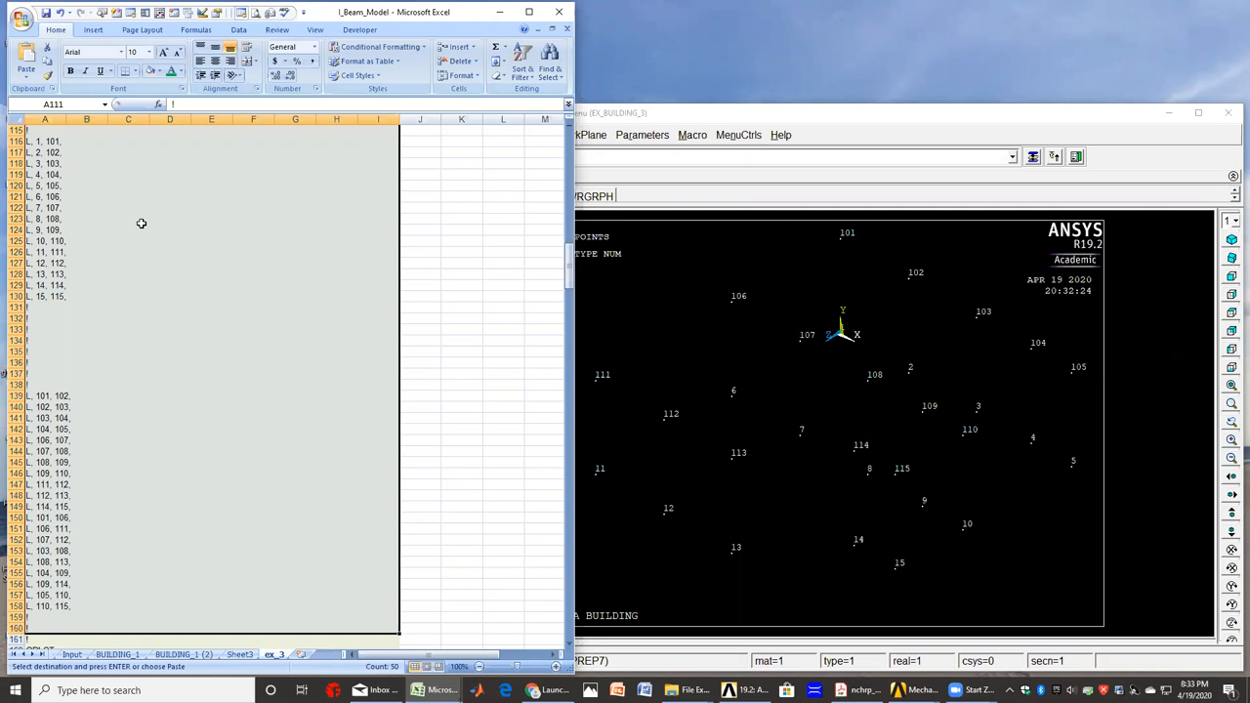
pyautogui.moveTo(115, 467)
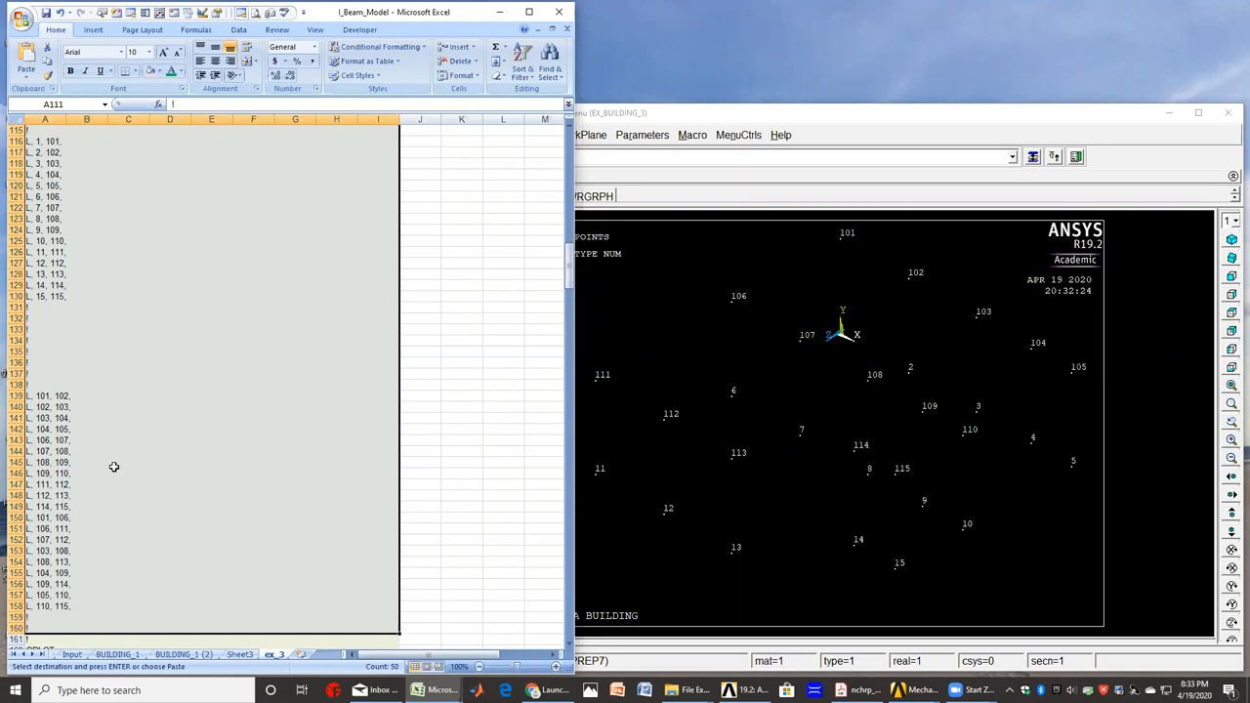
pyautogui.moveTo(97, 360)
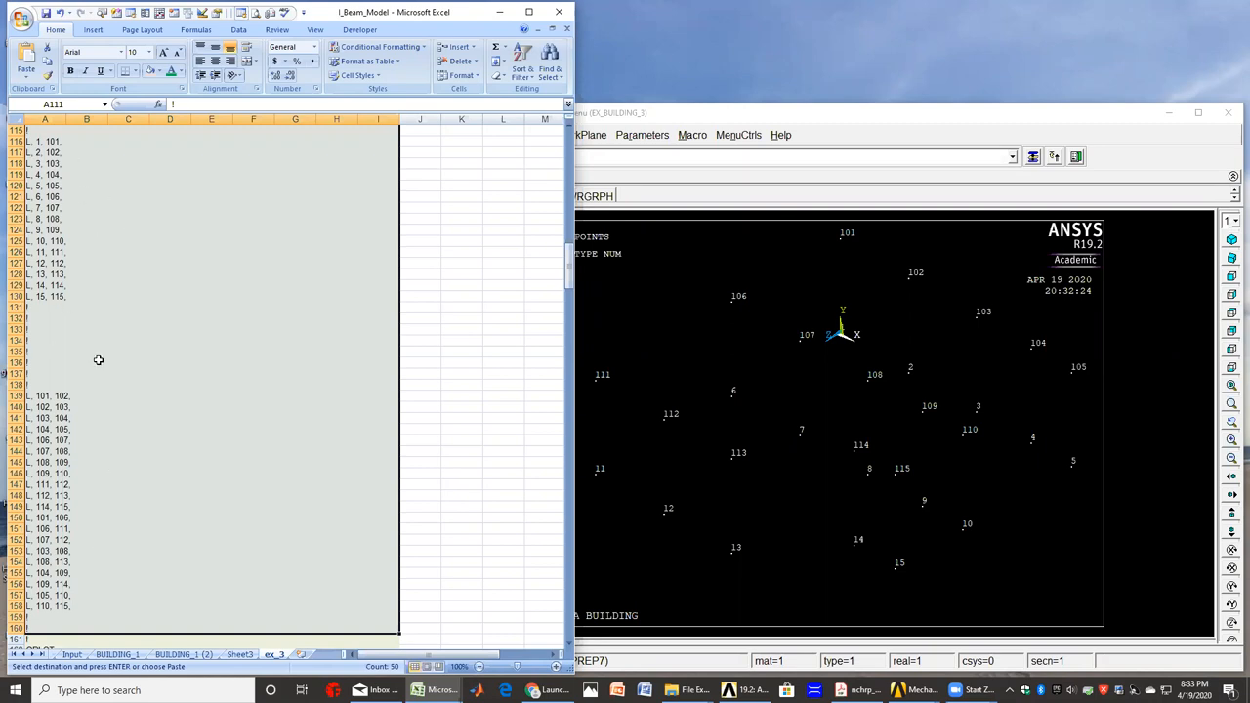
pyautogui.moveTo(69, 125)
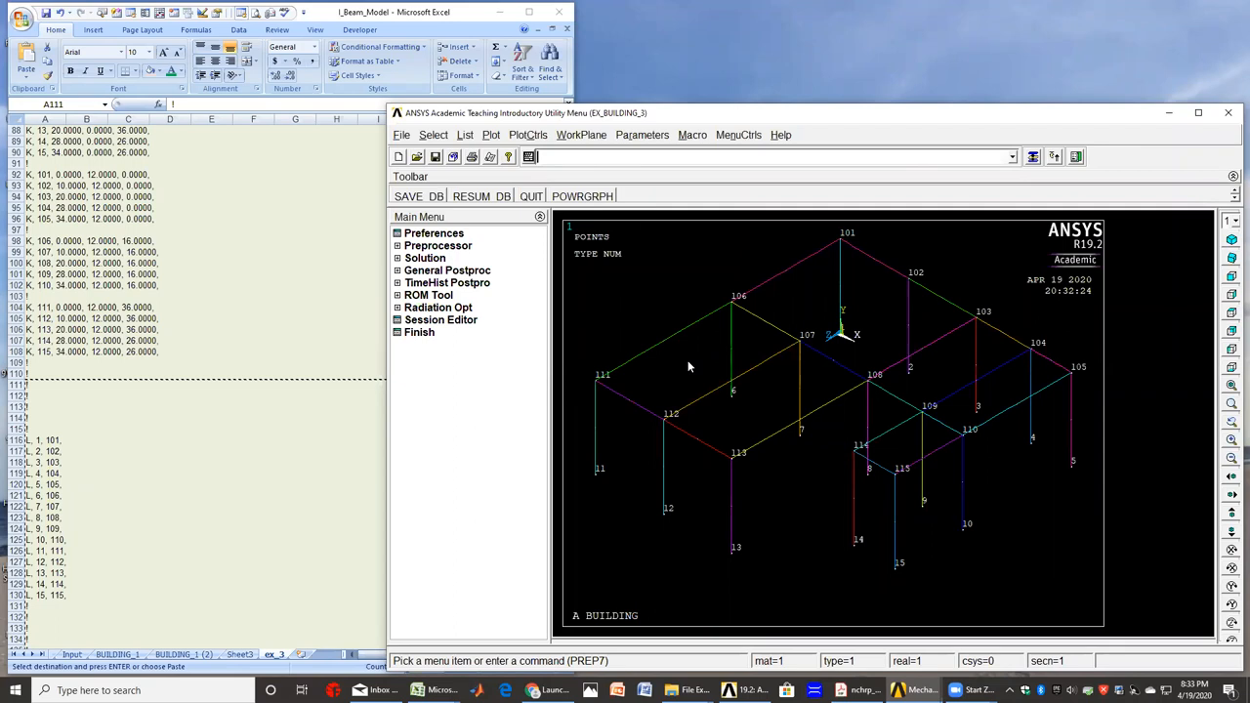
pyautogui.moveTo(491, 134)
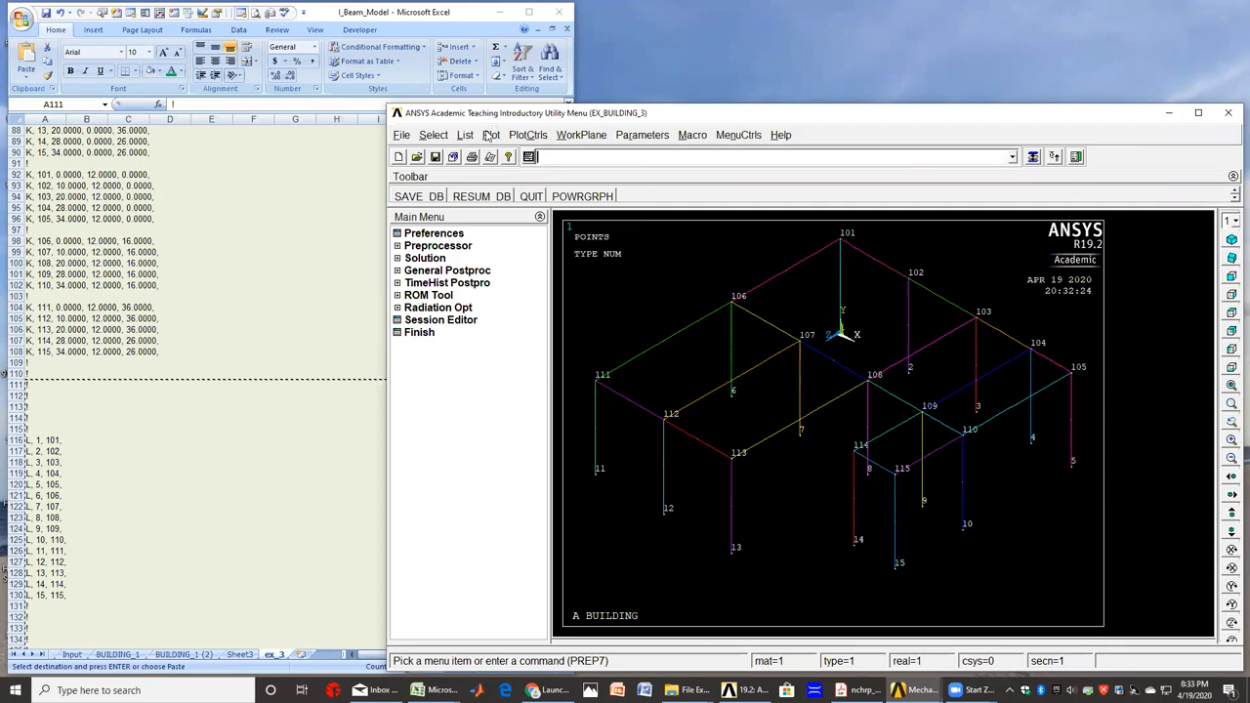
# - Turn on keypoint and line numbering in PlotCtrls > Numbering and replot the lines
pyautogui.click(490, 135)
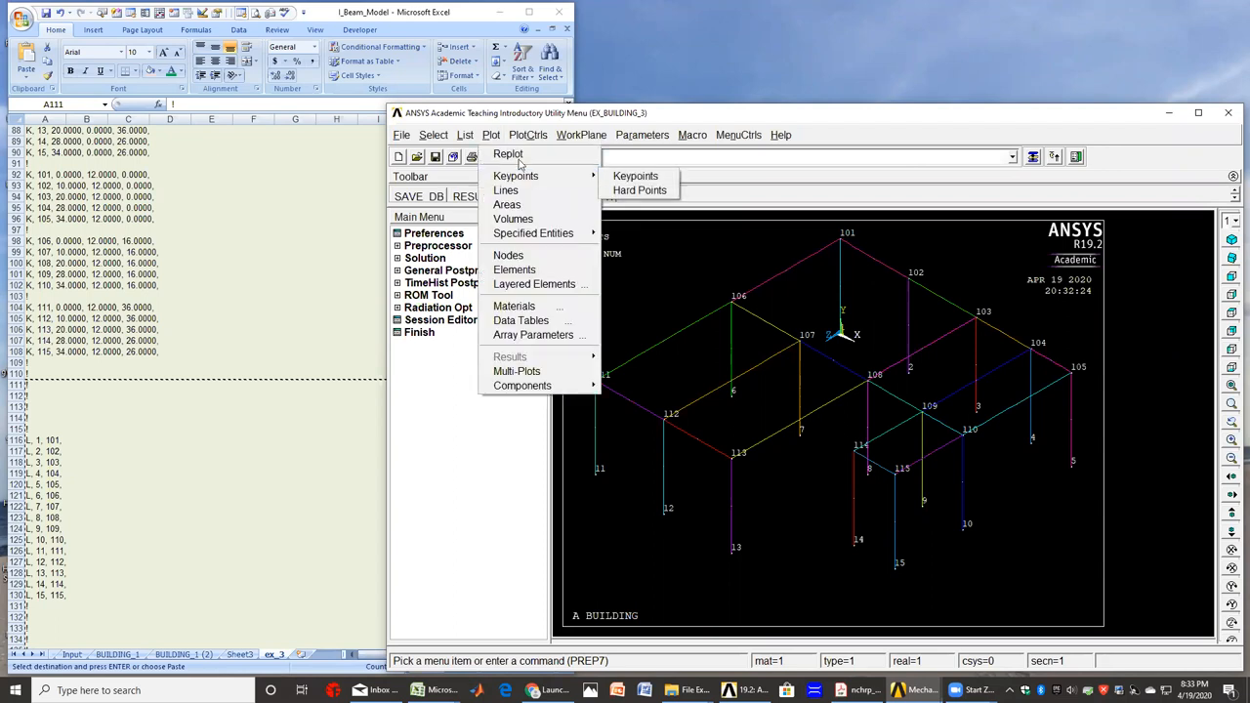
pyautogui.click(528, 134)
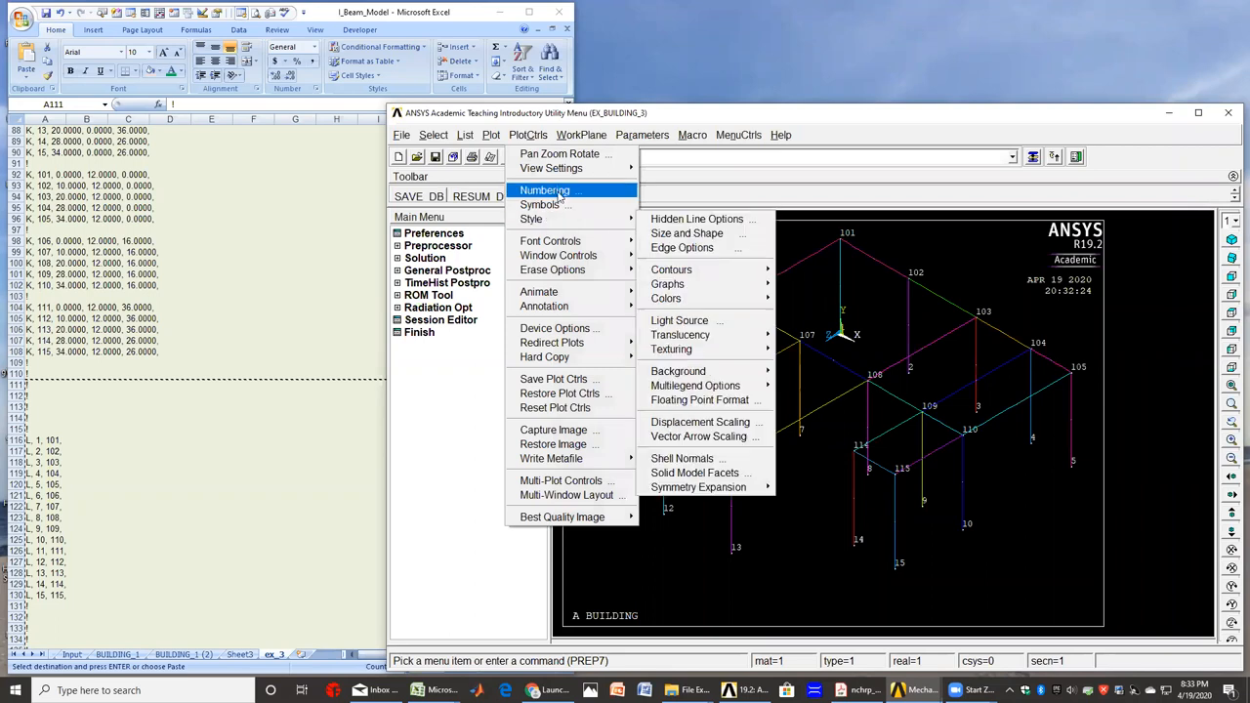
pyautogui.click(544, 191)
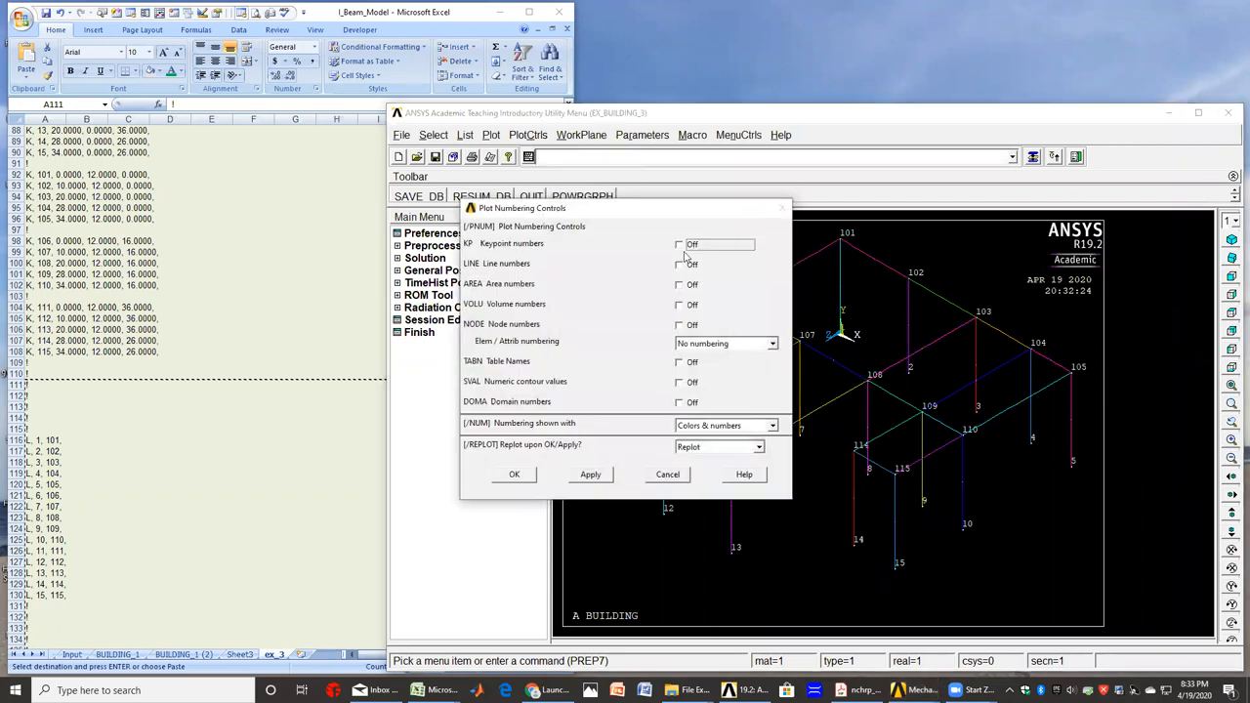
pyautogui.click(679, 244)
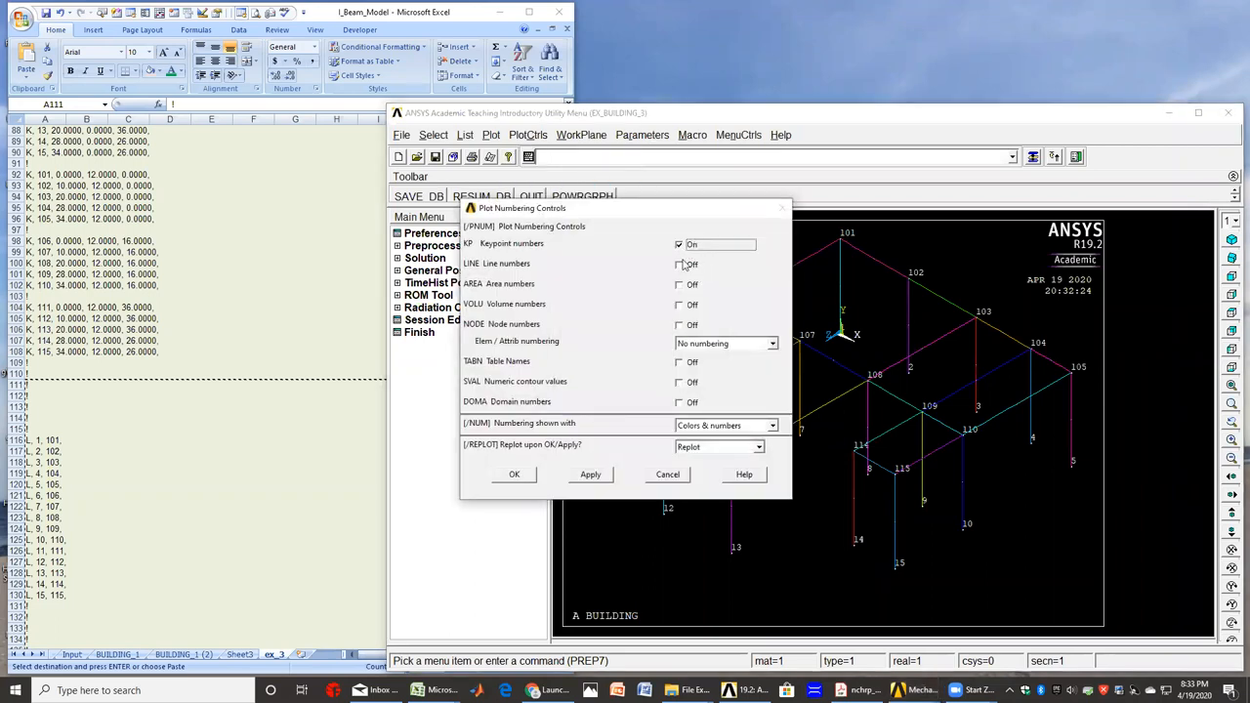
pyautogui.click(679, 264)
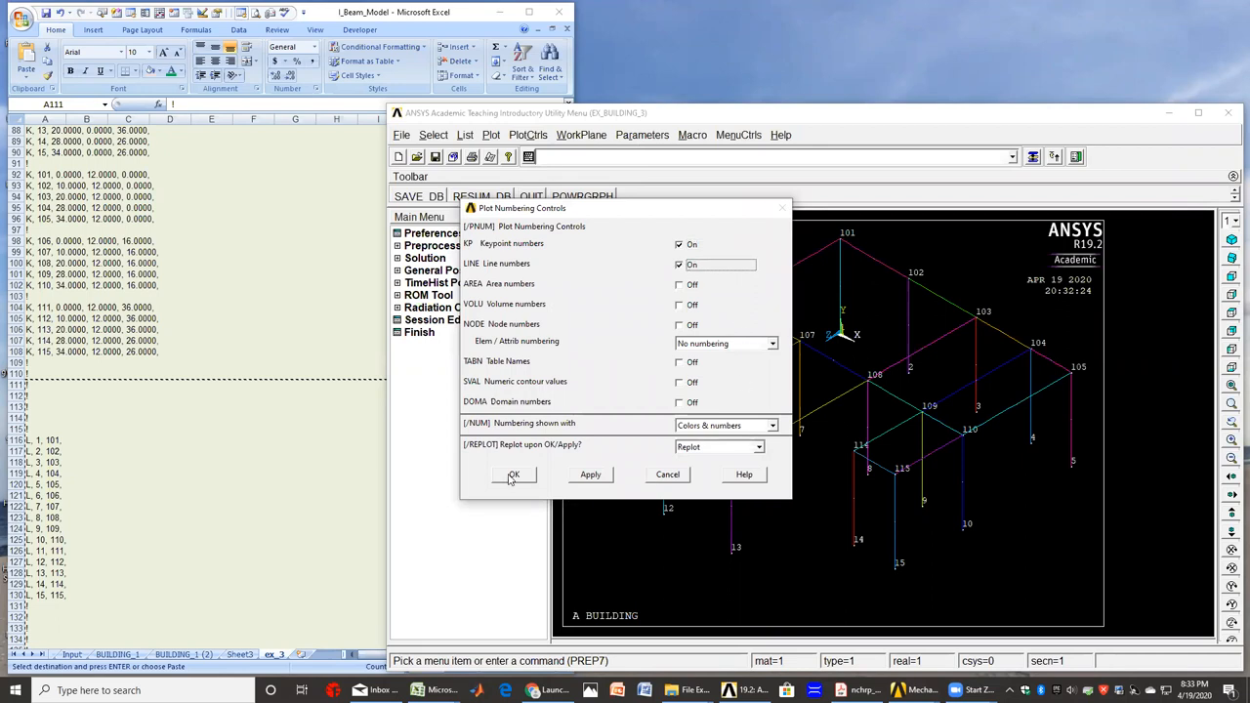
pyautogui.click(514, 474)
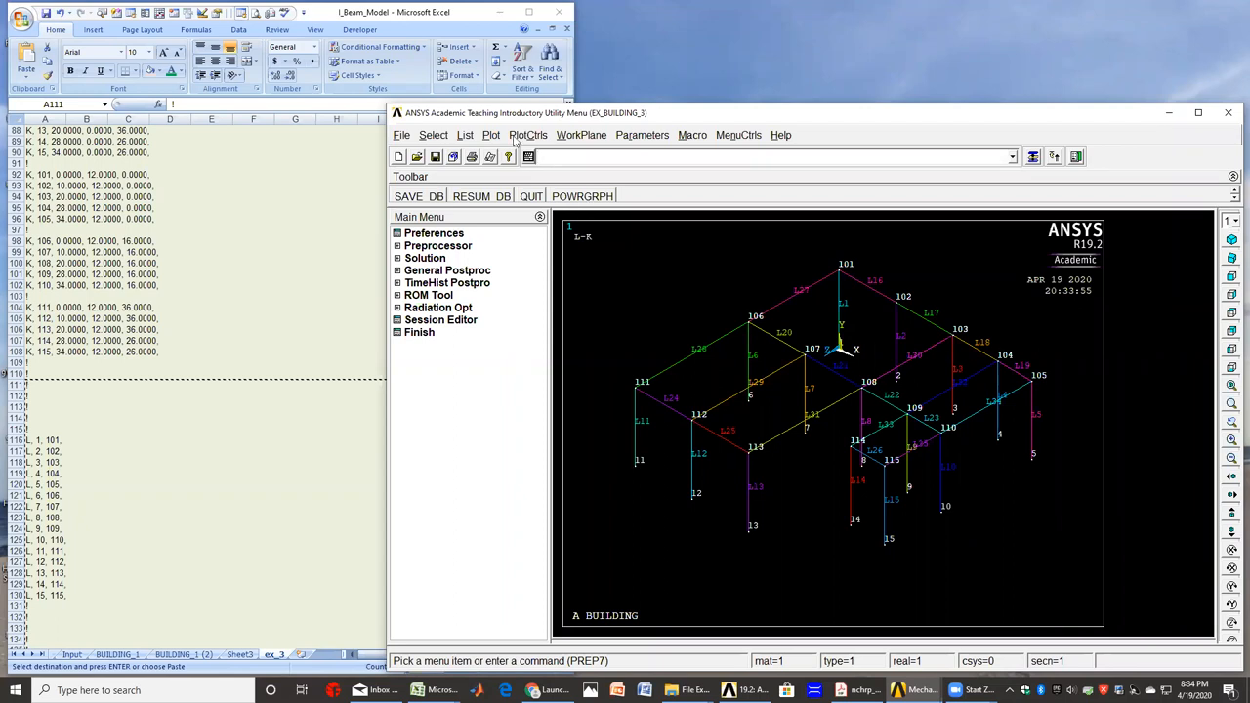
# - Reopen and close the Numbering settings, then show the frame in front view
pyautogui.click(527, 135)
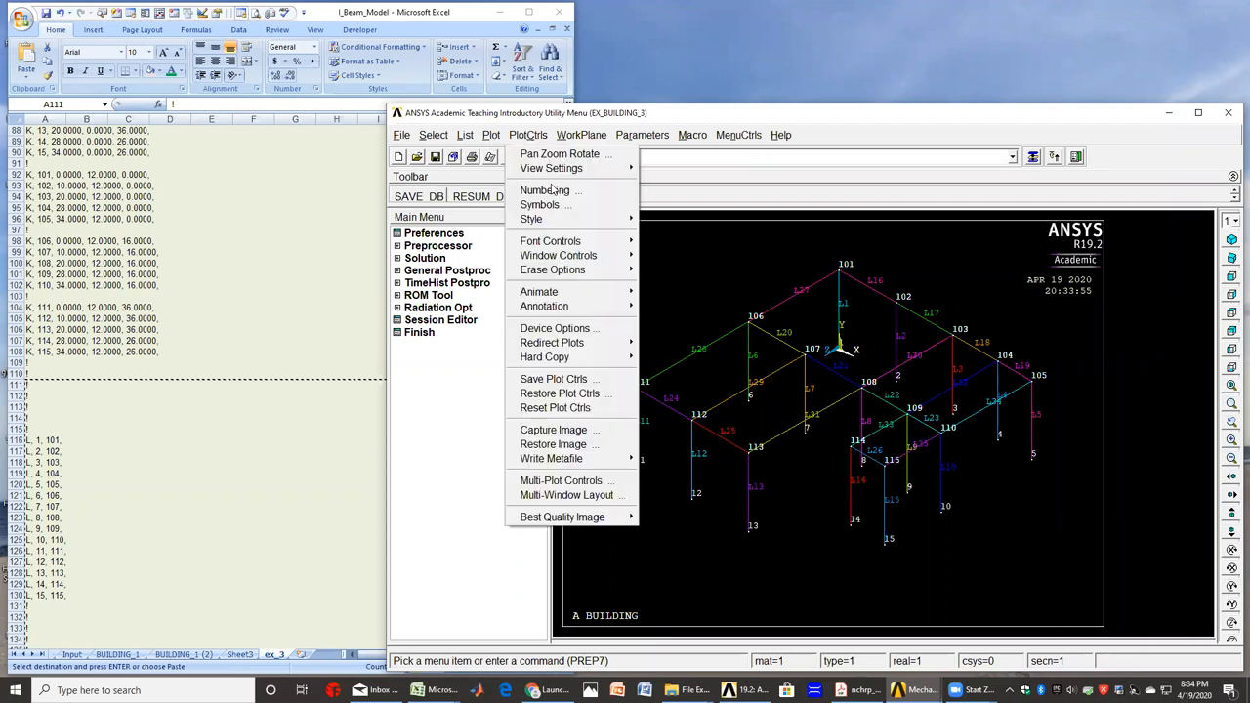
pyautogui.click(548, 190)
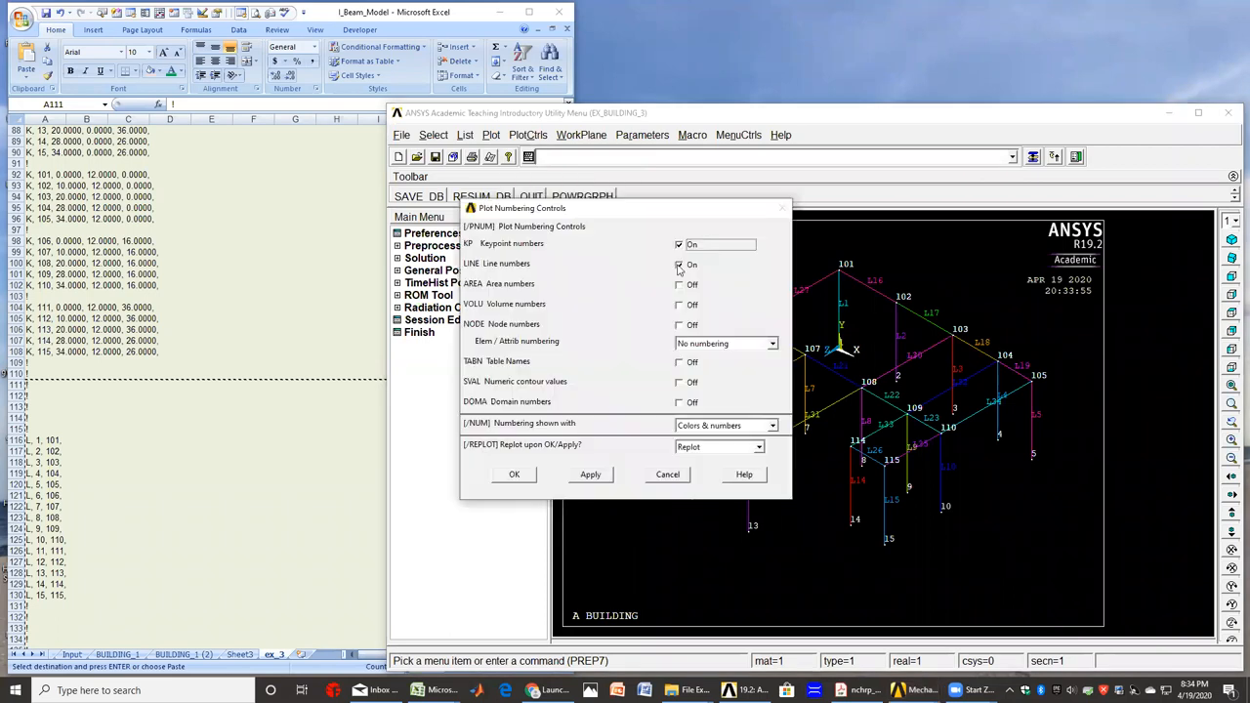
pyautogui.click(678, 244)
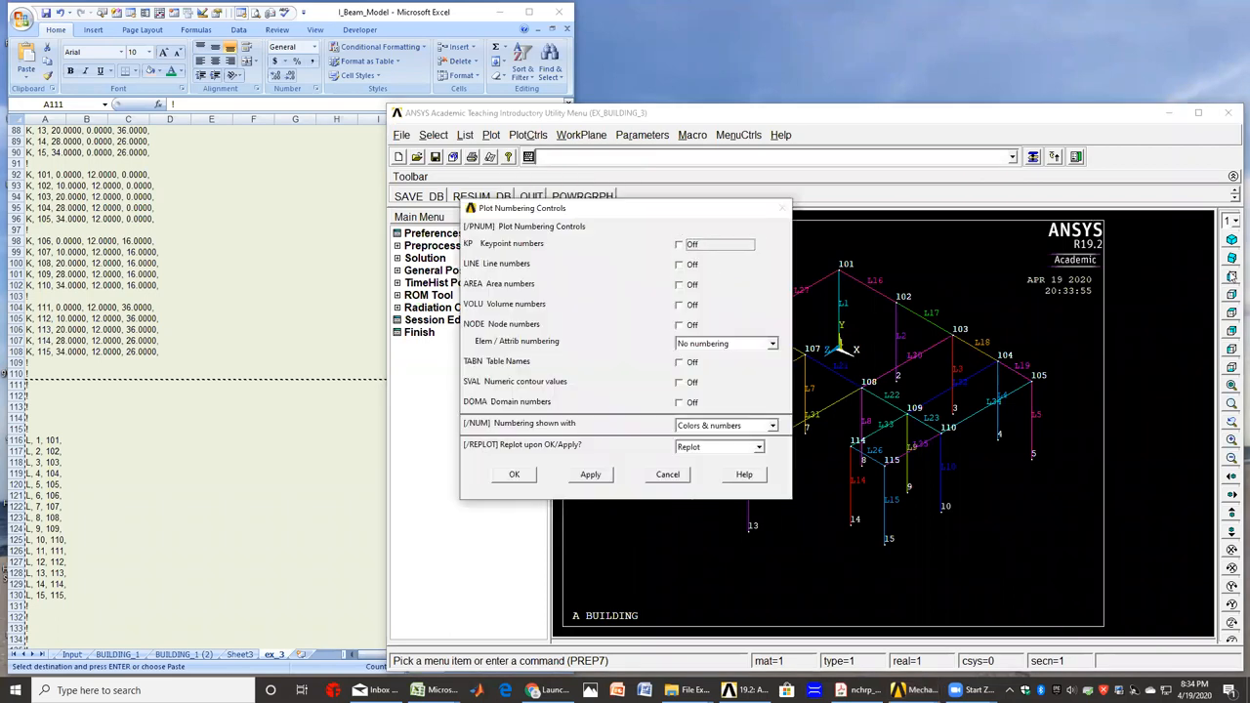
pyautogui.click(514, 474)
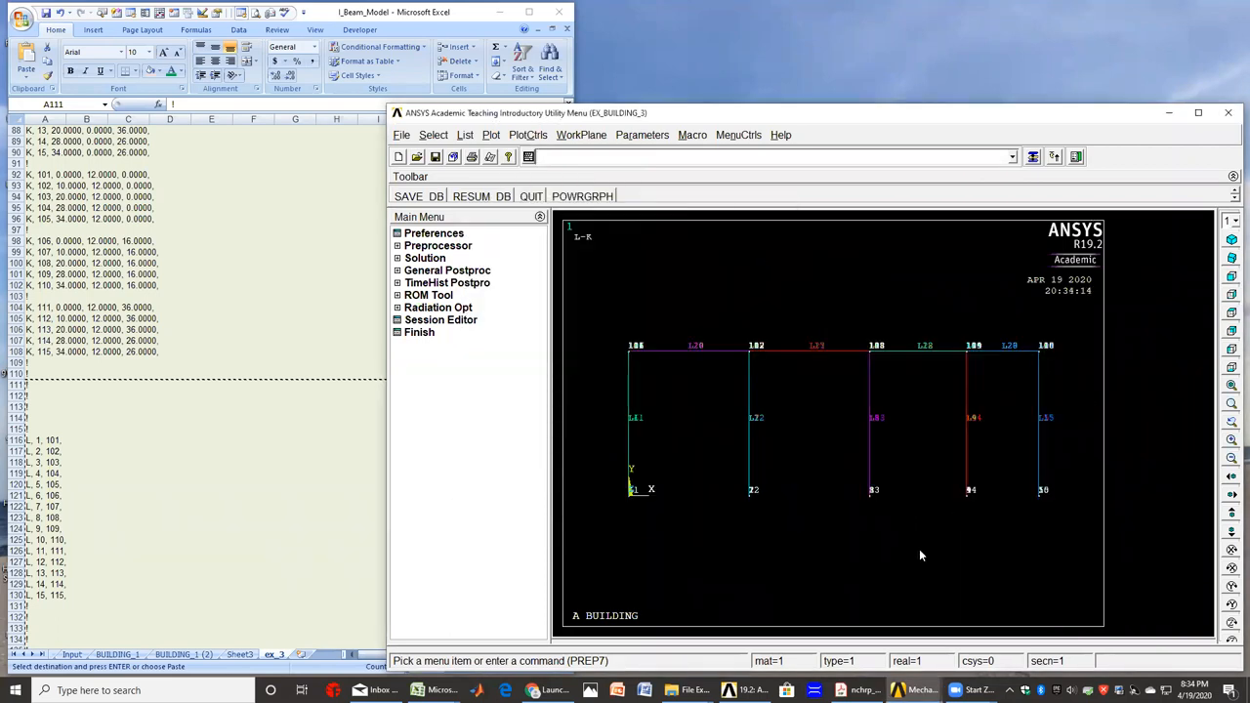
pyautogui.moveTo(887, 562)
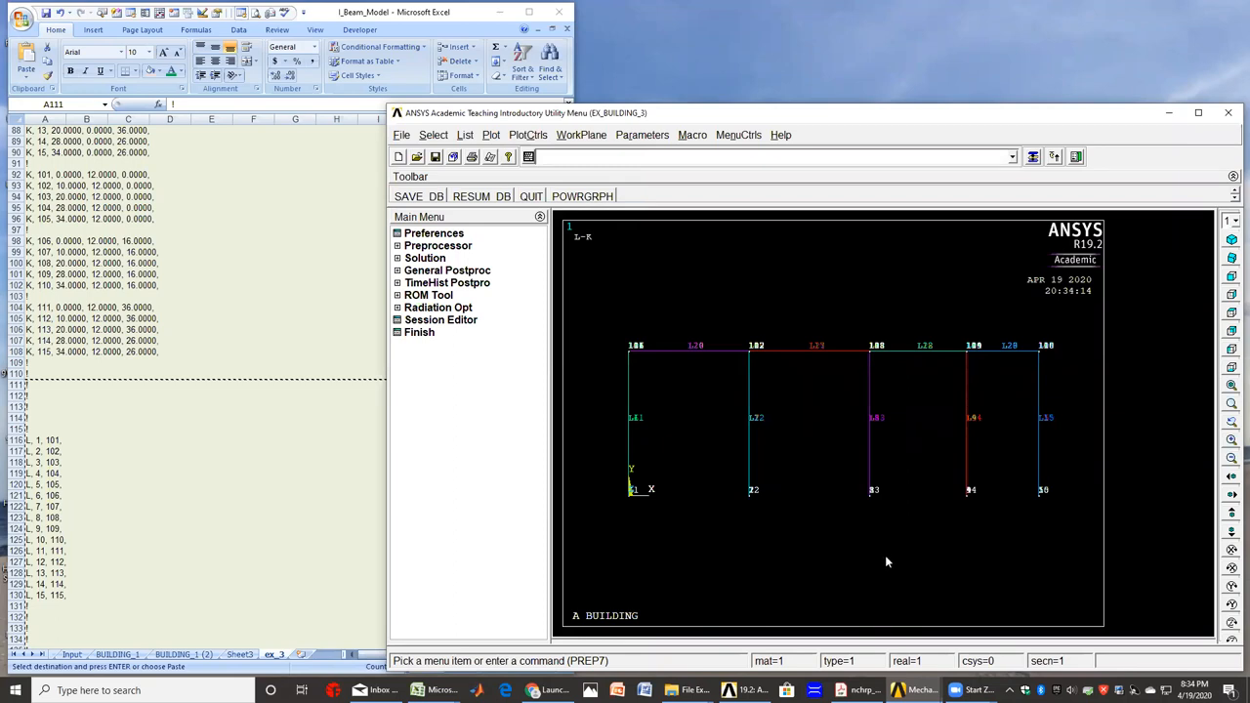
pyautogui.moveTo(818, 586)
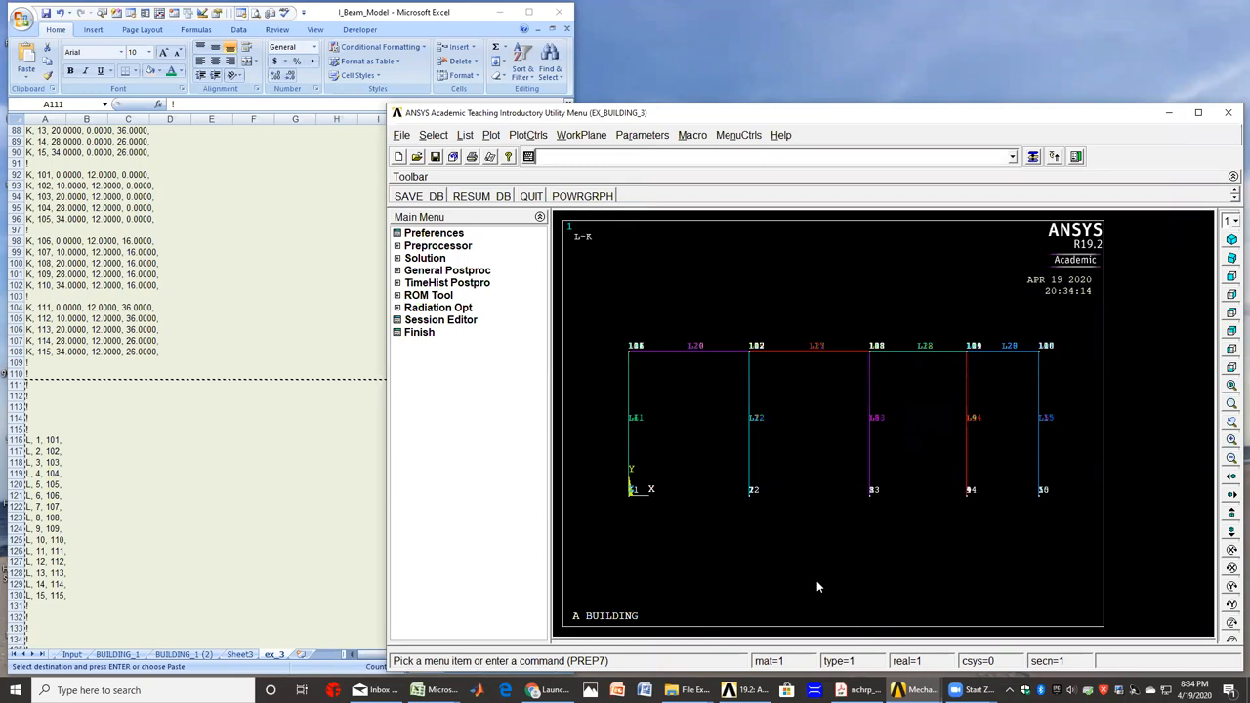
pyautogui.moveTo(810, 565)
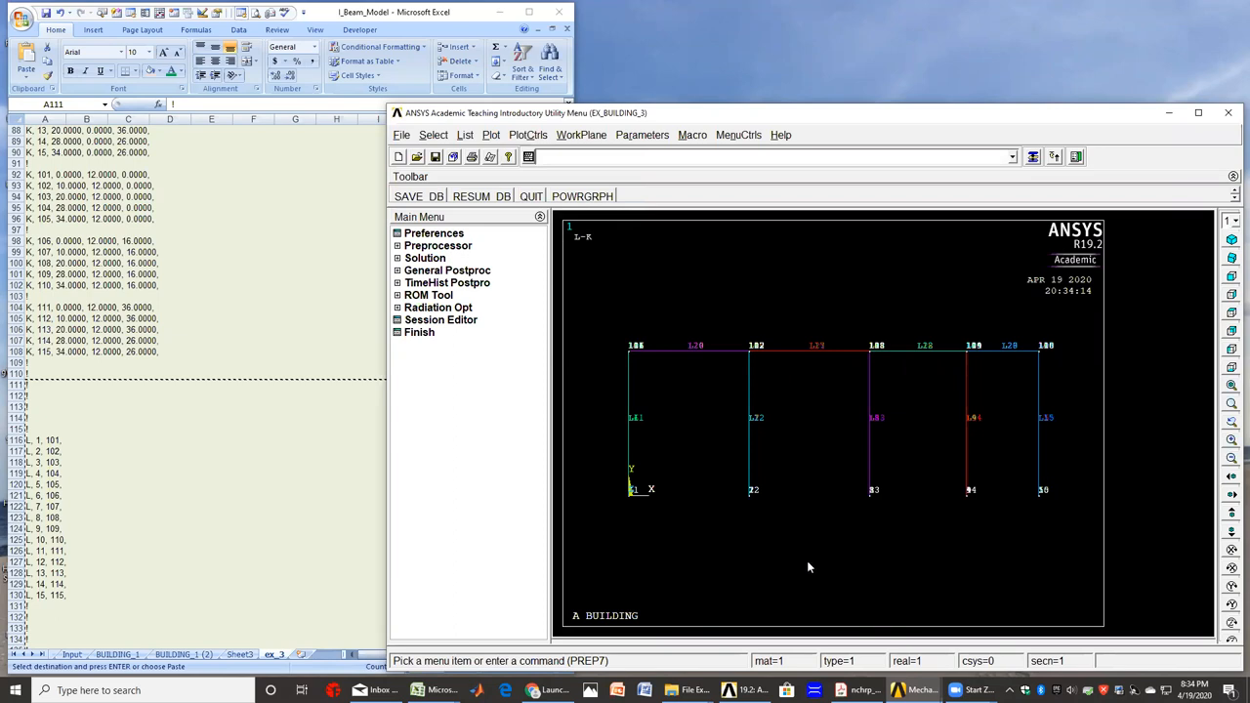
pyautogui.moveTo(770, 572)
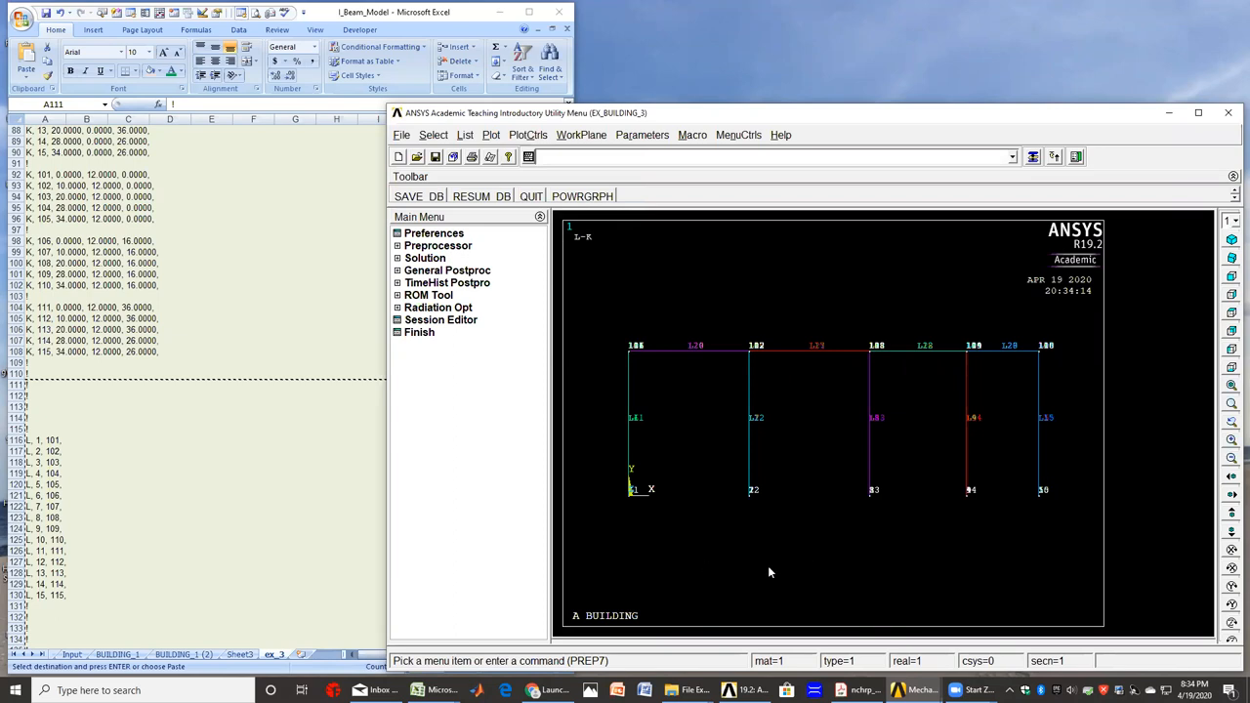
pyautogui.moveTo(748, 544)
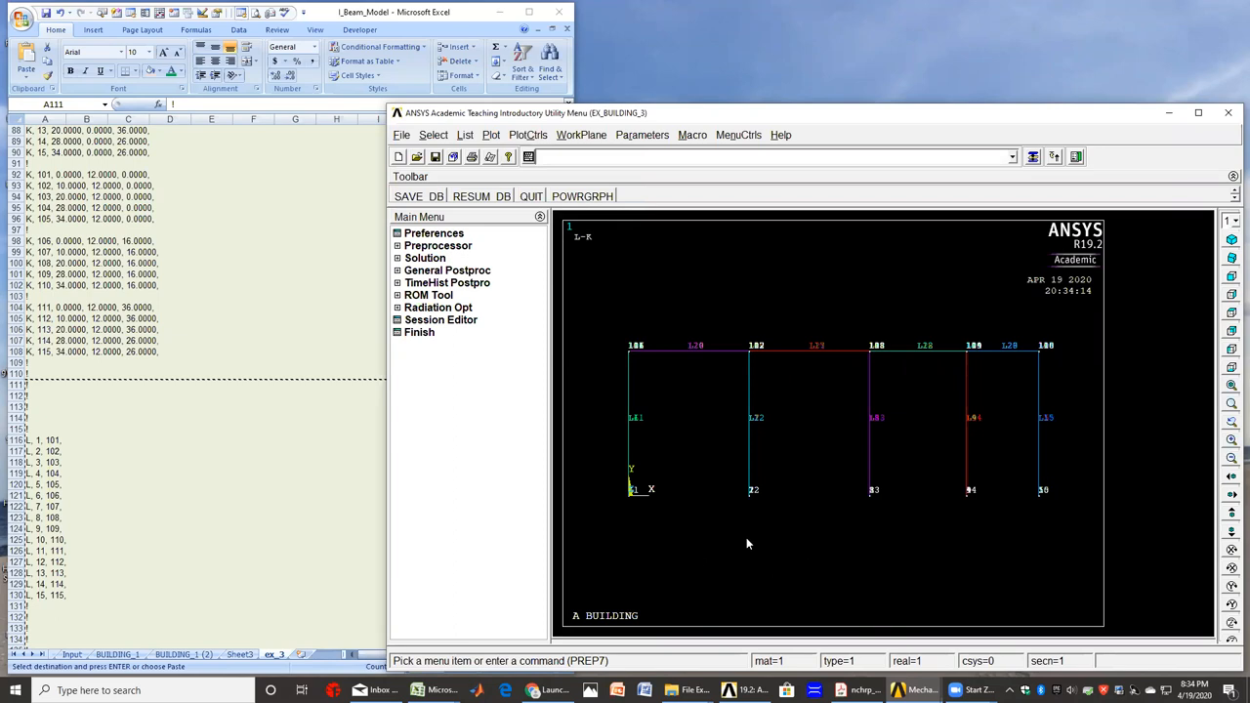
pyautogui.moveTo(779, 556)
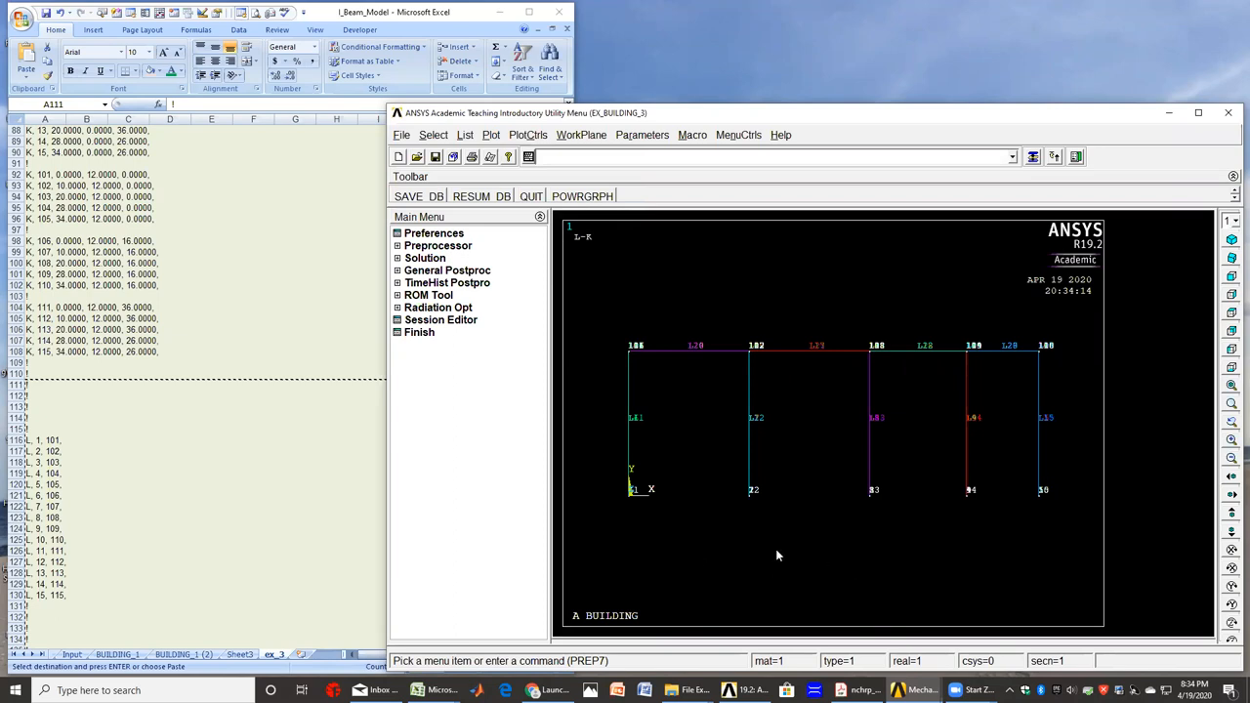
pyautogui.moveTo(745, 547)
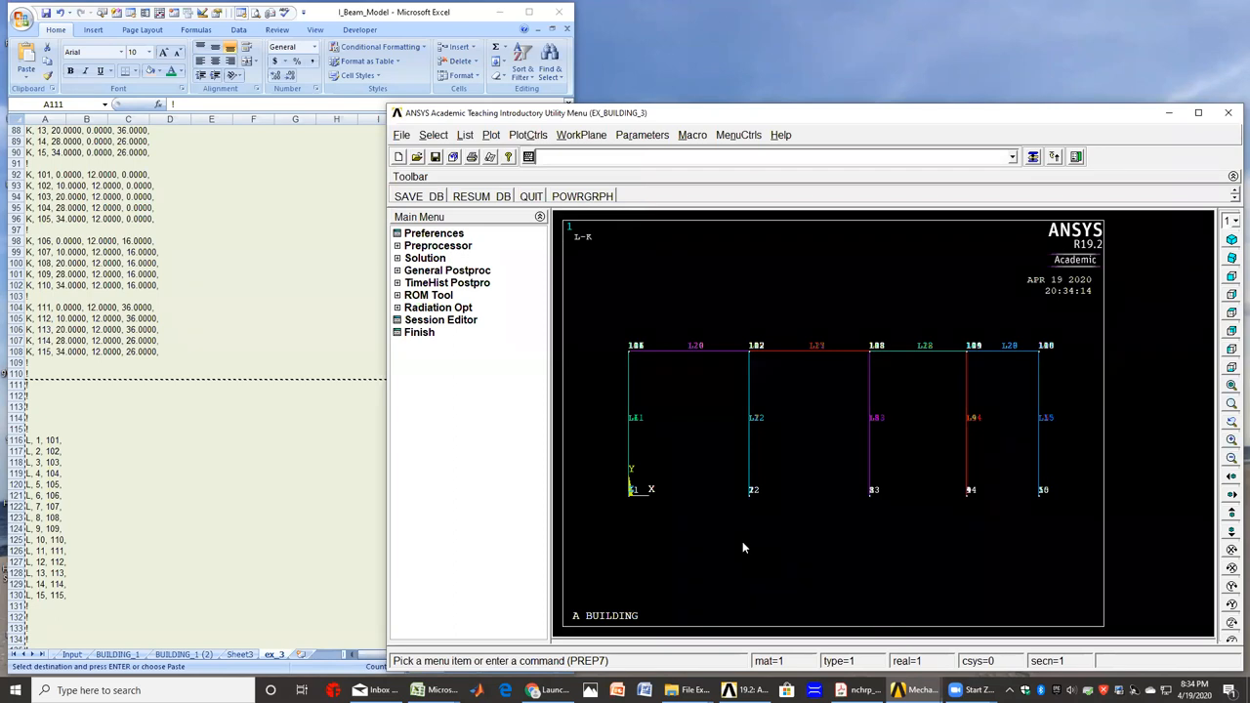
pyautogui.moveTo(781, 575)
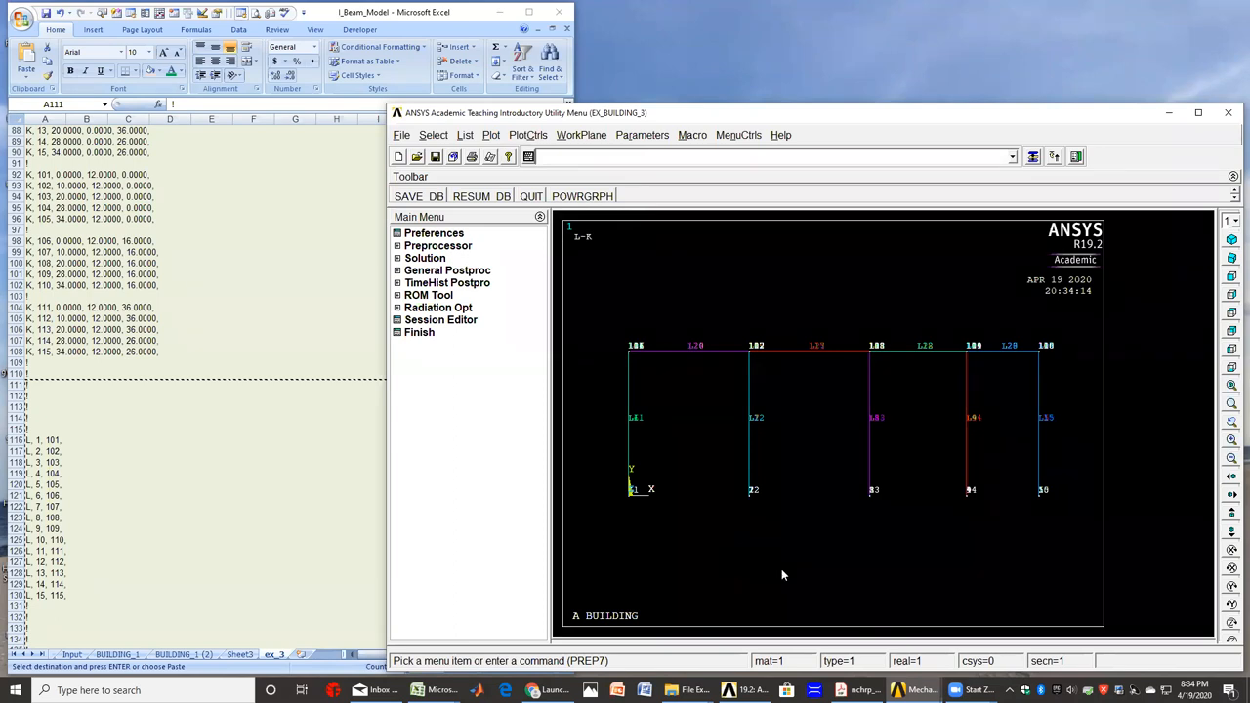
pyautogui.moveTo(523, 342)
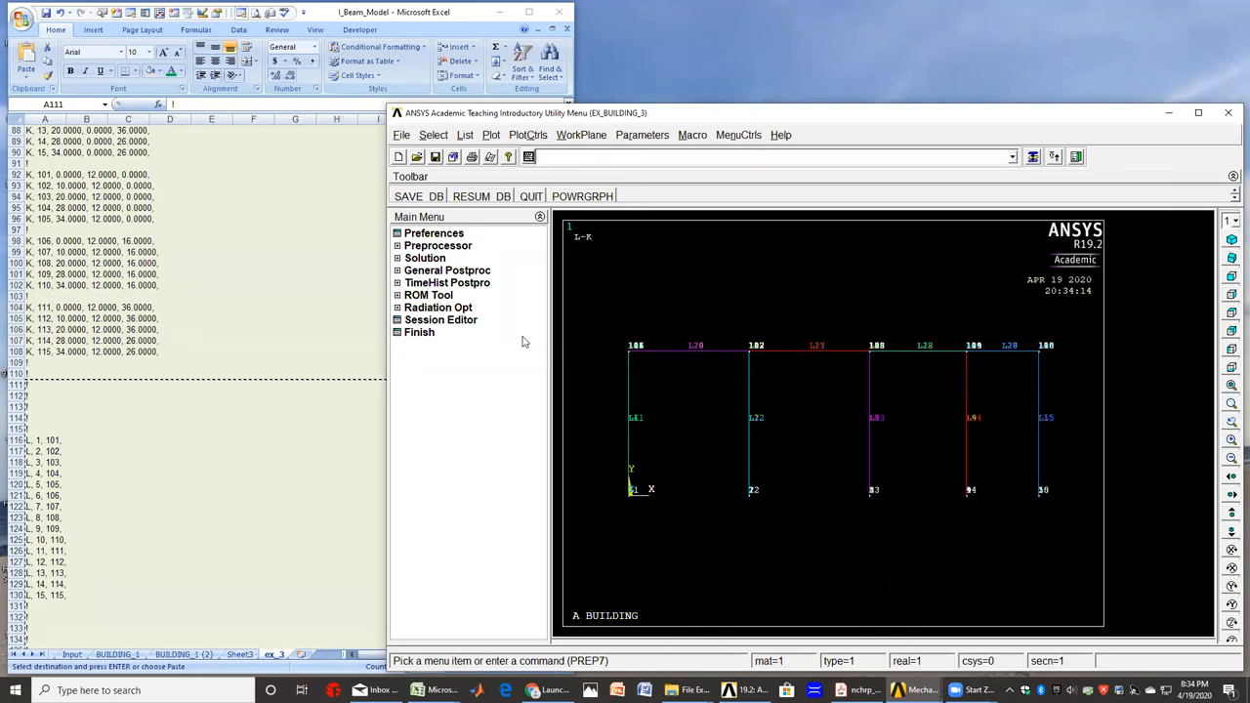
# - Start the Preprocessor > Modeling > Copy > Keypoints tool to pick keypoints
pyautogui.click(437, 245)
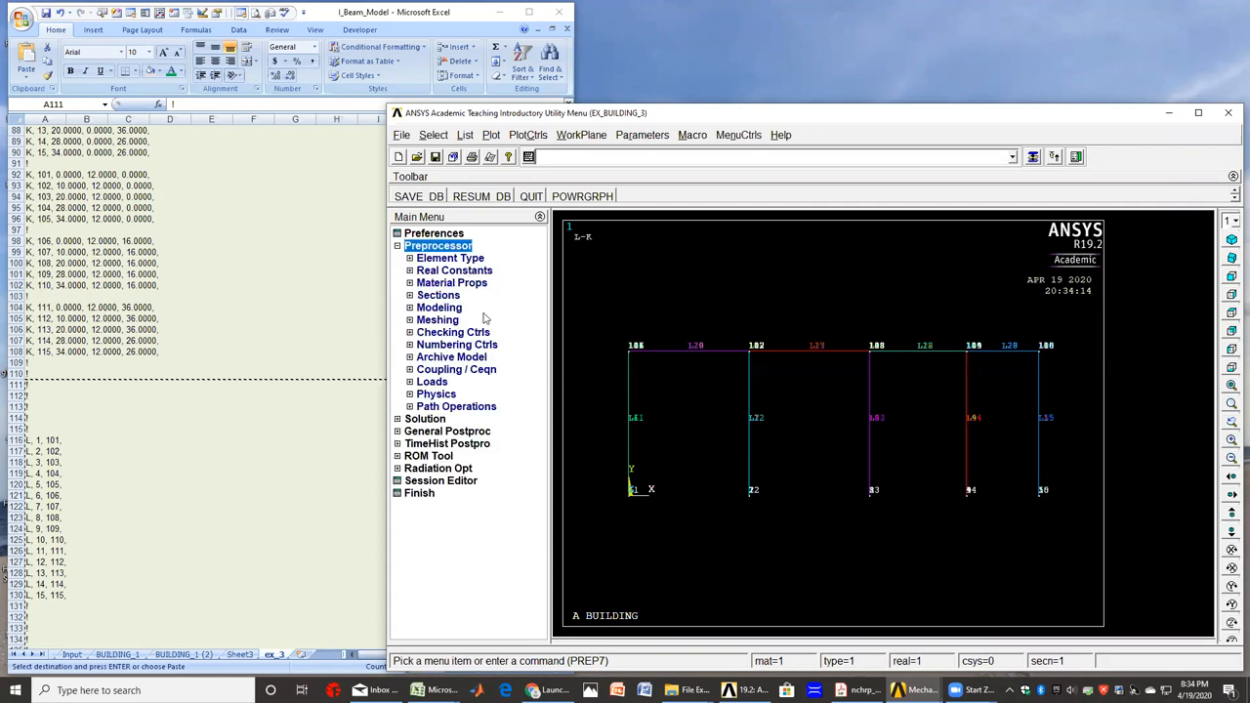
pyautogui.moveTo(525, 378)
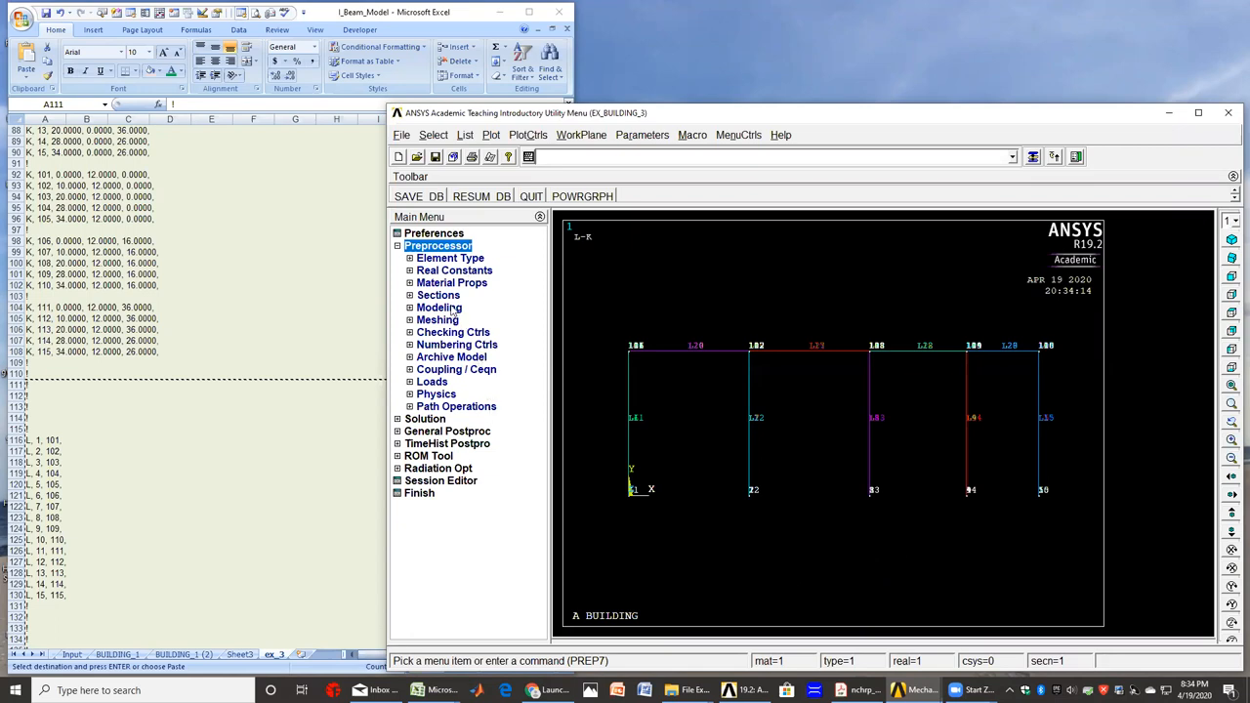
pyautogui.click(440, 307)
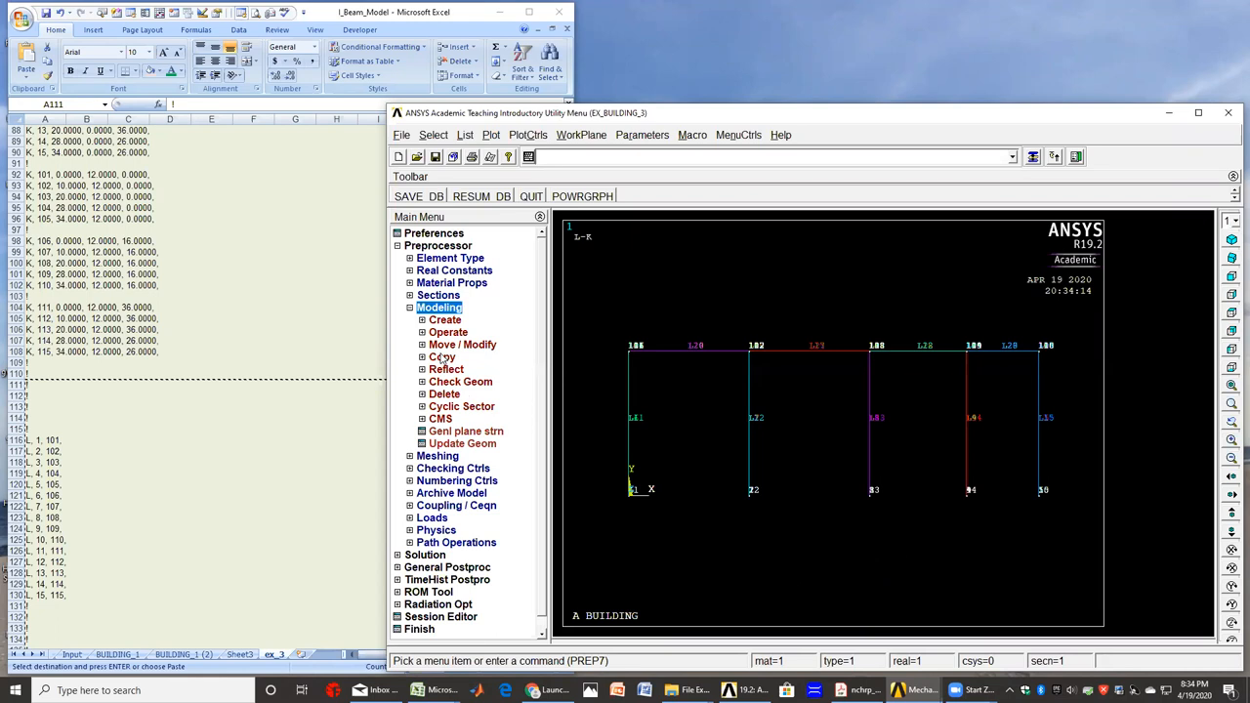
pyautogui.click(441, 357)
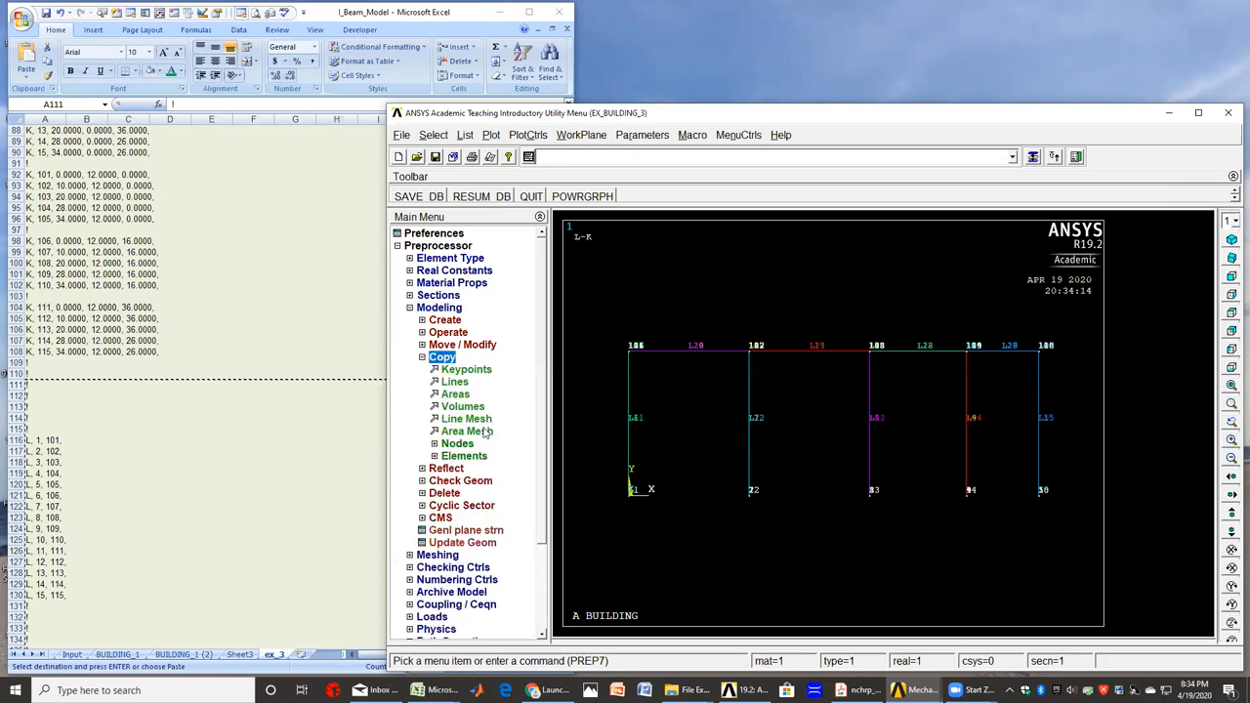
pyautogui.click(466, 369)
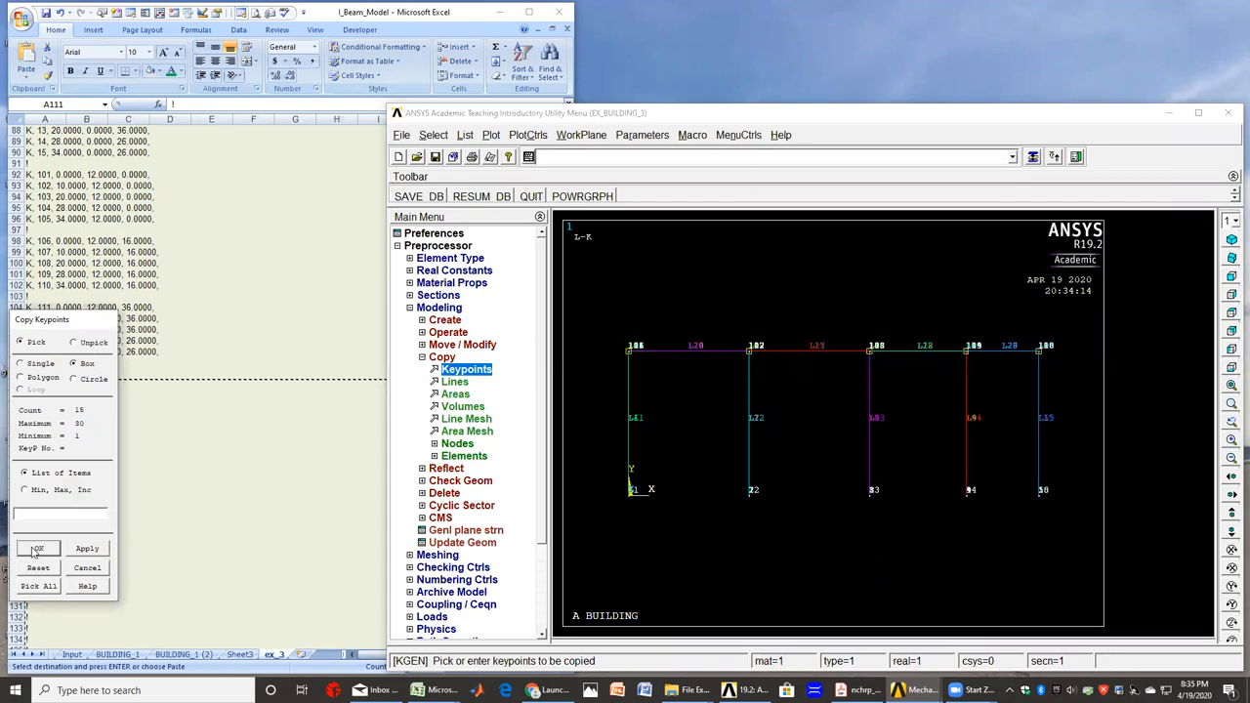
# - Copy the 15 picked keypoints 3 times with DY 12 and keypoint increment 100
pyautogui.click(37, 548)
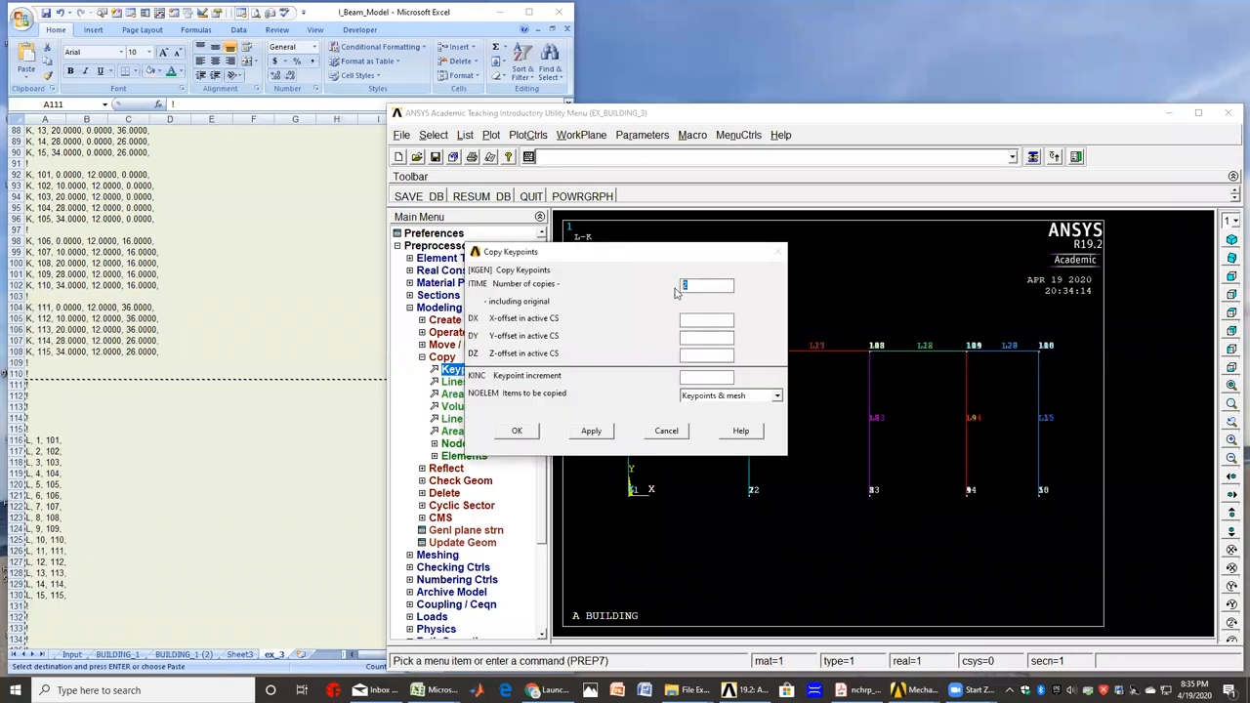
pyautogui.write('3')
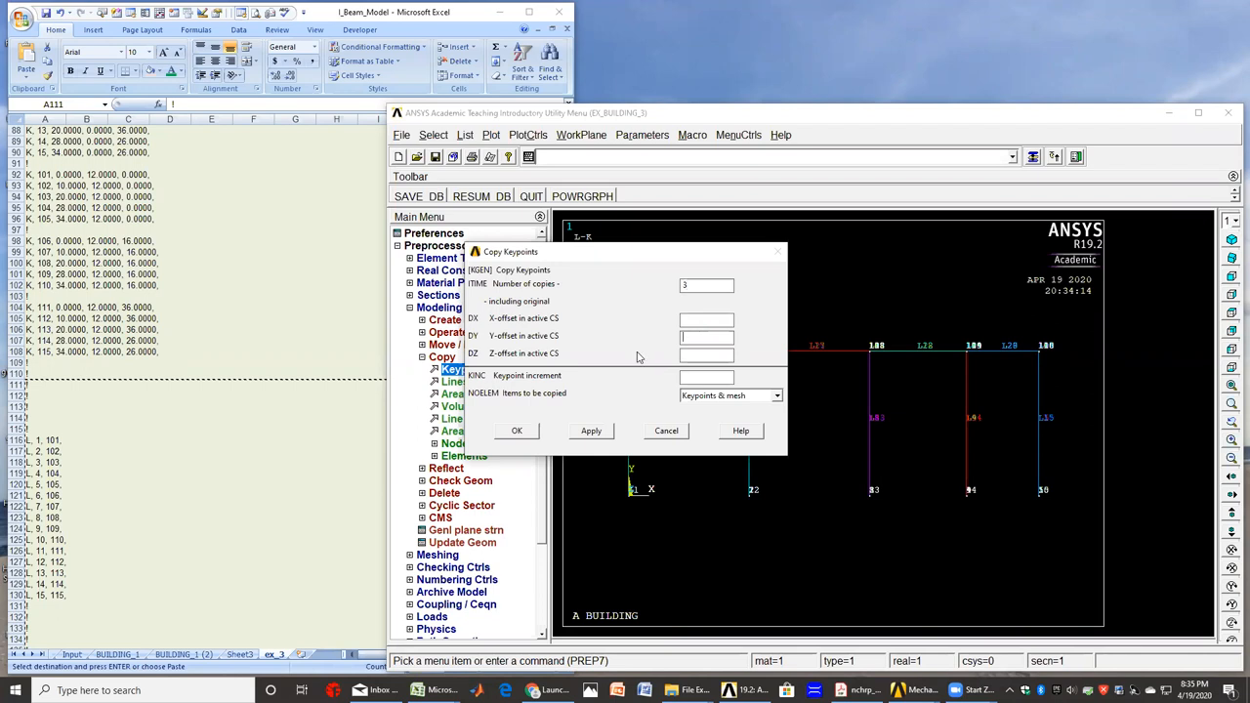
pyautogui.write('12')
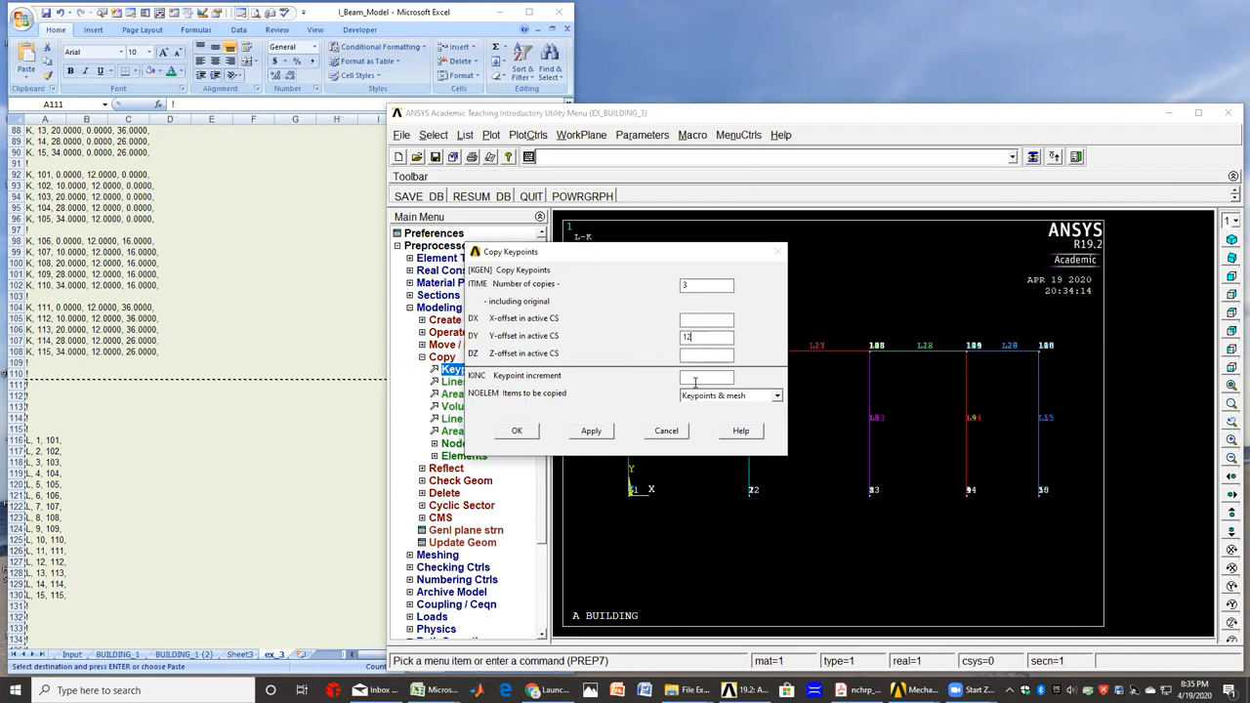
pyautogui.write('1')
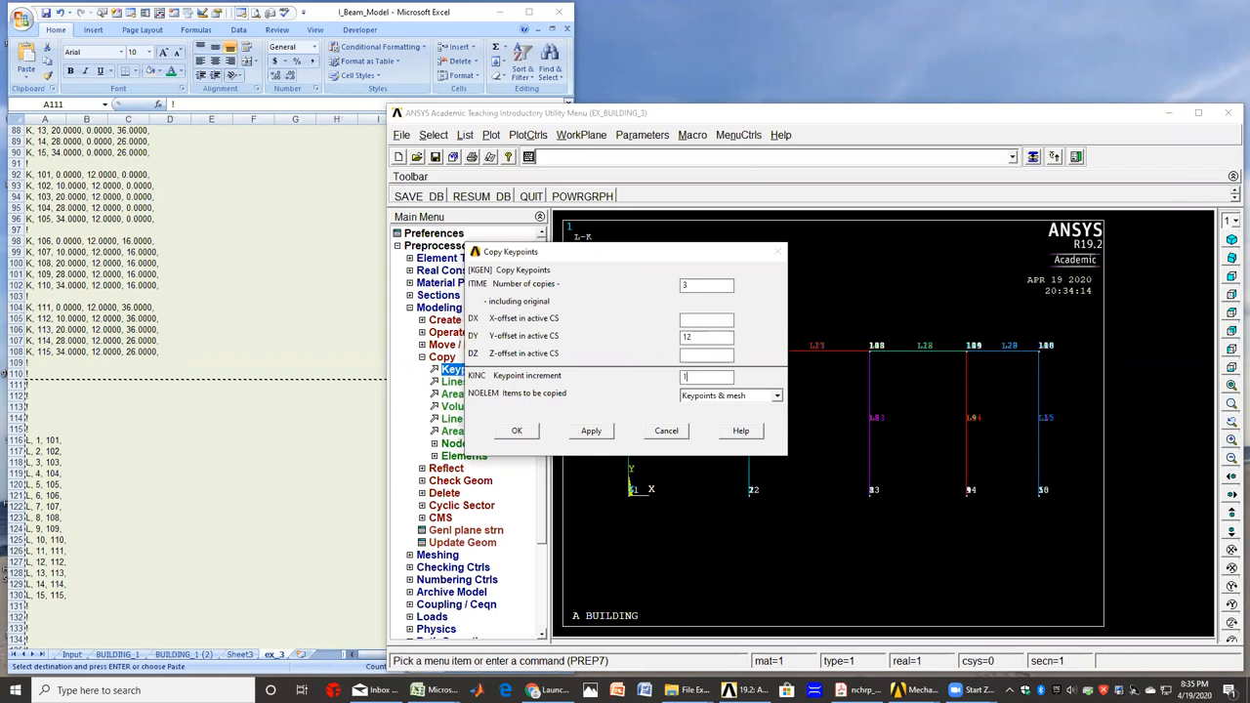
pyautogui.write('00')
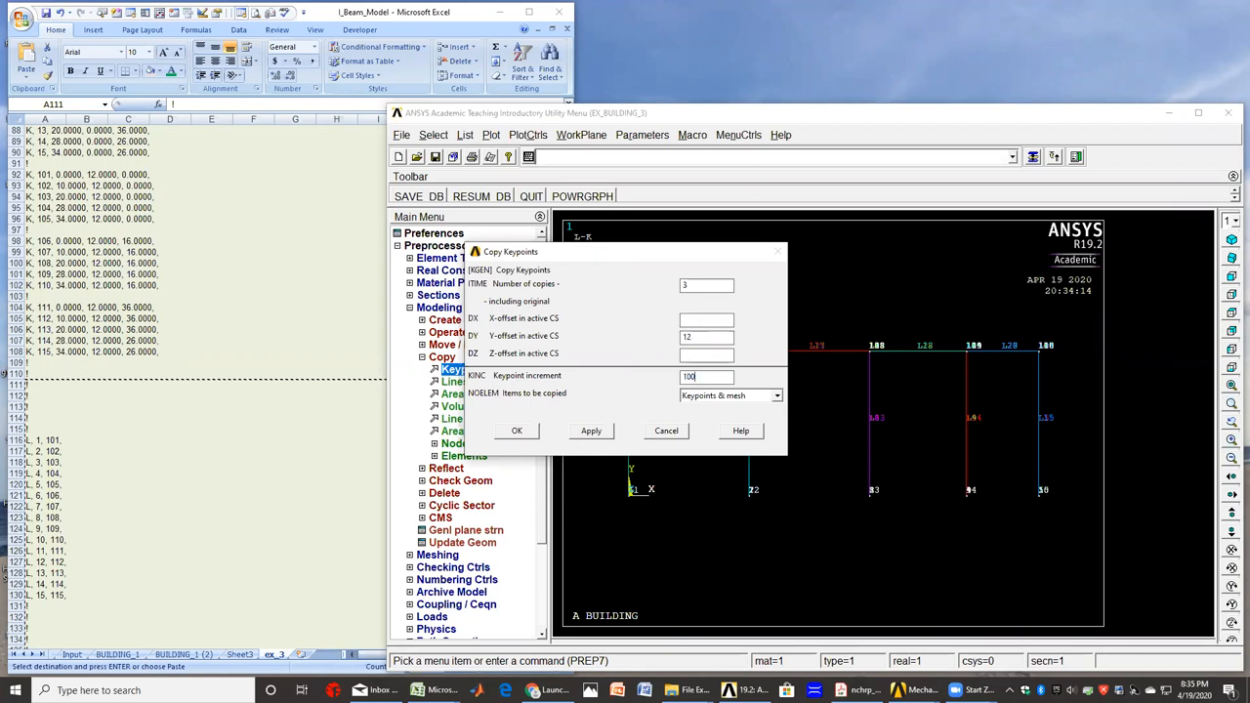
pyautogui.click(516, 431)
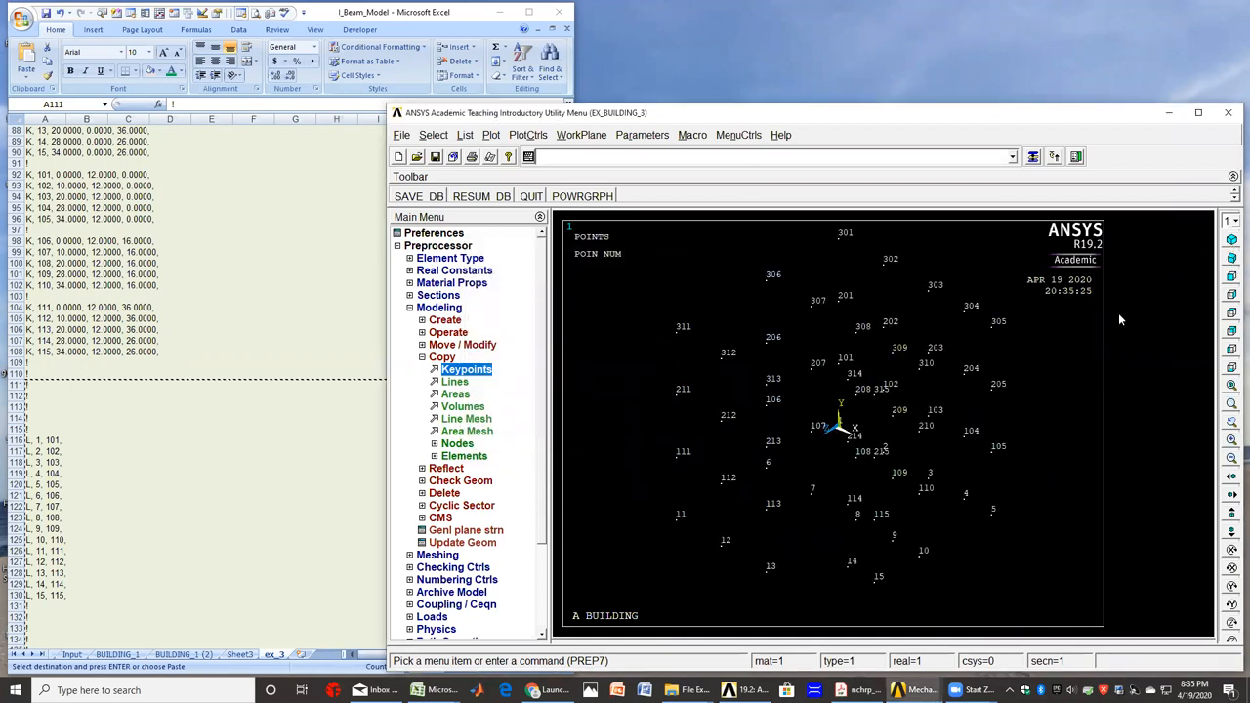
pyautogui.moveTo(1025, 419)
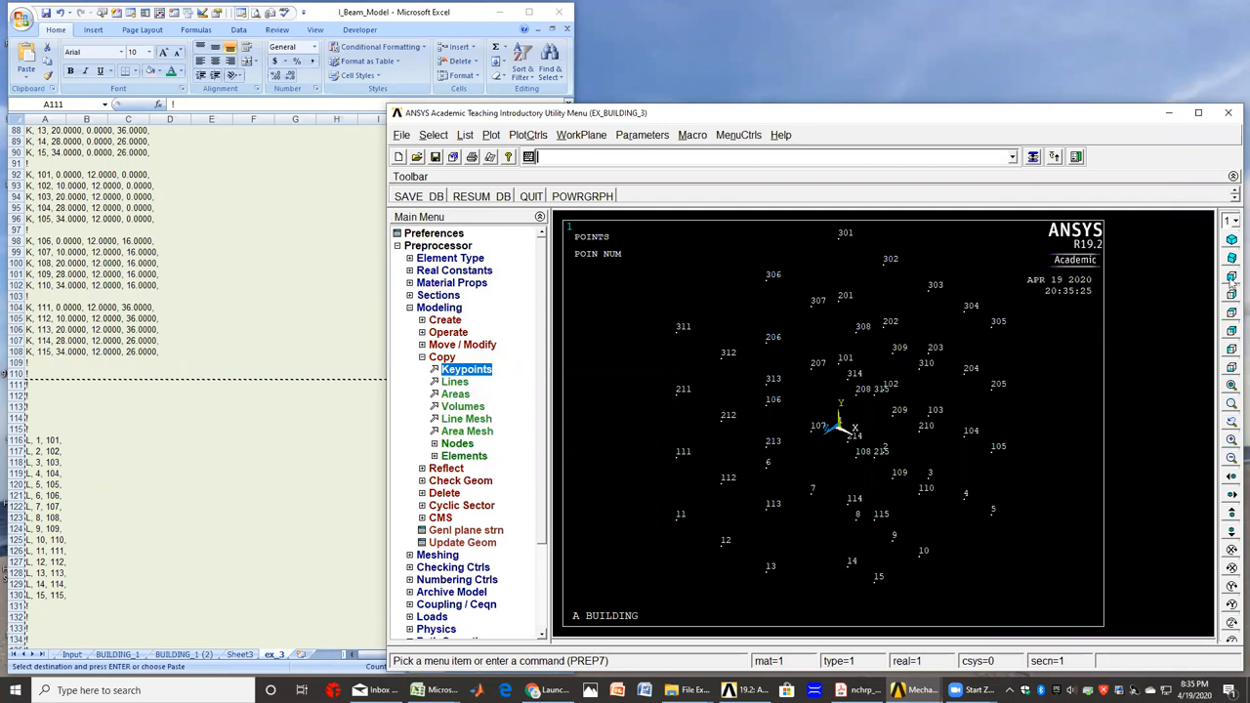
pyautogui.moveTo(1078, 386)
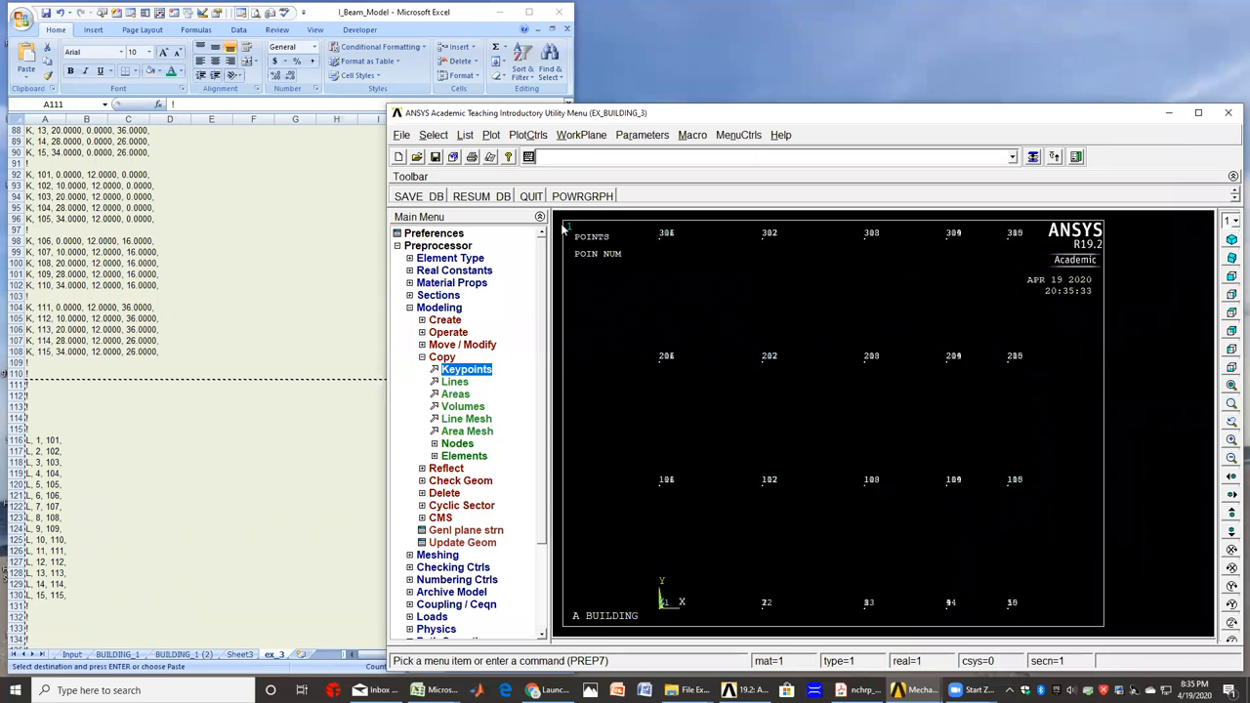
# - Plot the first-floor frame lines with their keypoints
pyautogui.click(491, 135)
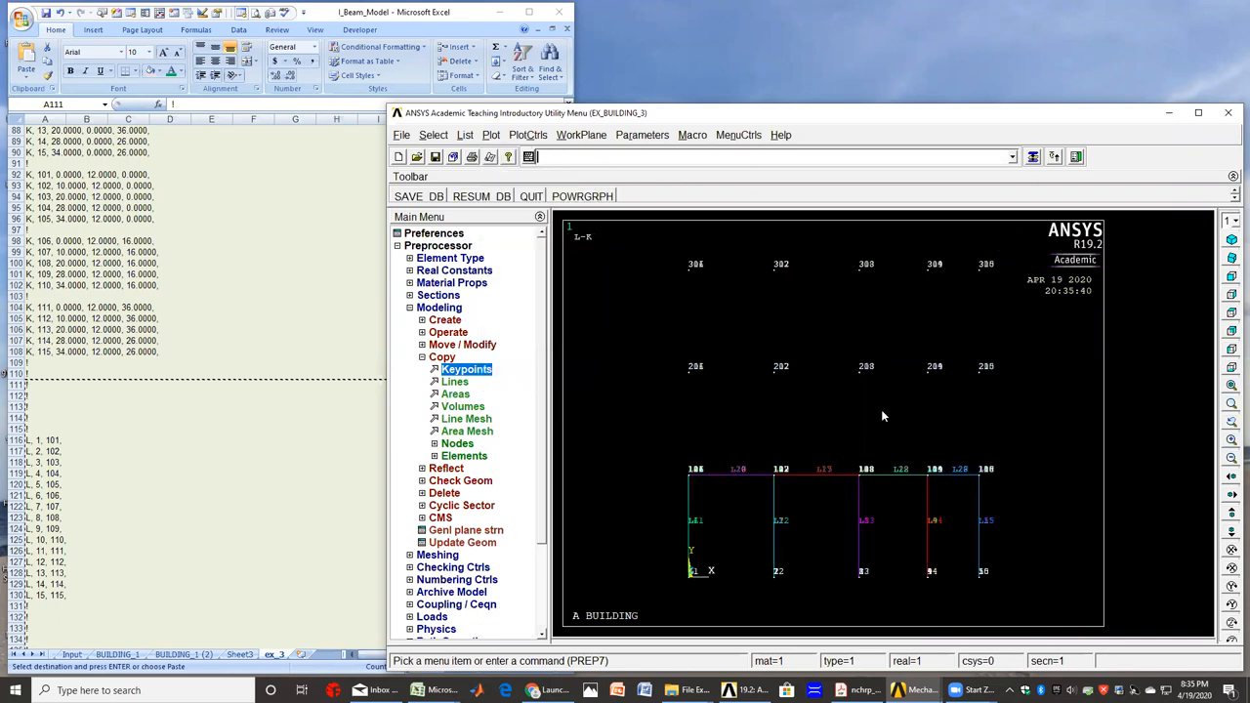
pyautogui.moveTo(1042, 478)
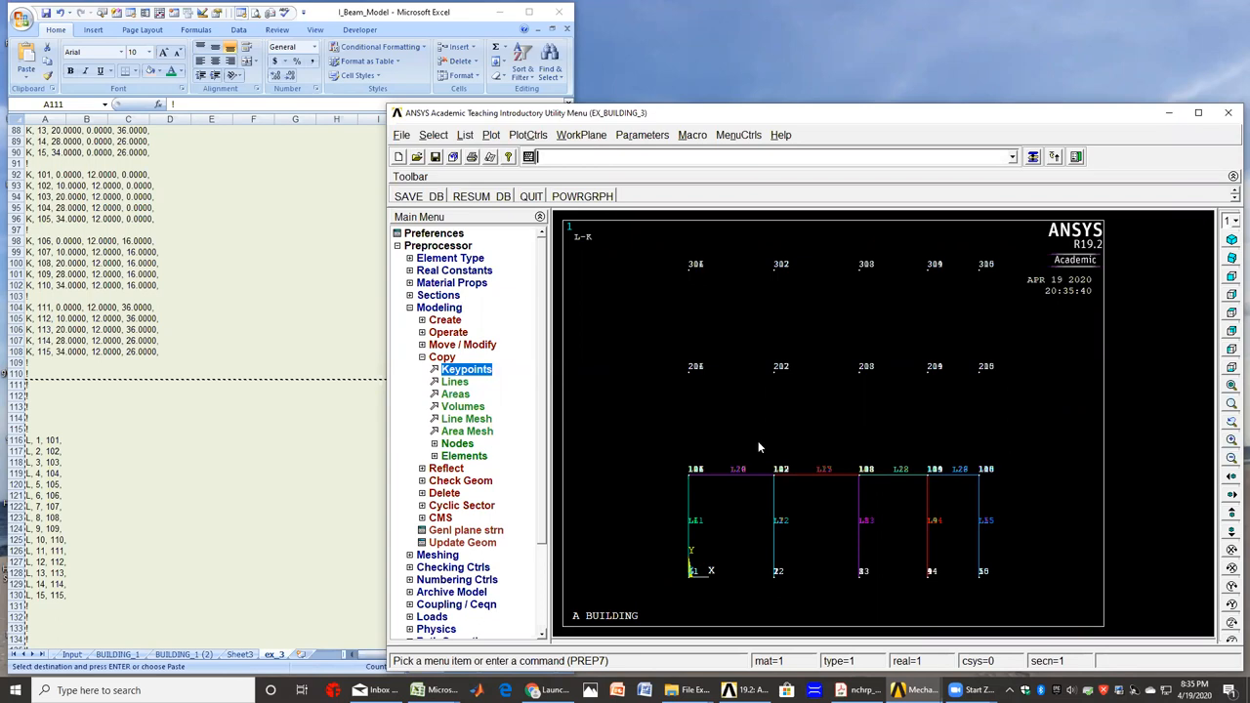
pyautogui.moveTo(759, 422)
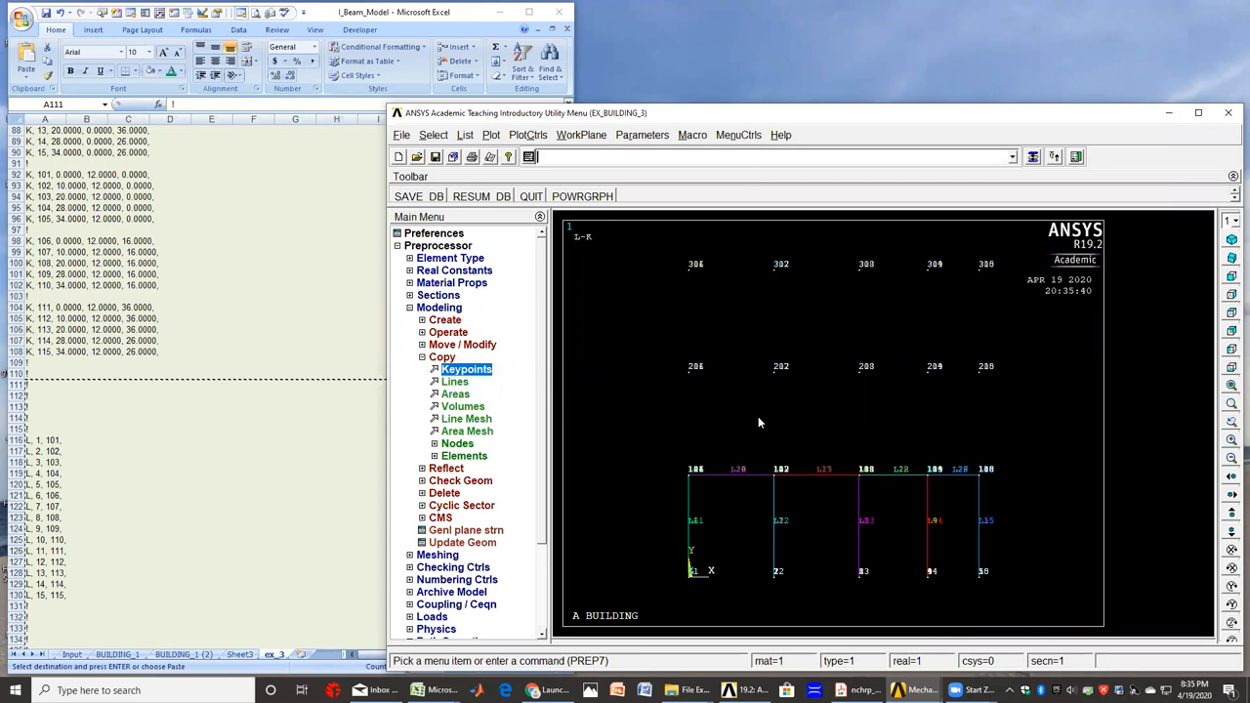
pyautogui.moveTo(743, 430)
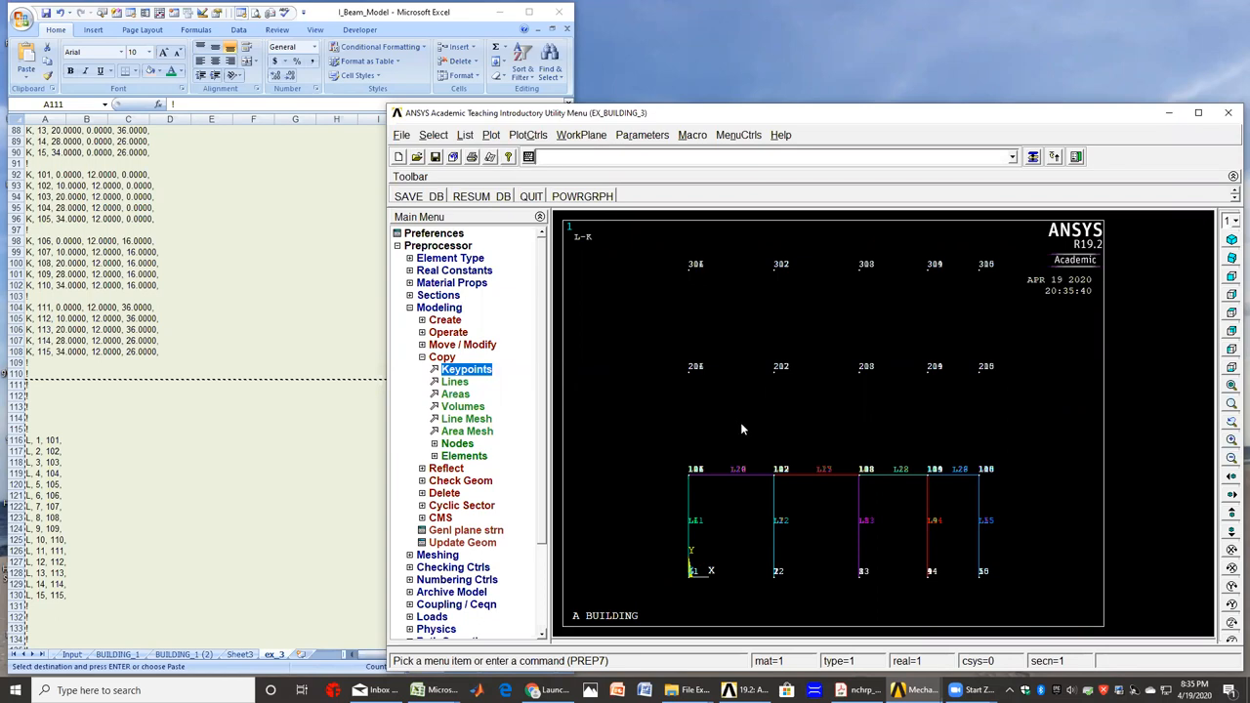
pyautogui.moveTo(671, 435)
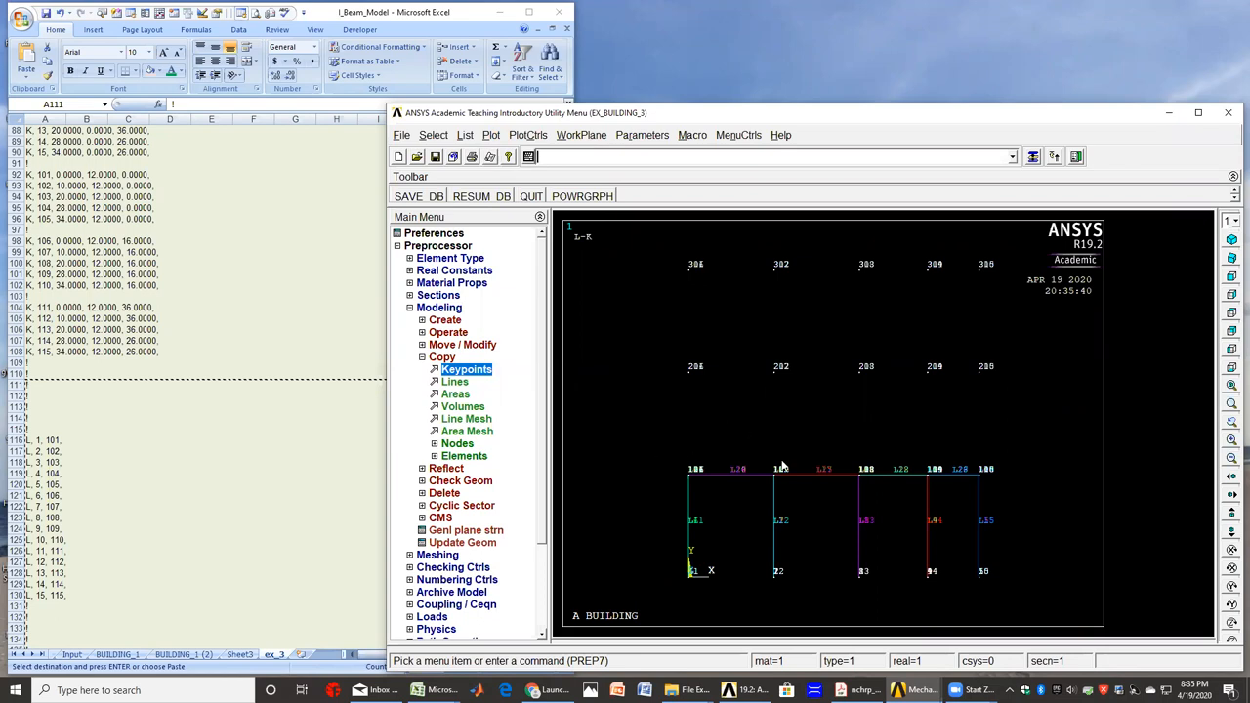
pyautogui.moveTo(637, 434)
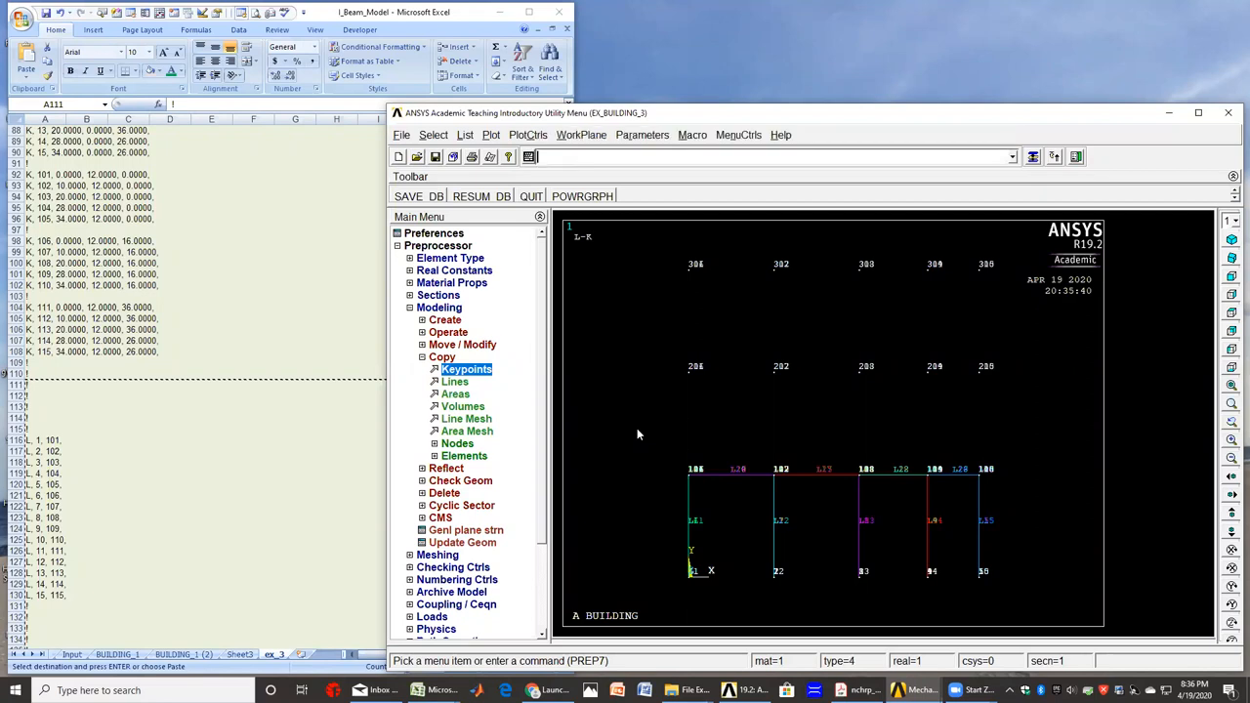
# - Enter MAT,4 and REAL,4 in the command input line
pyautogui.write('mat')
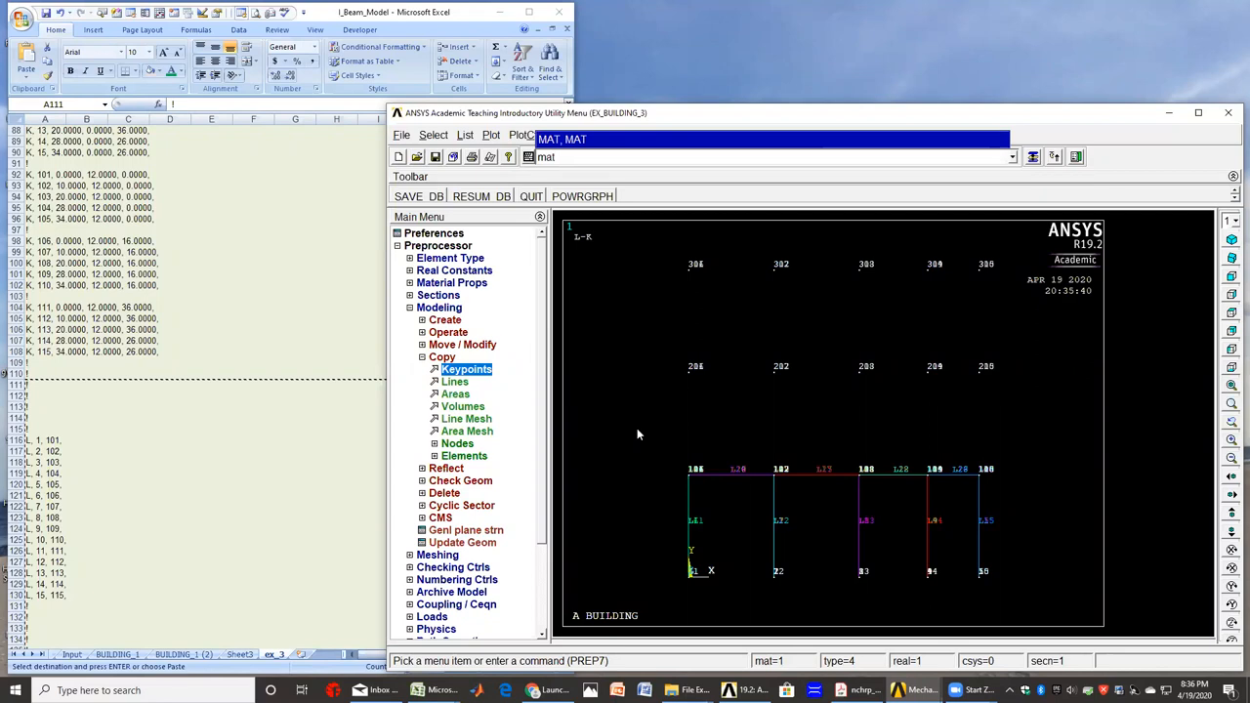
pyautogui.write(',4')
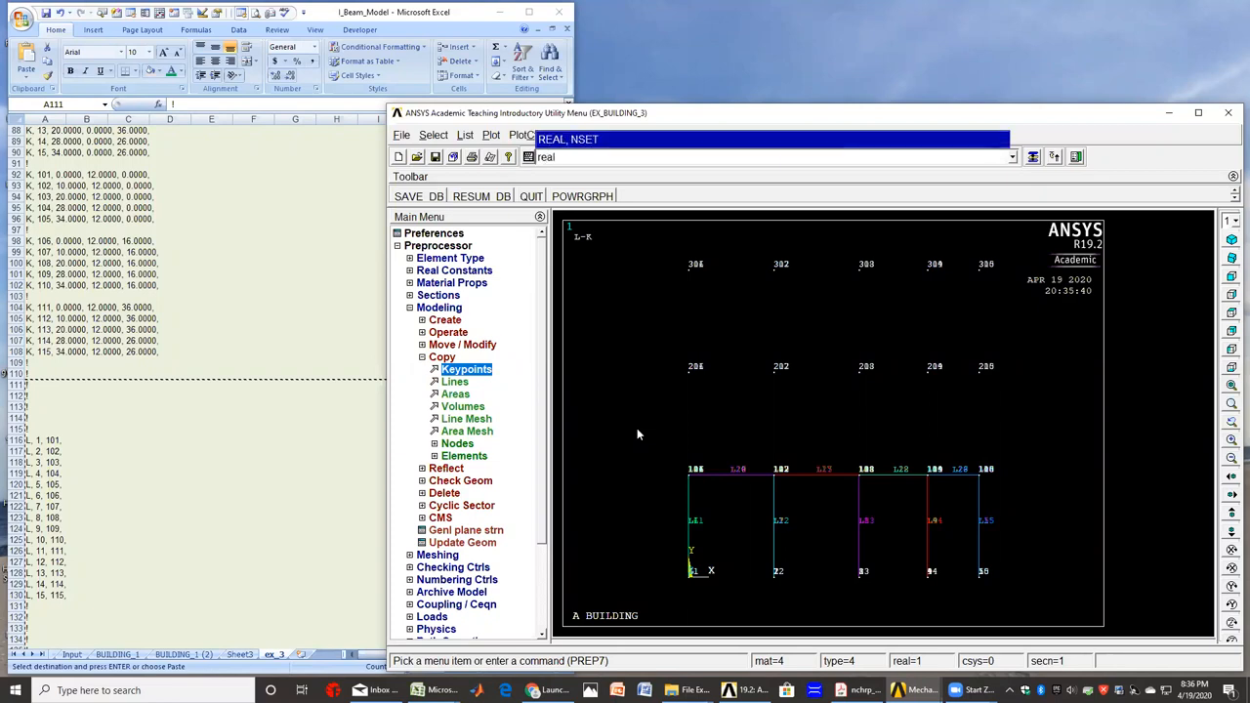
pyautogui.write(',4')
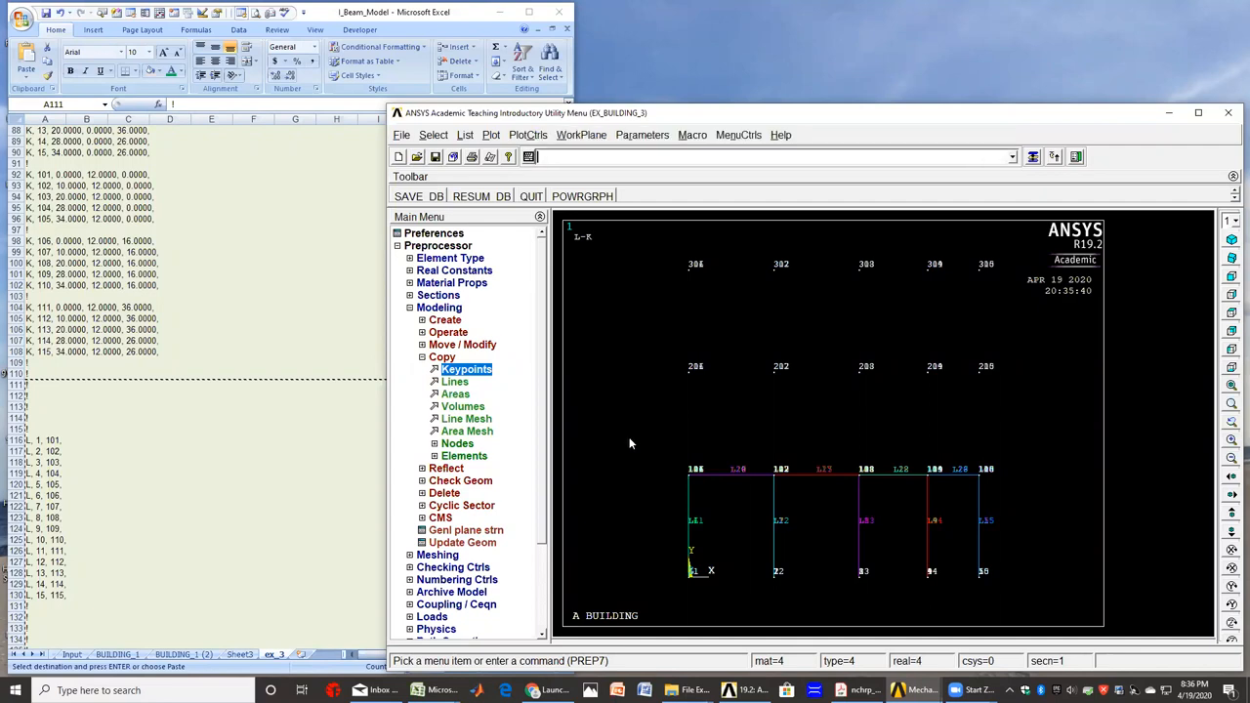
# - Box-pick the first-floor beams and copy them with ITIME 3, DY 12, KINC 100
pyautogui.click(455, 381)
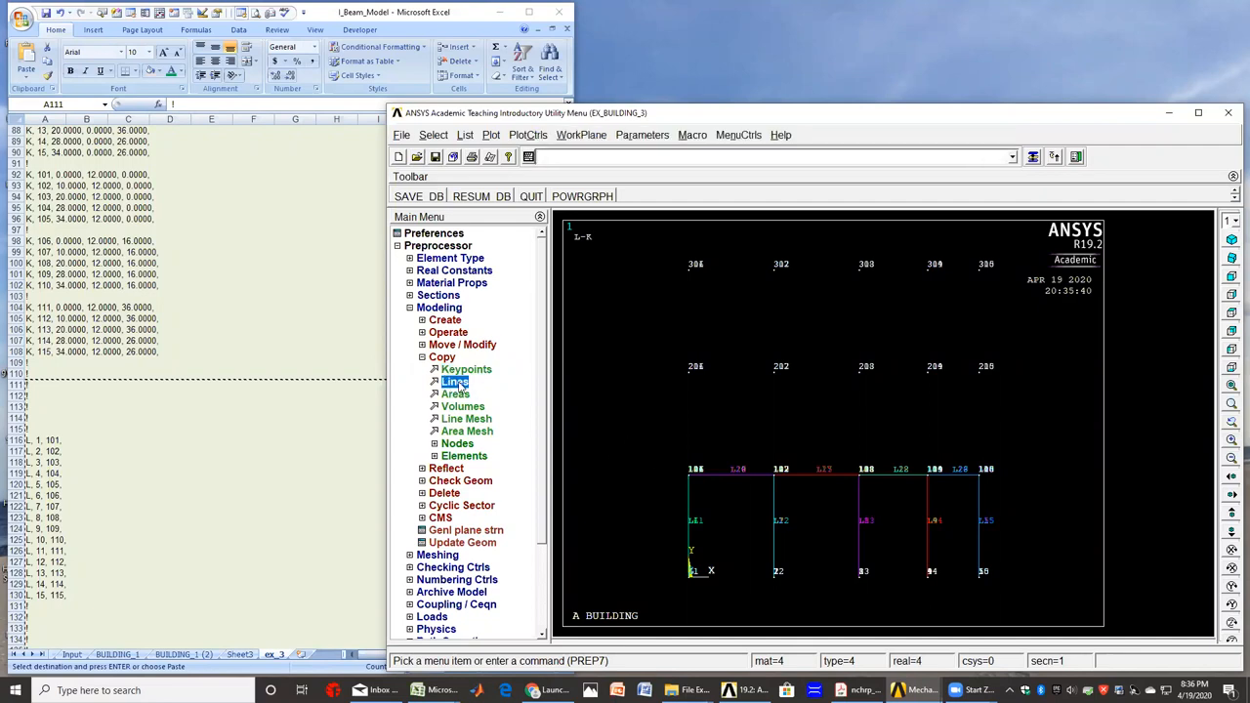
pyautogui.click(455, 381)
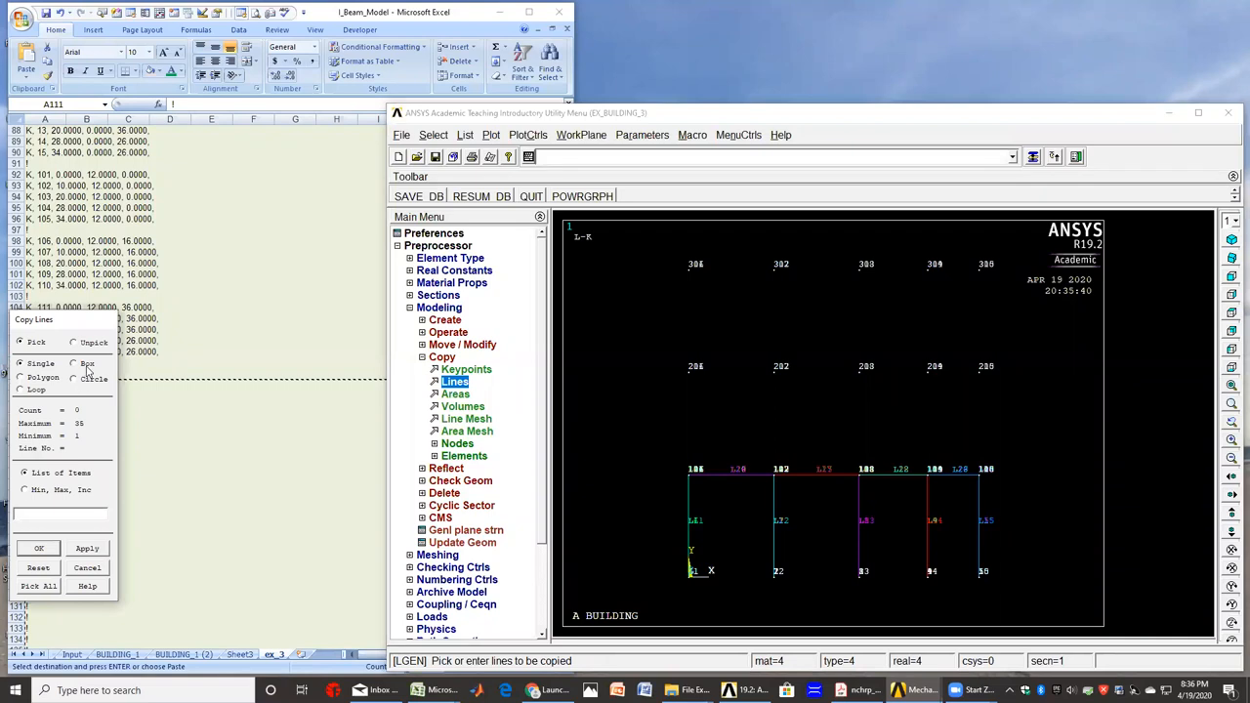
pyautogui.click(73, 362)
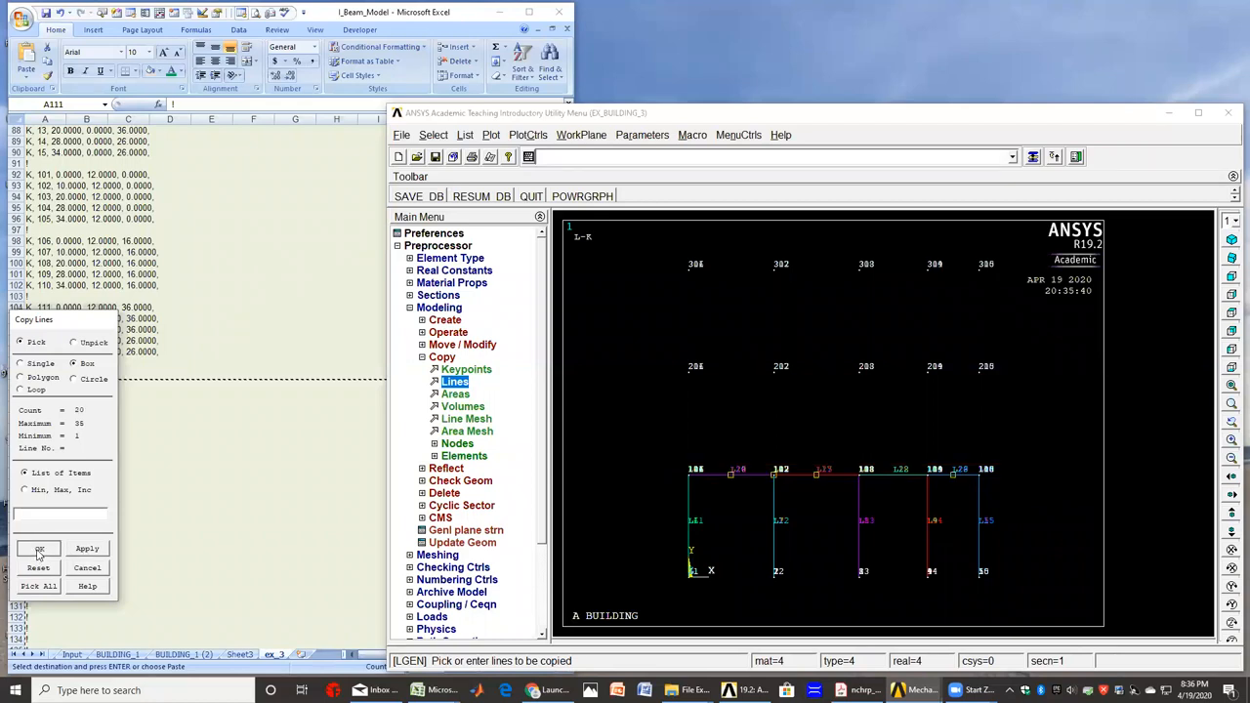
pyautogui.click(39, 547)
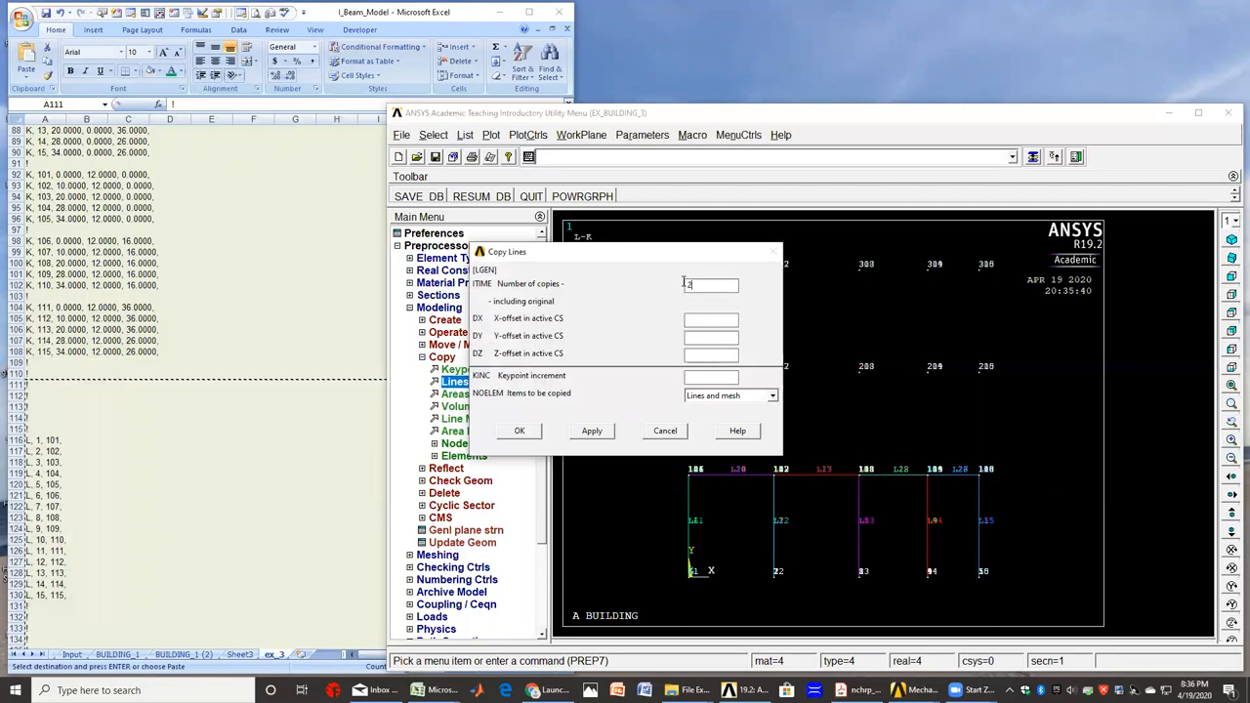
pyautogui.write('3')
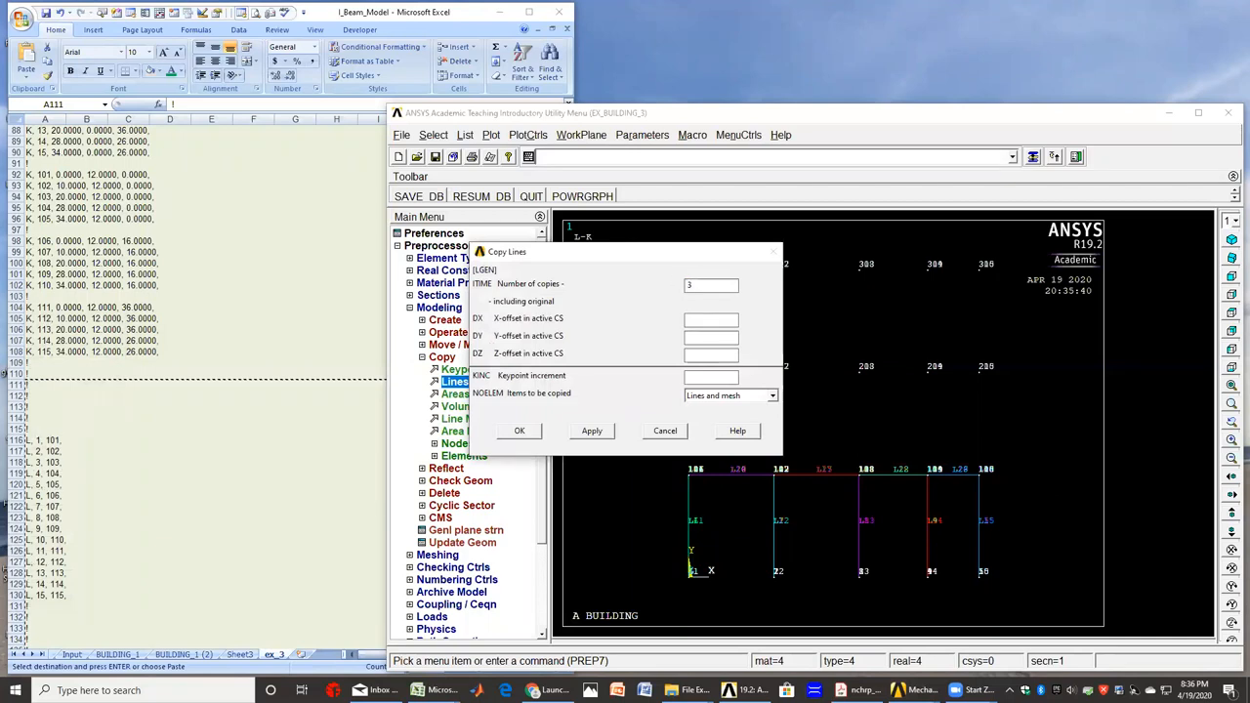
pyautogui.click(711, 337)
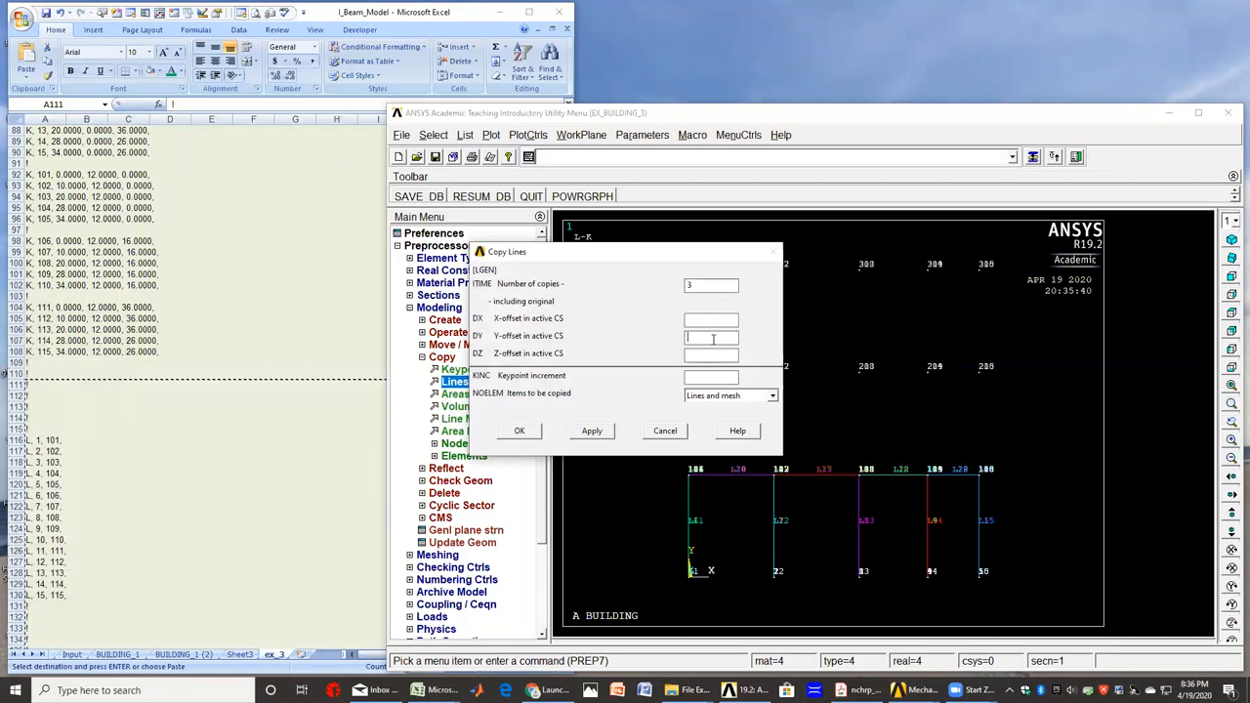
pyautogui.write('12')
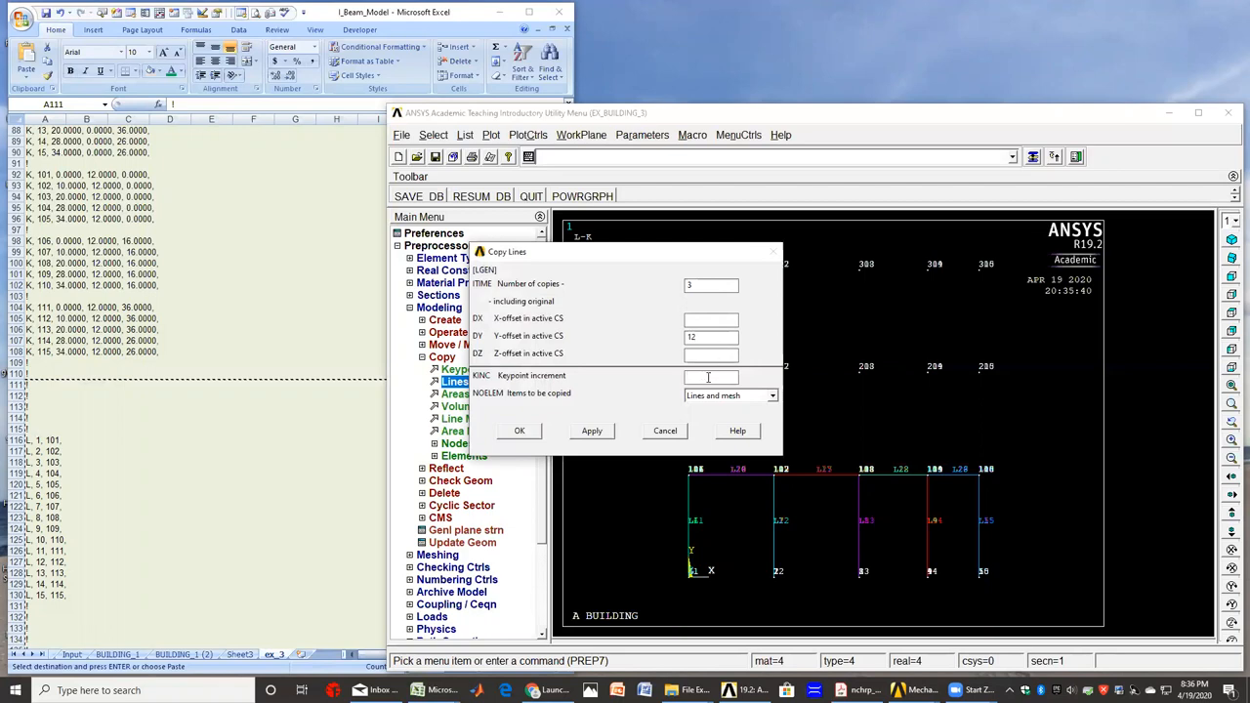
pyautogui.write('100')
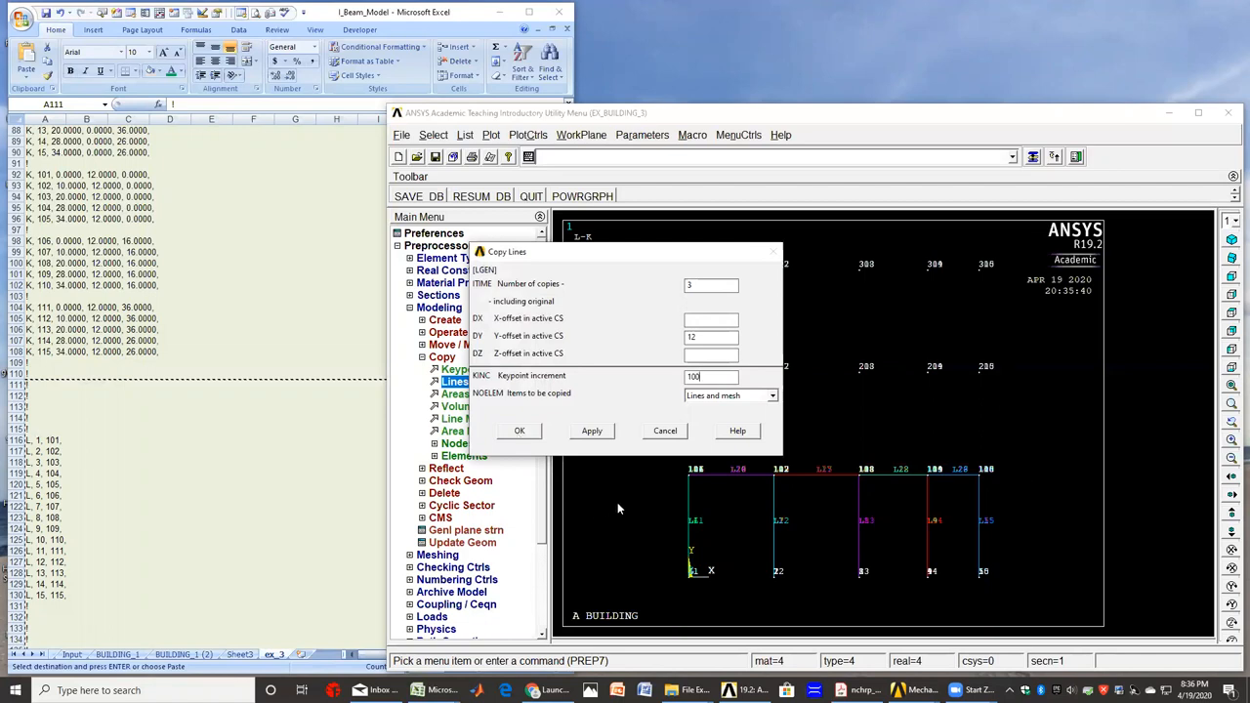
pyautogui.moveTo(645, 534)
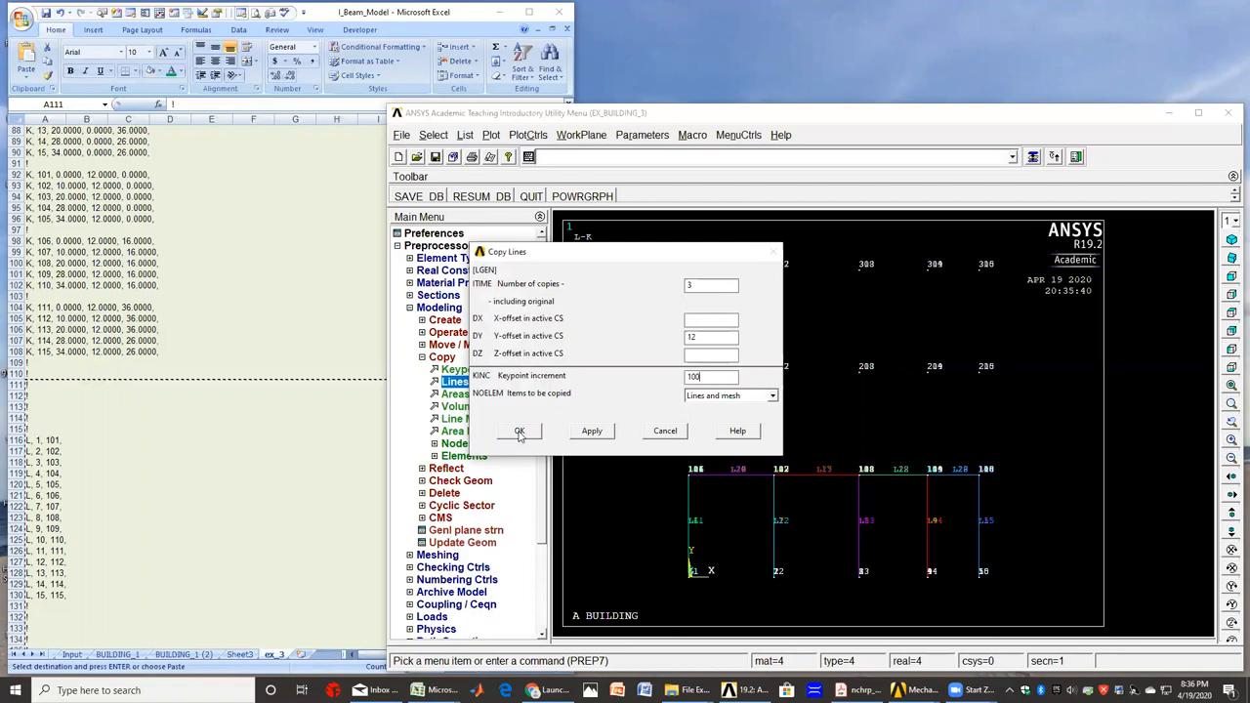
pyautogui.click(519, 431)
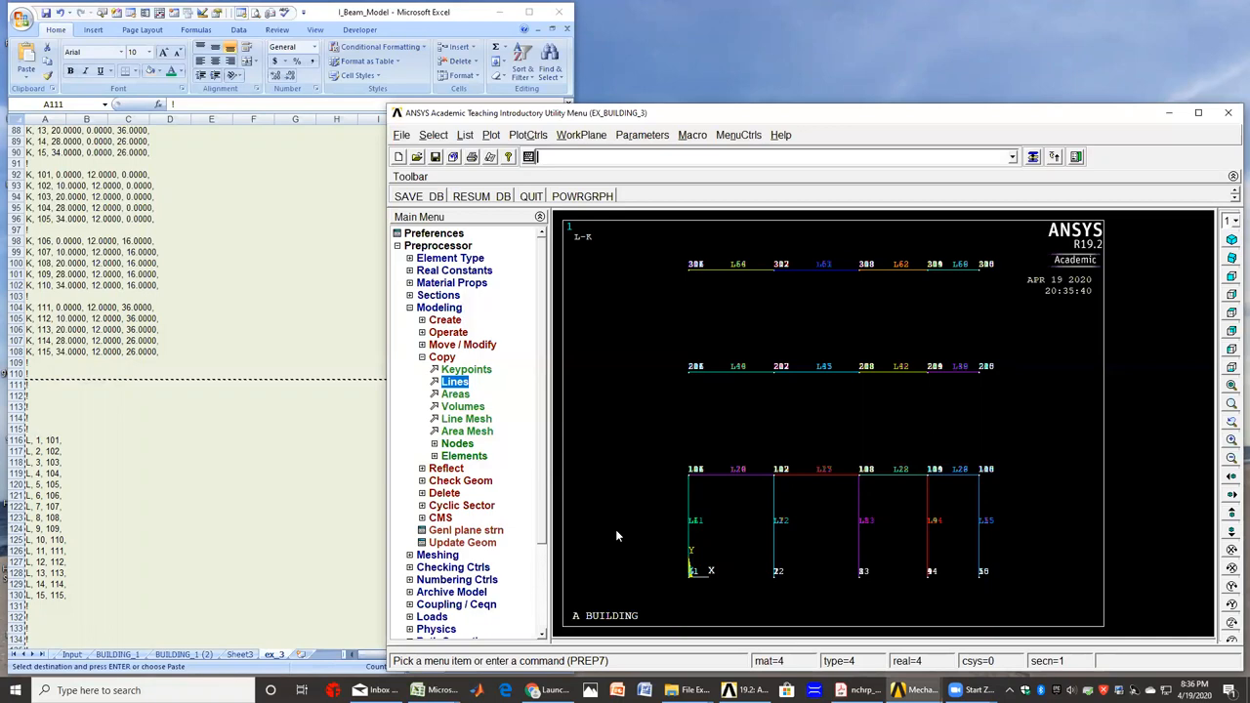
pyautogui.moveTo(626, 546)
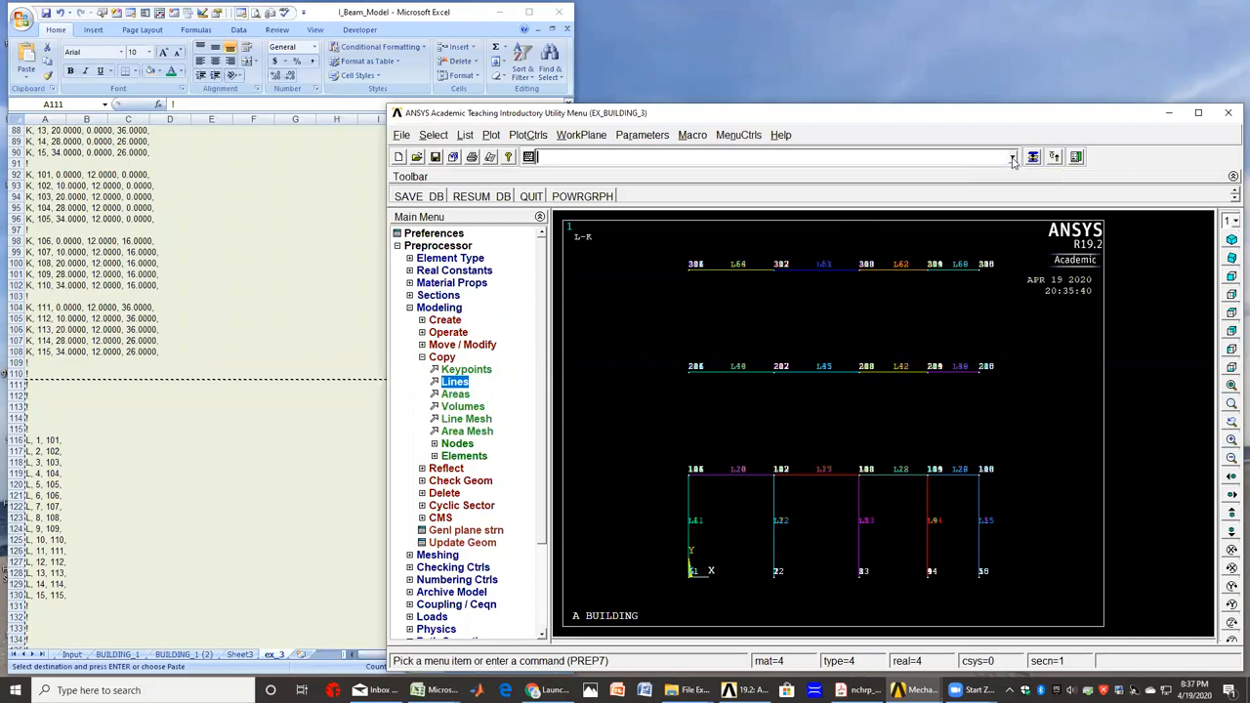
pyautogui.moveTo(562, 158)
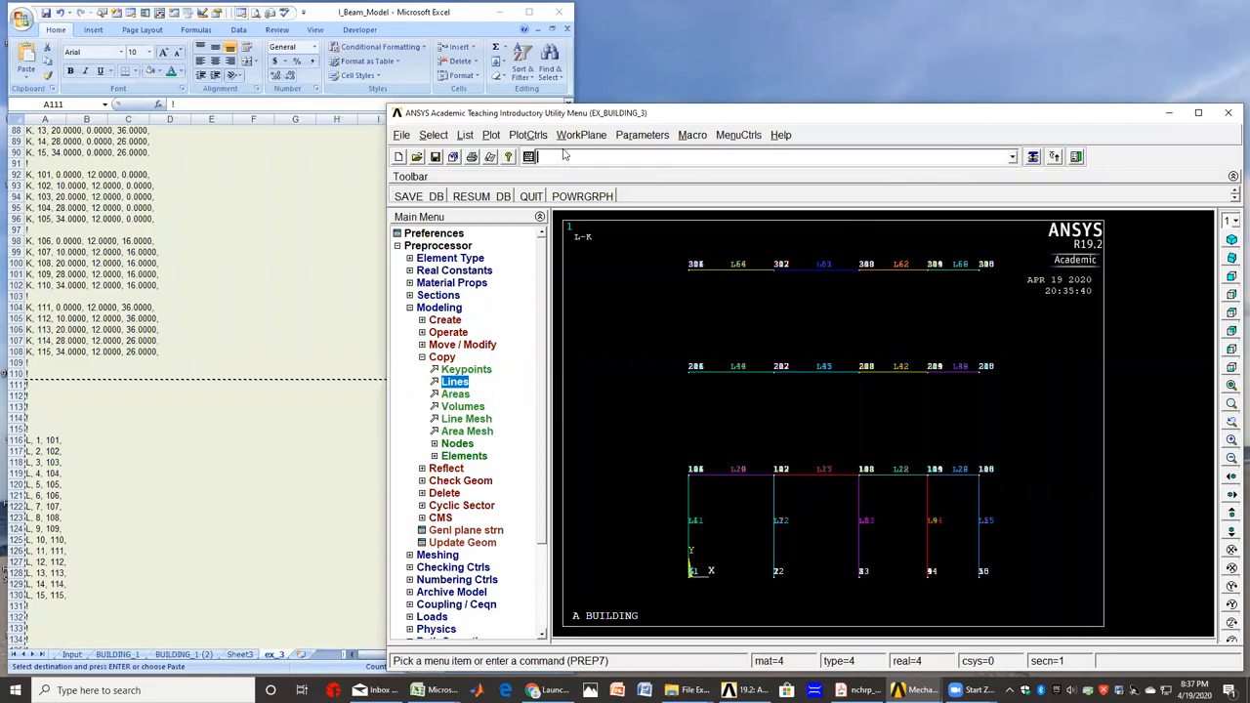
# - Activate element type 3 and real constant set 3 with the TYPE and REAL commands
pyautogui.write('type')
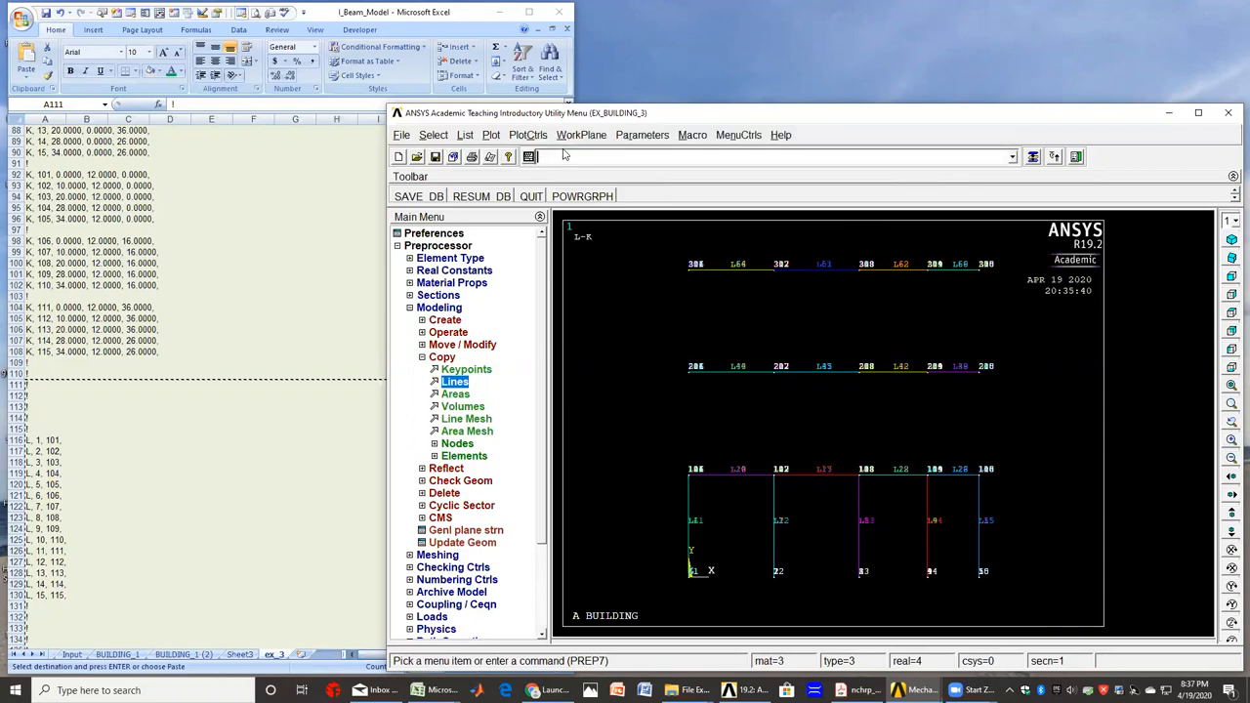
pyautogui.write('real')
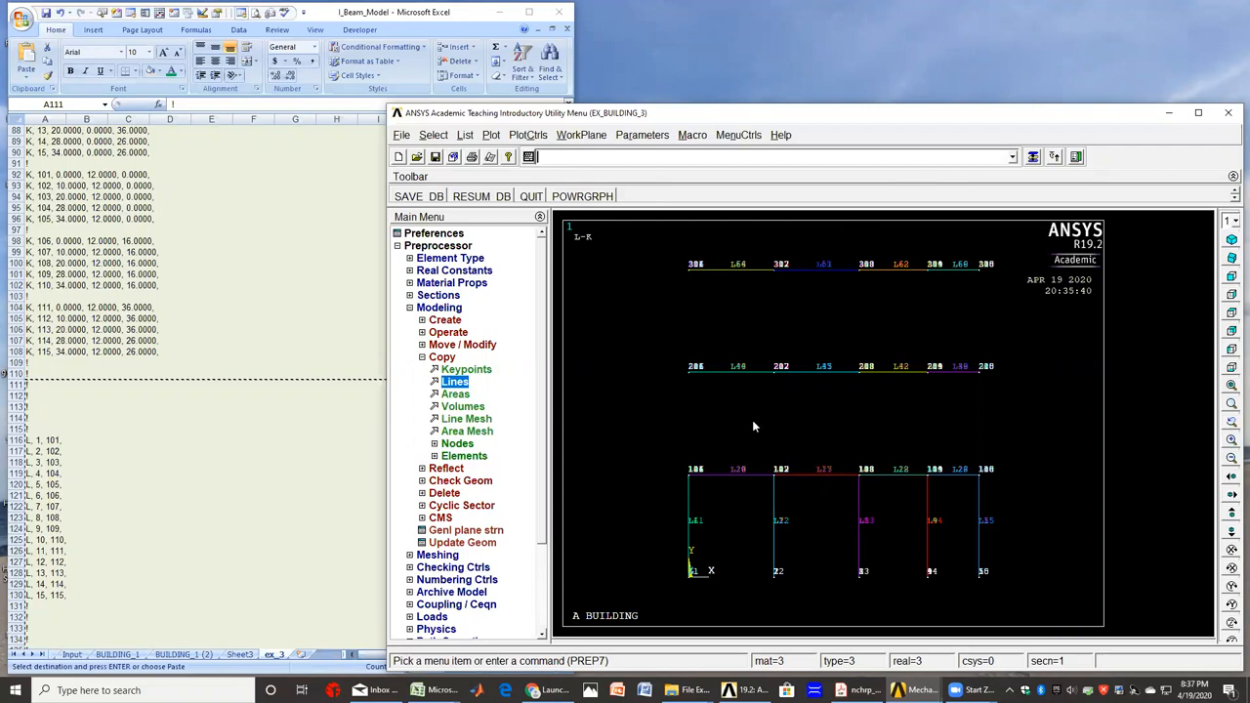
# - Box-pick the ground-floor columns and copy them in 3 sets at DY=12, KINC=100
pyautogui.click(455, 381)
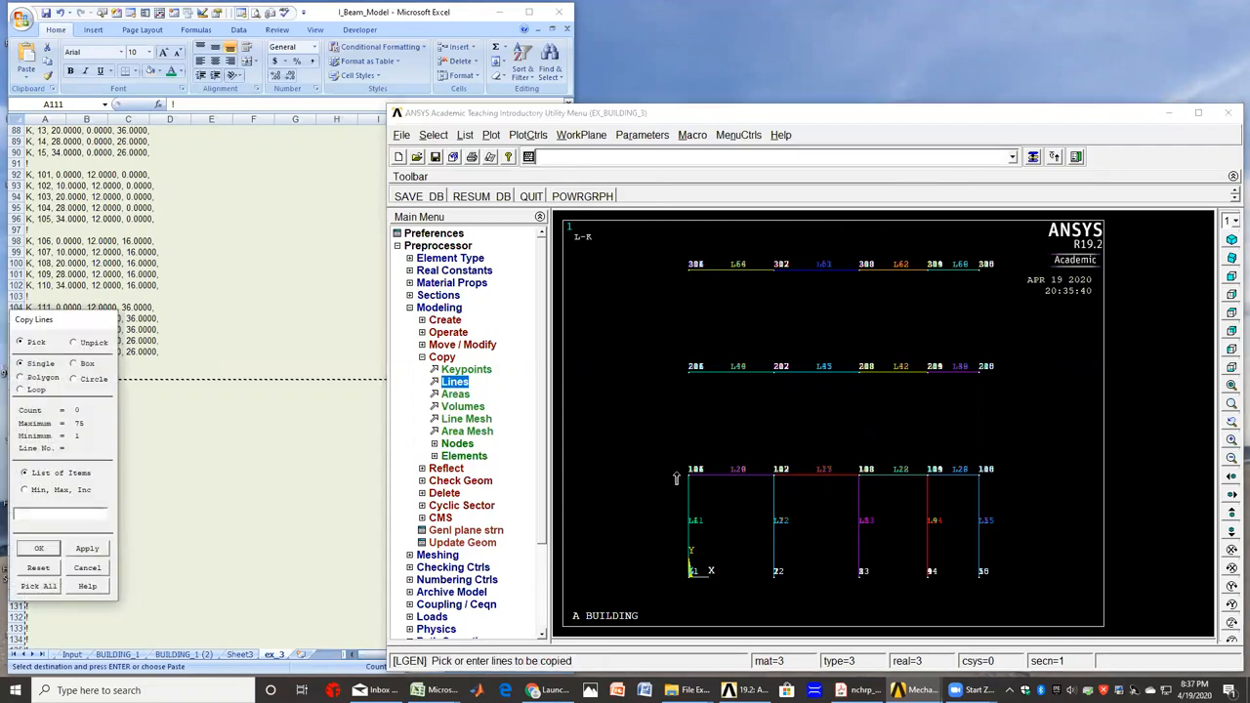
pyautogui.click(884, 470)
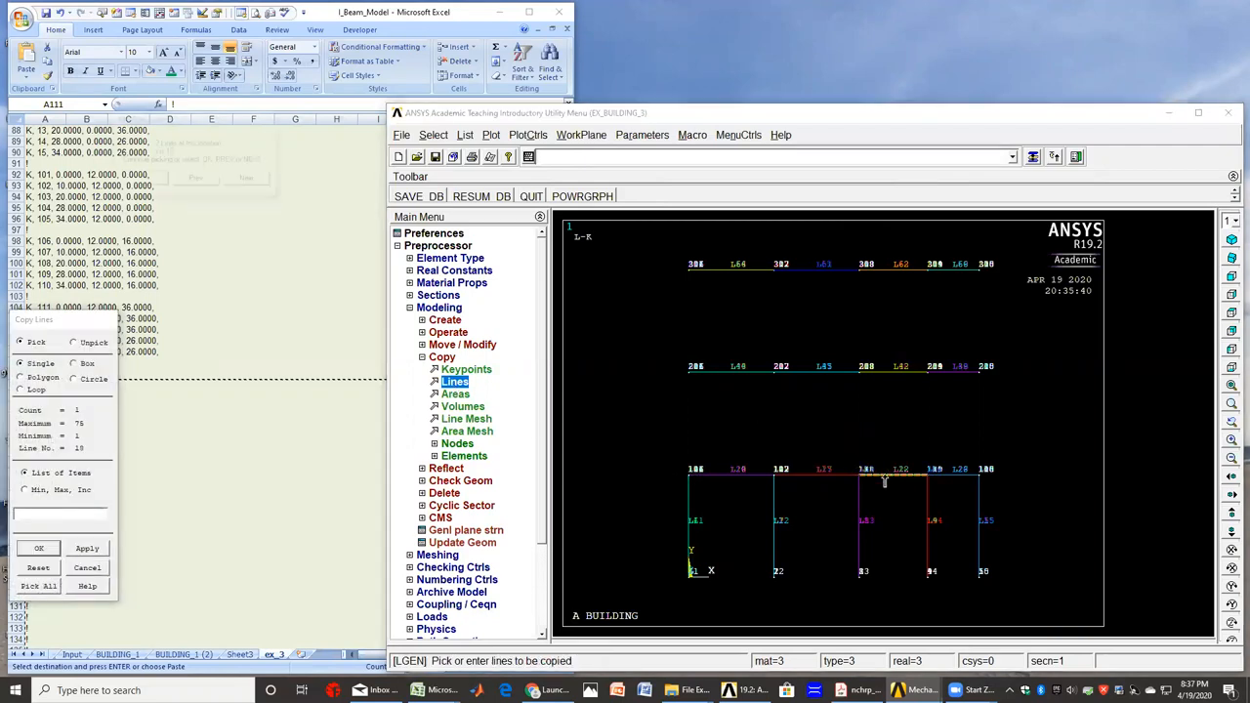
pyautogui.click(884, 481)
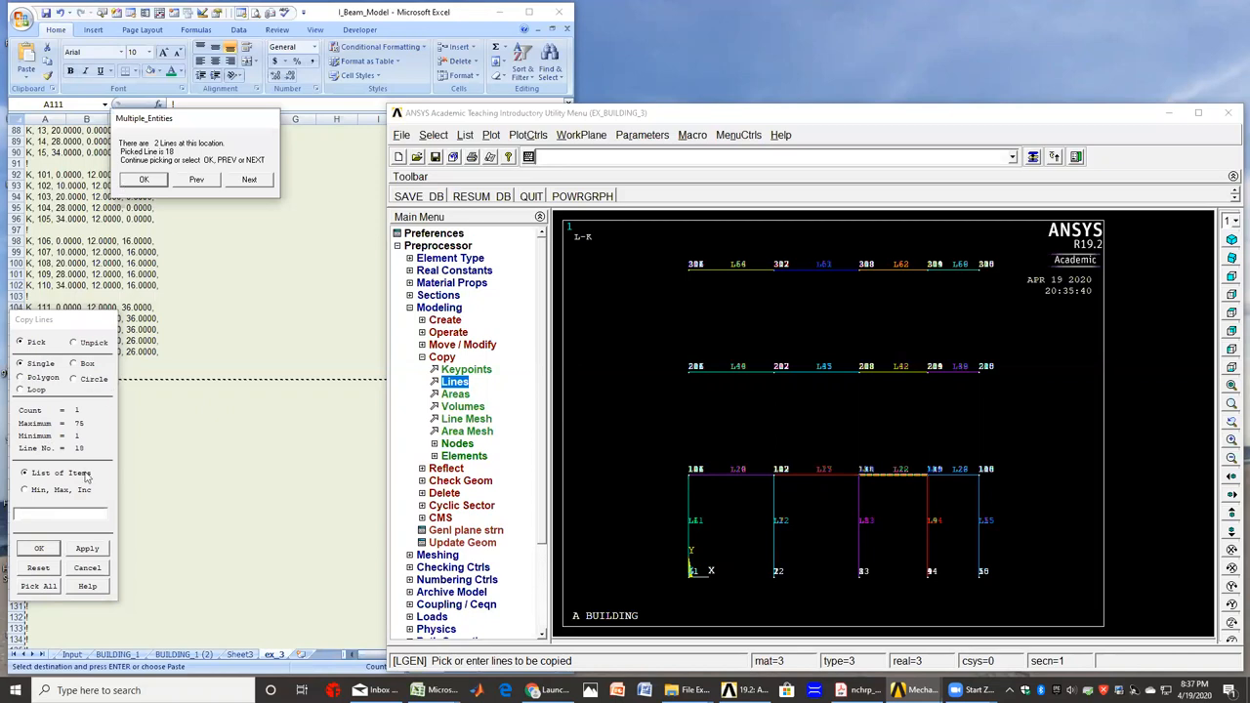
pyautogui.click(143, 179)
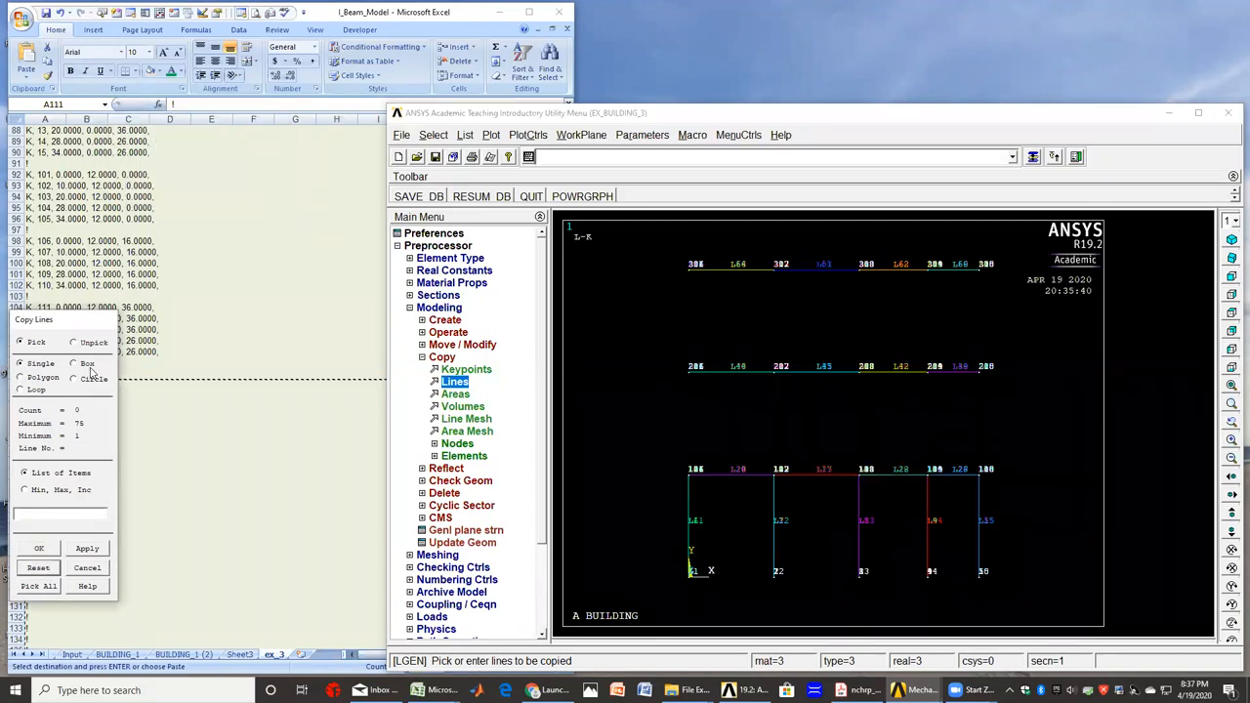
pyautogui.click(72, 364)
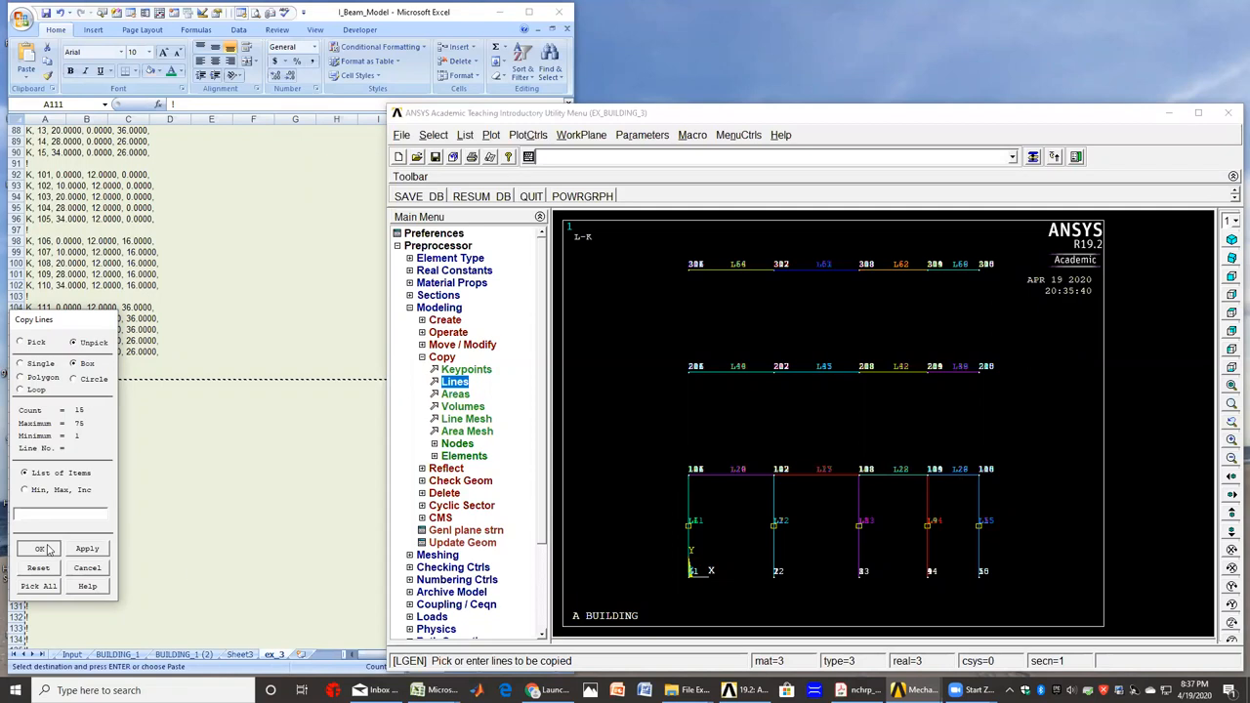
pyautogui.click(40, 548)
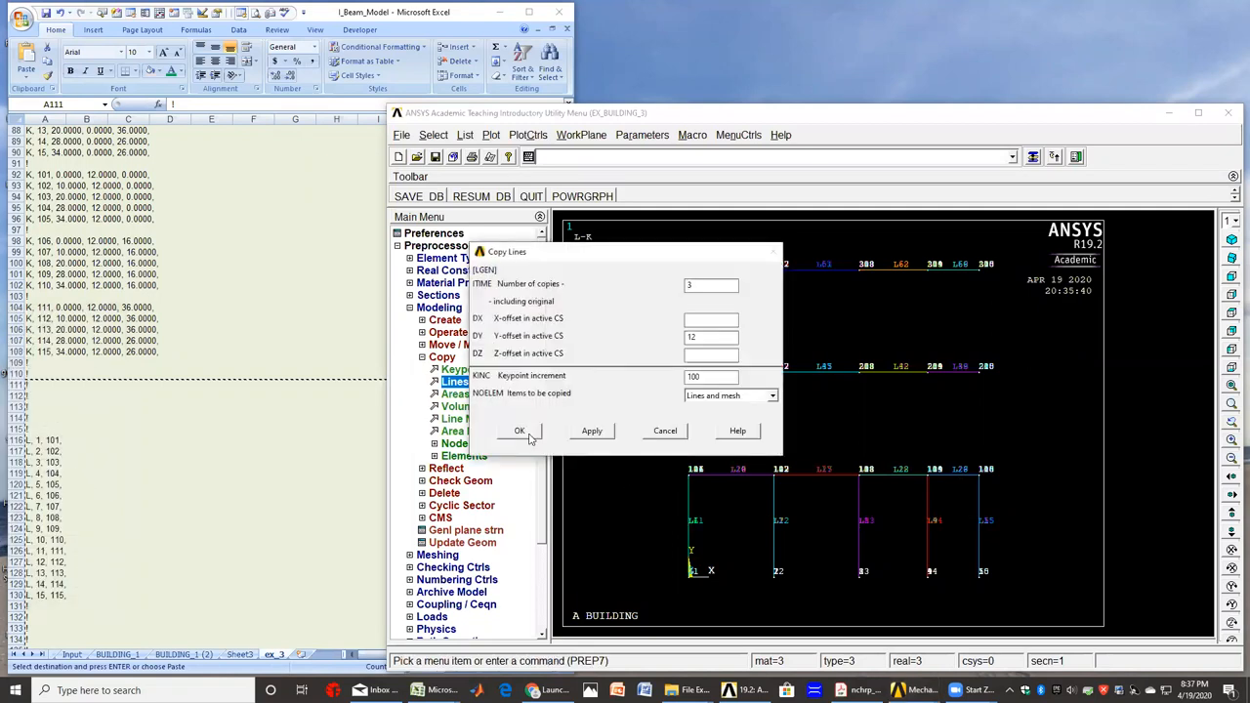
pyautogui.click(518, 430)
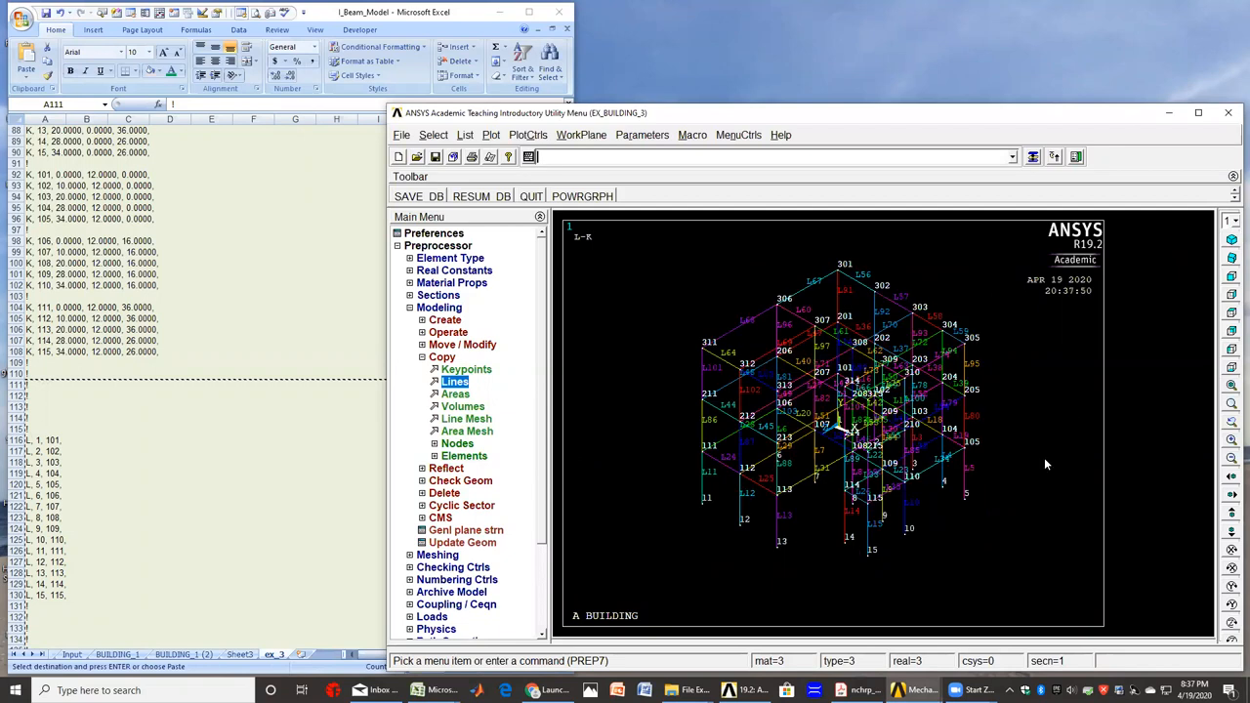
pyautogui.moveTo(1049, 454)
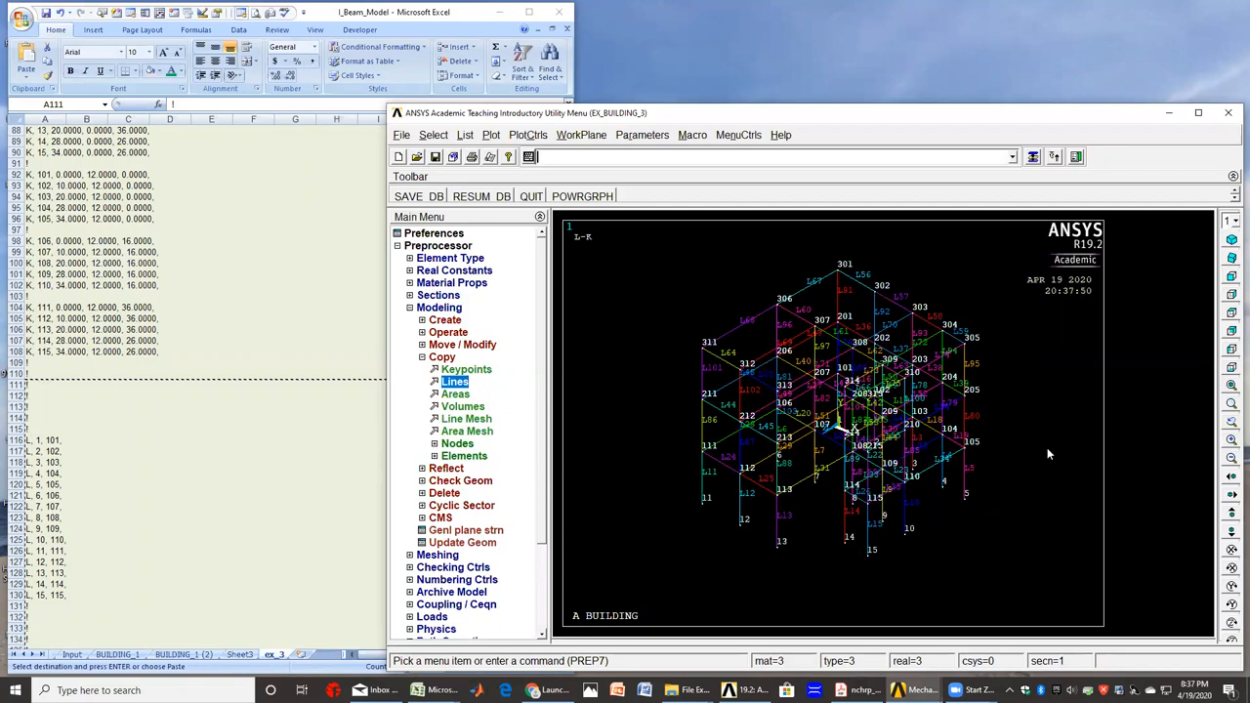
pyautogui.moveTo(1032, 325)
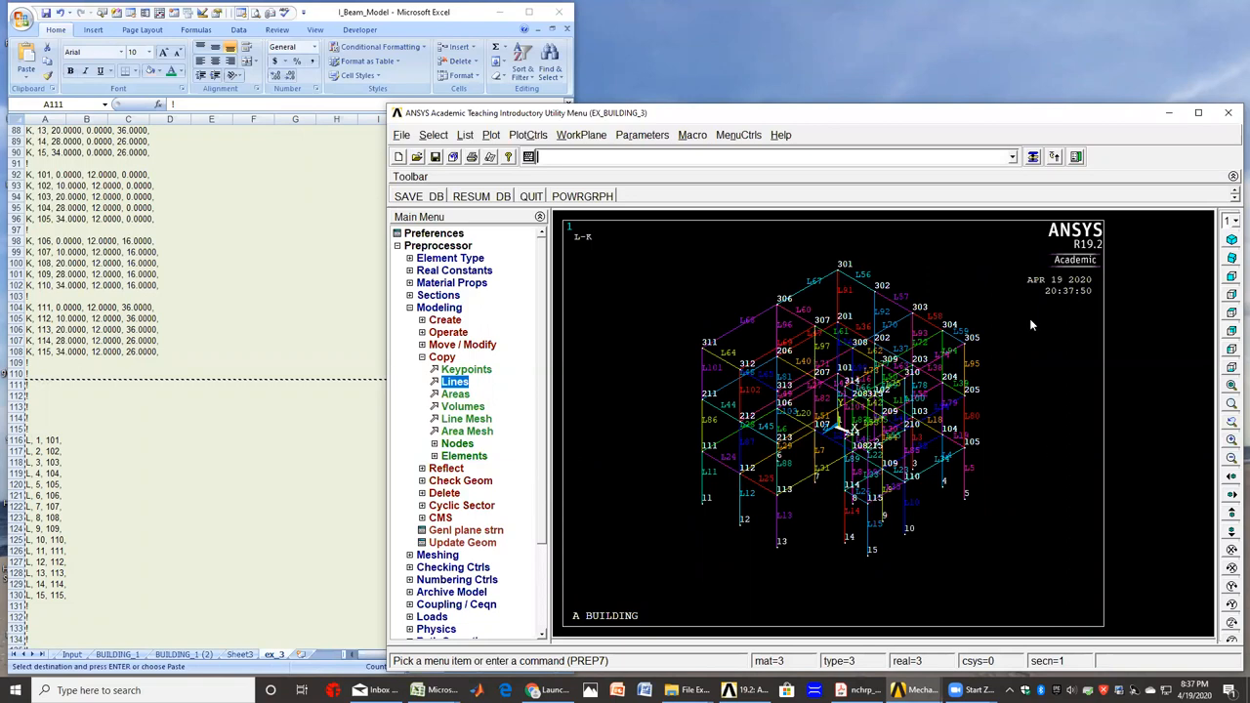
pyautogui.moveTo(1040, 480)
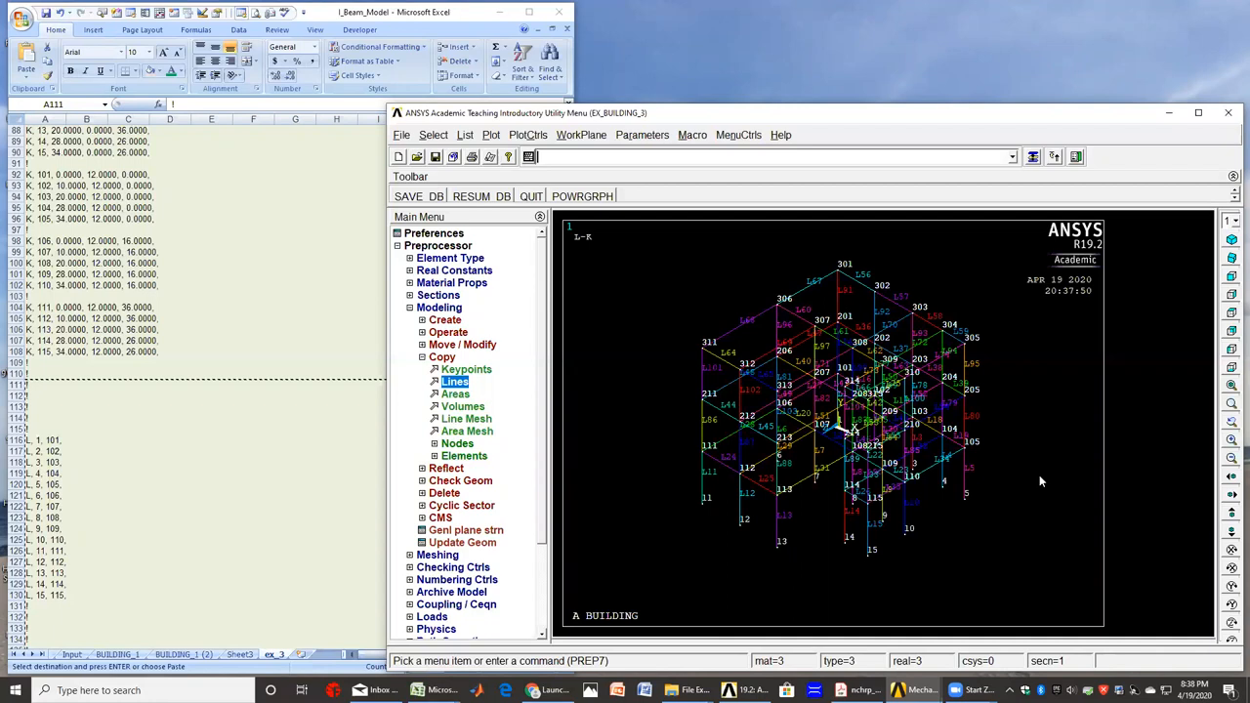
pyautogui.moveTo(1016, 529)
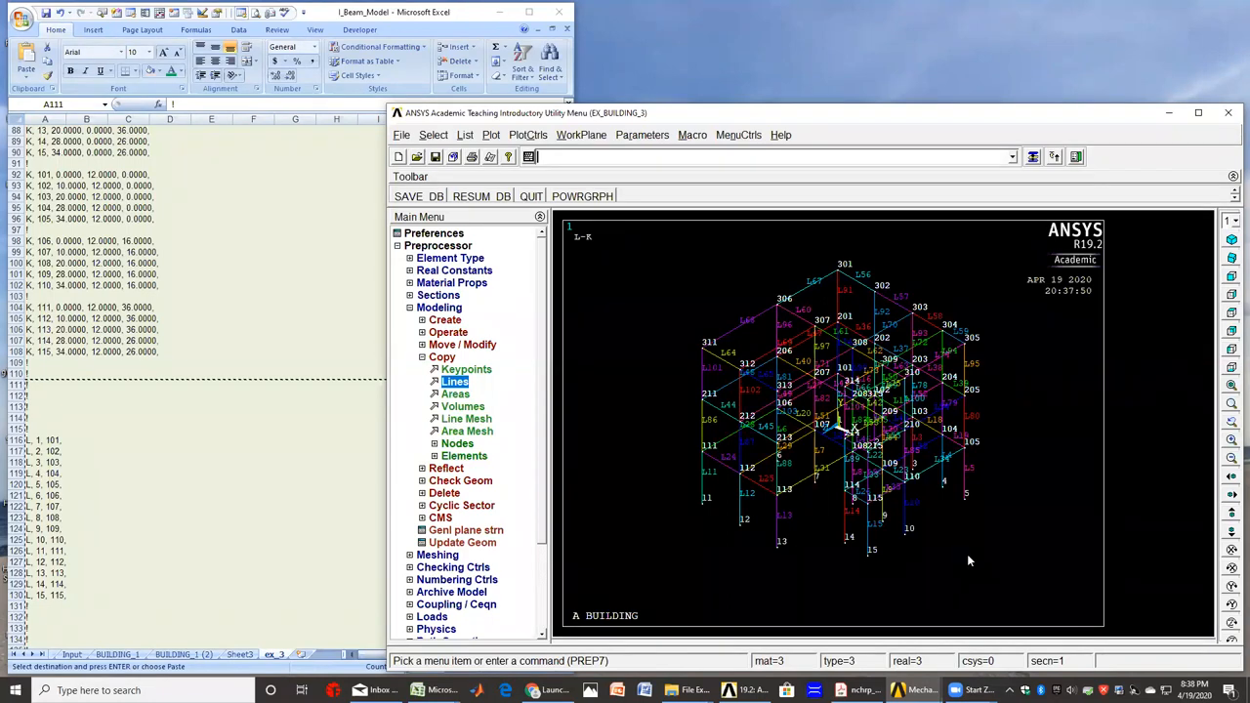
pyautogui.moveTo(1231, 277)
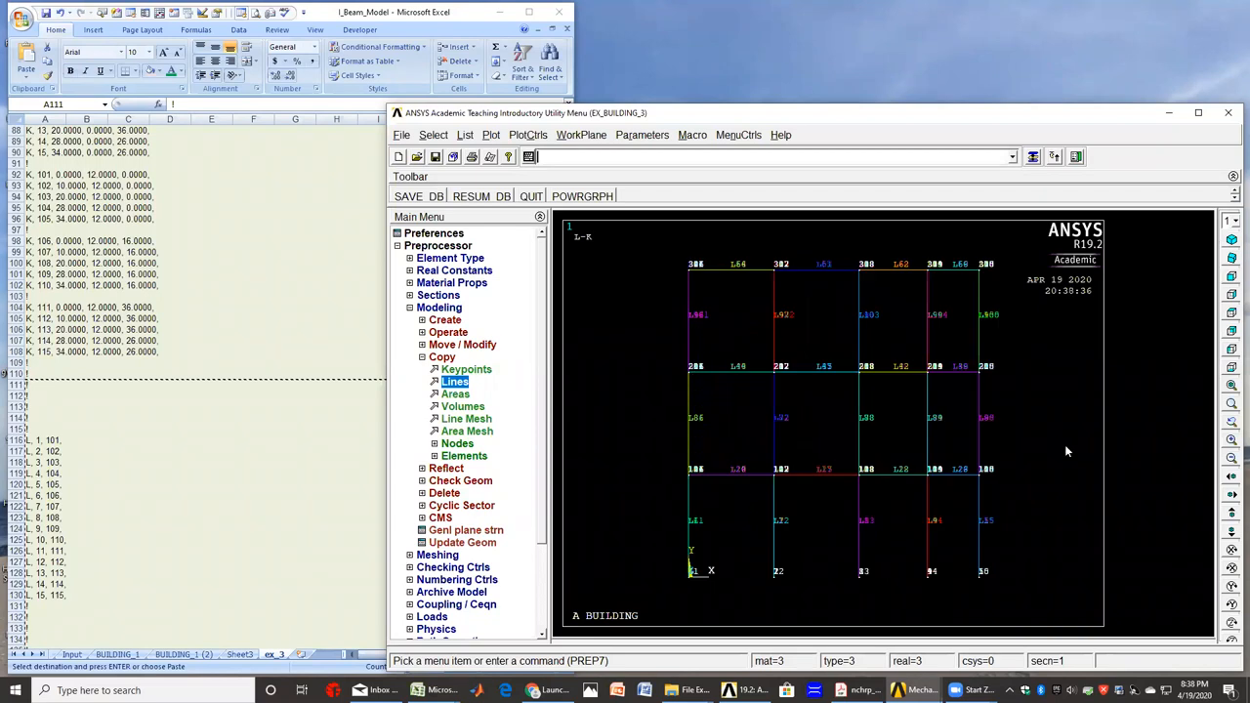
pyautogui.moveTo(1049, 452)
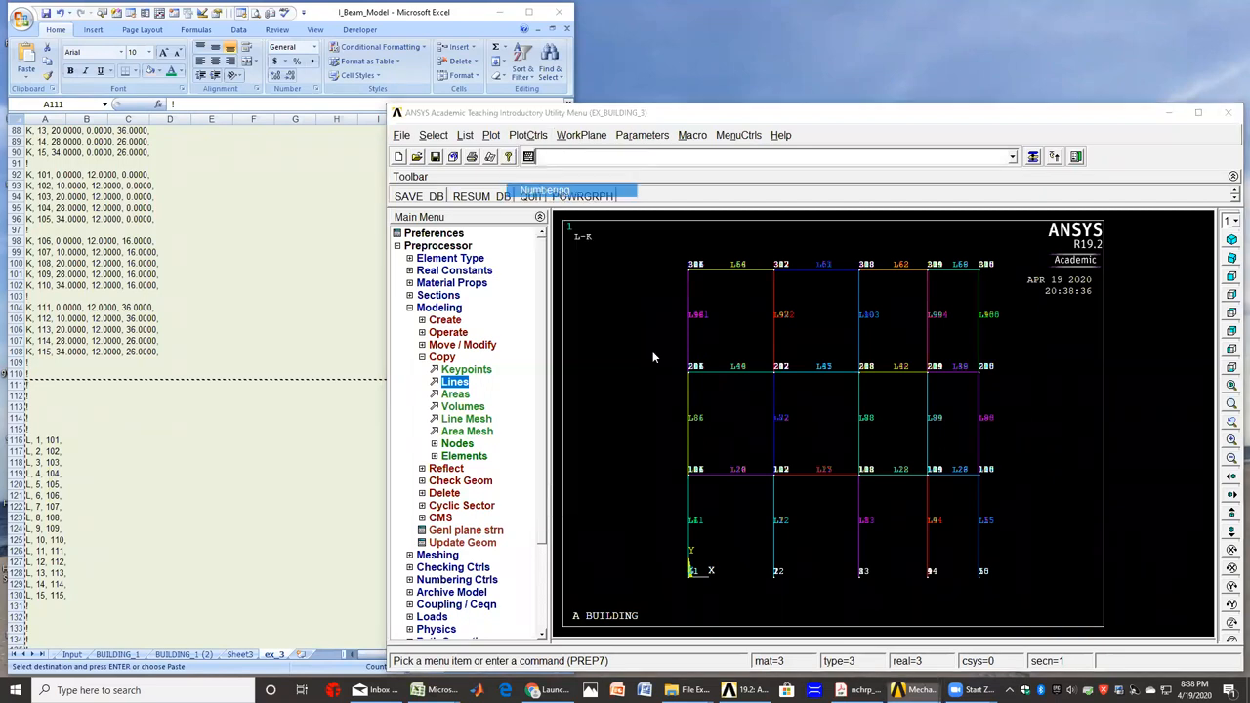
# - Turn off keypoint and line number labels and replot the frame
pyautogui.click(544, 191)
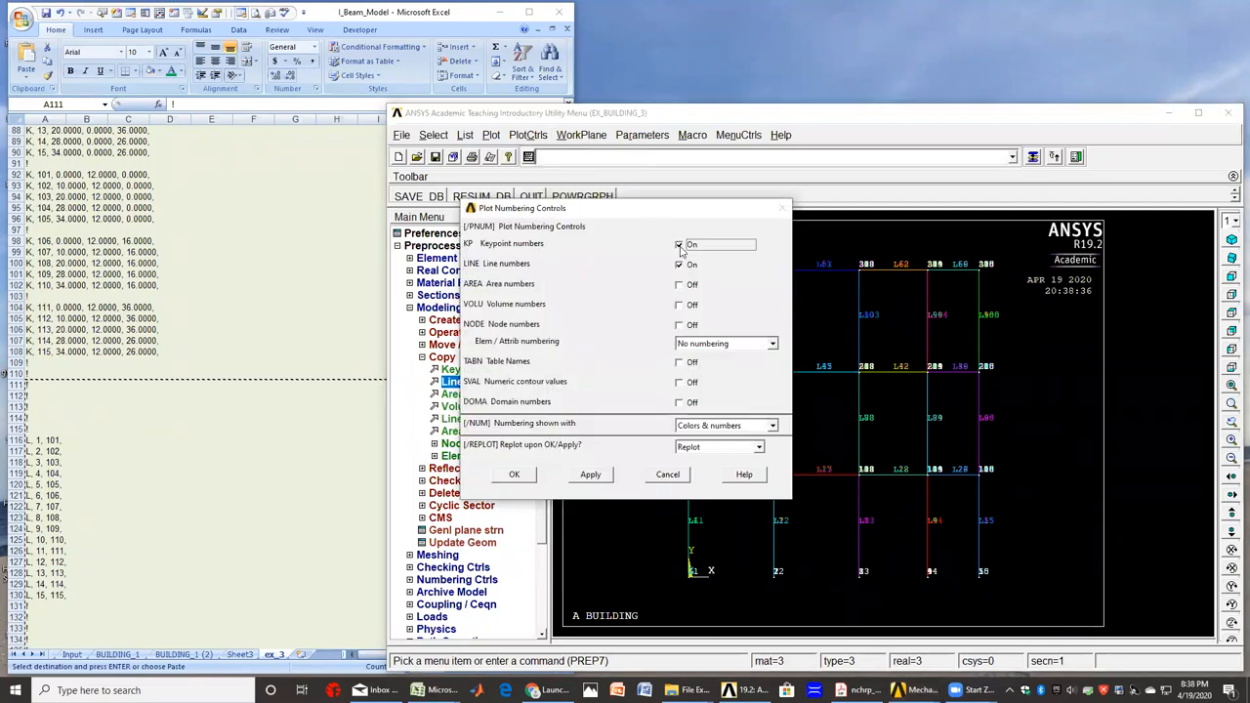
pyautogui.click(680, 244)
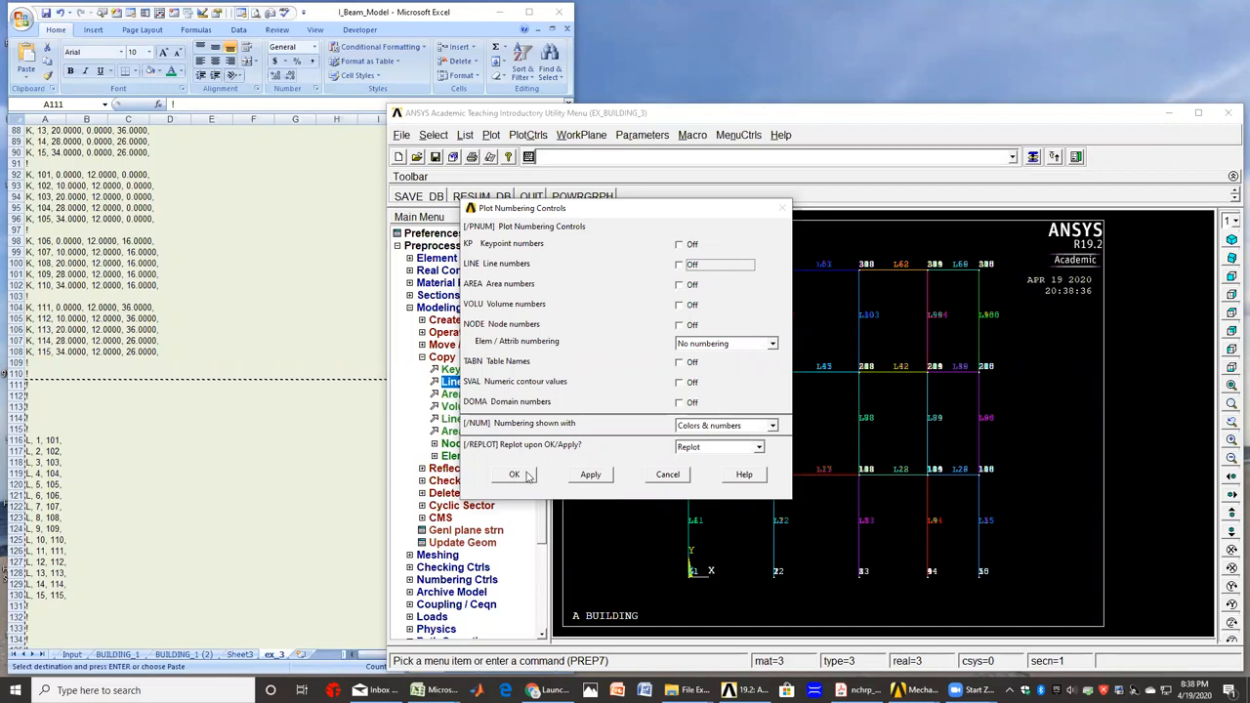
pyautogui.click(514, 474)
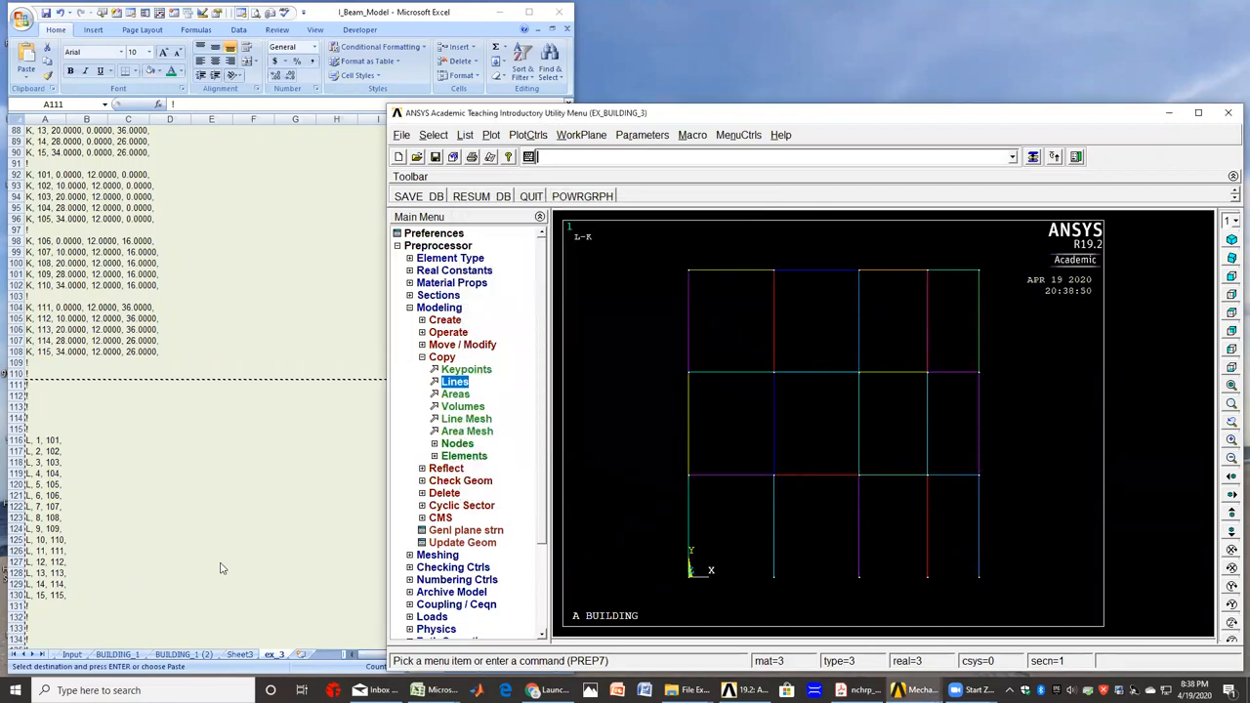
pyautogui.moveTo(636, 478)
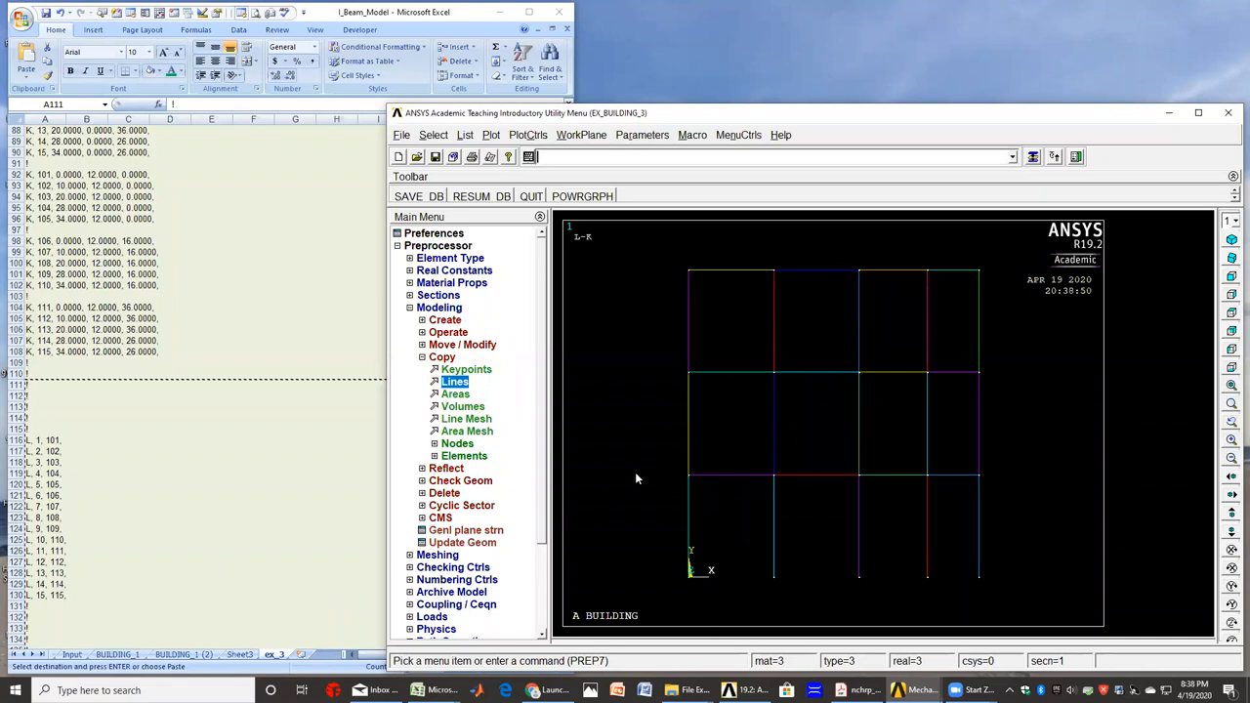
pyautogui.moveTo(659, 475)
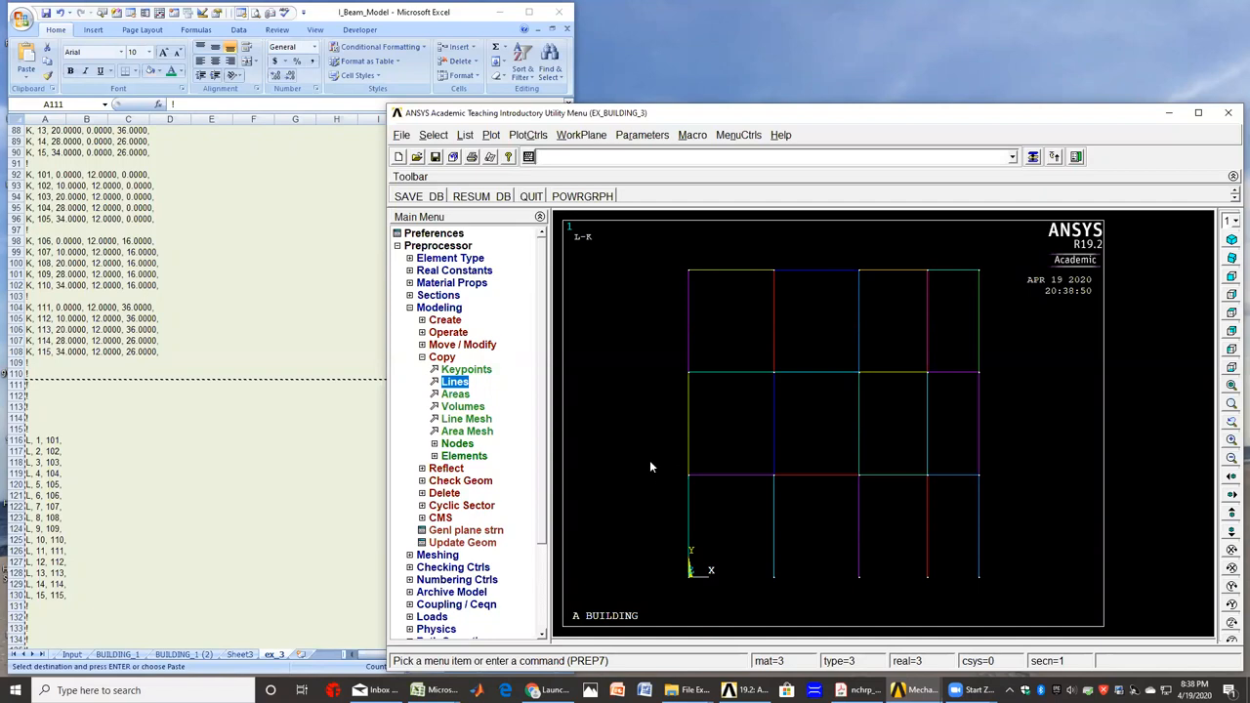
pyautogui.moveTo(654, 473)
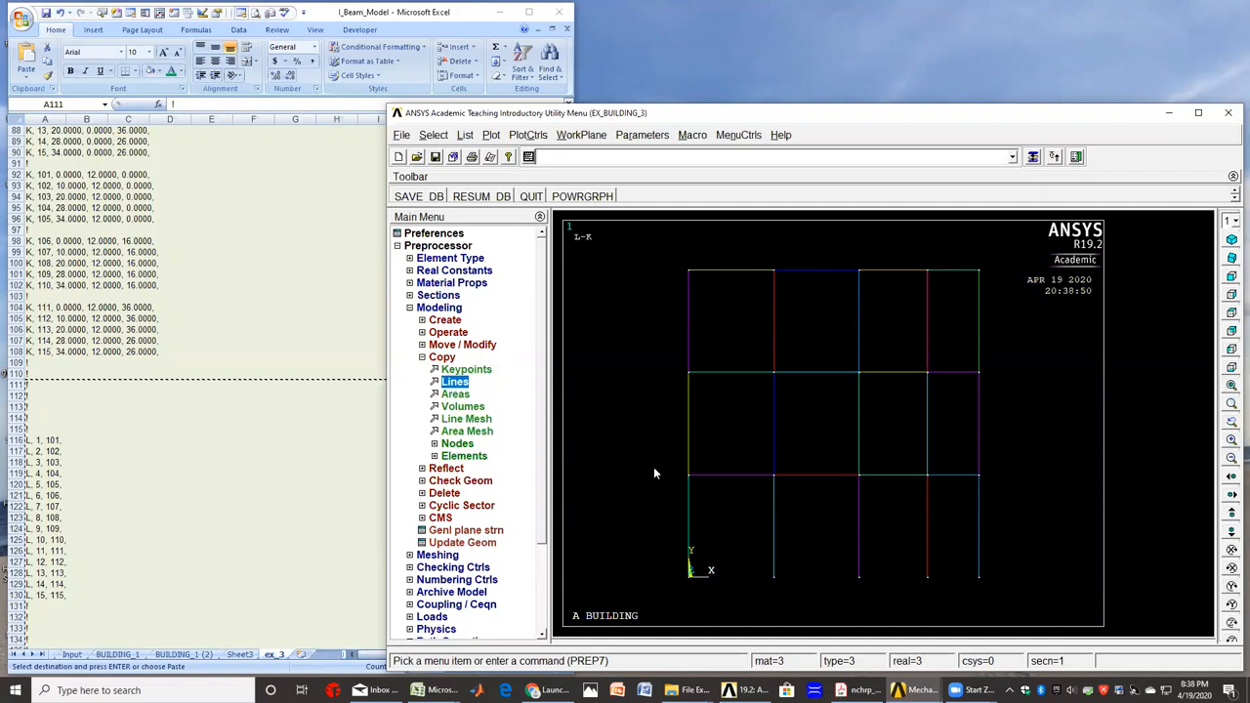
pyautogui.moveTo(643, 499)
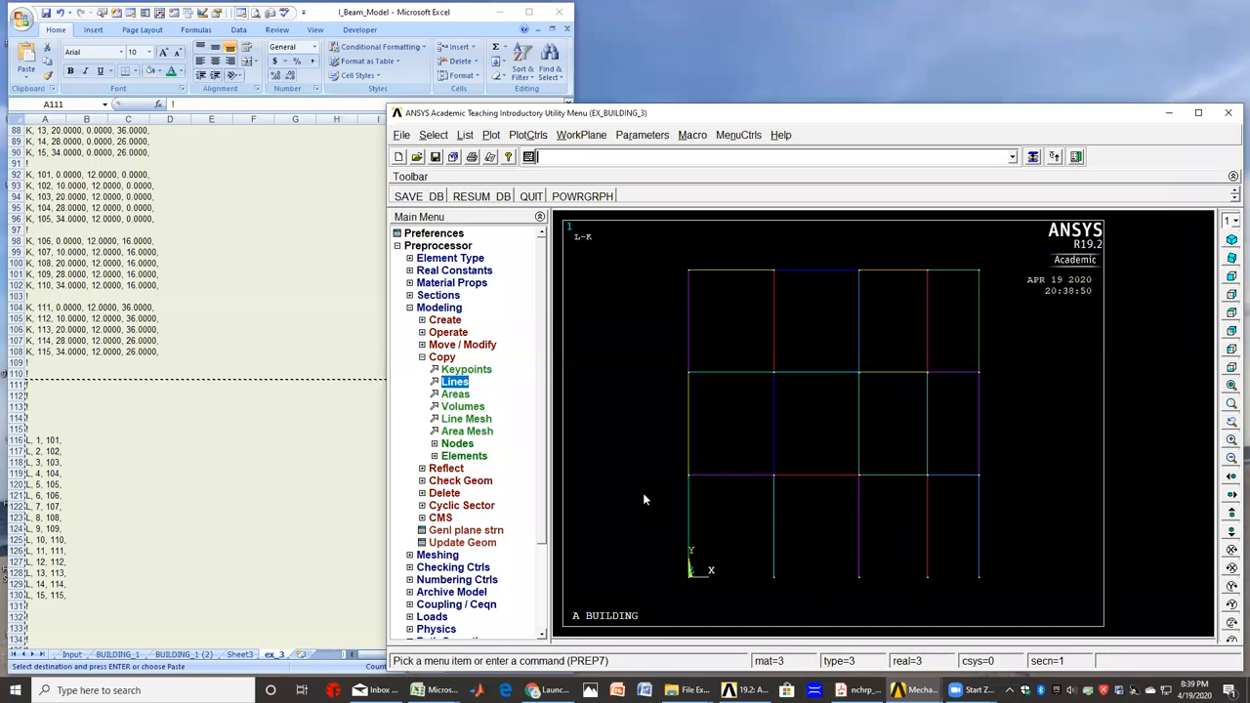
pyautogui.moveTo(752, 284)
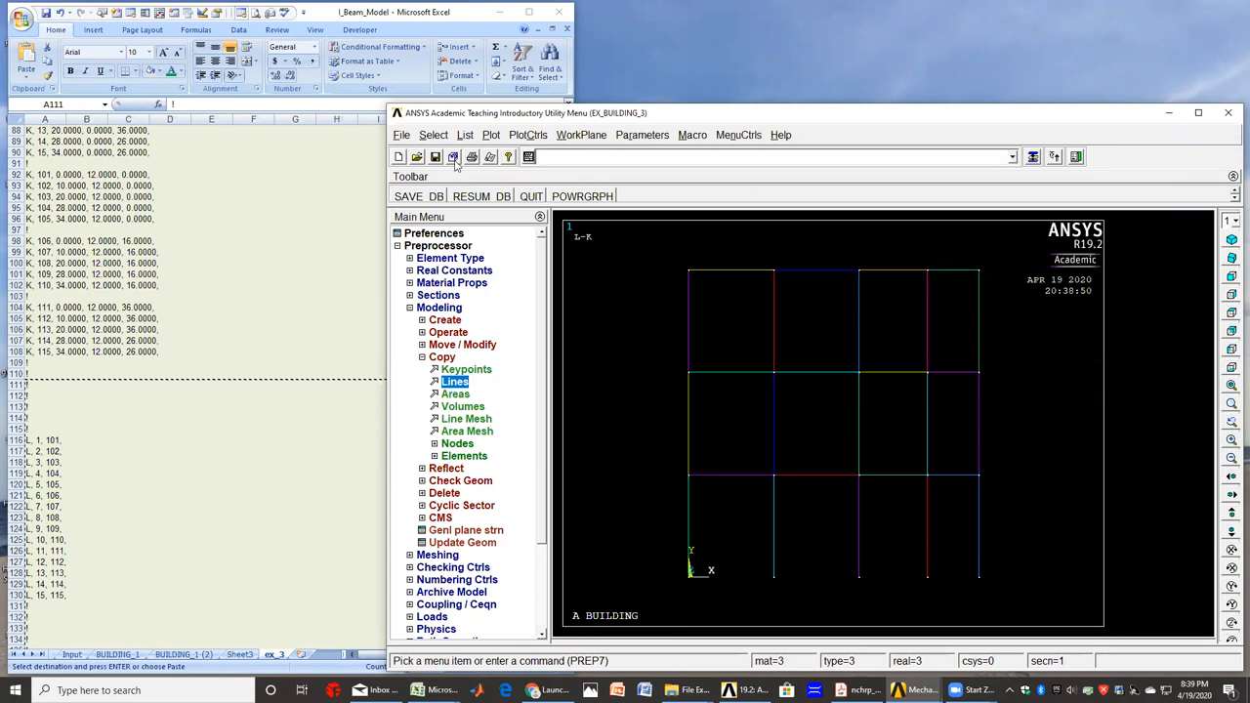
# - Select only the first-floor horizontal beam lines by picking them in Select Entities
pyautogui.click(432, 135)
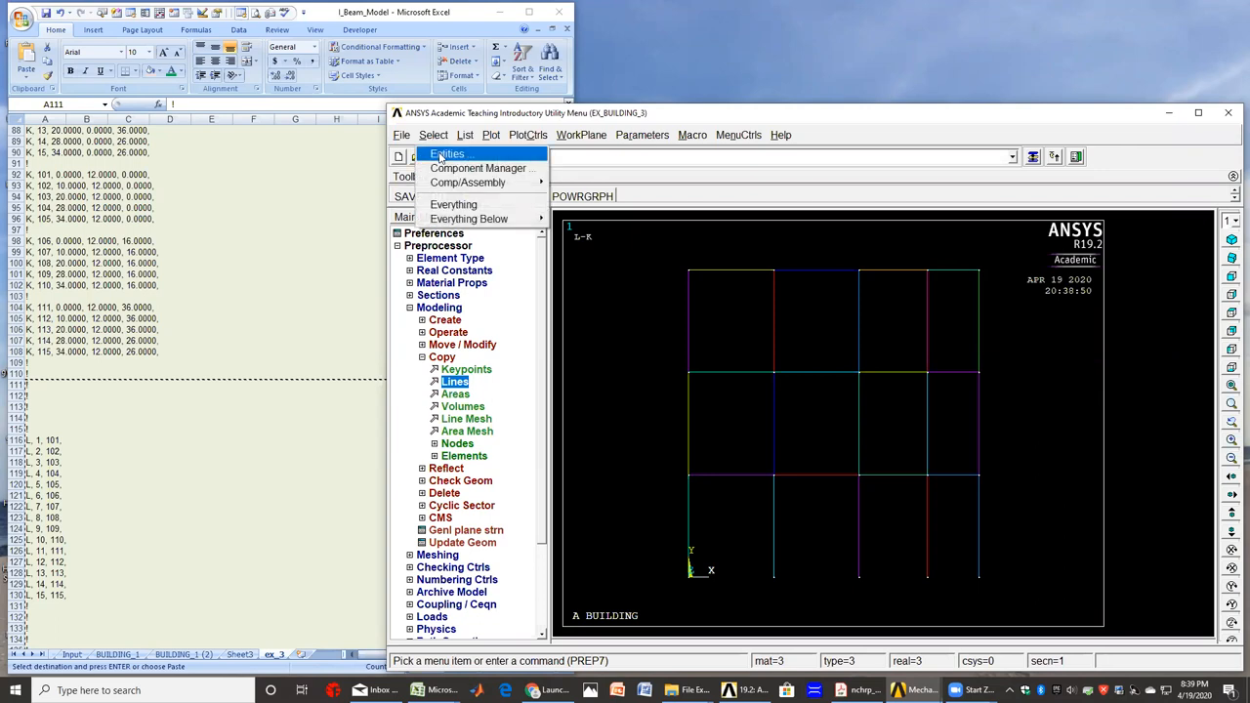
pyautogui.click(448, 153)
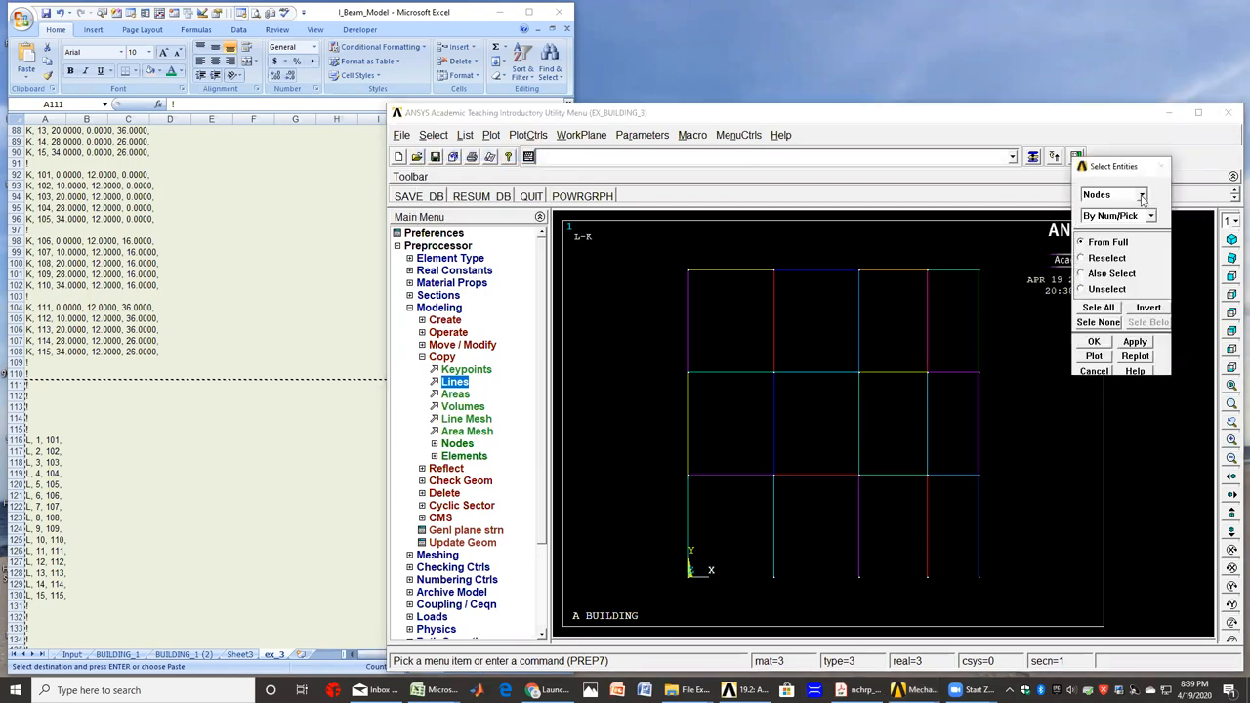
pyautogui.click(1110, 194)
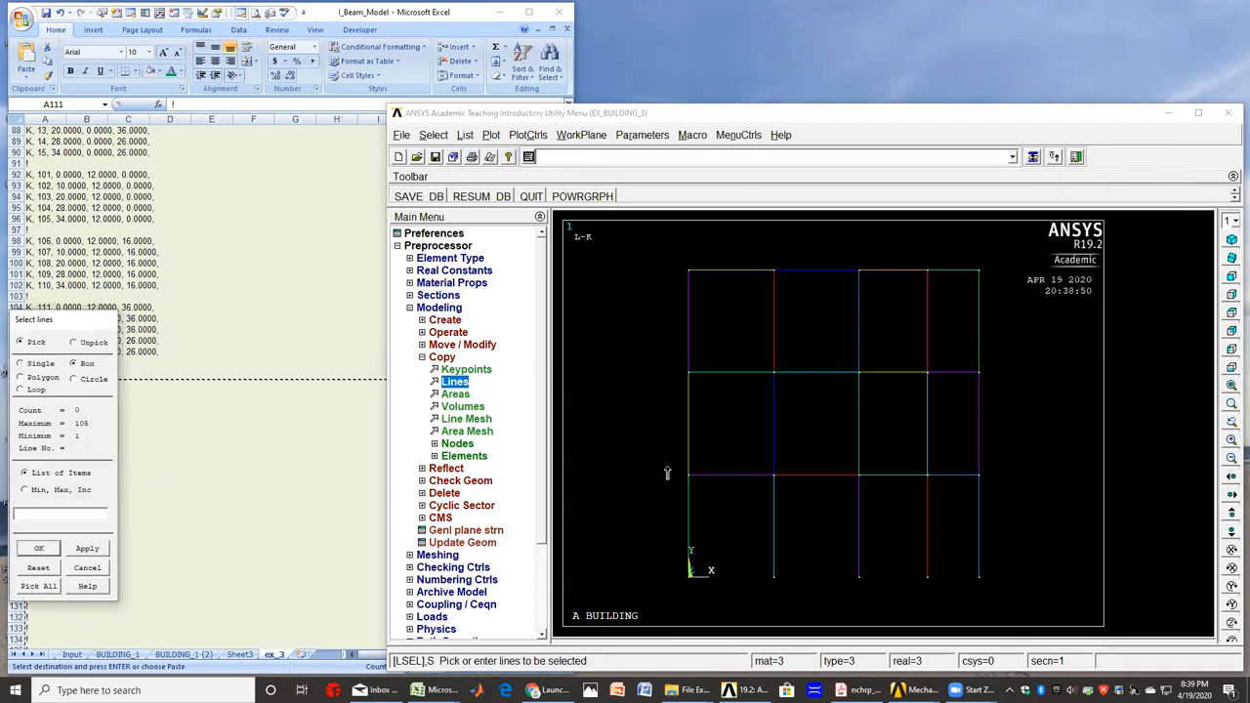
pyautogui.click(830, 475)
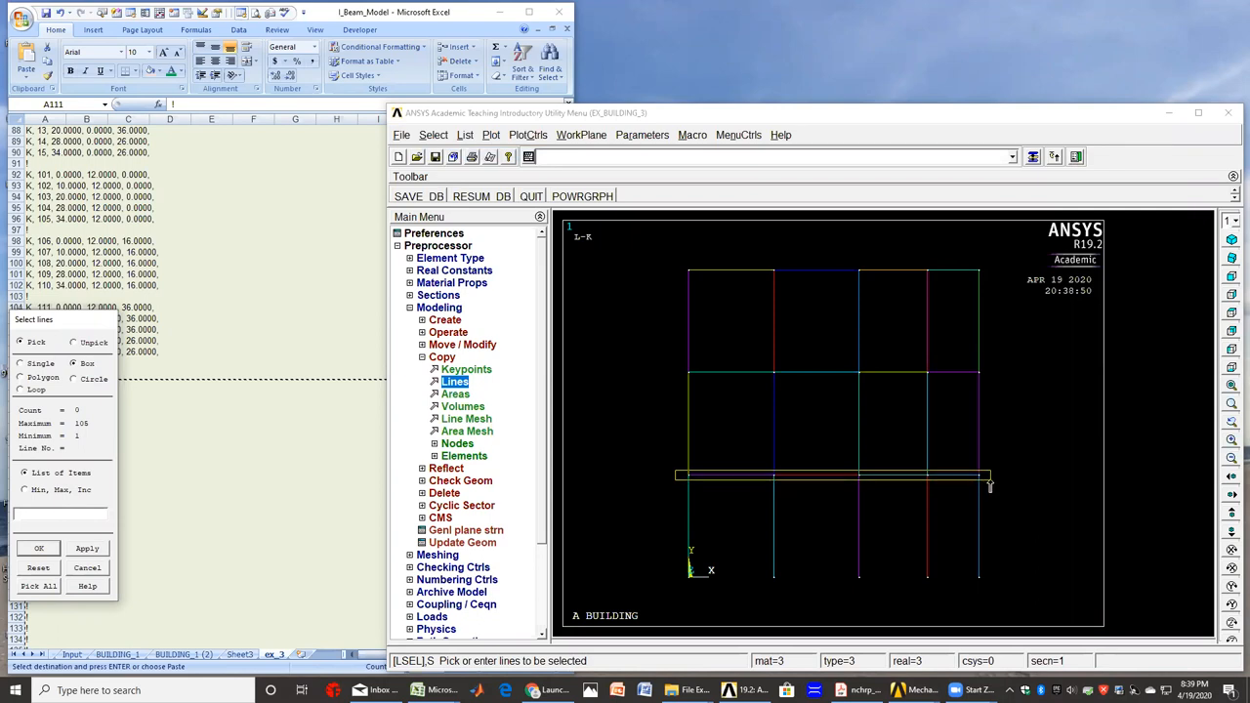
pyautogui.click(830, 477)
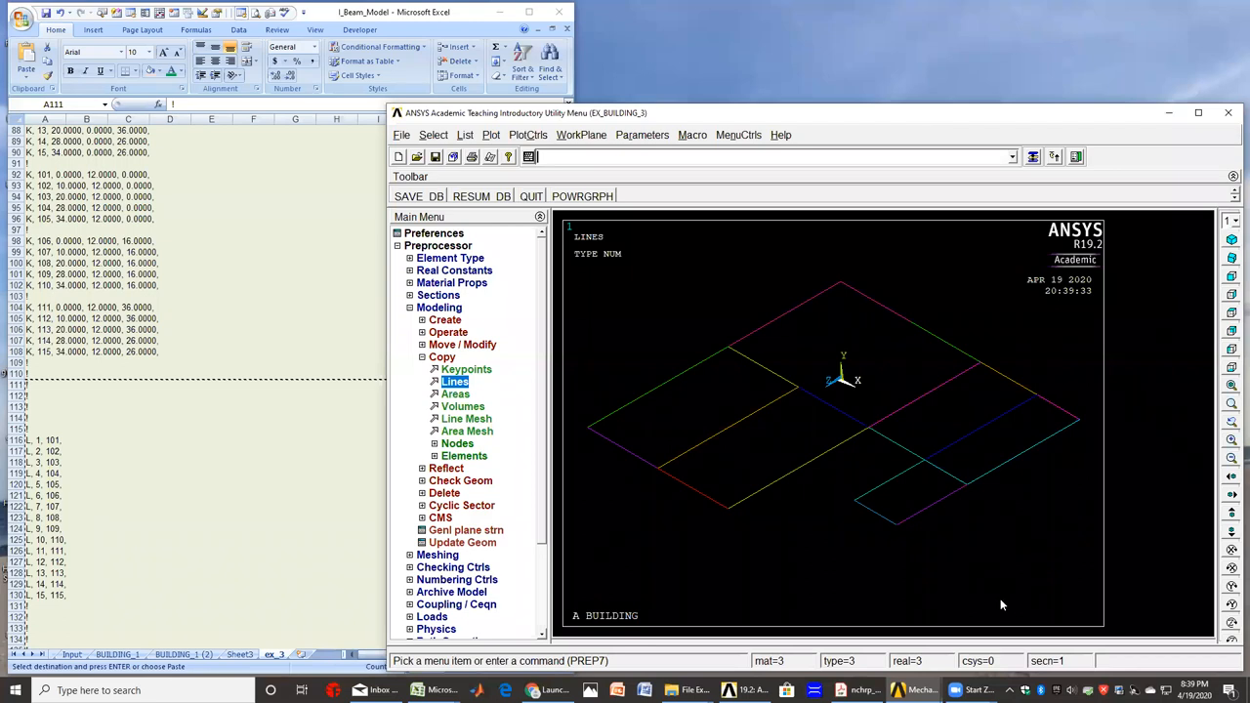
pyautogui.moveTo(775, 601)
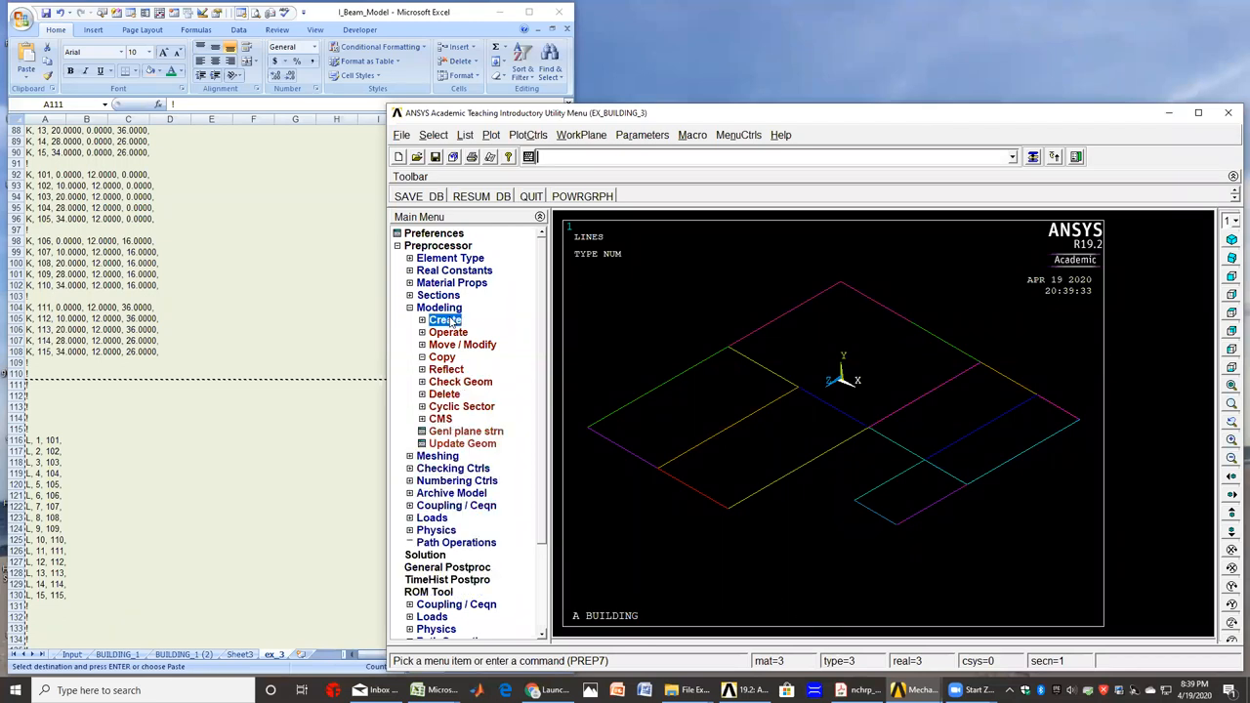
# - Create slab areas by boundary lines for the corner bay and its neighbouring bay
pyautogui.click(446, 319)
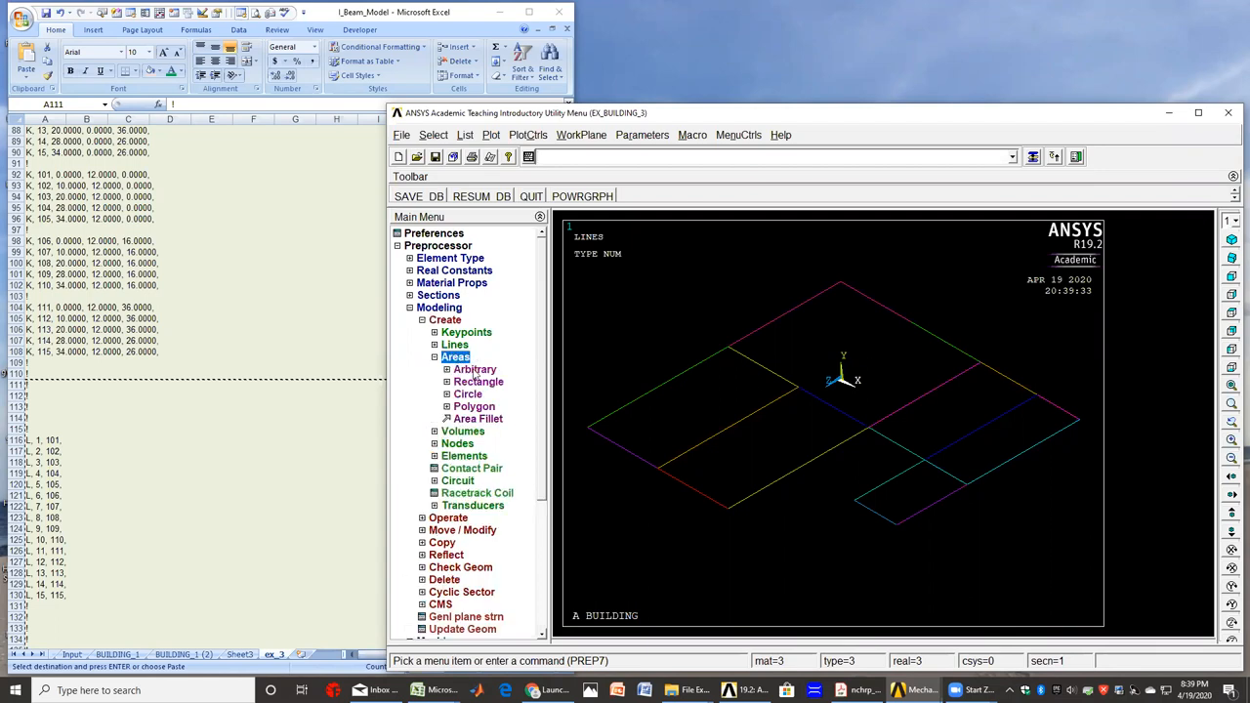
pyautogui.click(455, 369)
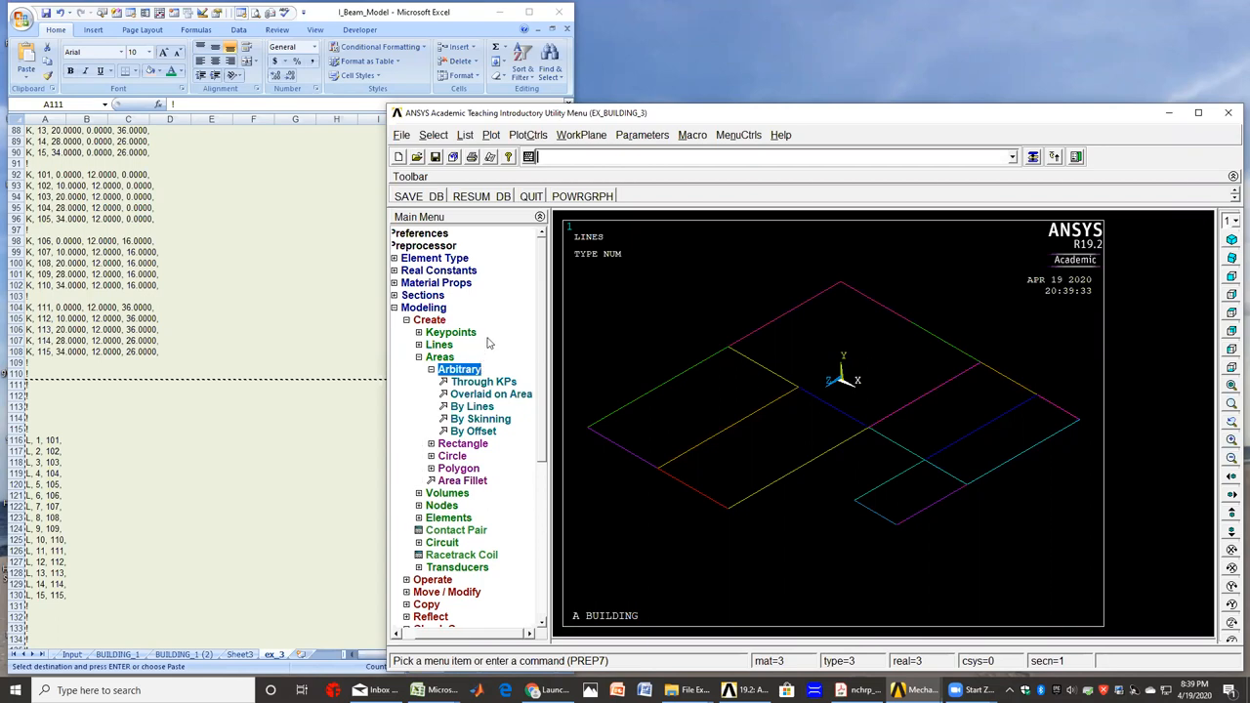
pyautogui.click(473, 406)
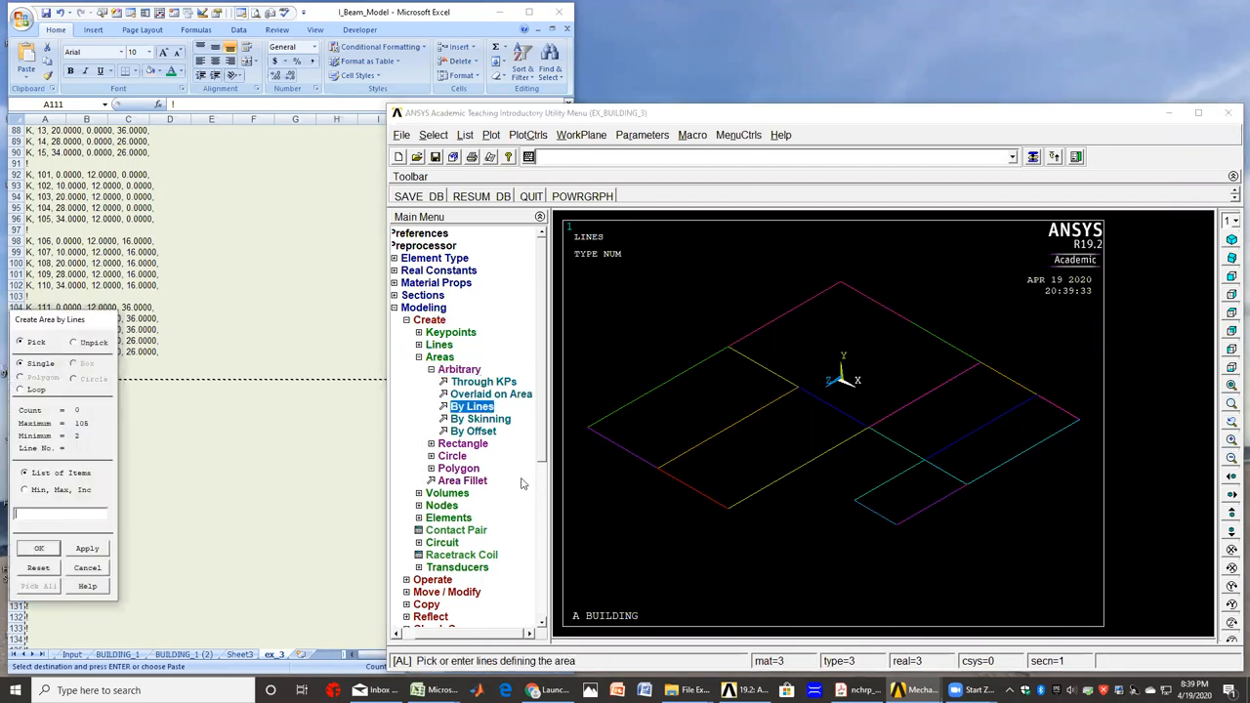
pyautogui.moveTo(927, 514)
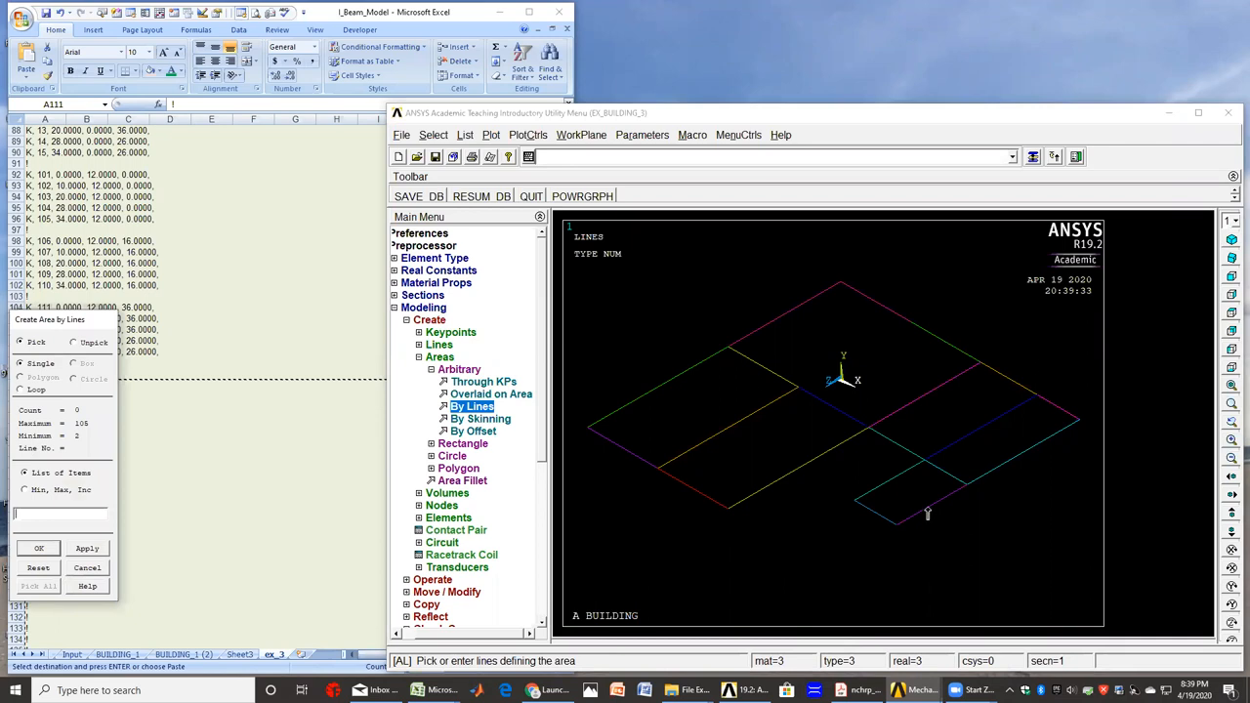
pyautogui.click(899, 479)
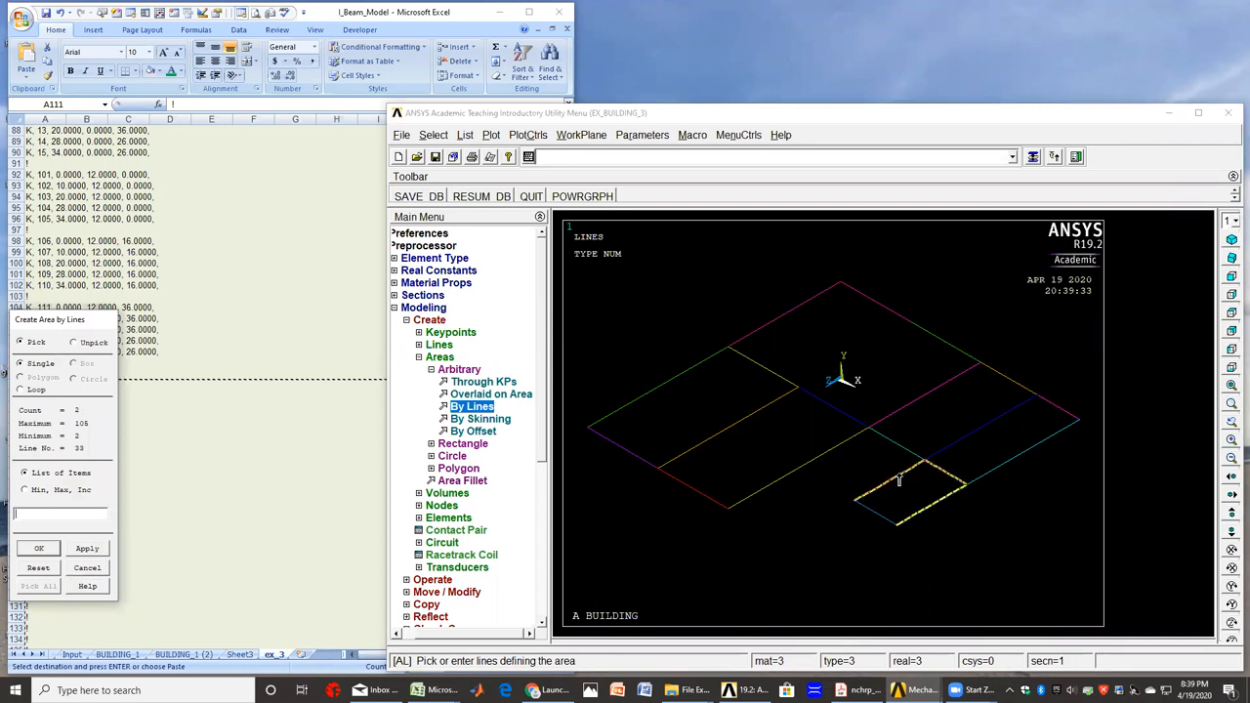
pyautogui.click(898, 508)
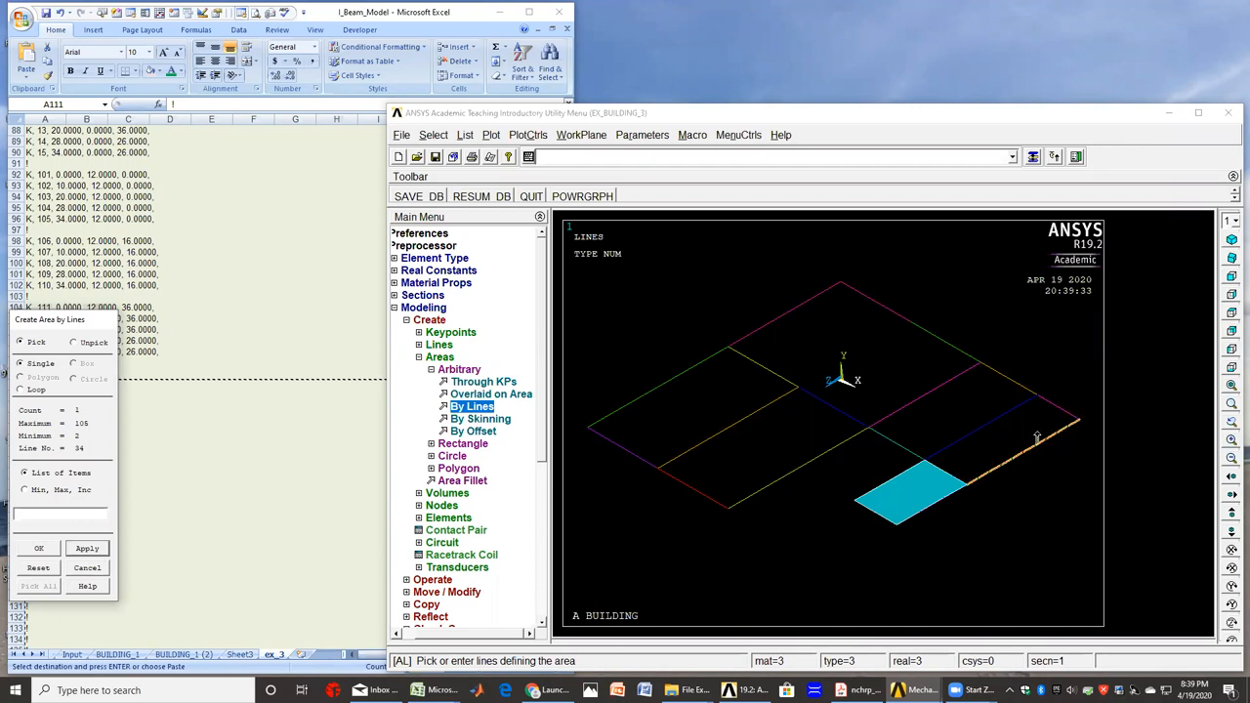
pyautogui.click(1036, 437)
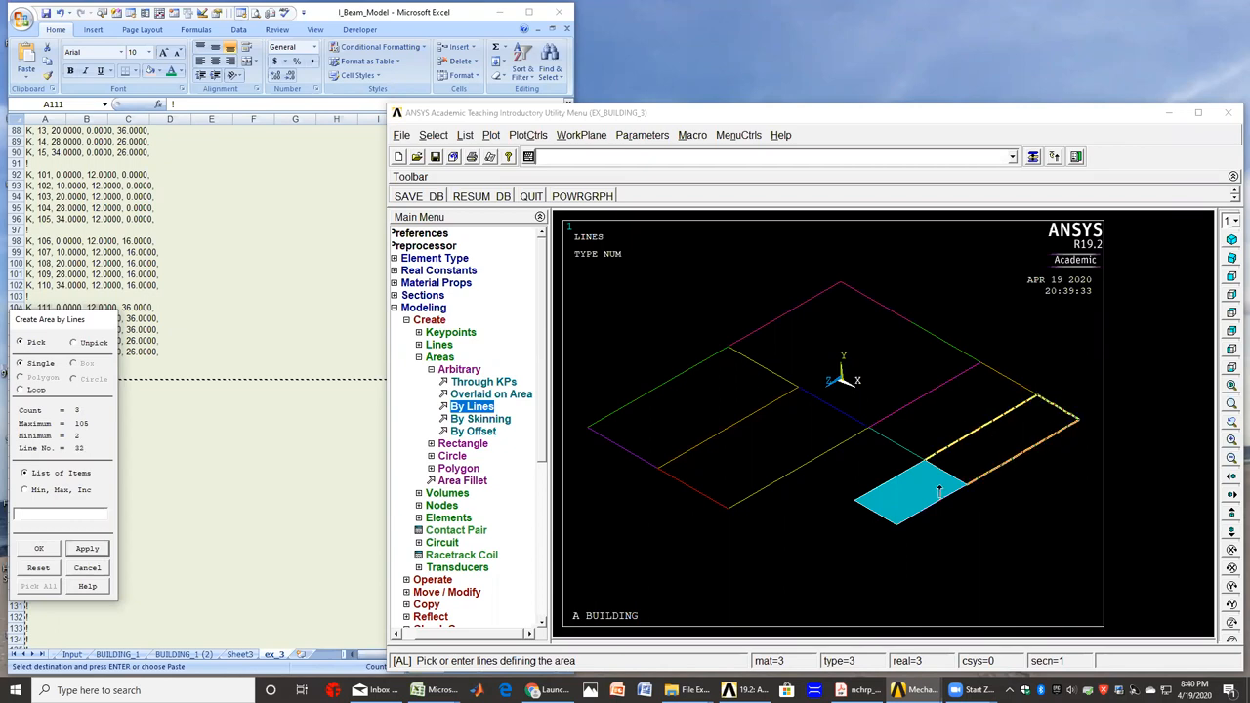
pyautogui.click(942, 478)
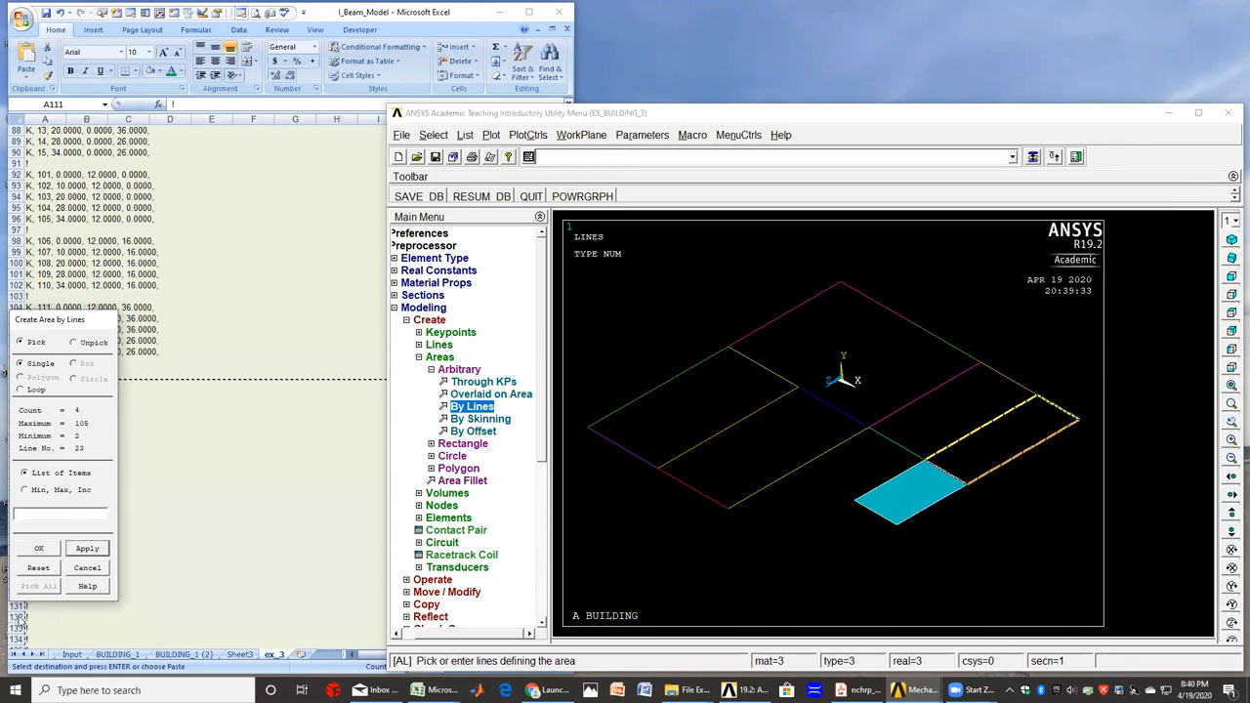
pyautogui.click(964, 449)
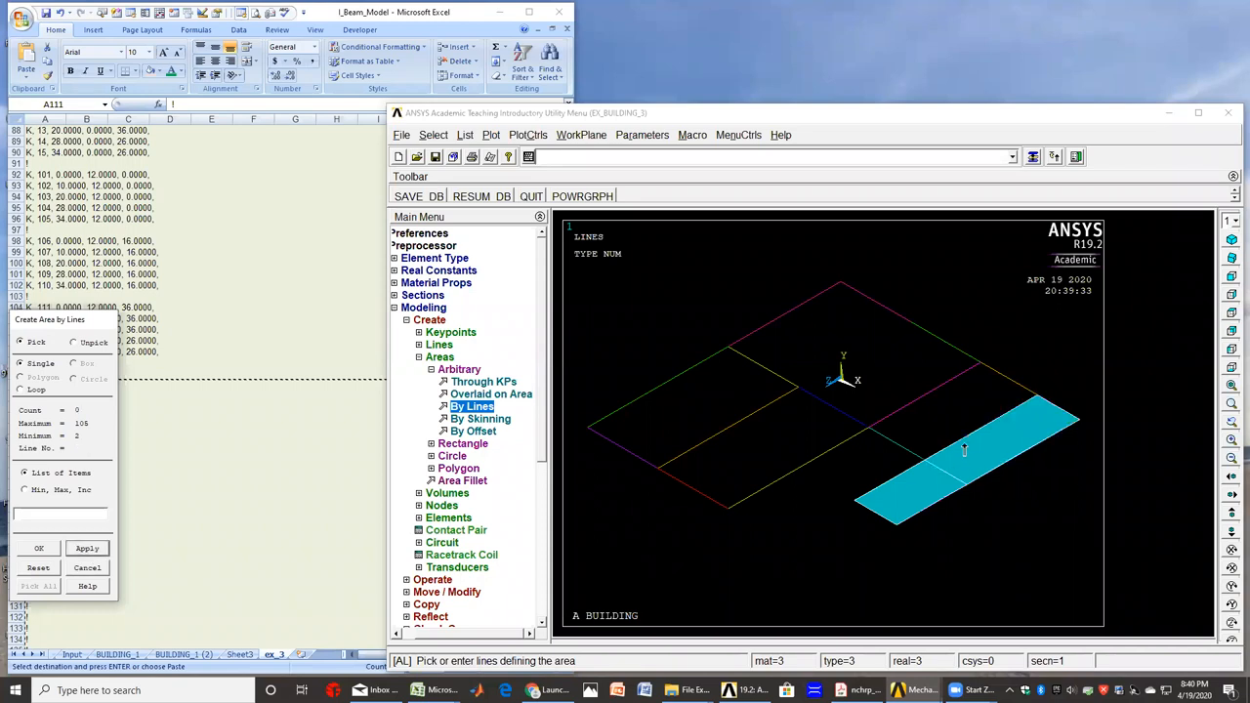
# - Create the remaining slab areas, including the front-left and back panels
pyautogui.click(961, 449)
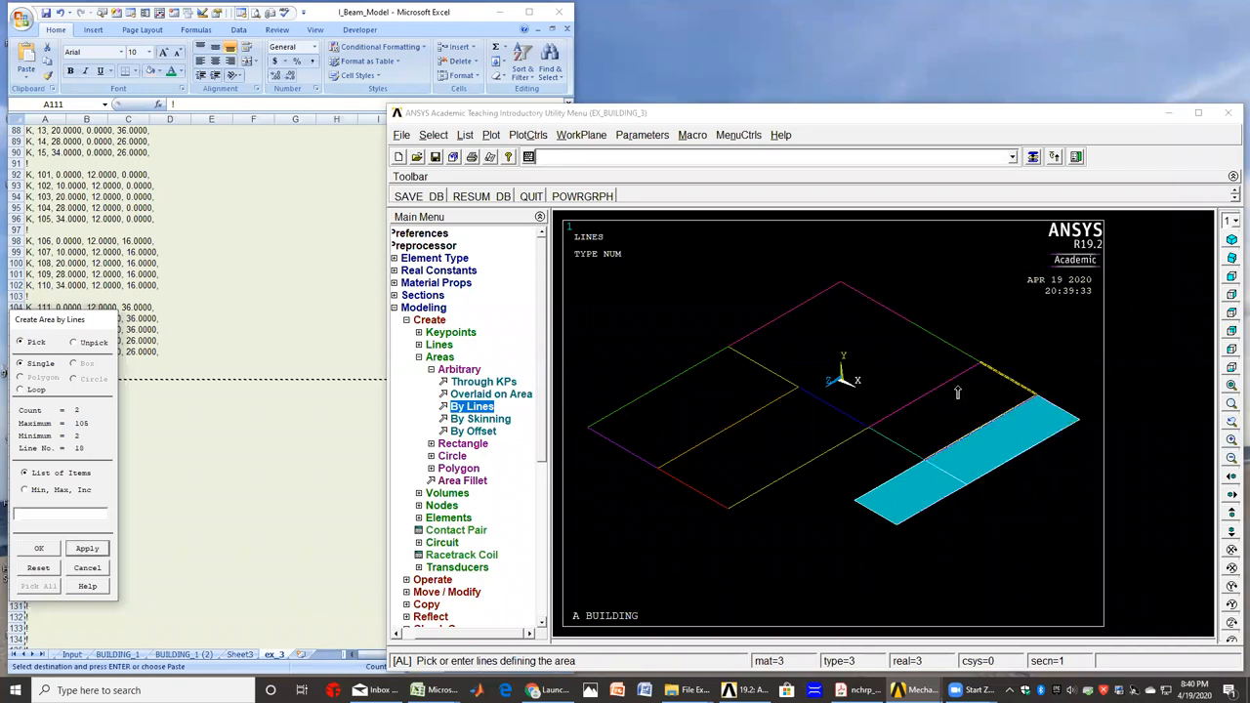
pyautogui.click(956, 396)
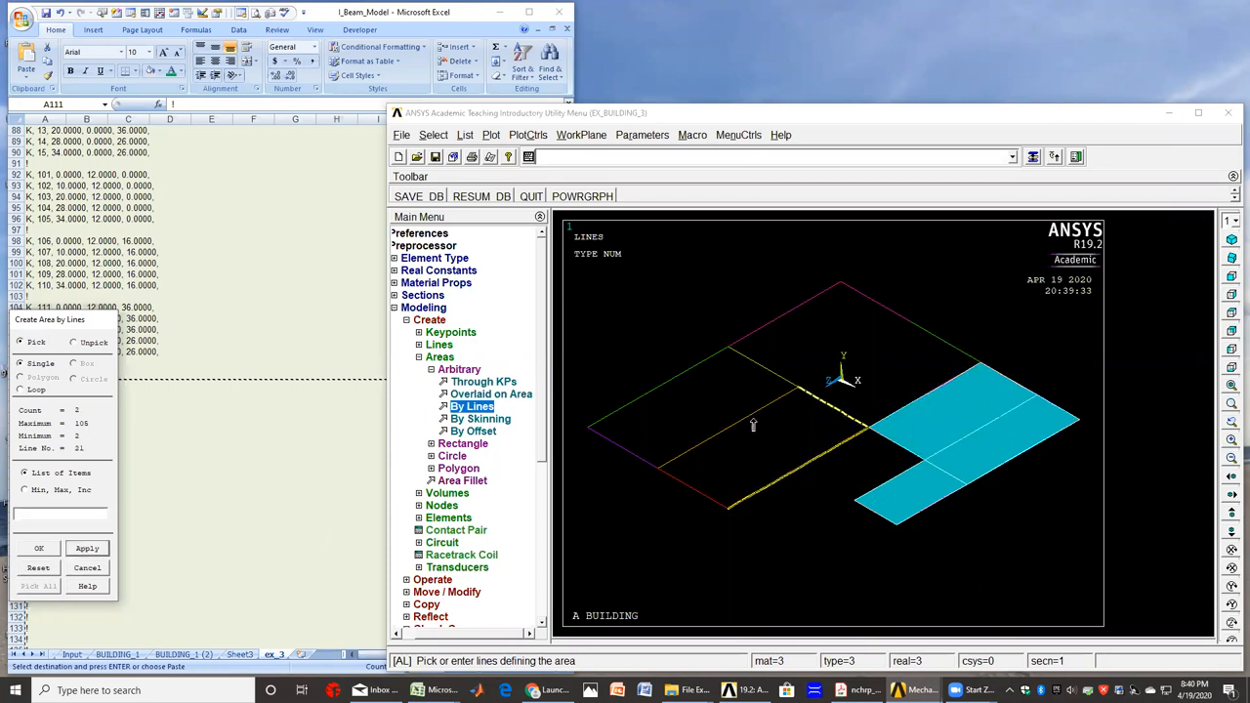
pyautogui.click(753, 425)
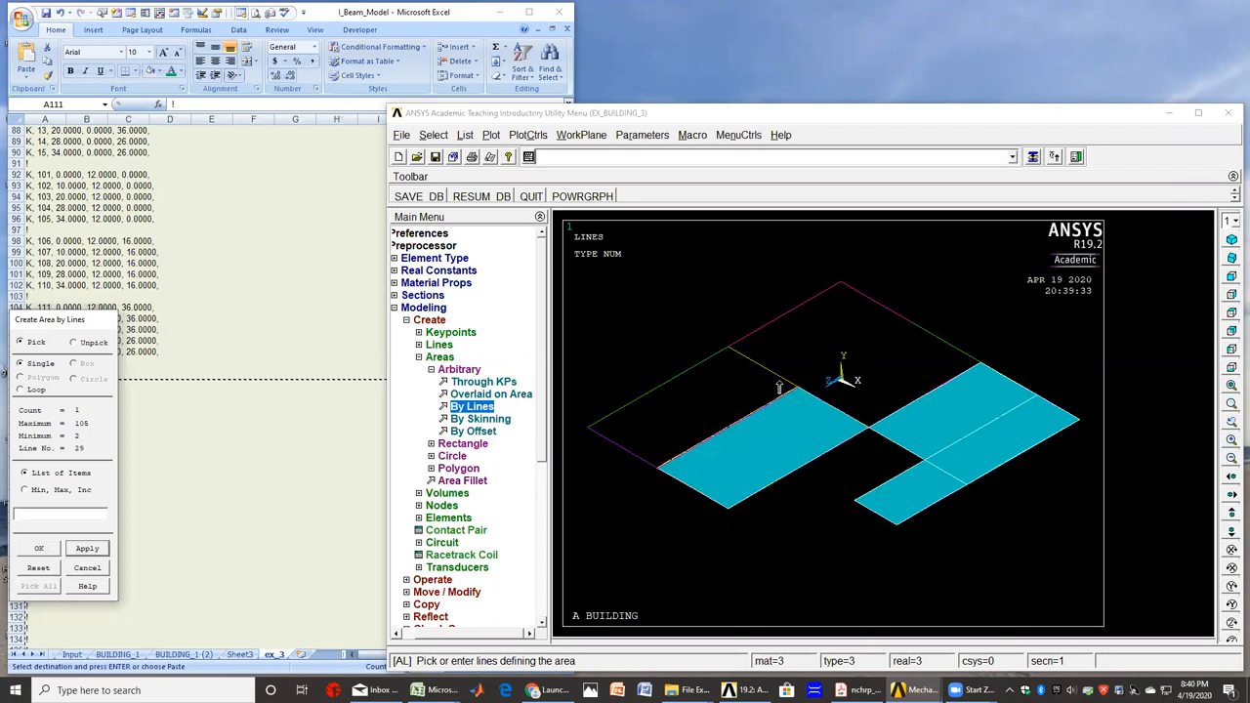
pyautogui.click(615, 452)
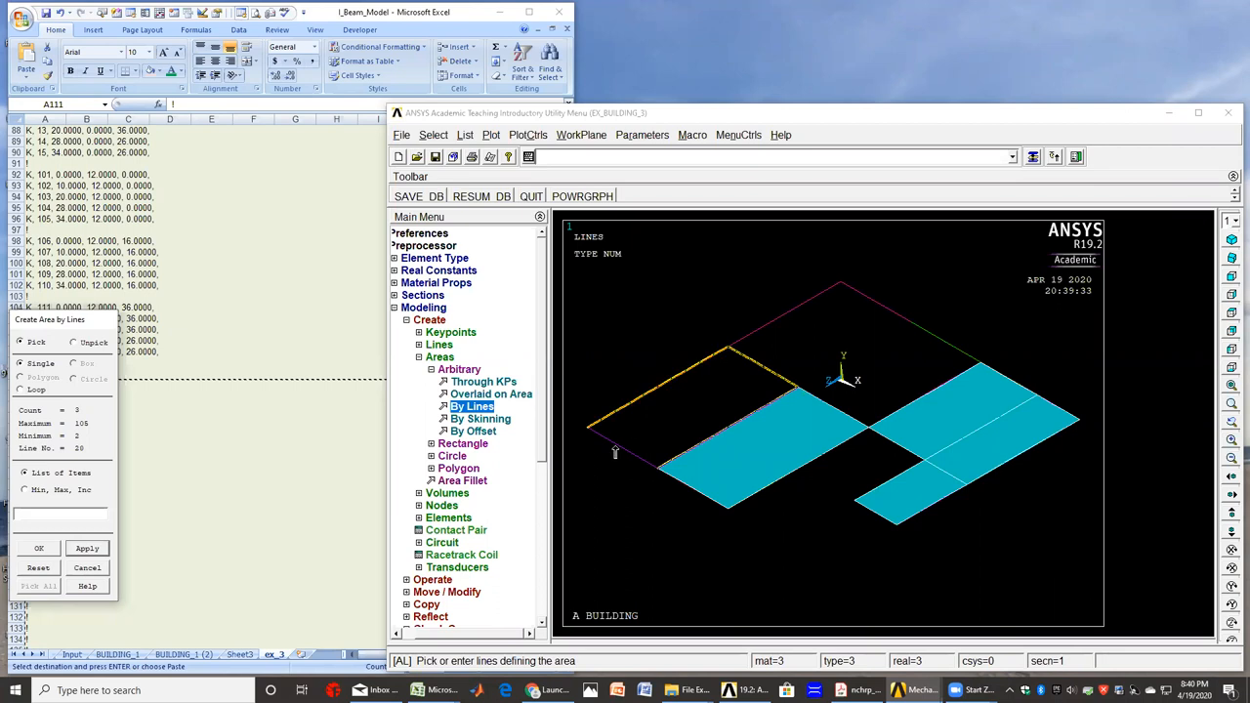
pyautogui.click(625, 449)
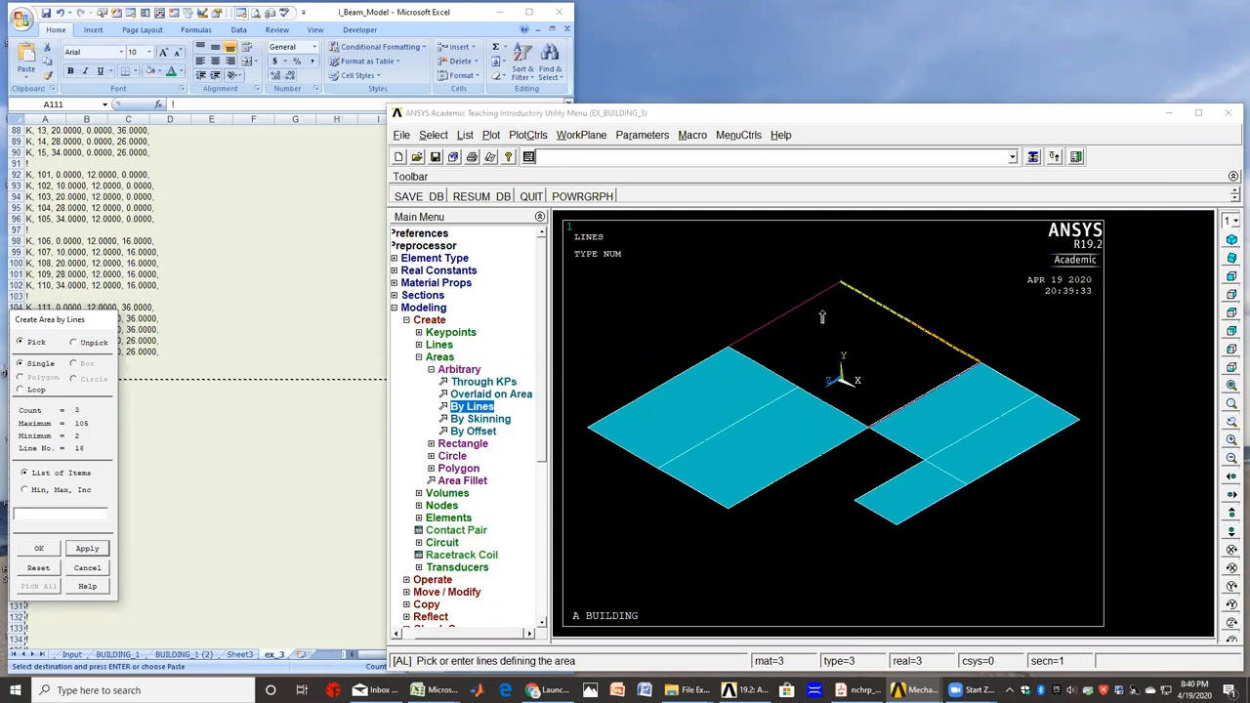
pyautogui.click(823, 409)
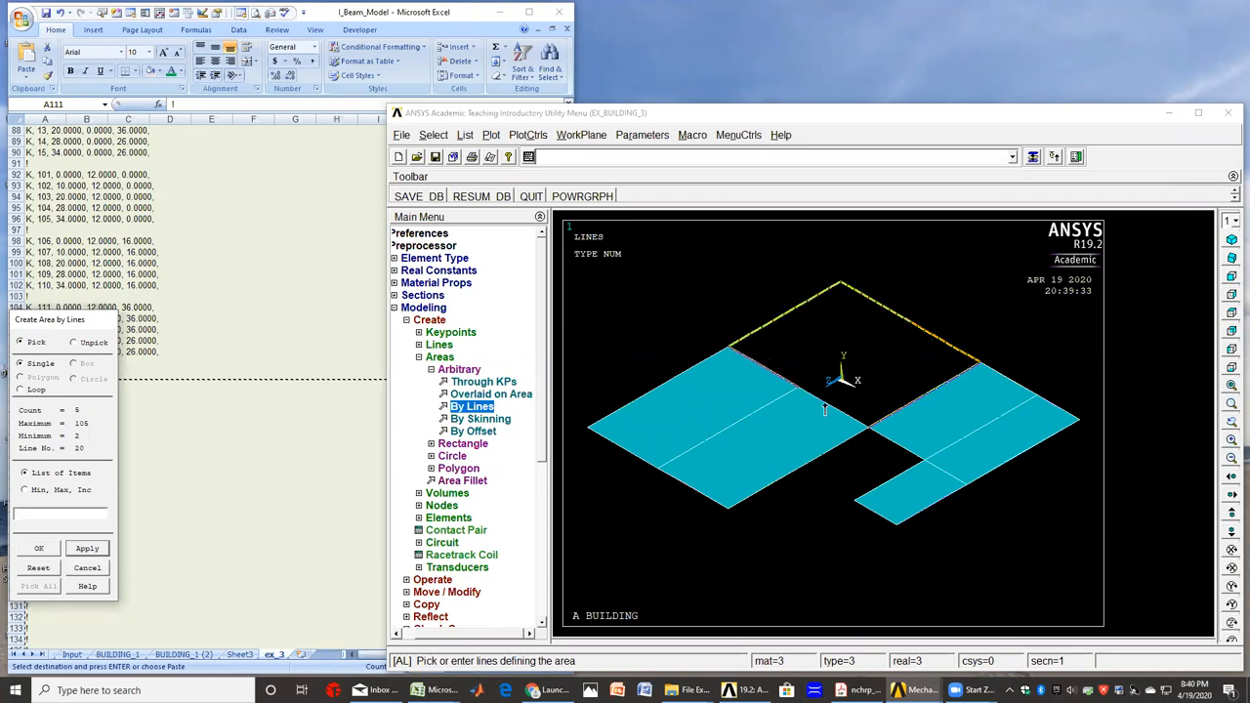
pyautogui.click(830, 410)
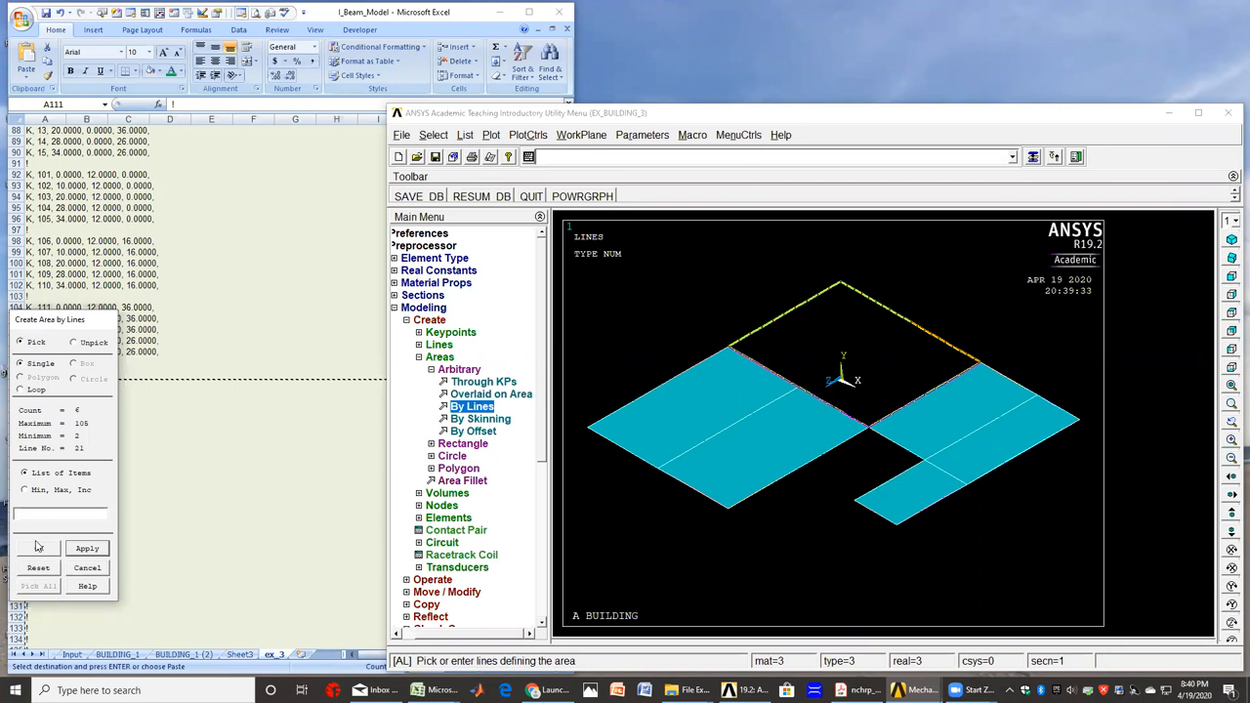
pyautogui.click(87, 548)
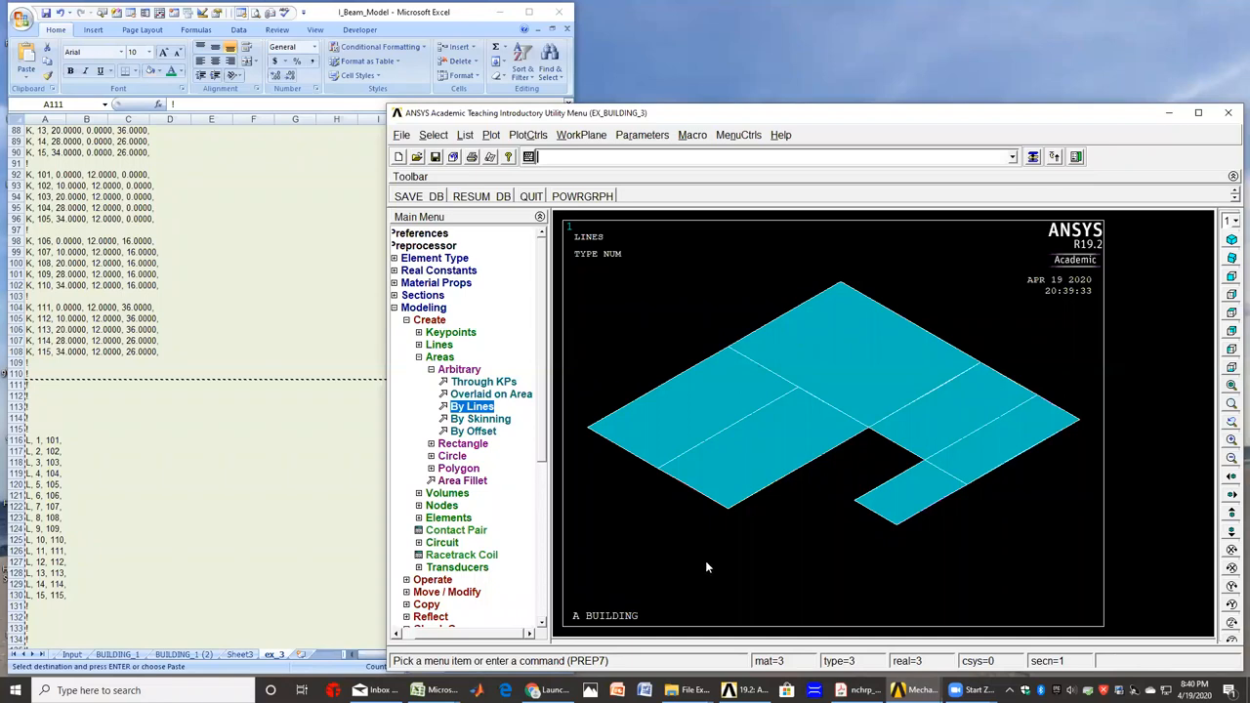
pyautogui.moveTo(669, 576)
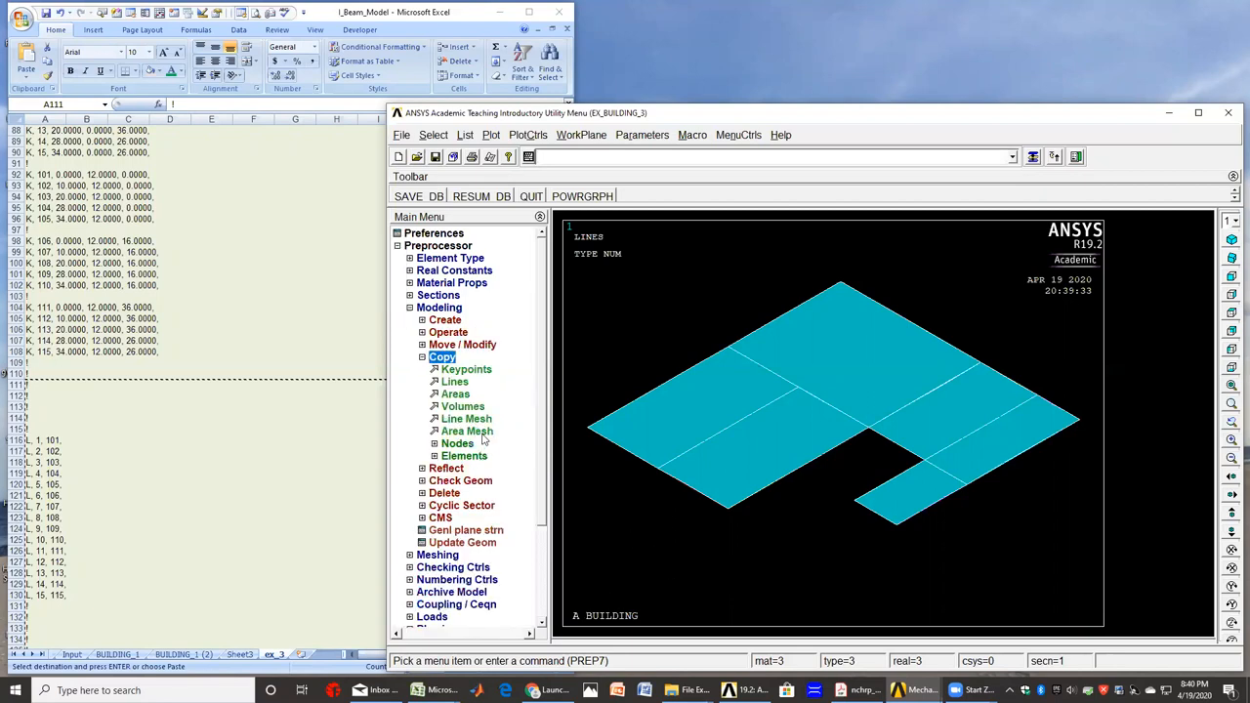
# - Copy all six slab areas in 3 sets with DY=12 and KINC=100
pyautogui.click(455, 393)
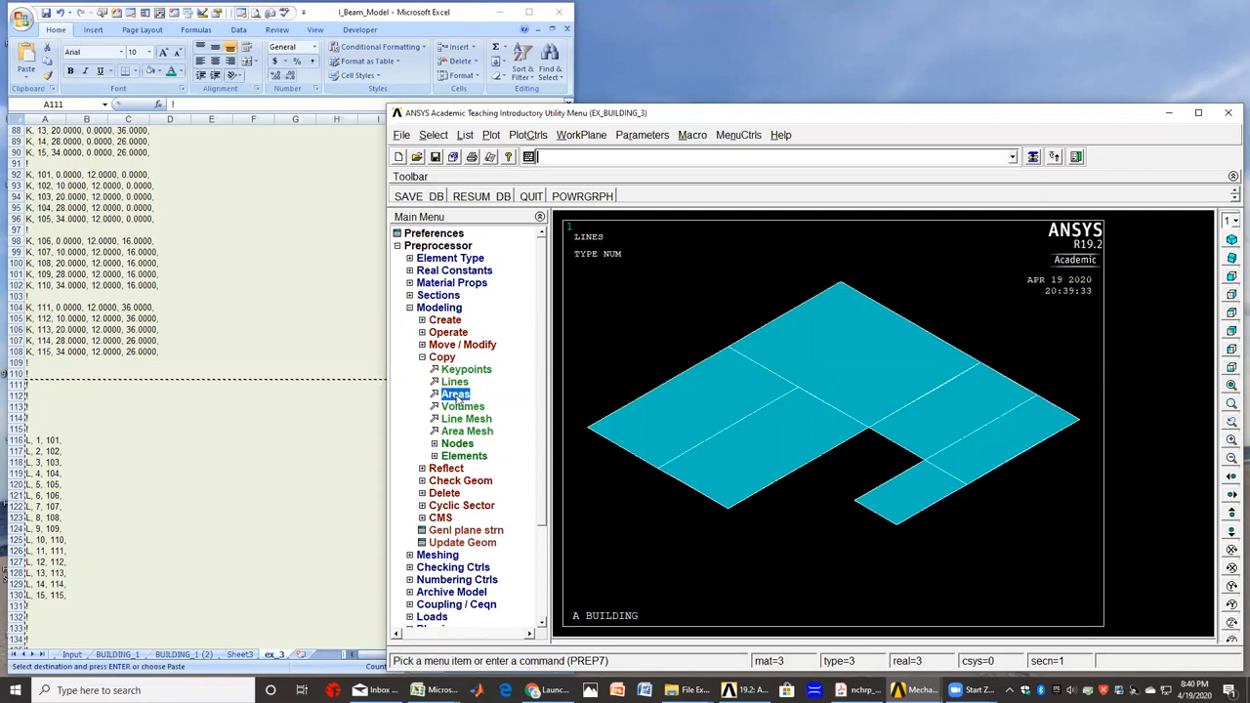
pyautogui.click(455, 393)
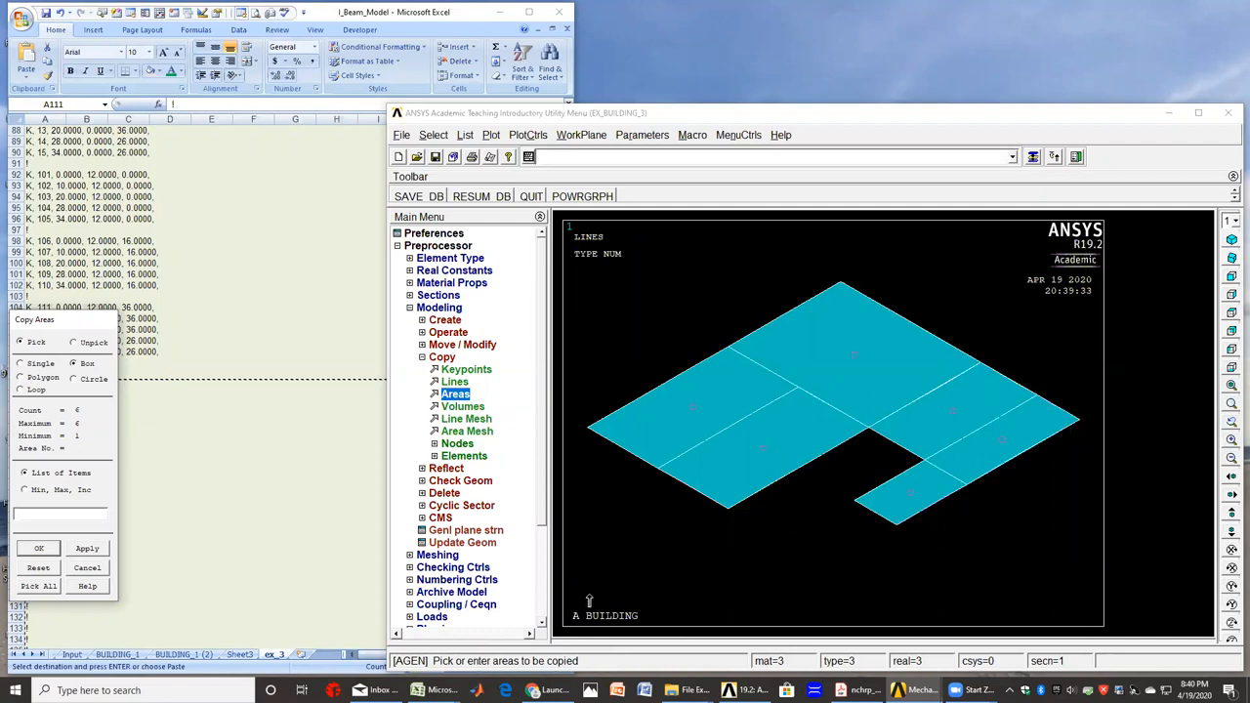
pyautogui.click(38, 547)
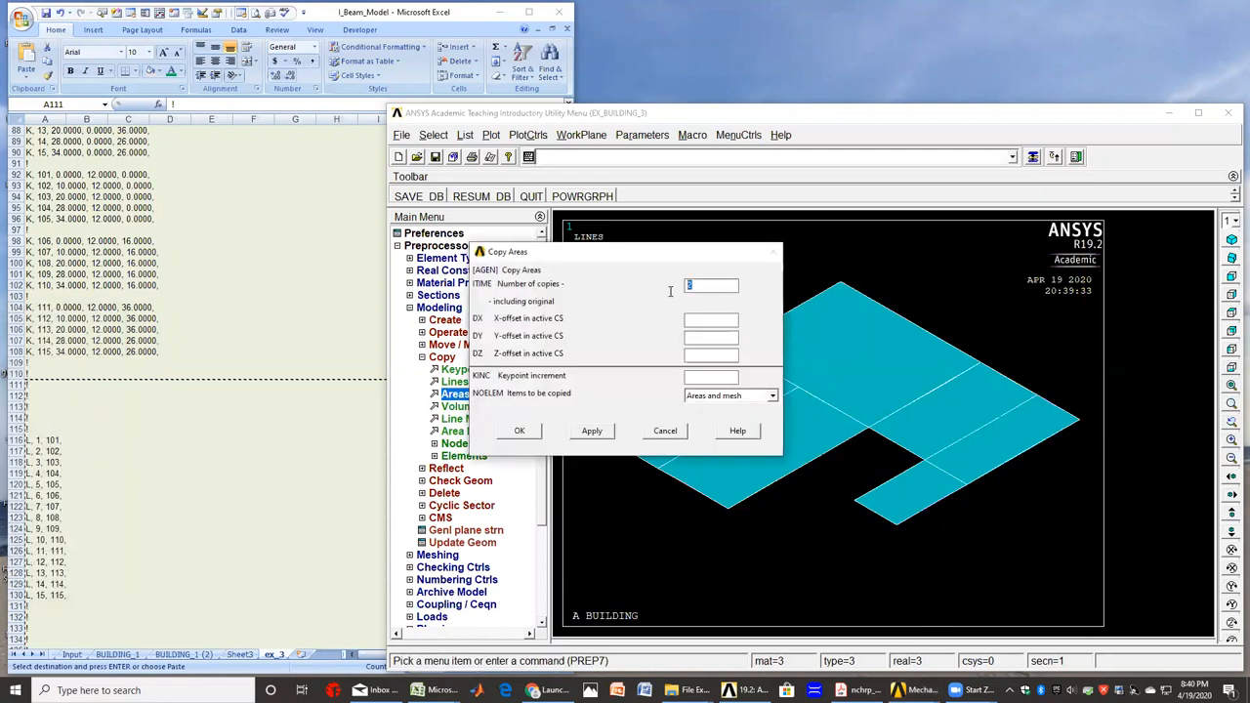
pyautogui.write('3')
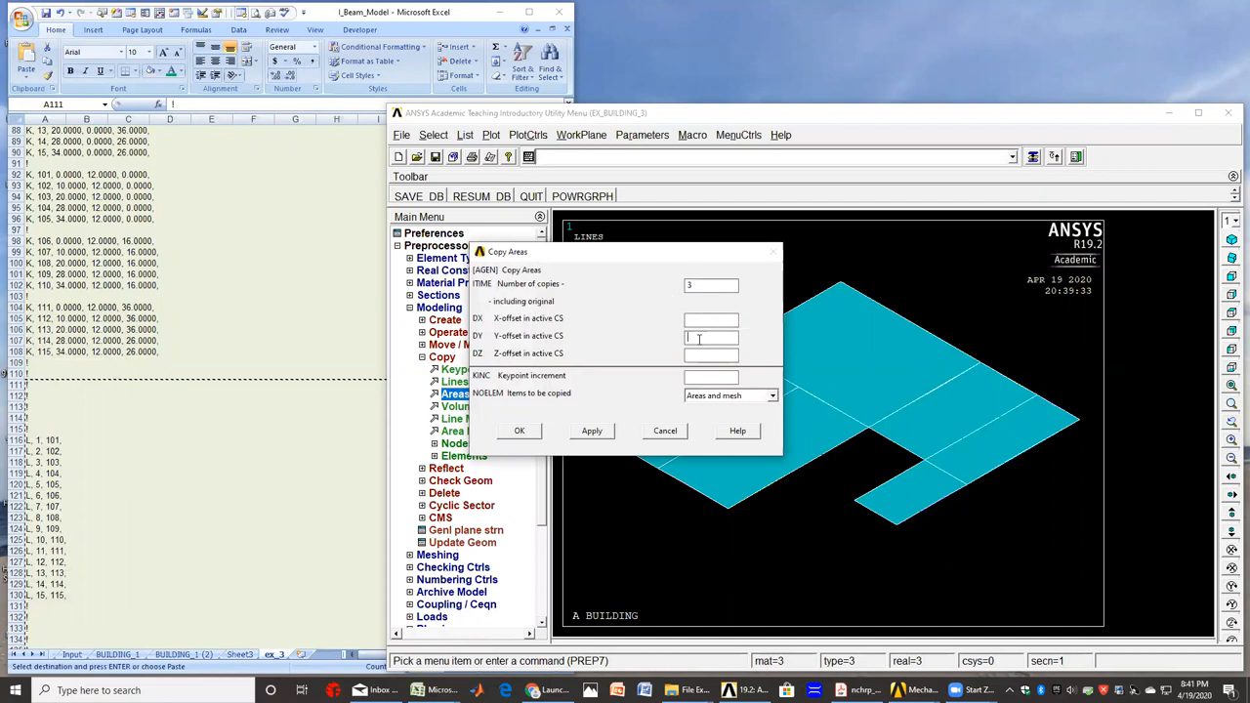
pyautogui.write('12')
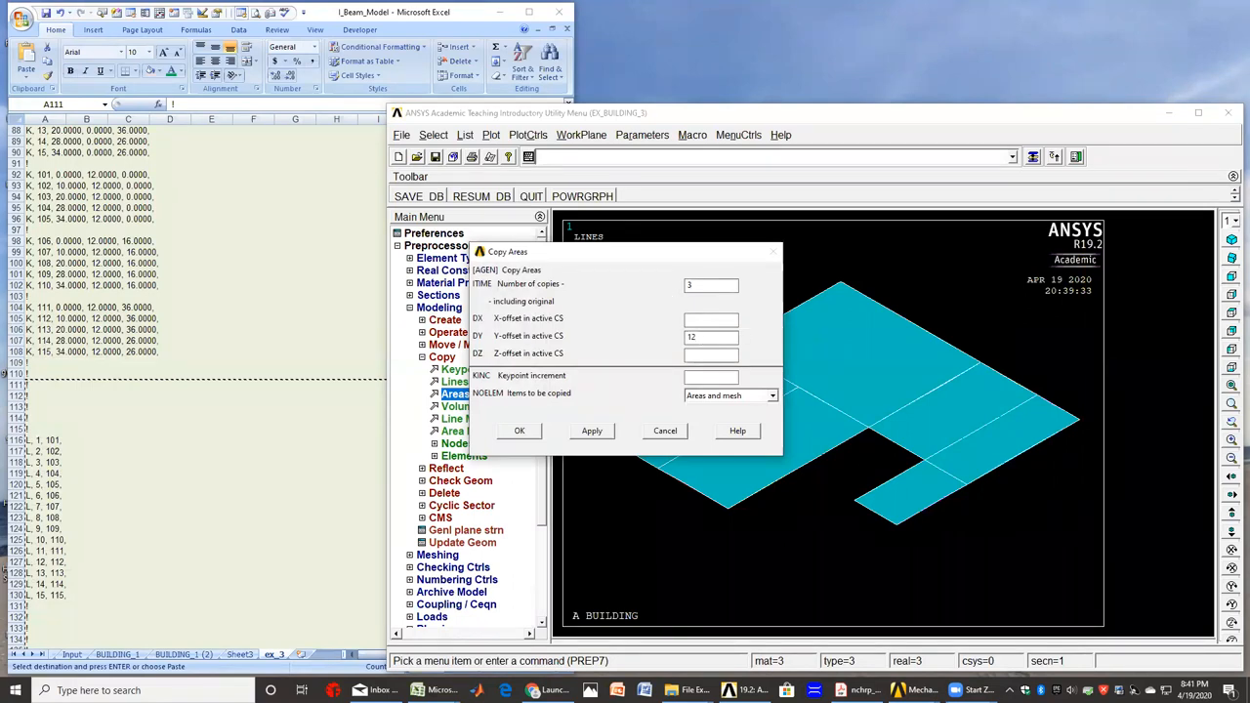
pyautogui.click(711, 377)
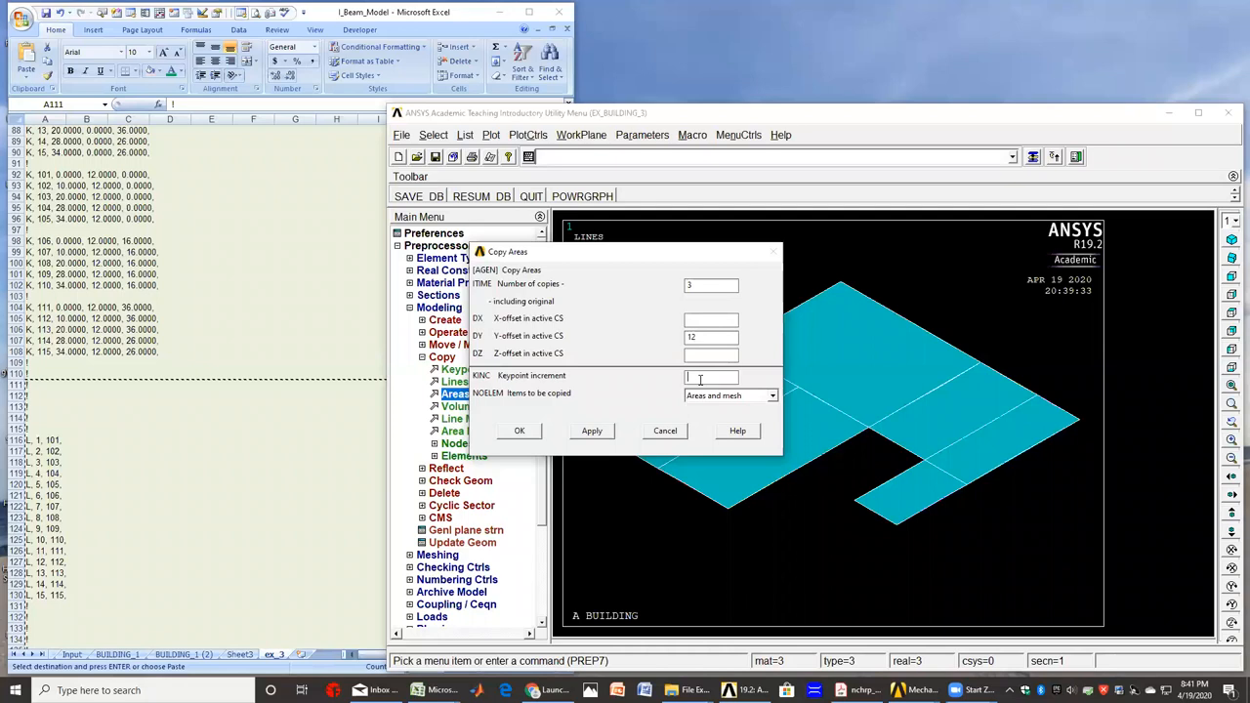
pyautogui.write('100')
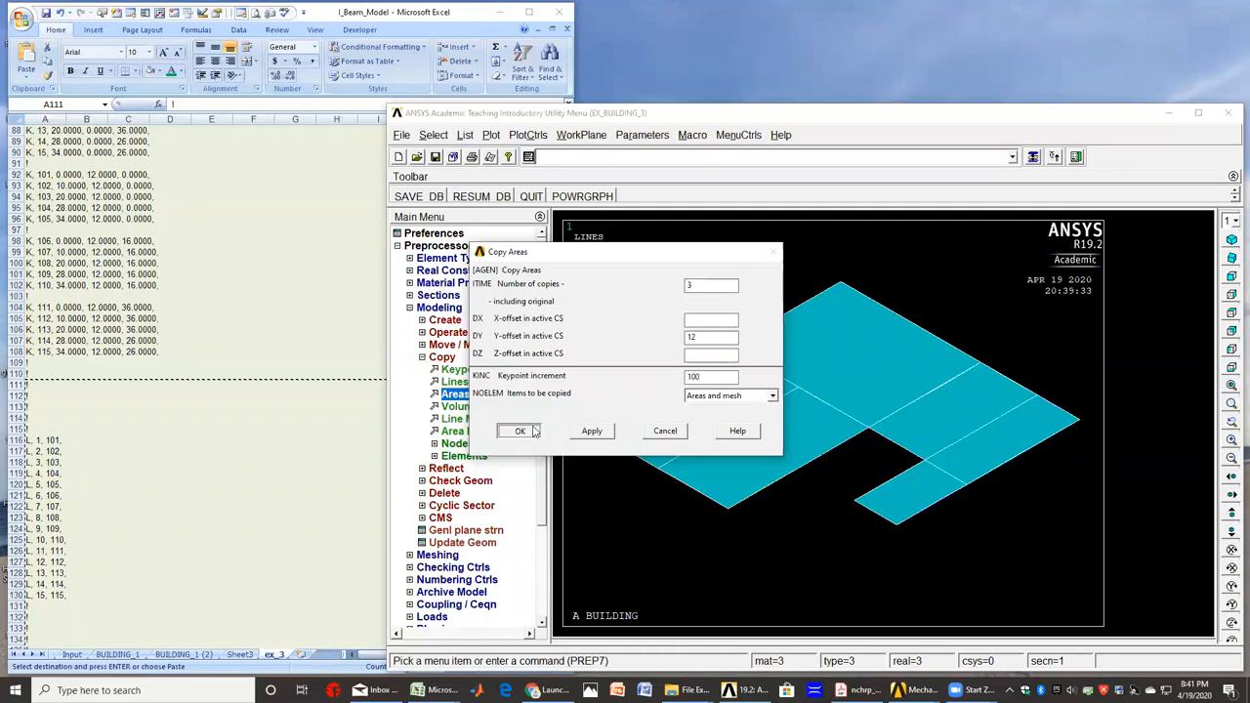
pyautogui.click(519, 430)
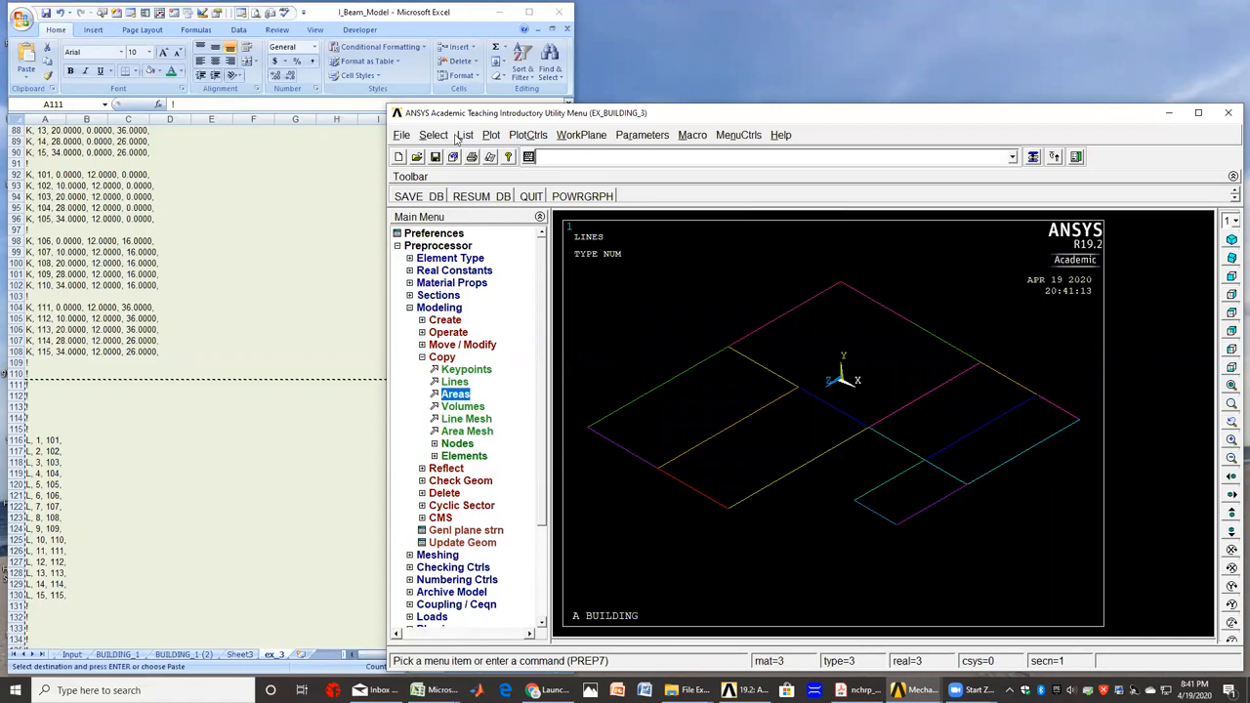
# - Display areas, lines and keypoints together using Multi-Plots
pyautogui.click(433, 135)
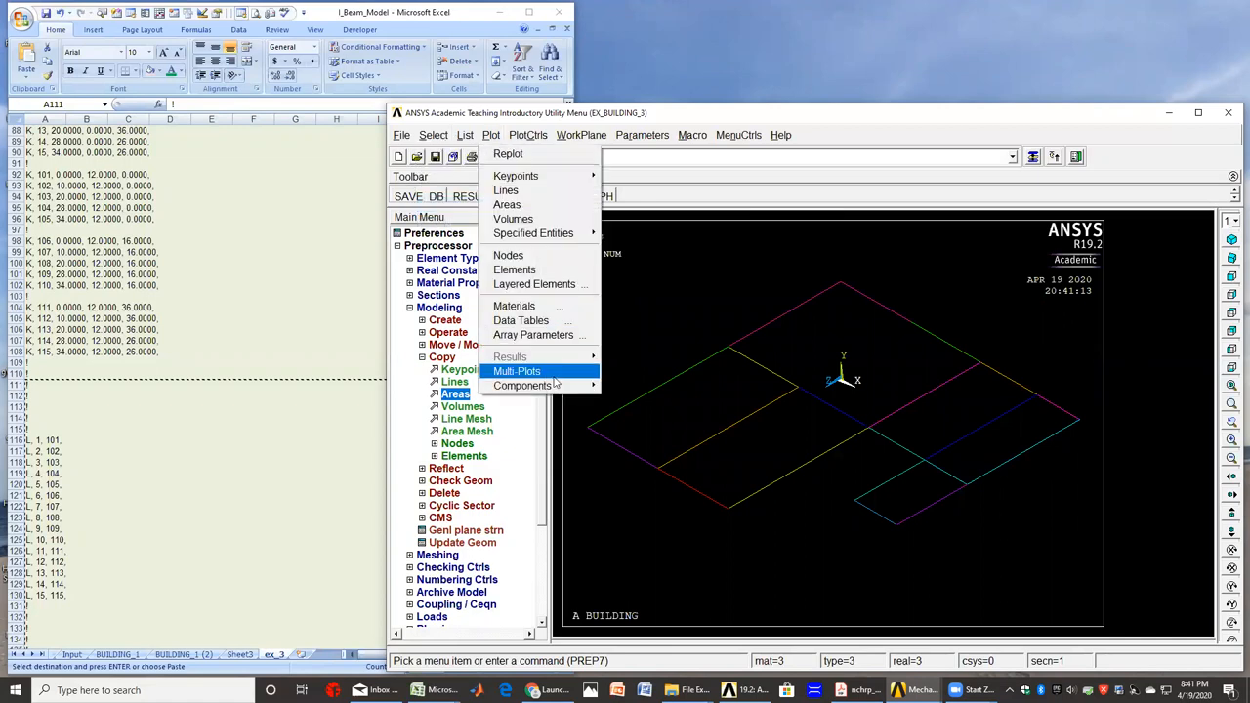
pyautogui.click(507, 205)
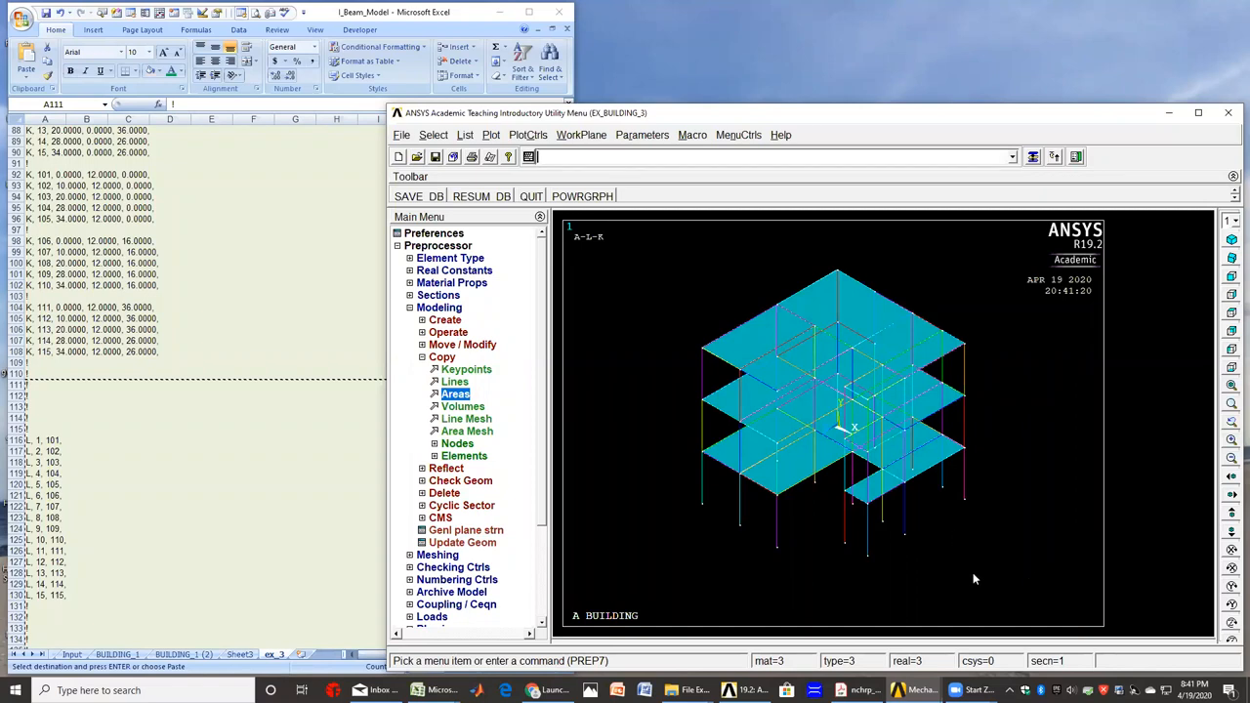
pyautogui.moveTo(1017, 553)
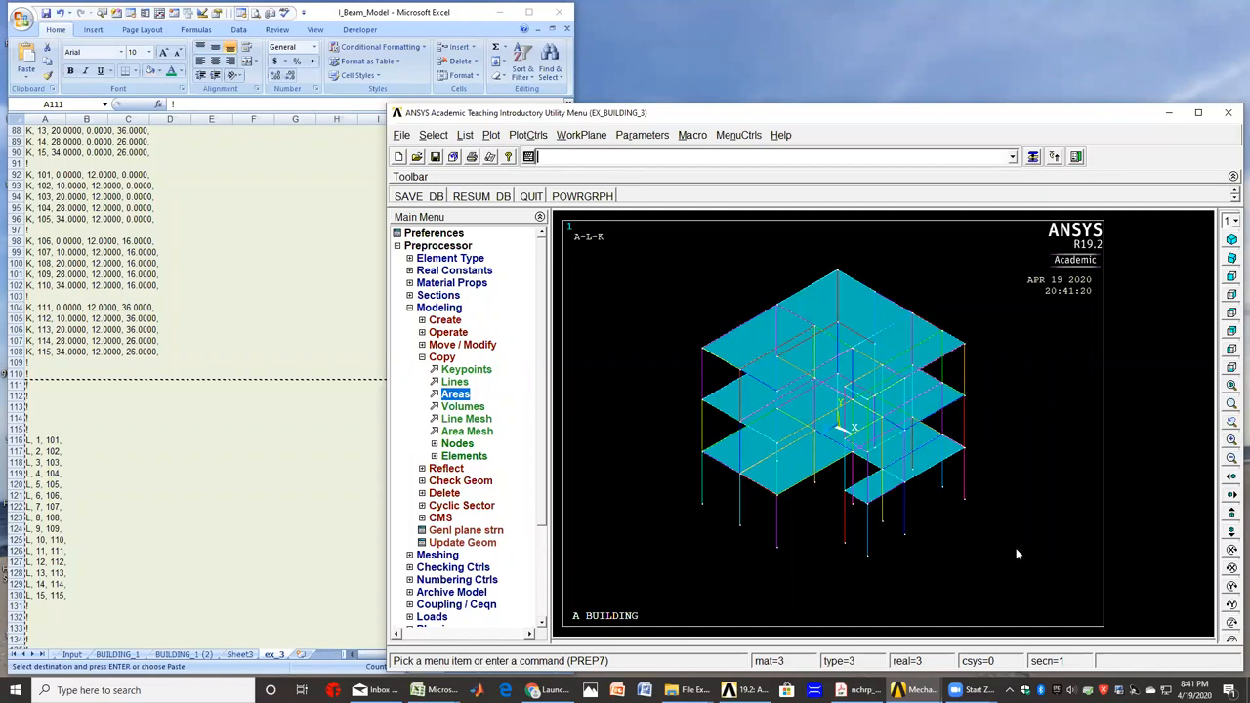
pyautogui.moveTo(981, 580)
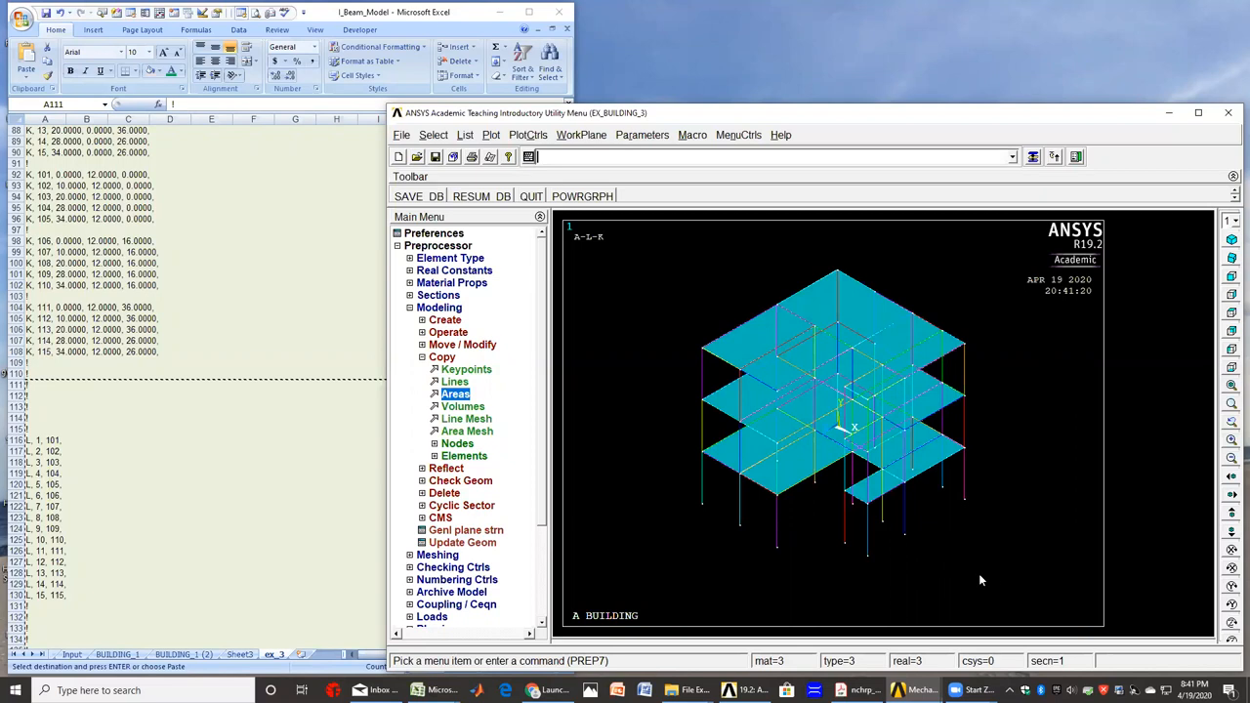
pyautogui.moveTo(982, 578)
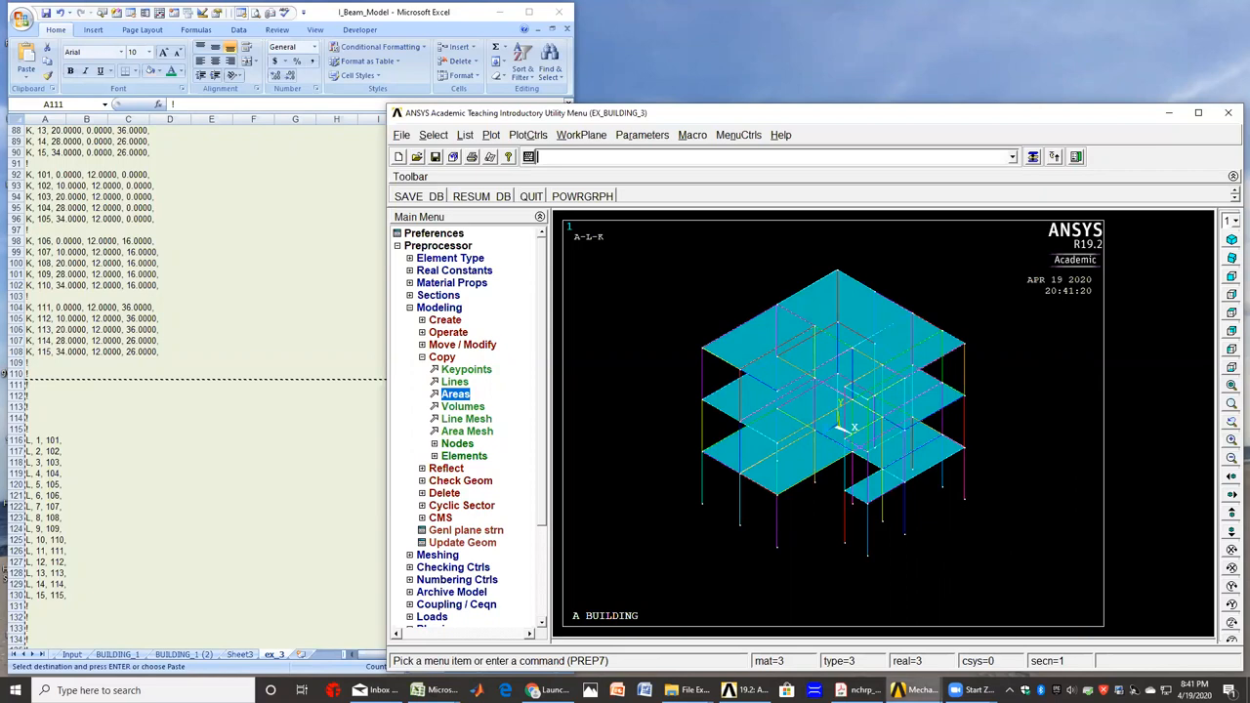
pyautogui.moveTo(1054, 459)
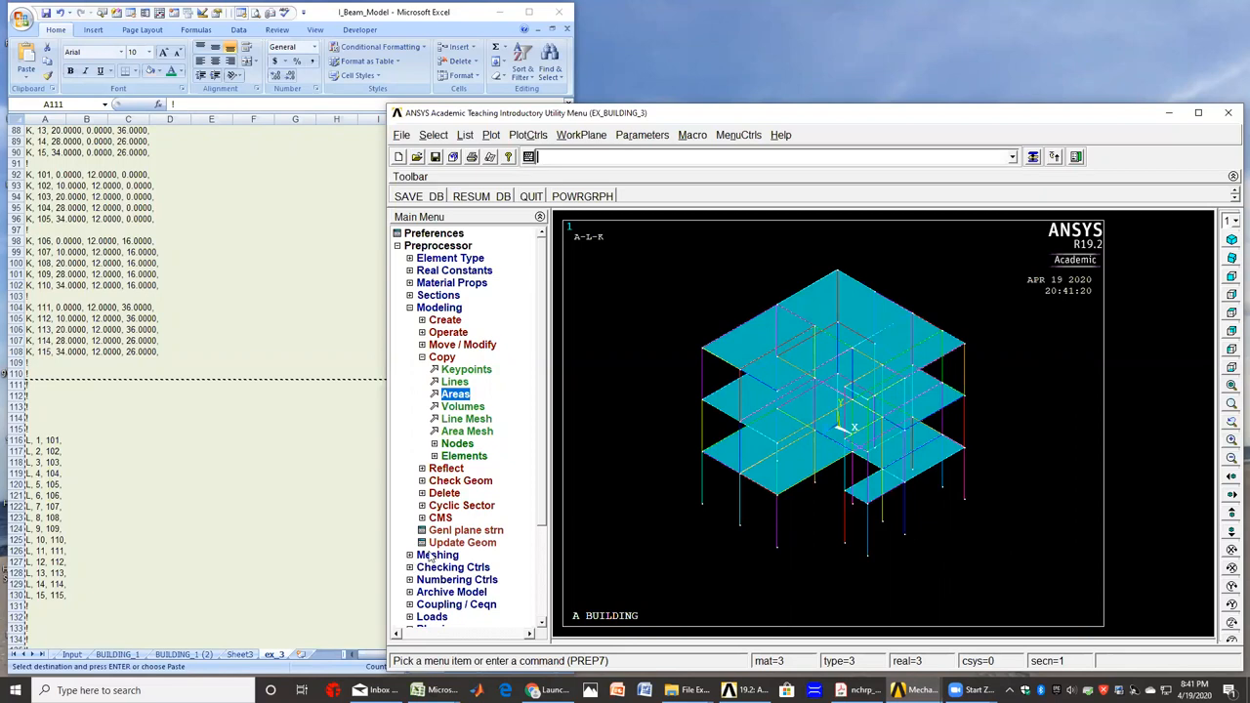
# - Assign MAT 1, REAL 1 and element type 1 SHELL63 to all areas
pyautogui.click(439, 306)
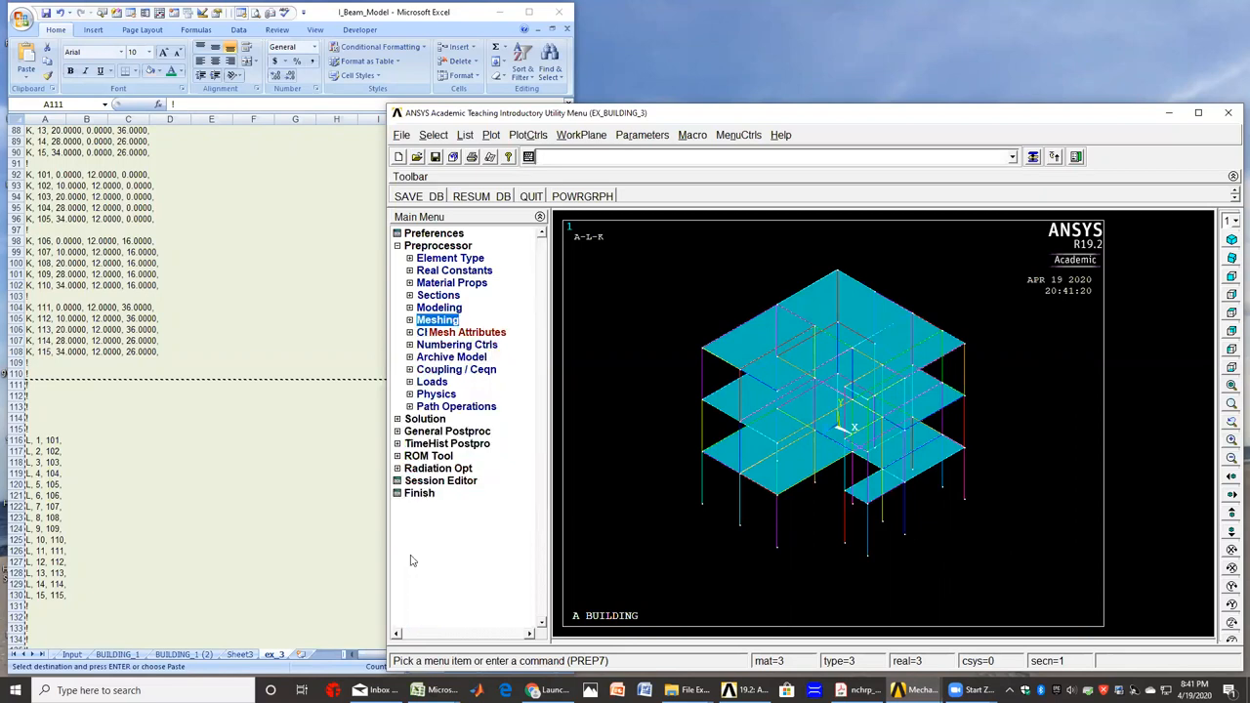
pyautogui.click(437, 319)
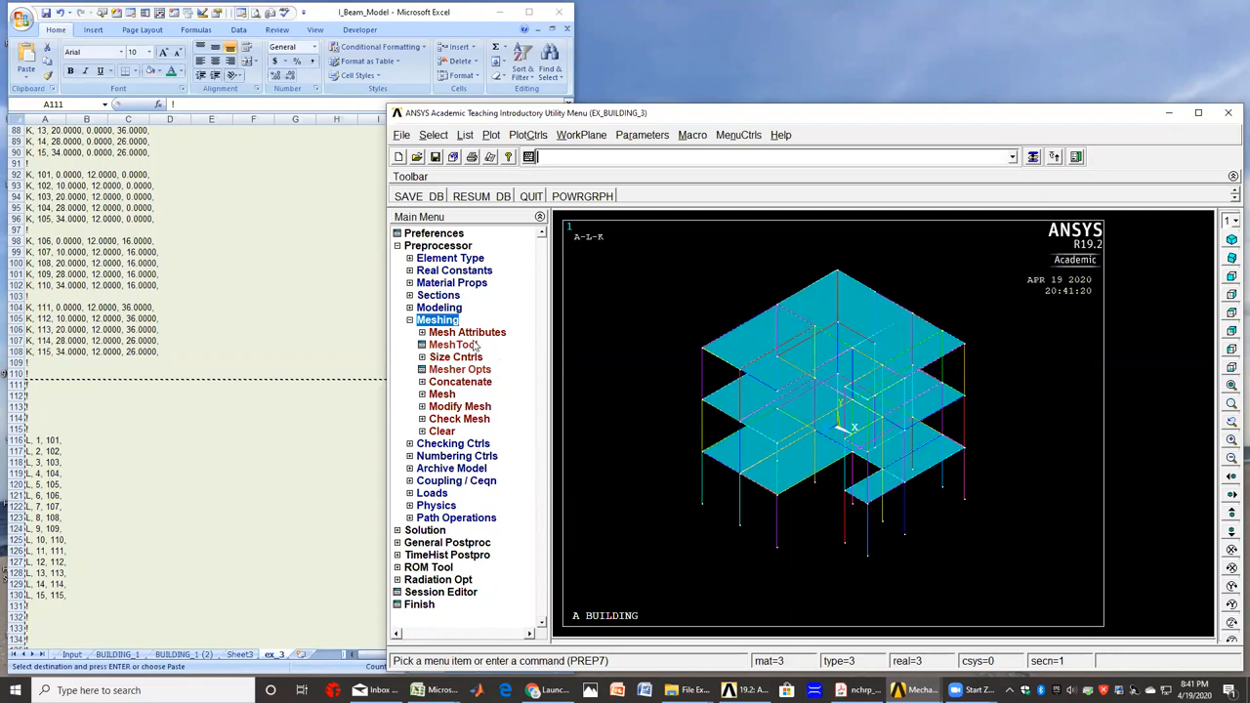
pyautogui.moveTo(451, 343)
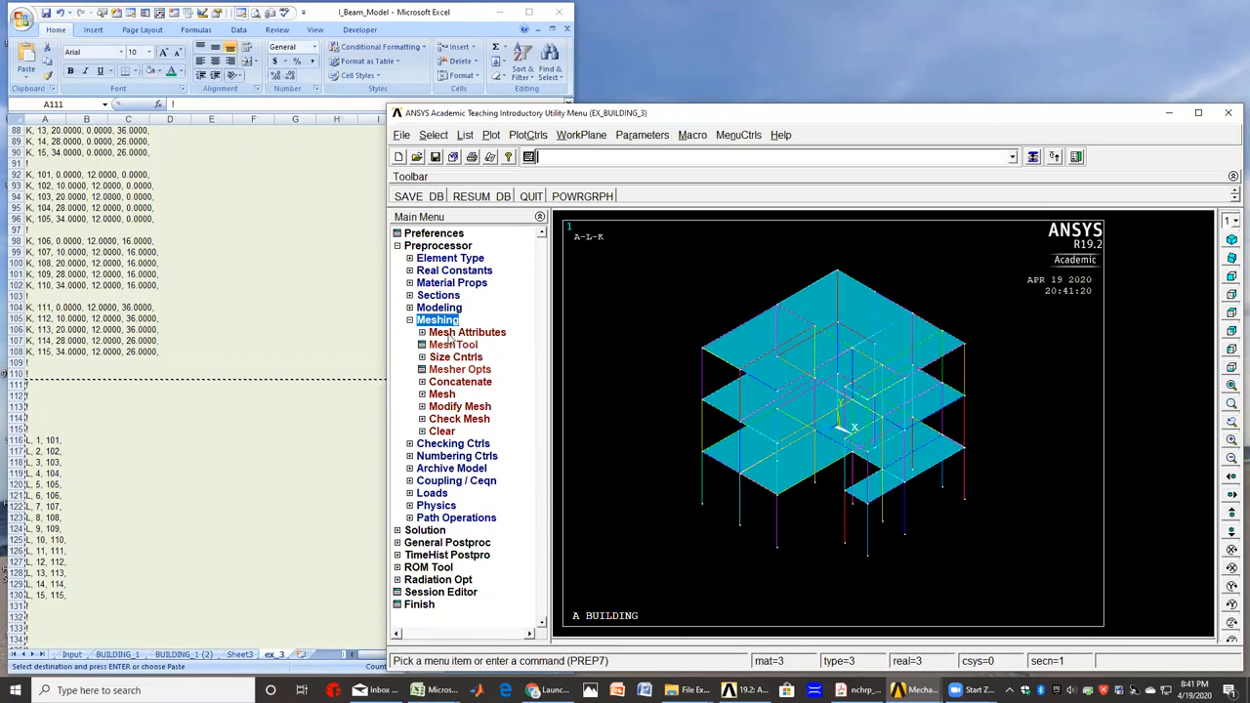
pyautogui.click(460, 332)
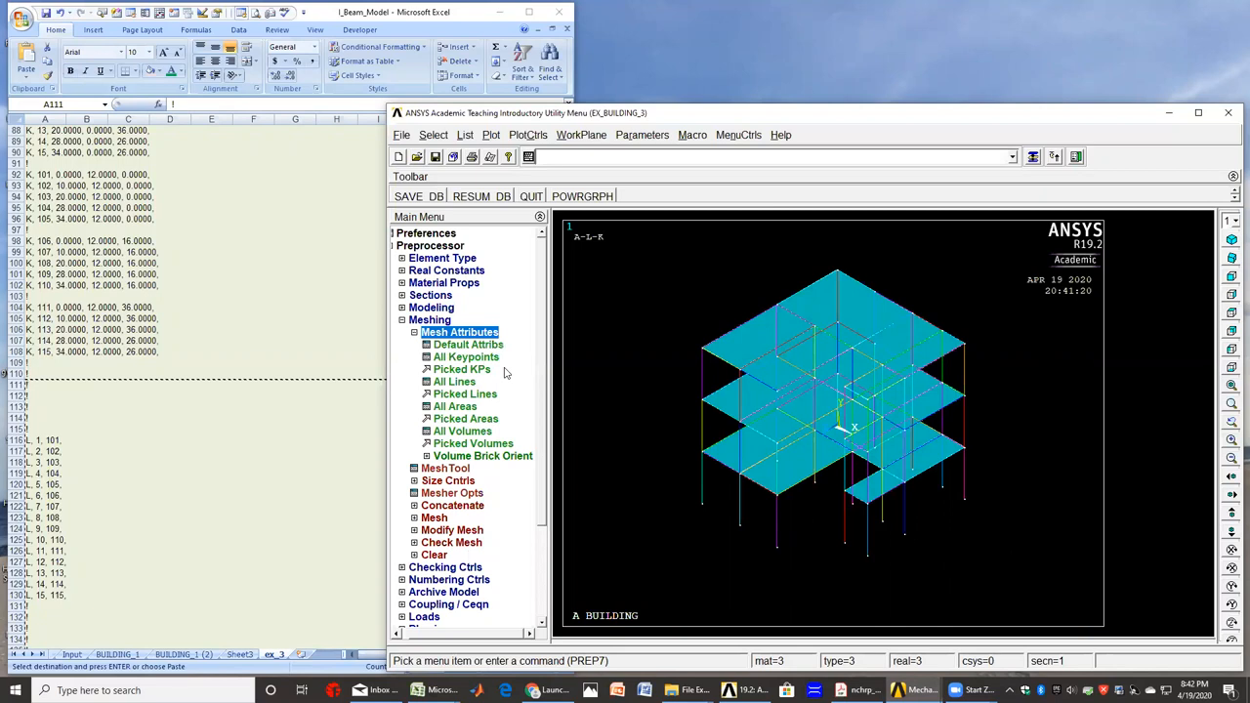
pyautogui.moveTo(452, 415)
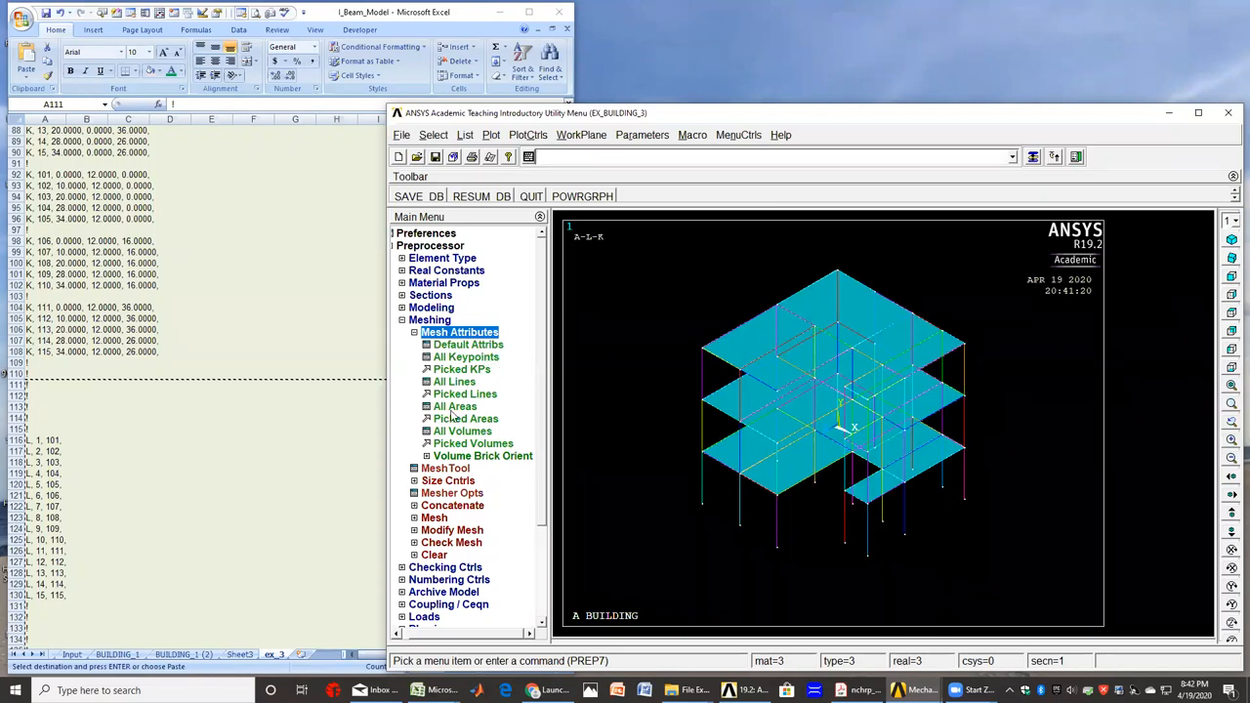
pyautogui.click(455, 407)
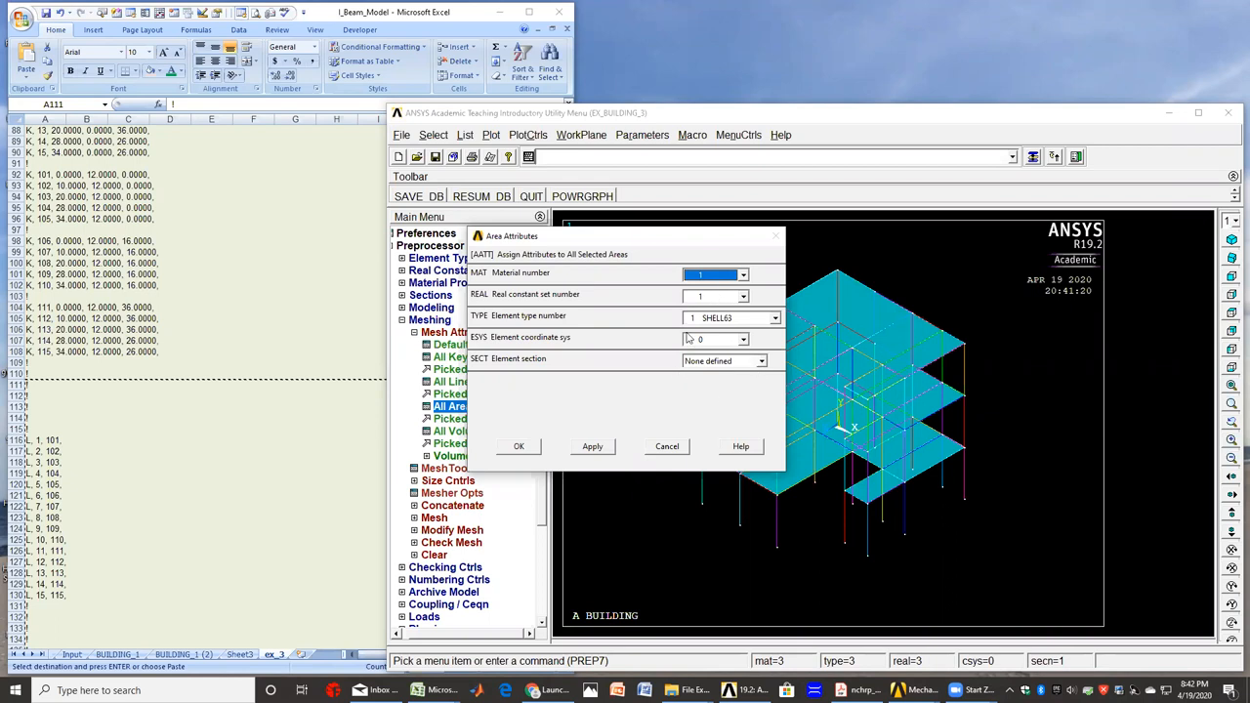
pyautogui.moveTo(731, 332)
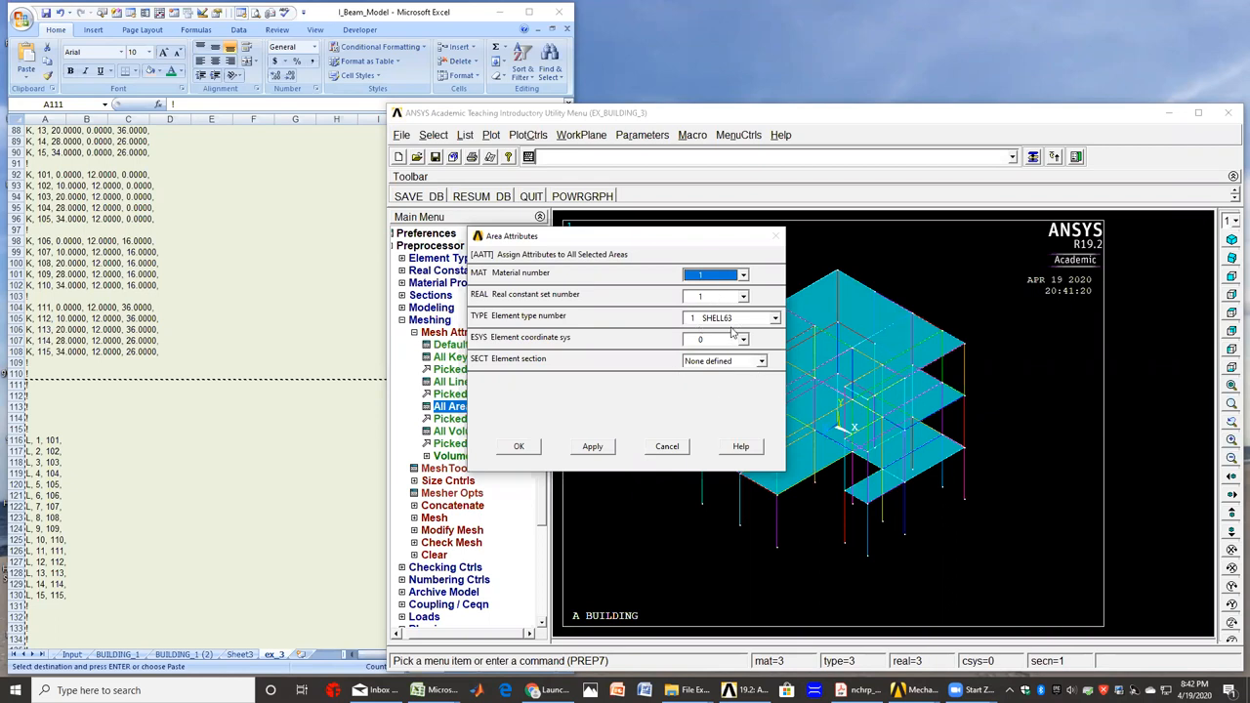
pyautogui.moveTo(646, 525)
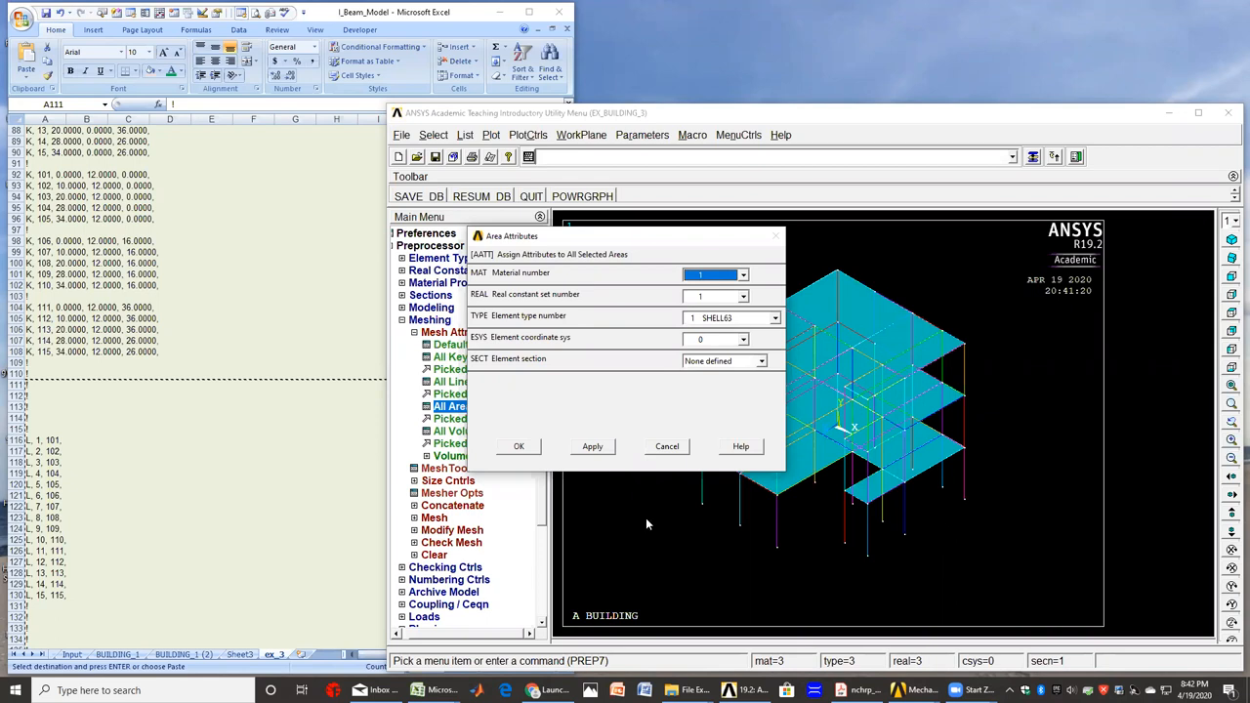
pyautogui.click(519, 447)
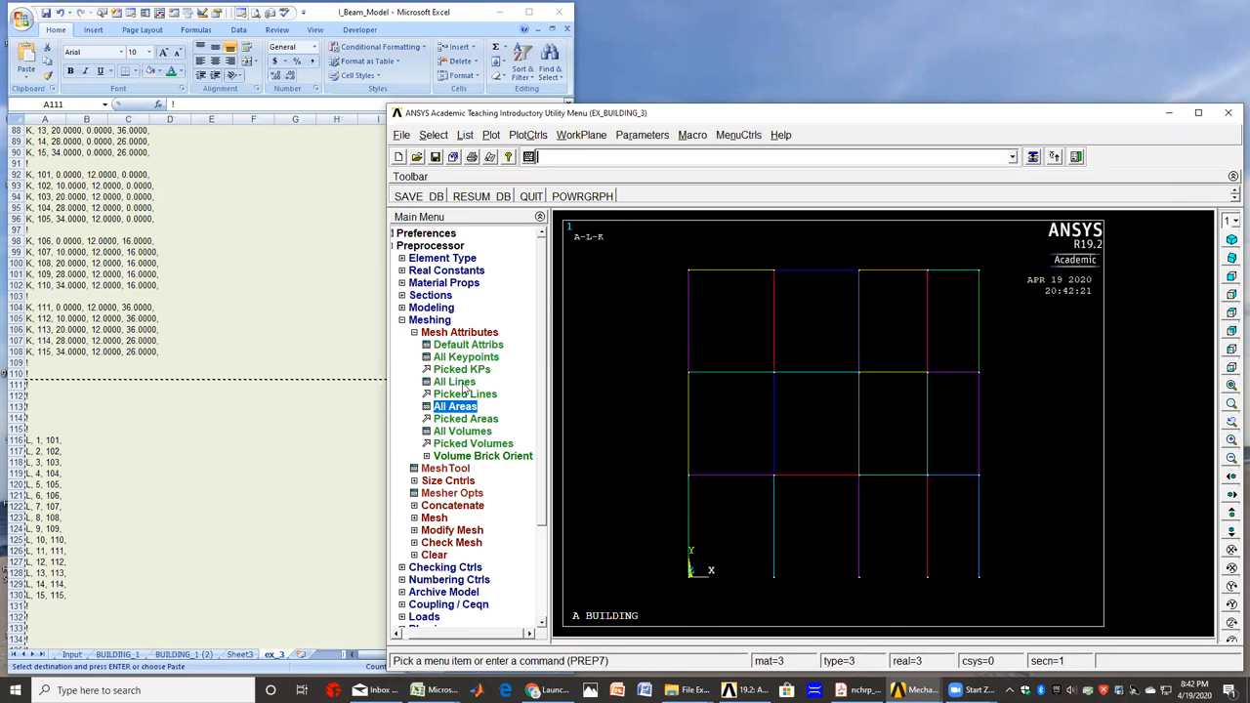
pyautogui.moveTo(478, 400)
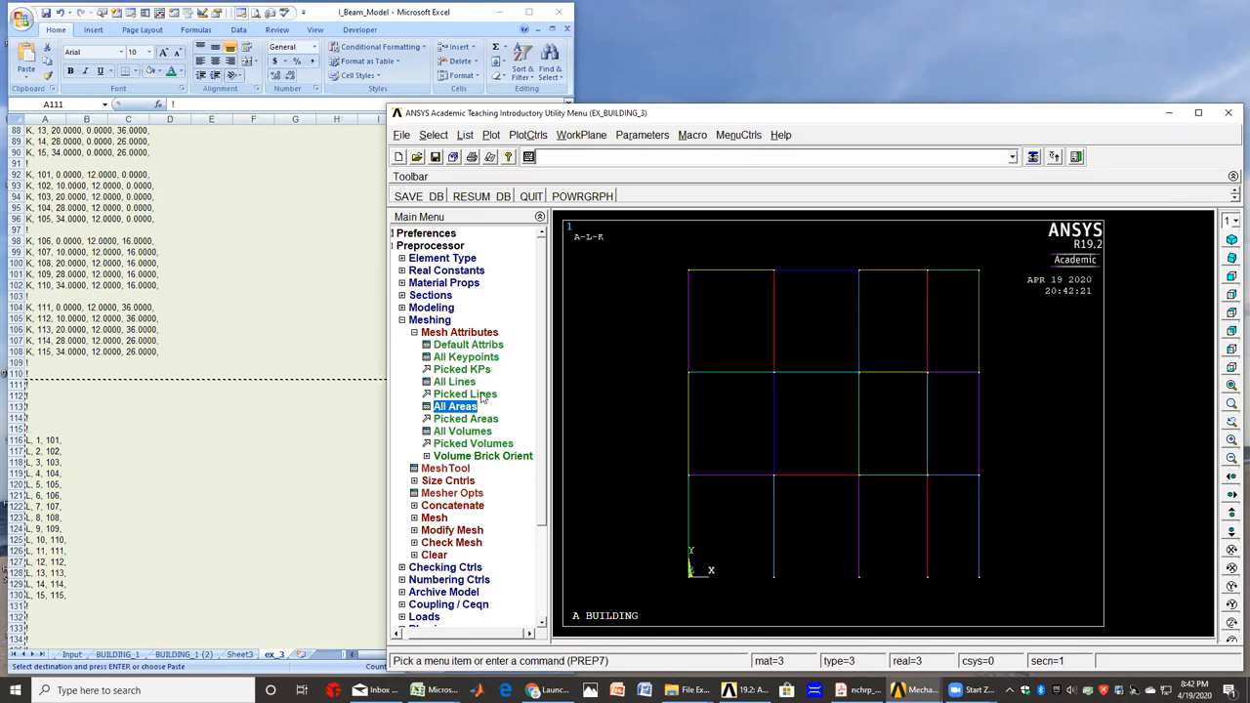
# - Pick the column and edge frame lines and assign MAT 3, REAL 3, type 3 BEAM4
pyautogui.click(465, 394)
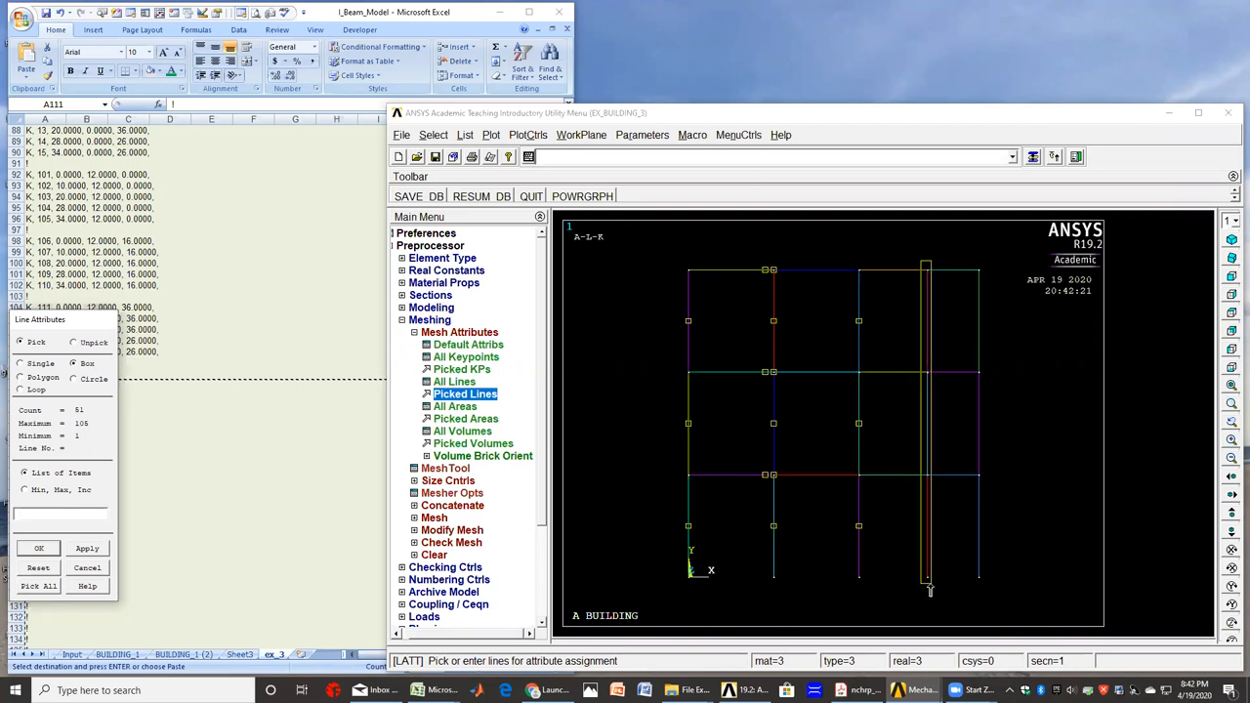
pyautogui.click(925, 430)
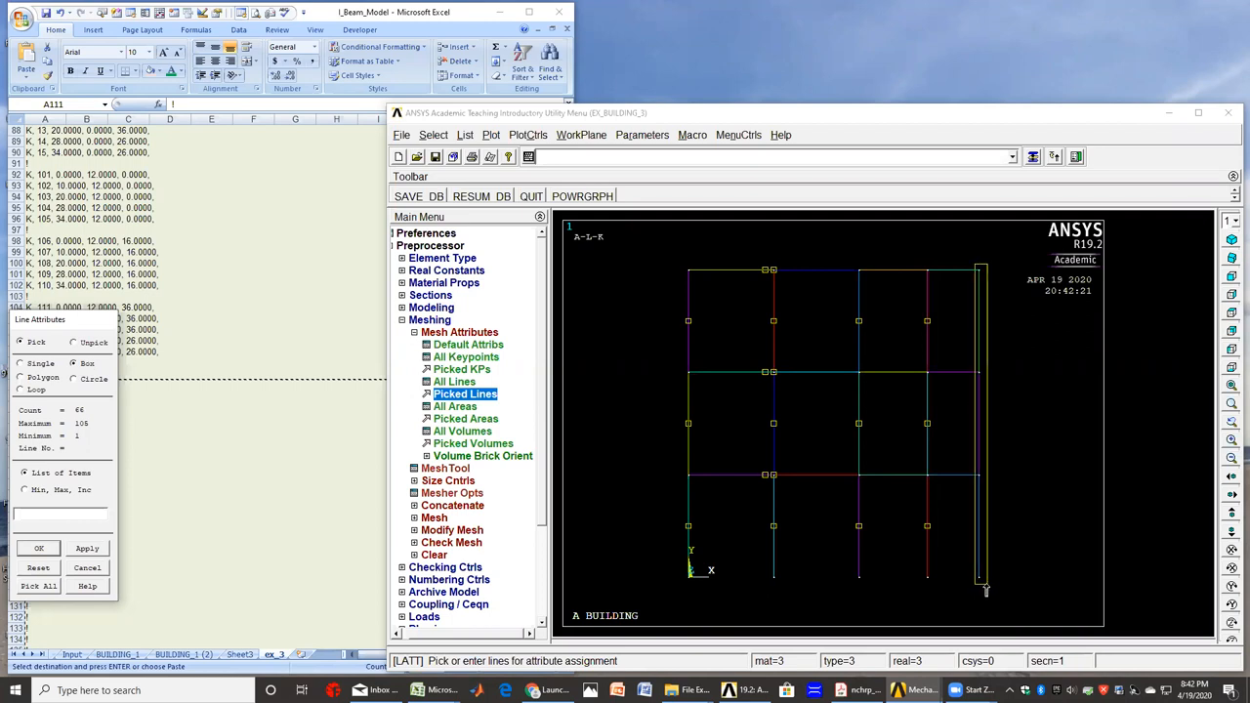
pyautogui.click(979, 430)
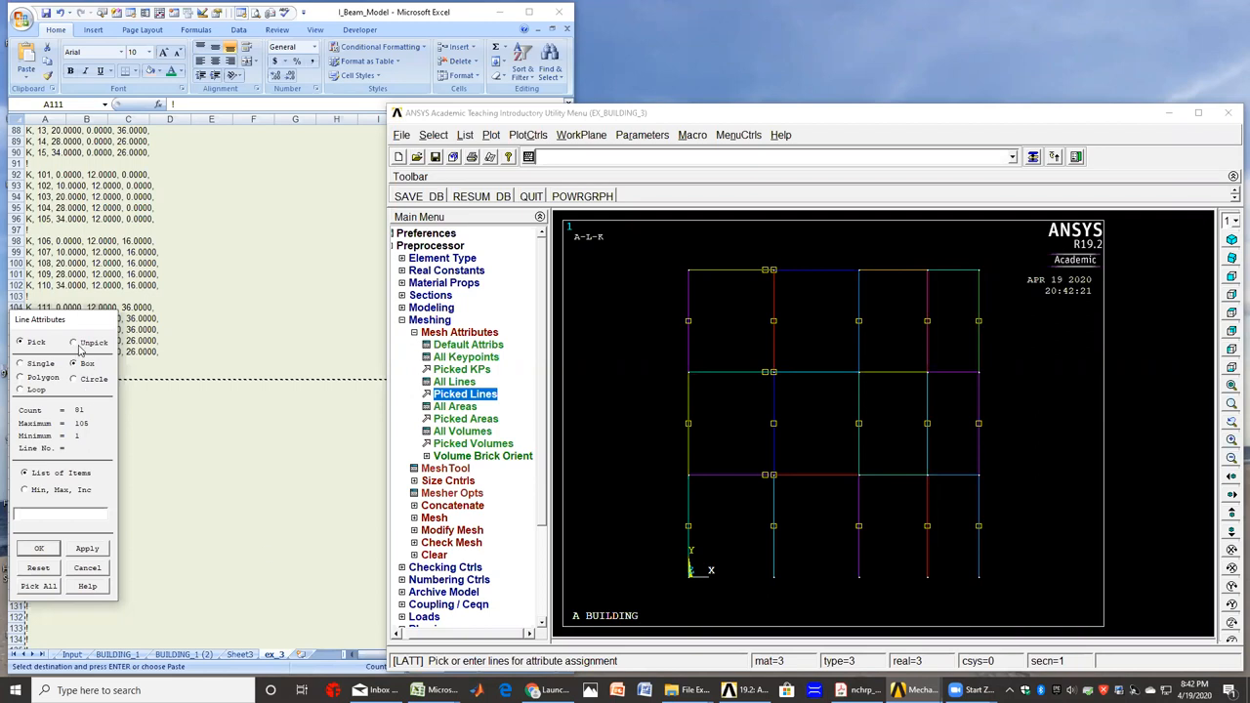
pyautogui.moveTo(757, 352)
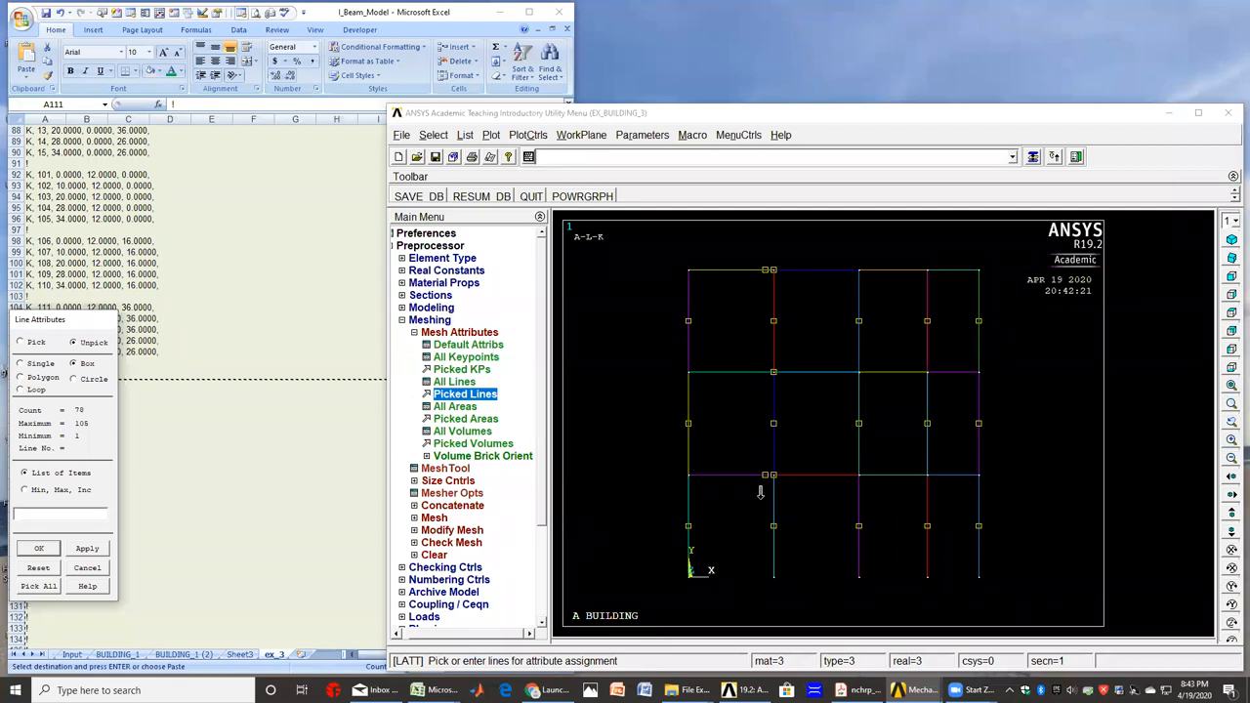
pyautogui.moveTo(760, 462)
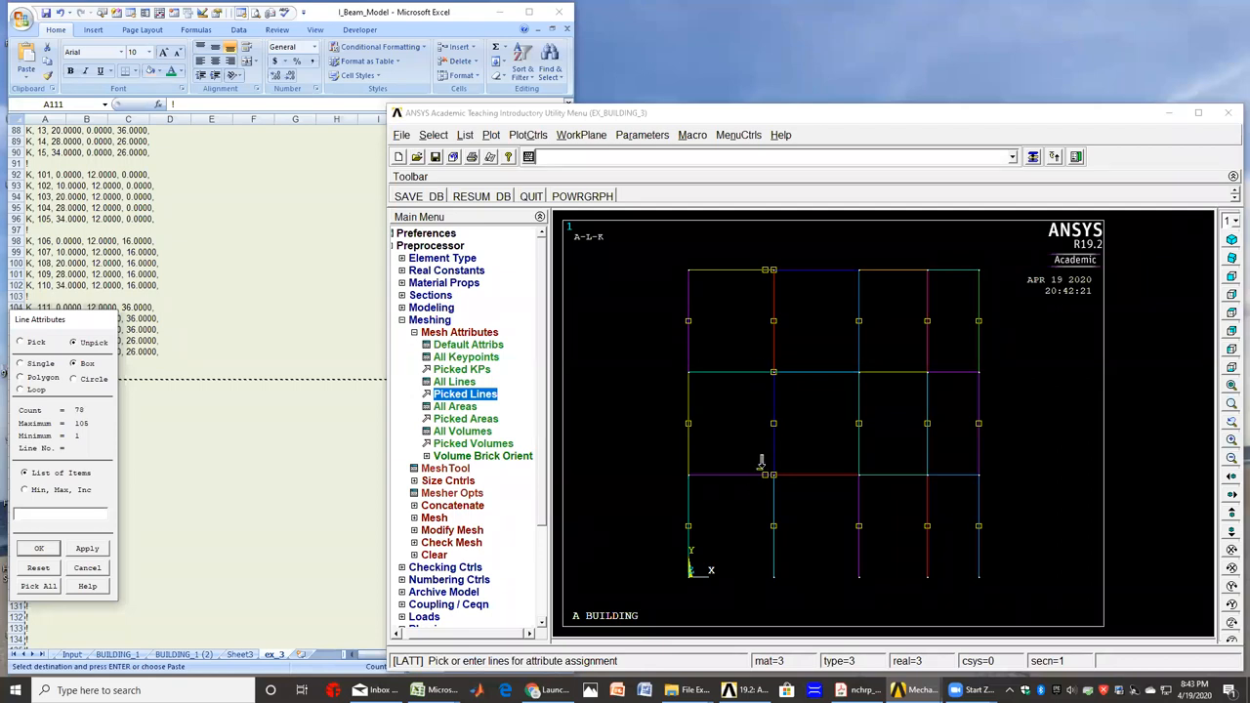
pyautogui.moveTo(766, 484)
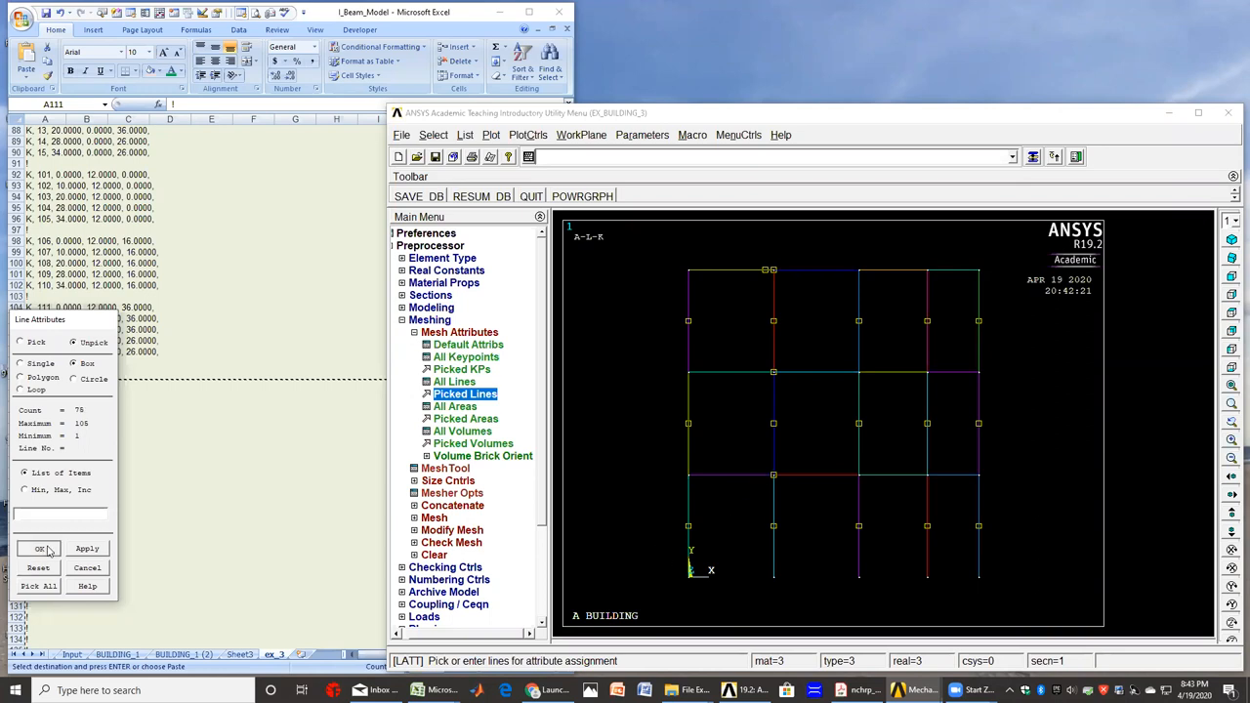
pyautogui.click(40, 548)
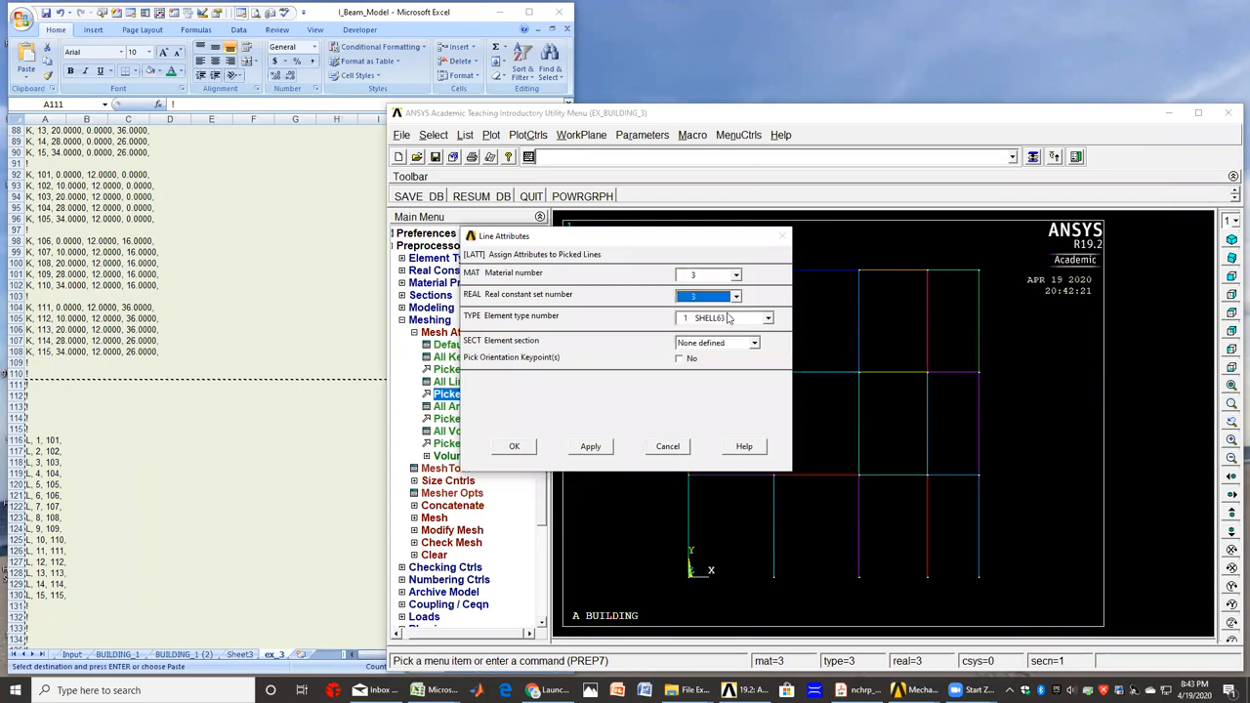
pyautogui.click(767, 317)
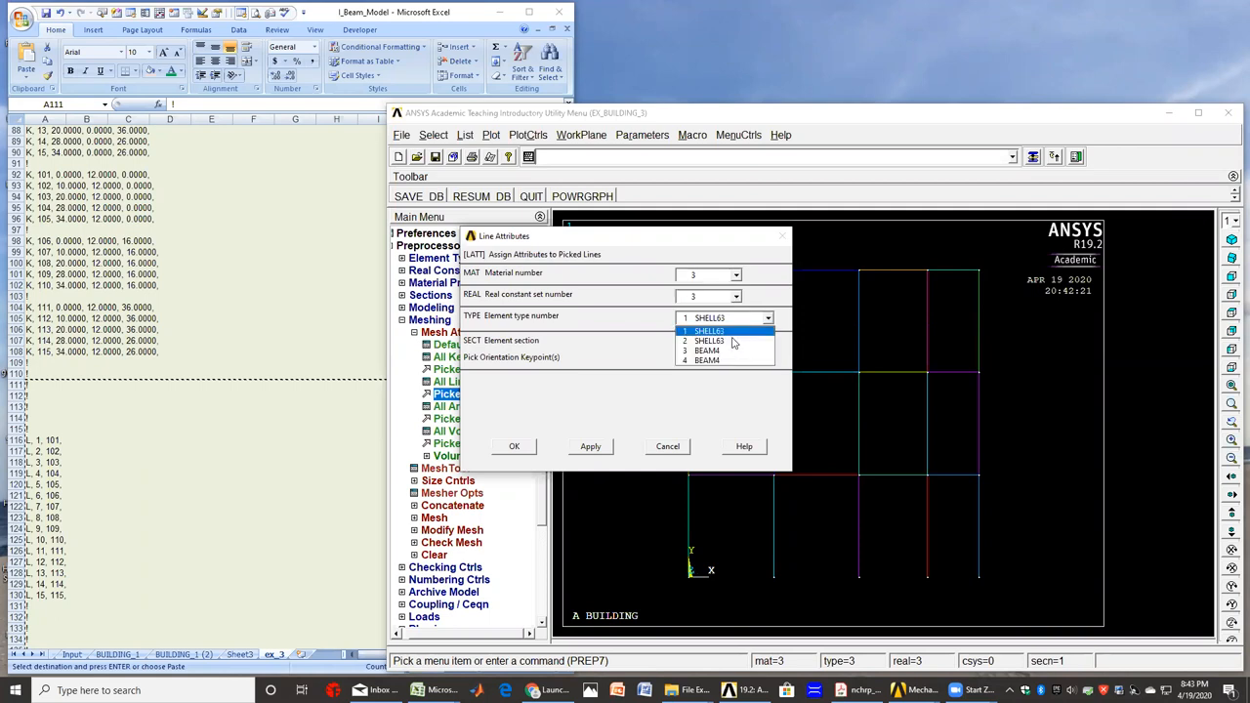
pyautogui.click(706, 359)
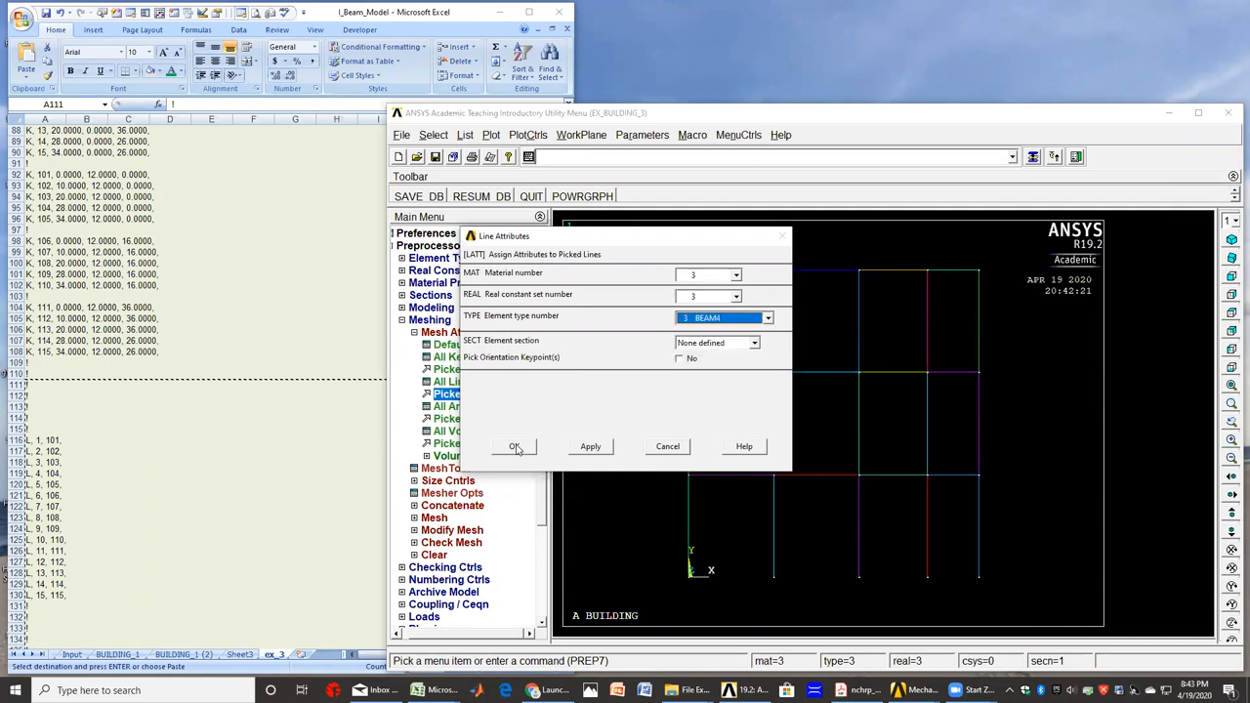
pyautogui.click(515, 447)
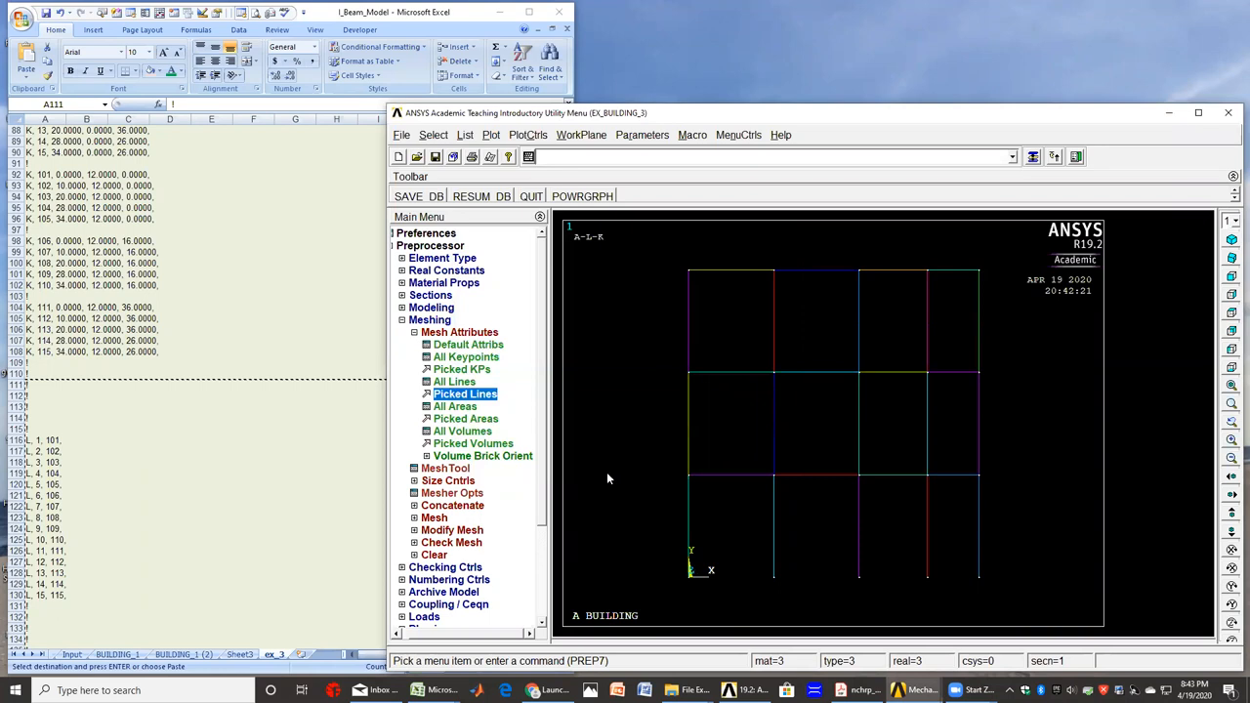
# - Assign MAT 4, REAL 4 and element type 4 BEAM4 to the 60 picked floor lines
pyautogui.click(466, 393)
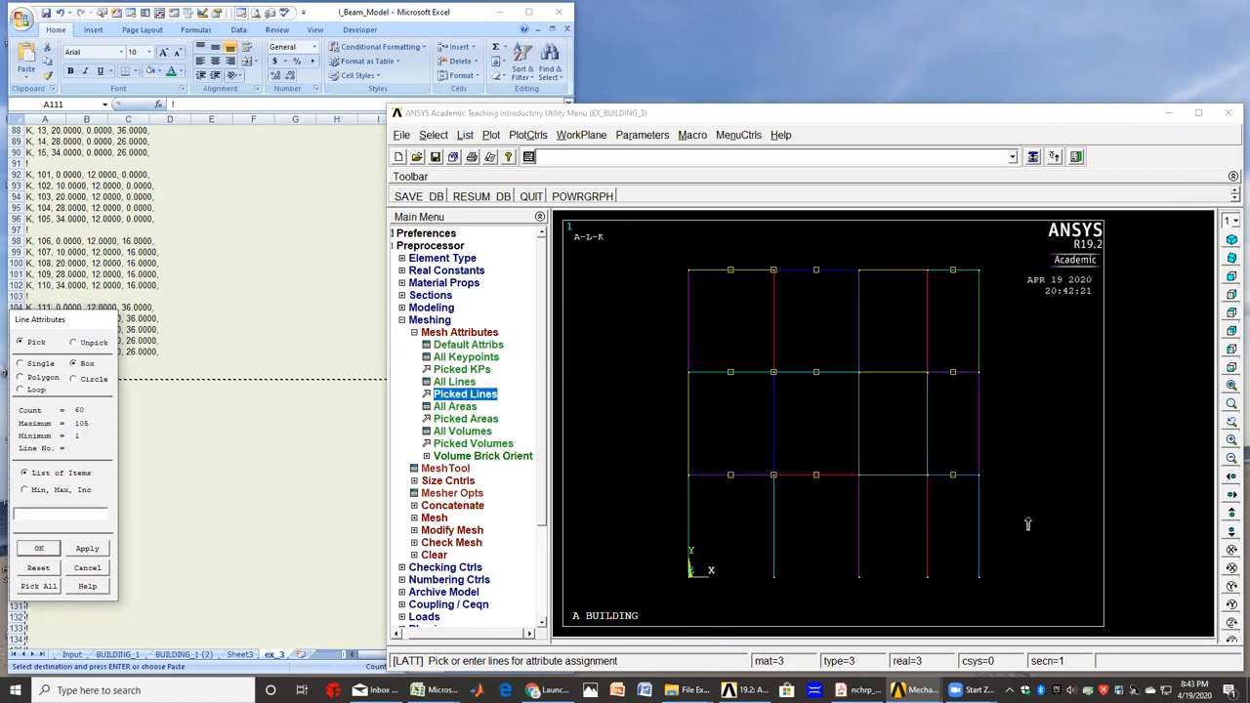
pyautogui.moveTo(1005, 505)
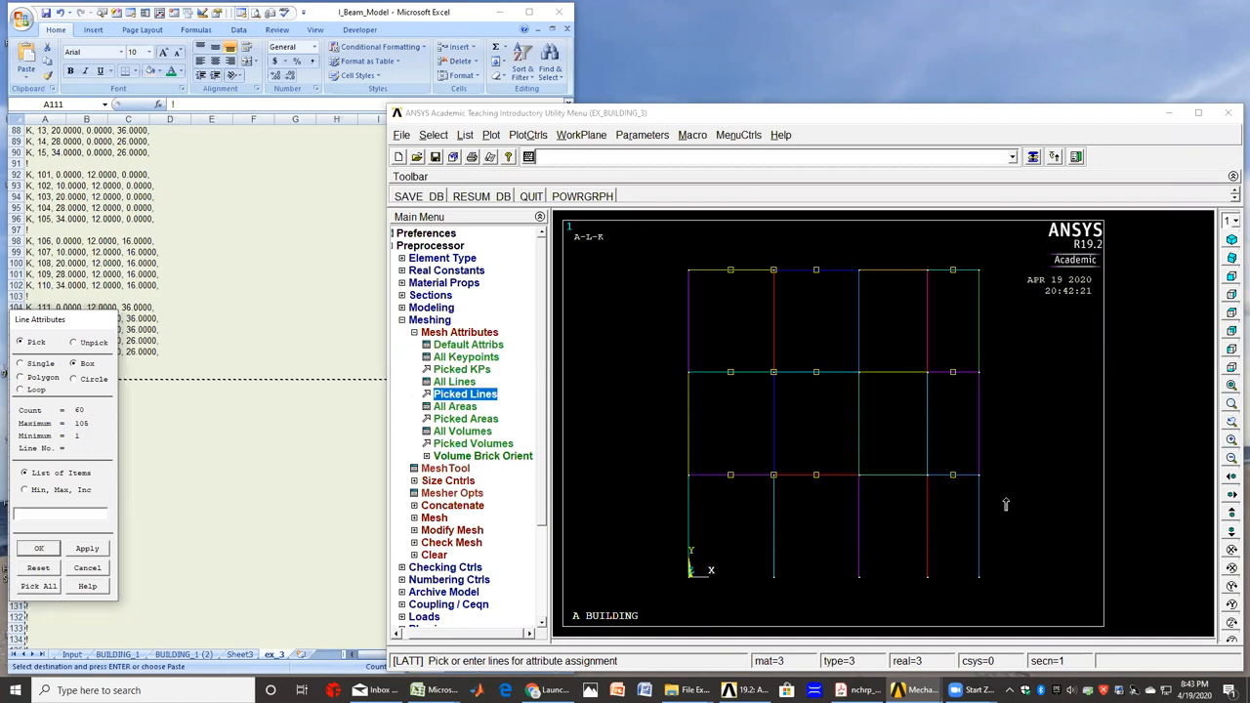
pyautogui.moveTo(1006, 504)
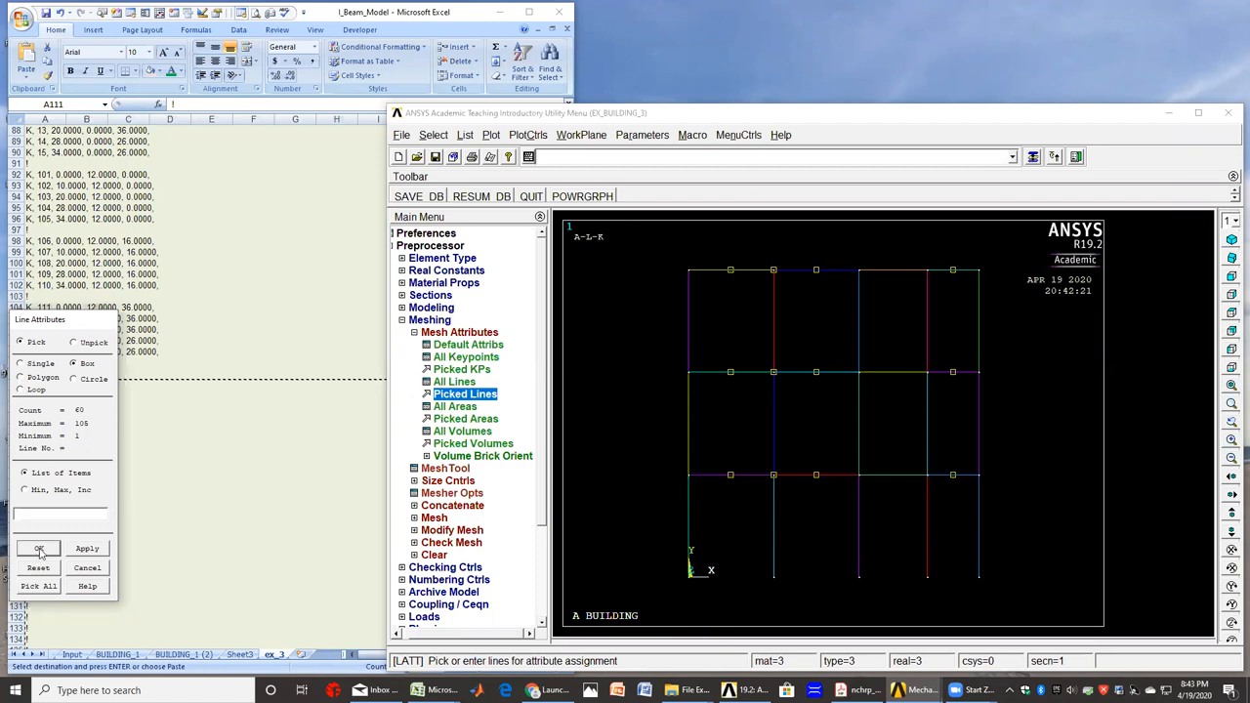
pyautogui.click(39, 548)
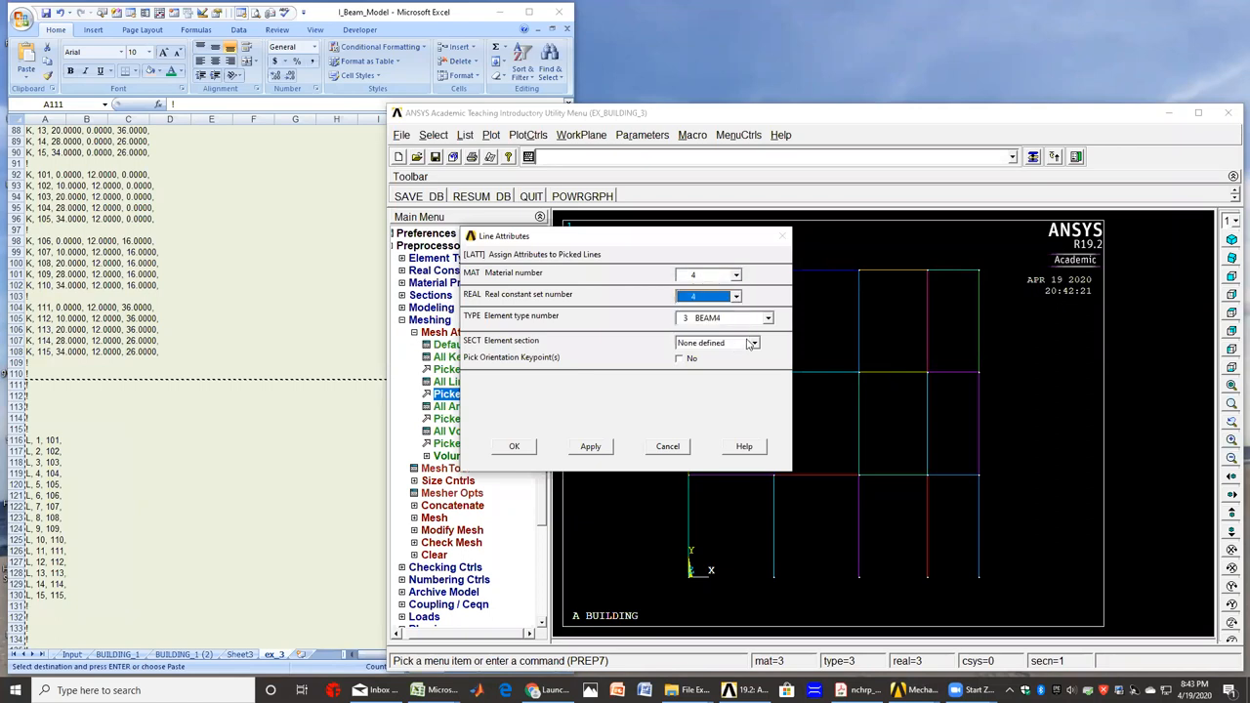
pyautogui.click(766, 316)
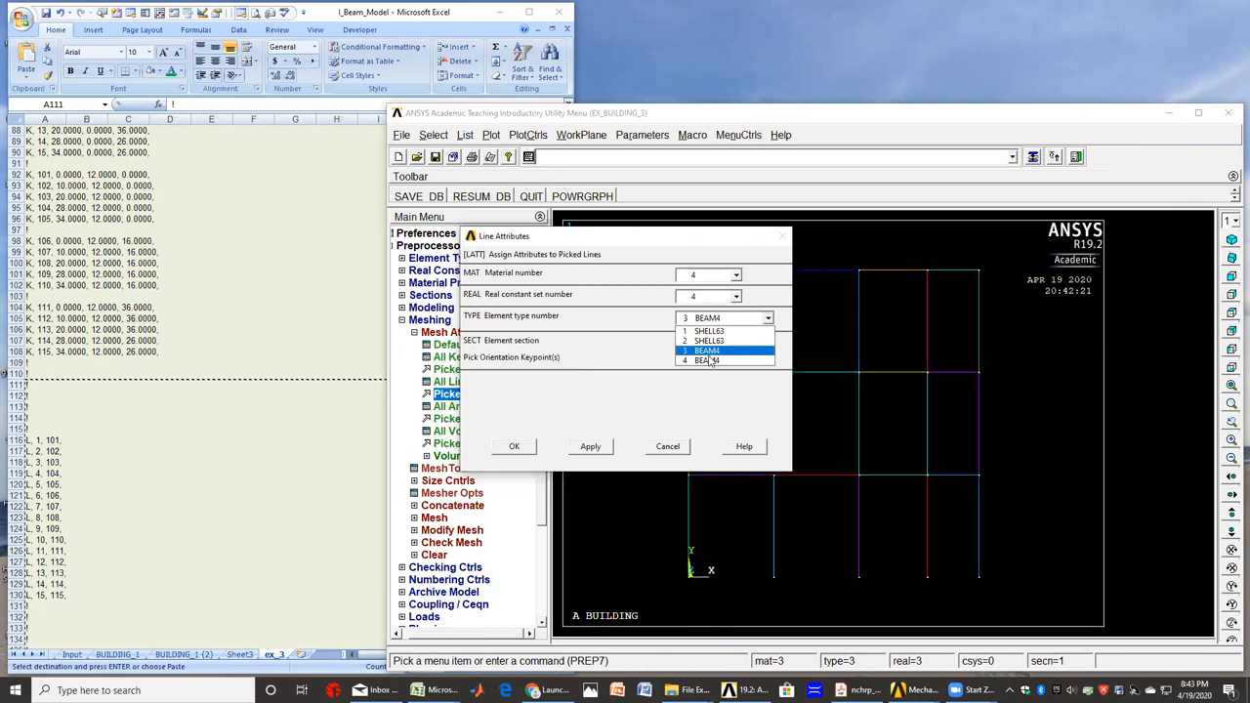
pyautogui.click(713, 360)
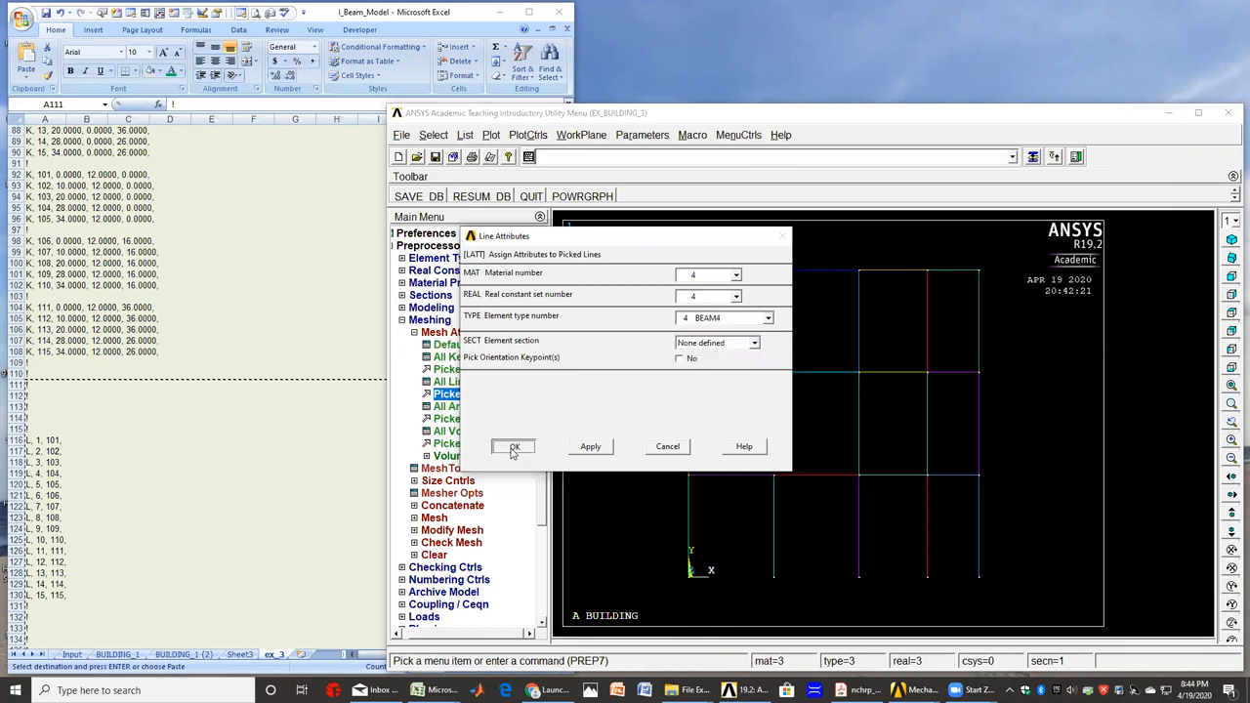
pyautogui.click(514, 447)
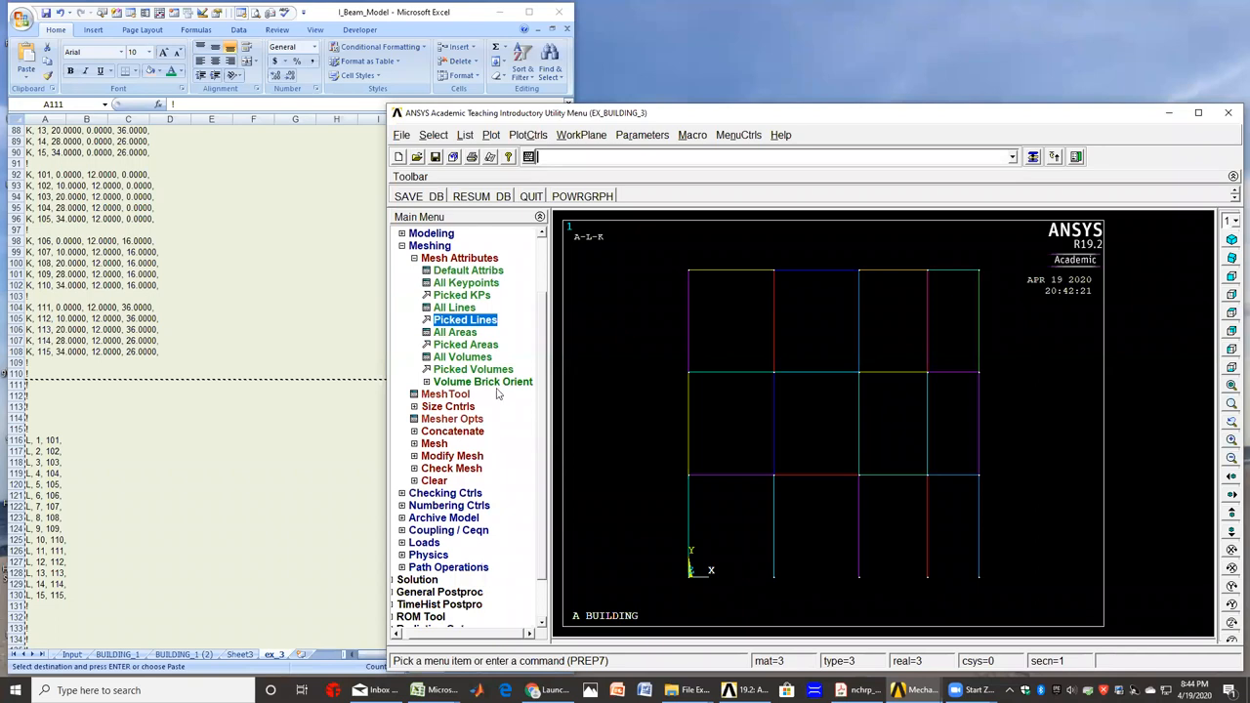
pyautogui.moveTo(427, 413)
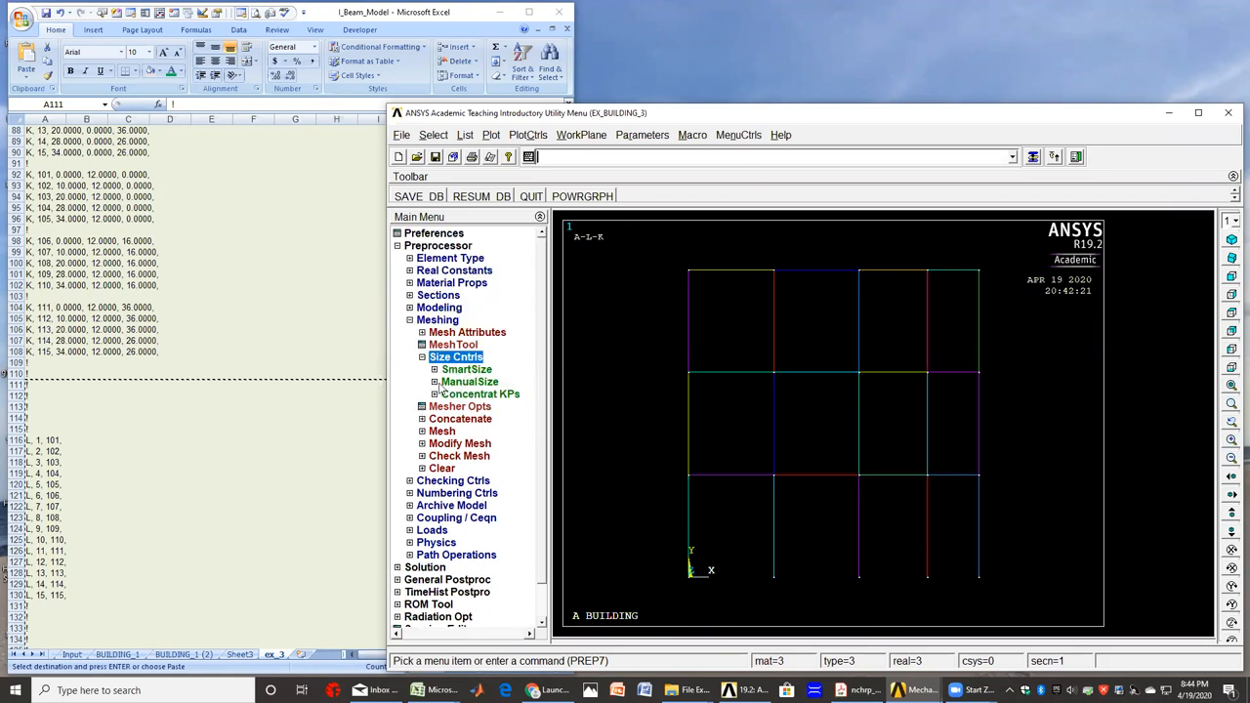
# - Set the global manual element size SIZE to 0.5 for unsized lines
pyautogui.click(471, 381)
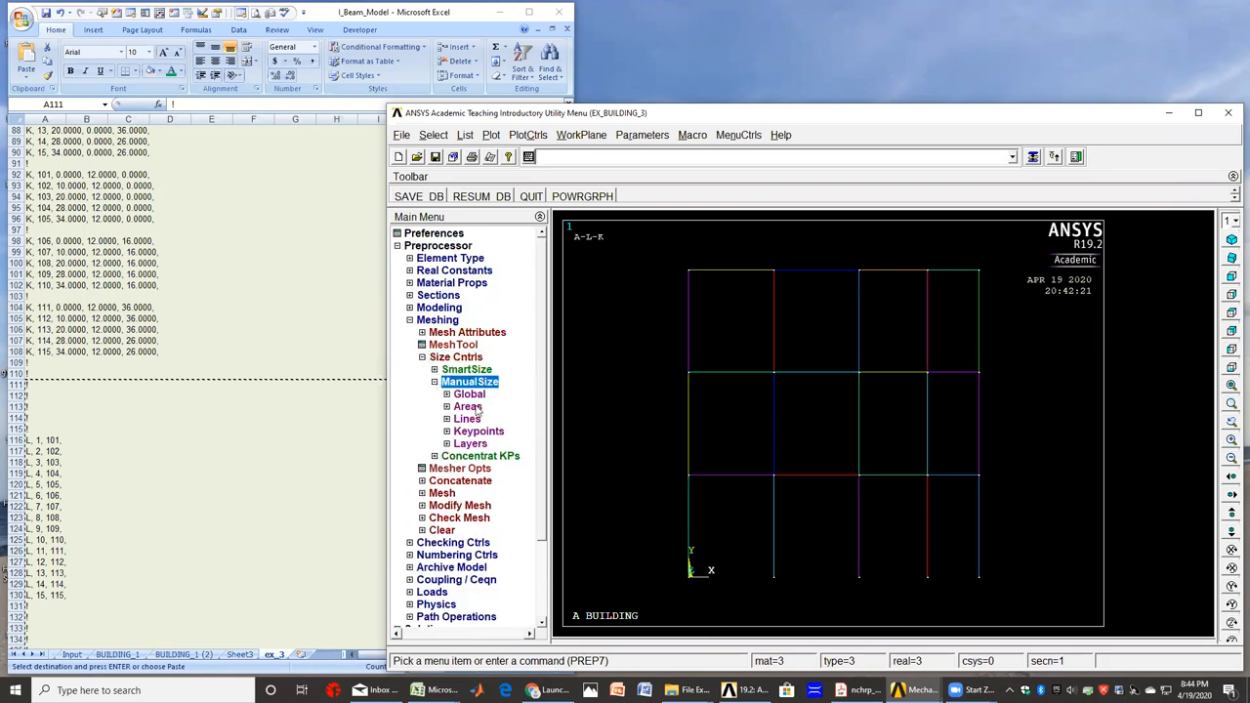
pyautogui.click(469, 394)
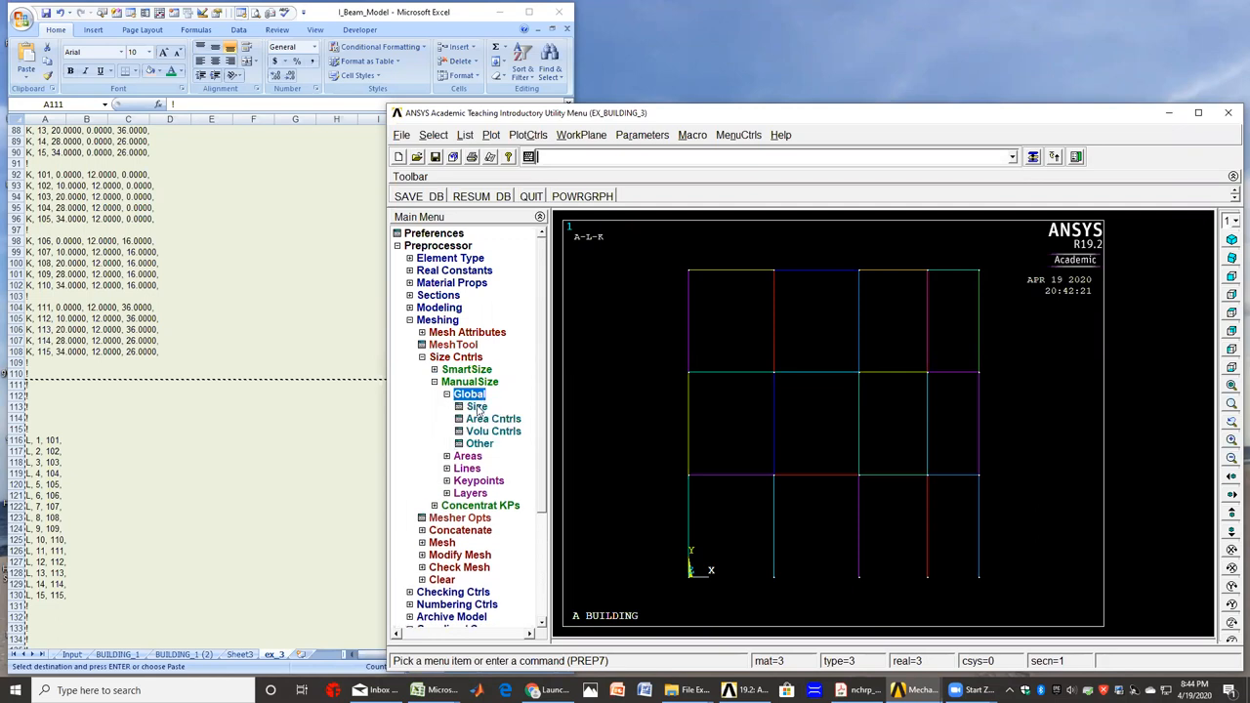
pyautogui.click(477, 405)
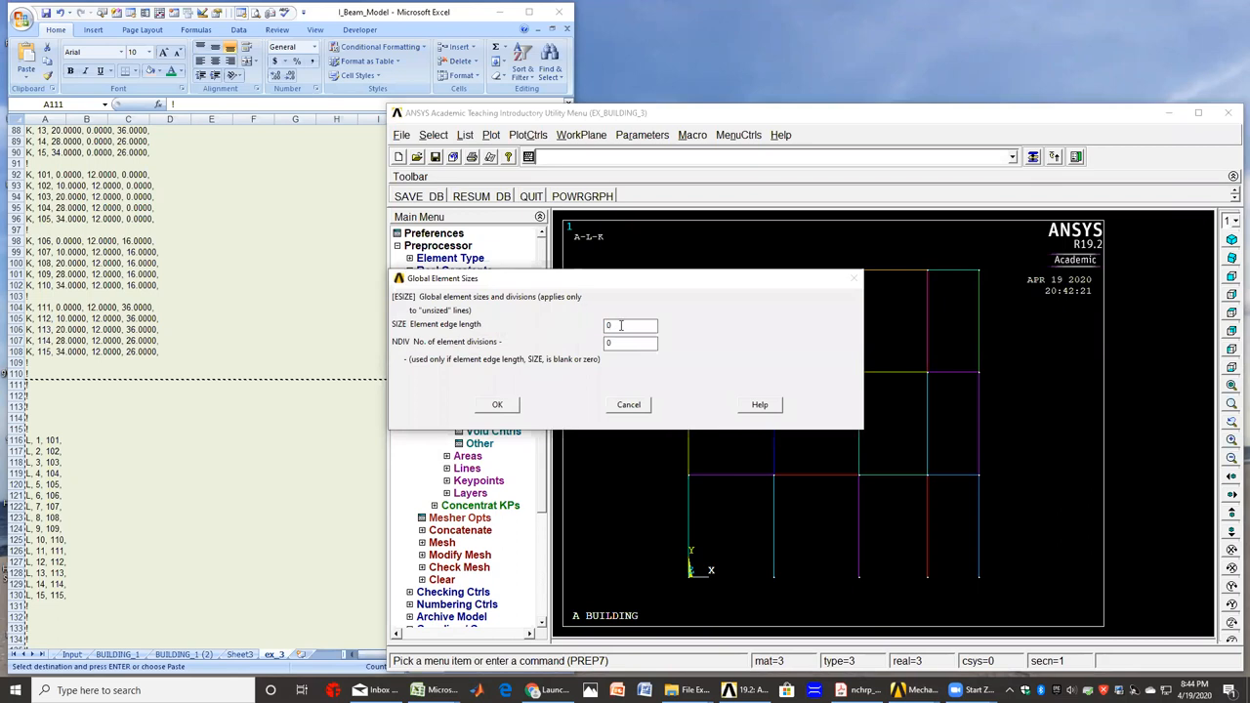
pyautogui.write('0.5')
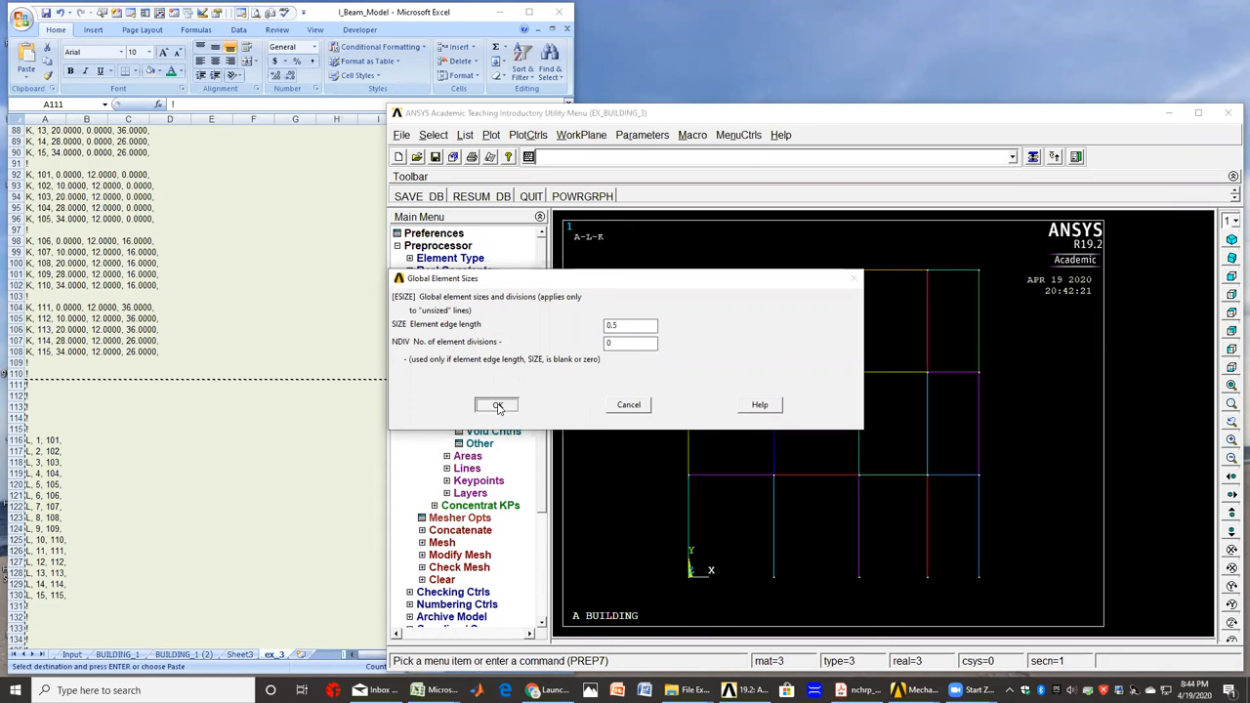
pyautogui.click(497, 405)
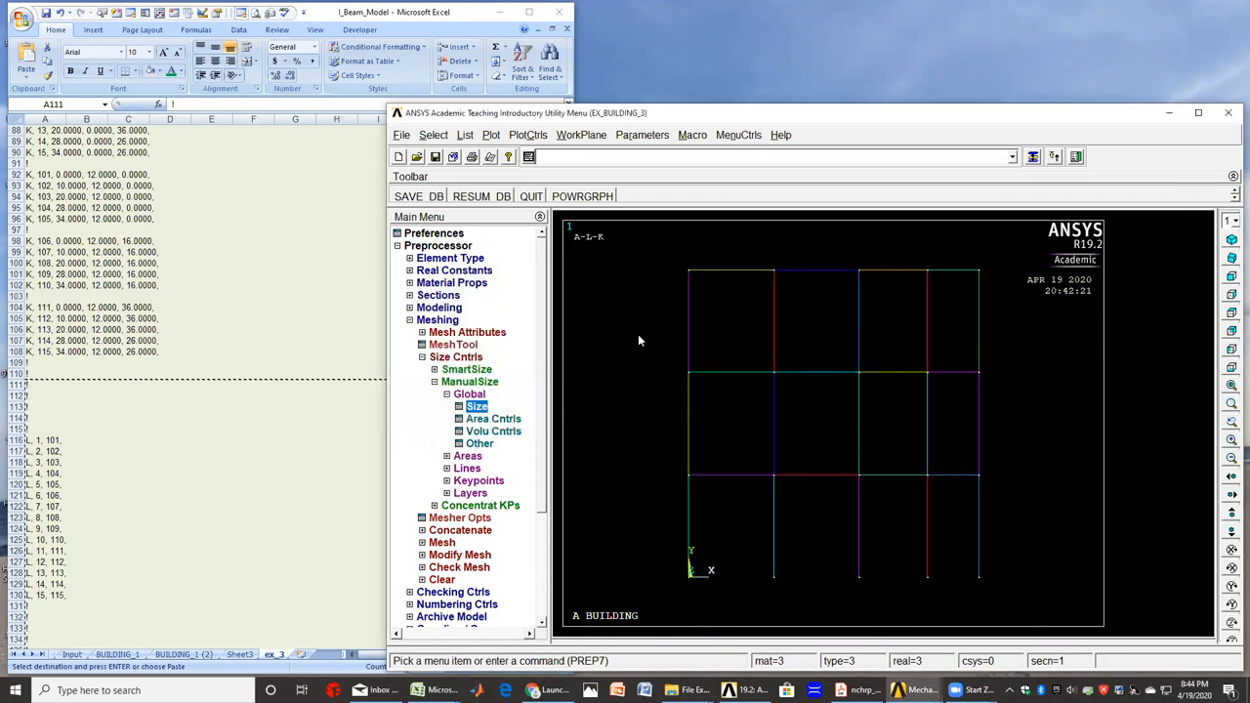
pyautogui.moveTo(1001, 397)
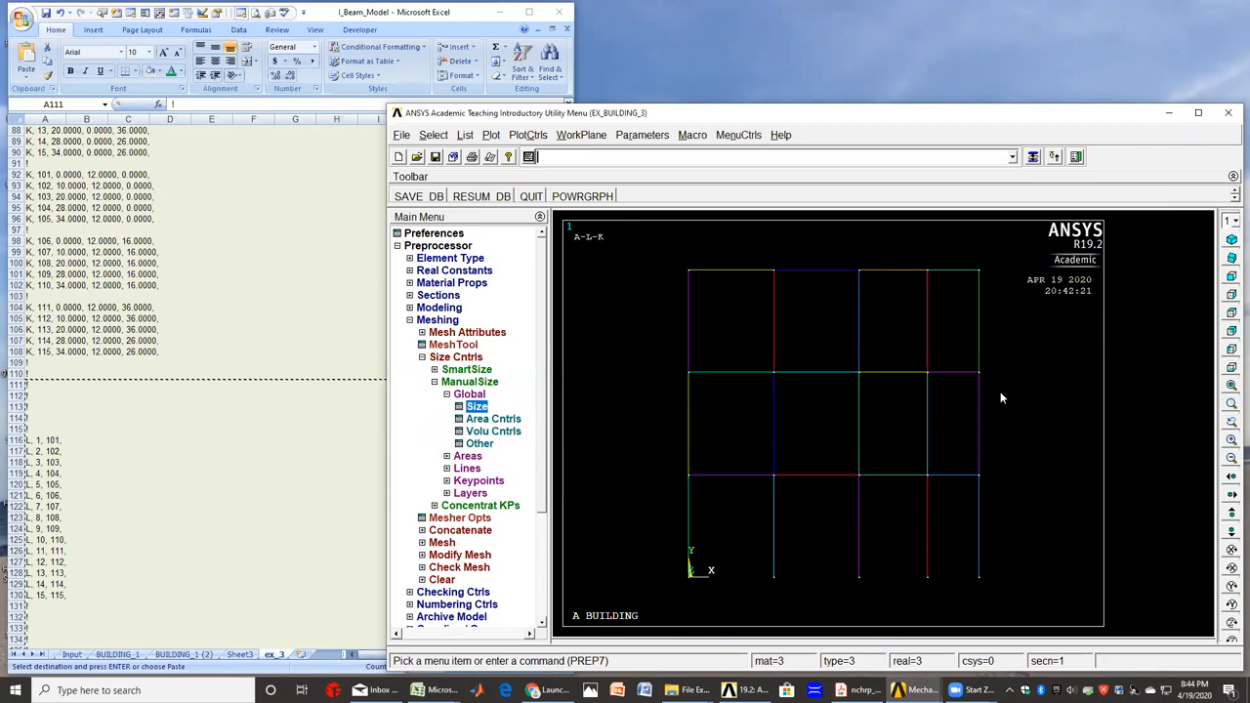
pyautogui.moveTo(1007, 405)
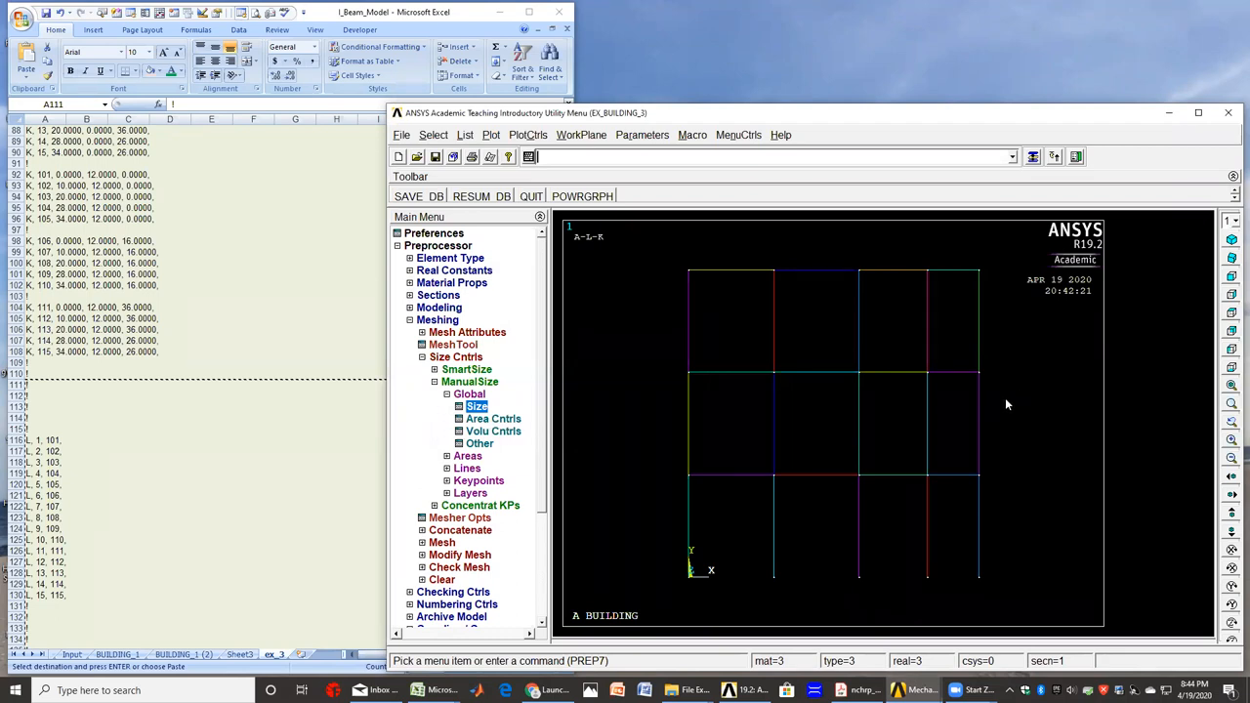
pyautogui.moveTo(593, 545)
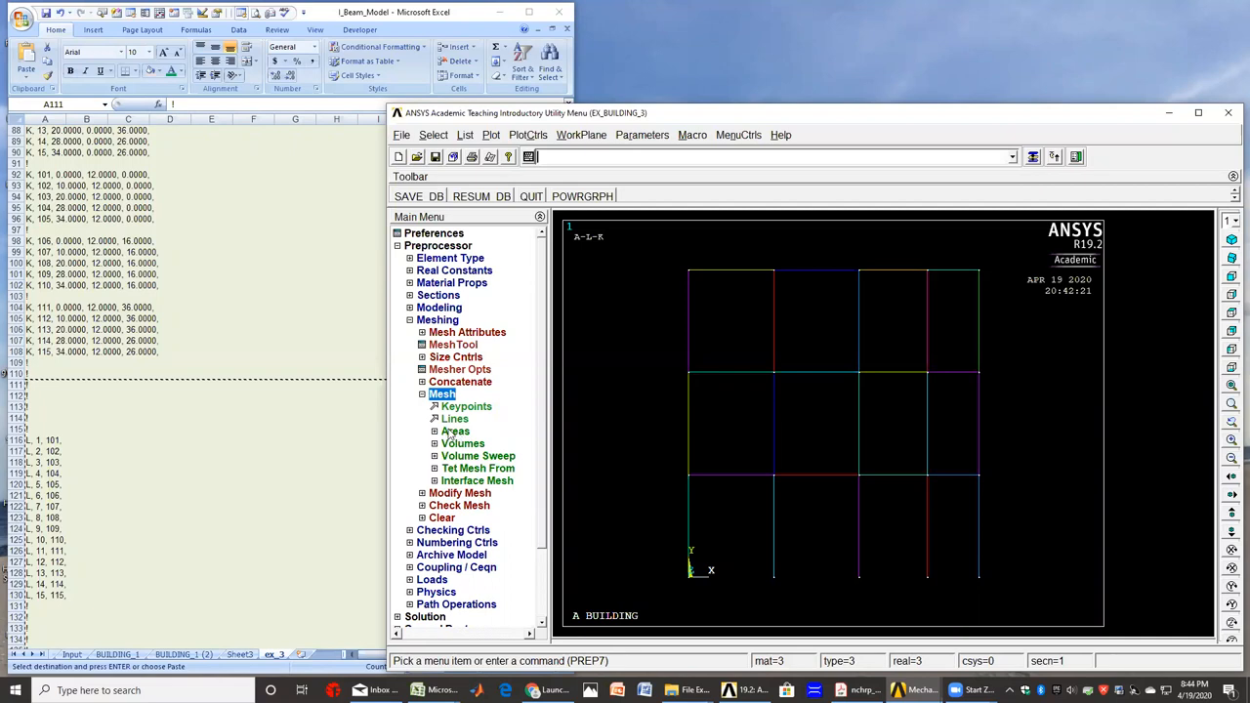
# - Start free meshing of the slab areas using box picking
pyautogui.click(455, 431)
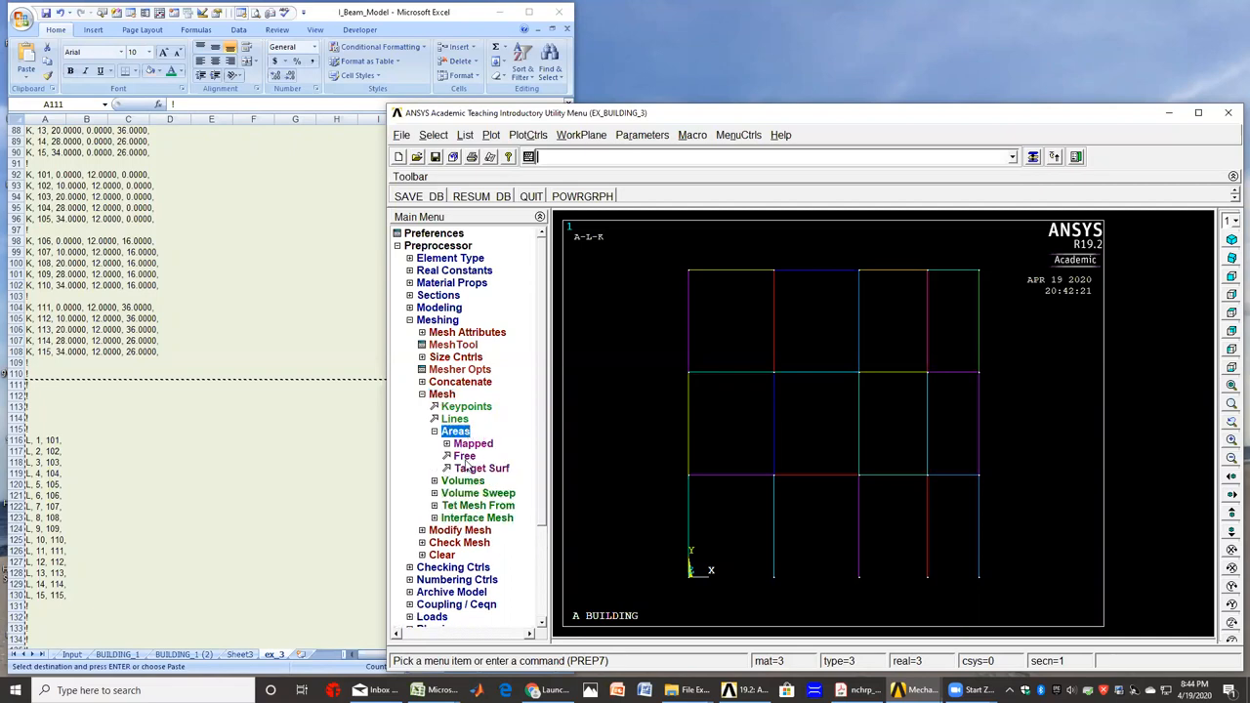
pyautogui.click(465, 456)
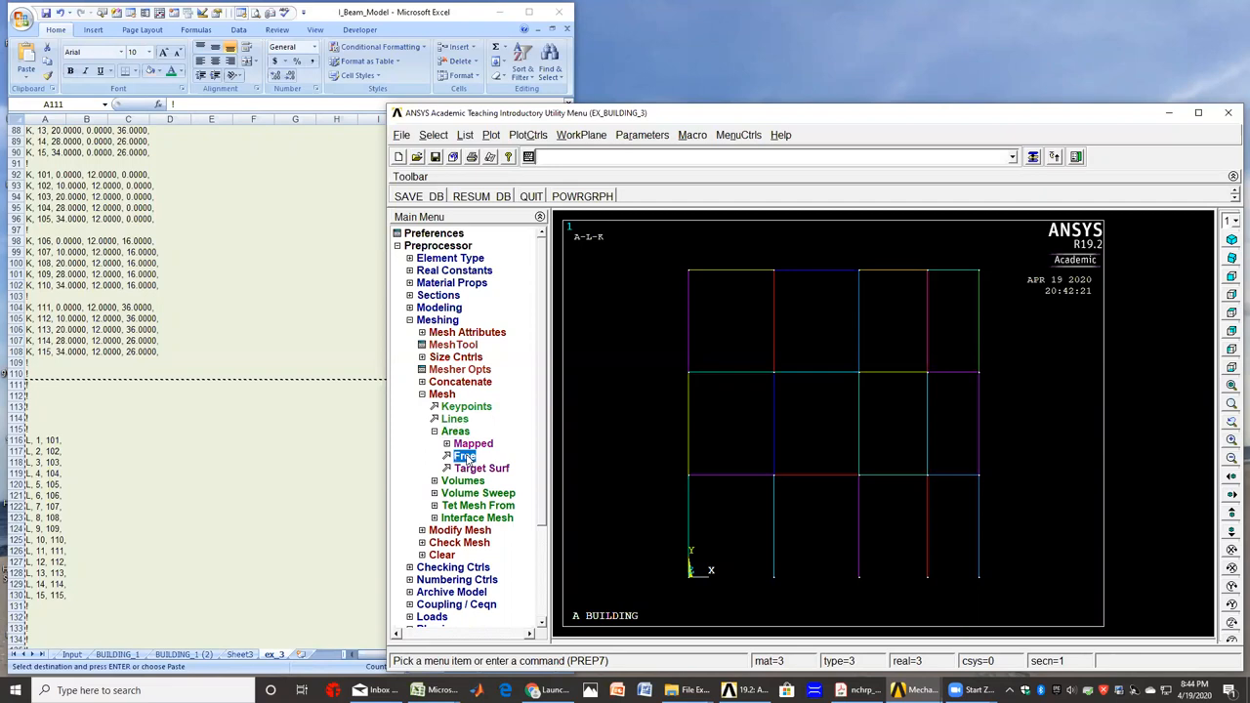
pyautogui.click(465, 455)
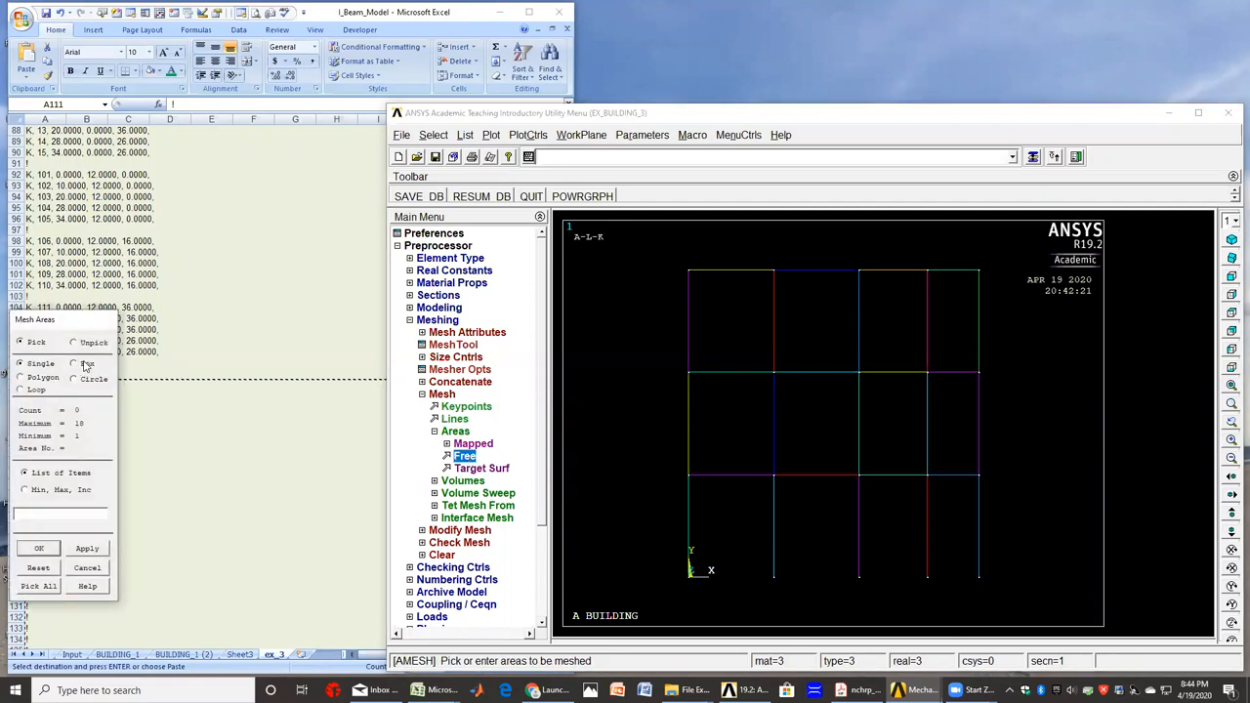
pyautogui.click(72, 362)
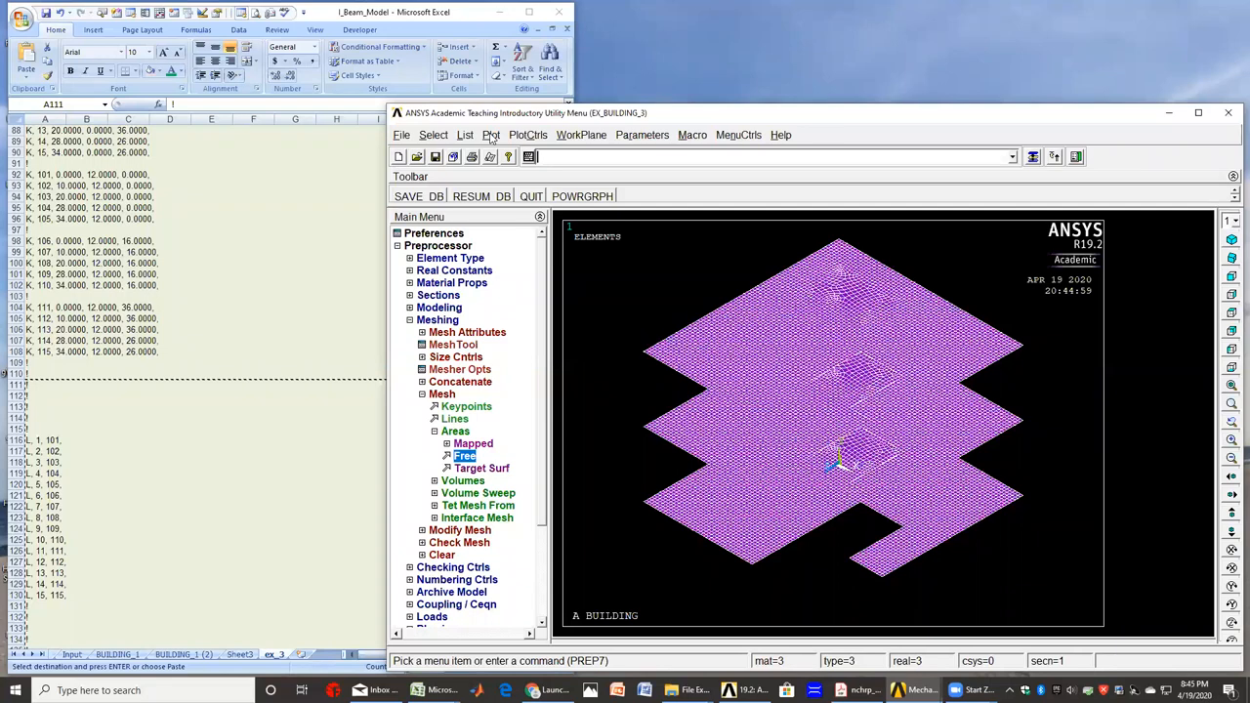
pyautogui.moveTo(492, 136)
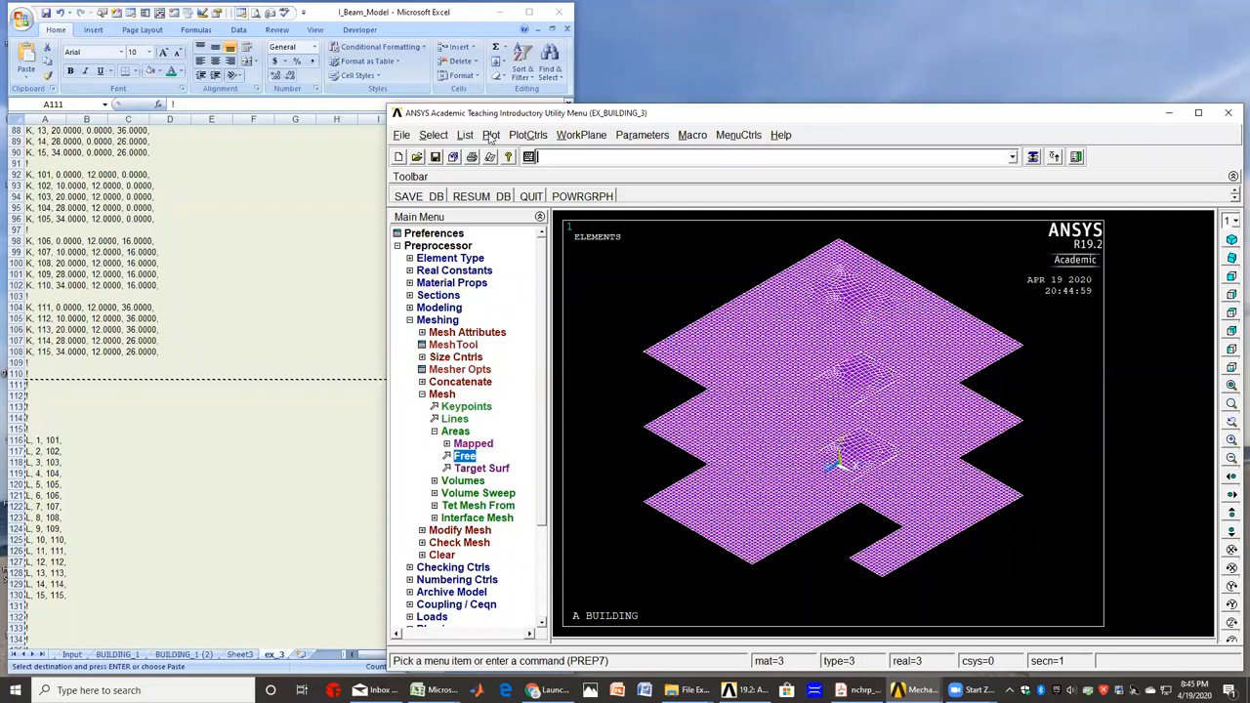
# - Show all entities with Multi-Plots and mesh all 105 frame lines
pyautogui.click(491, 135)
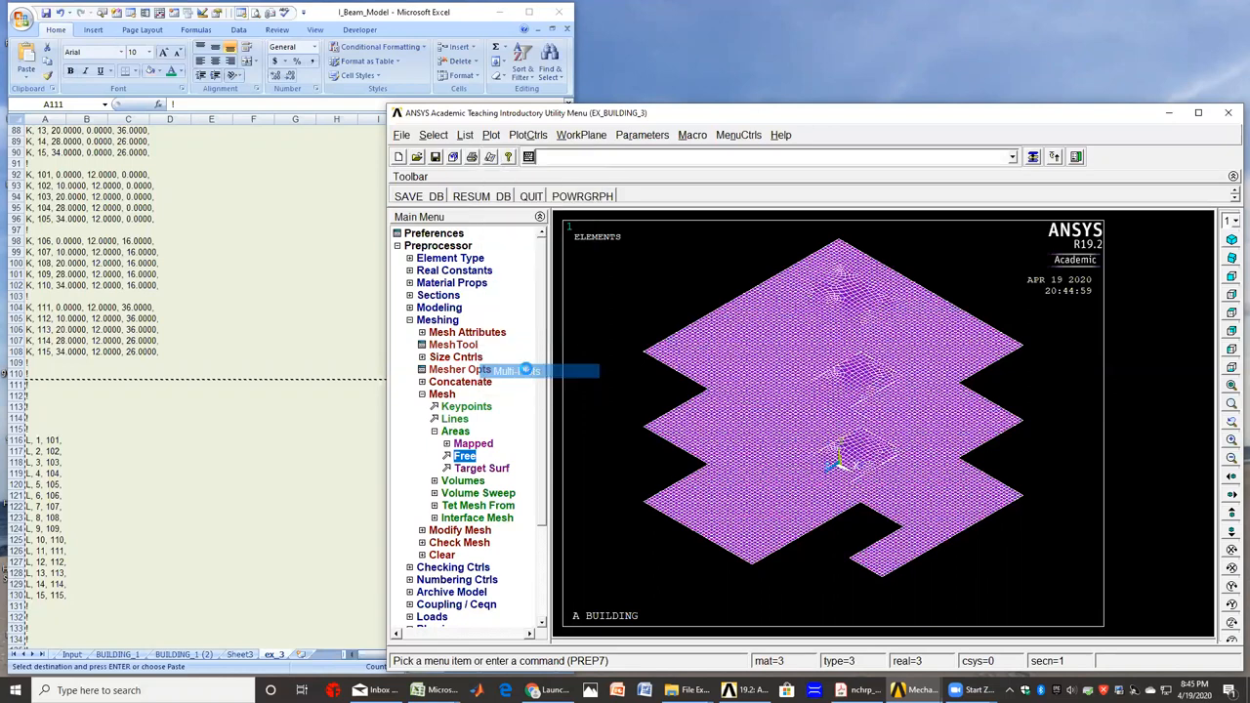
pyautogui.click(466, 456)
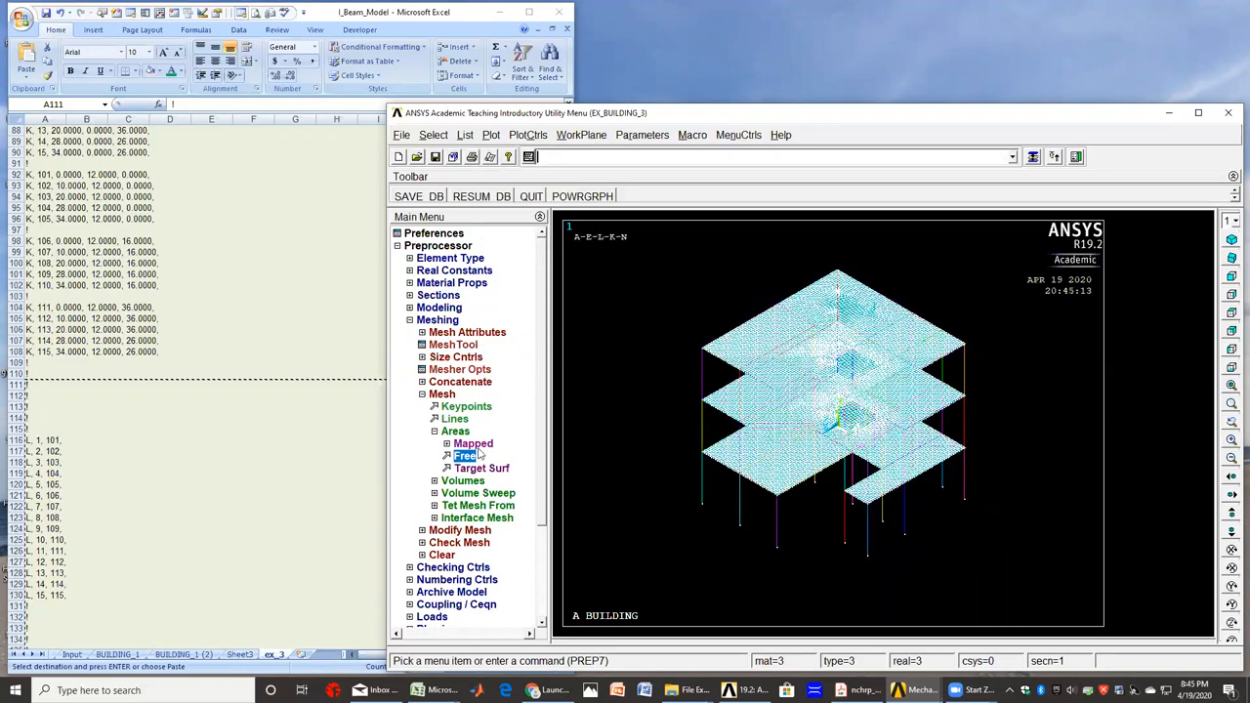
pyautogui.click(454, 418)
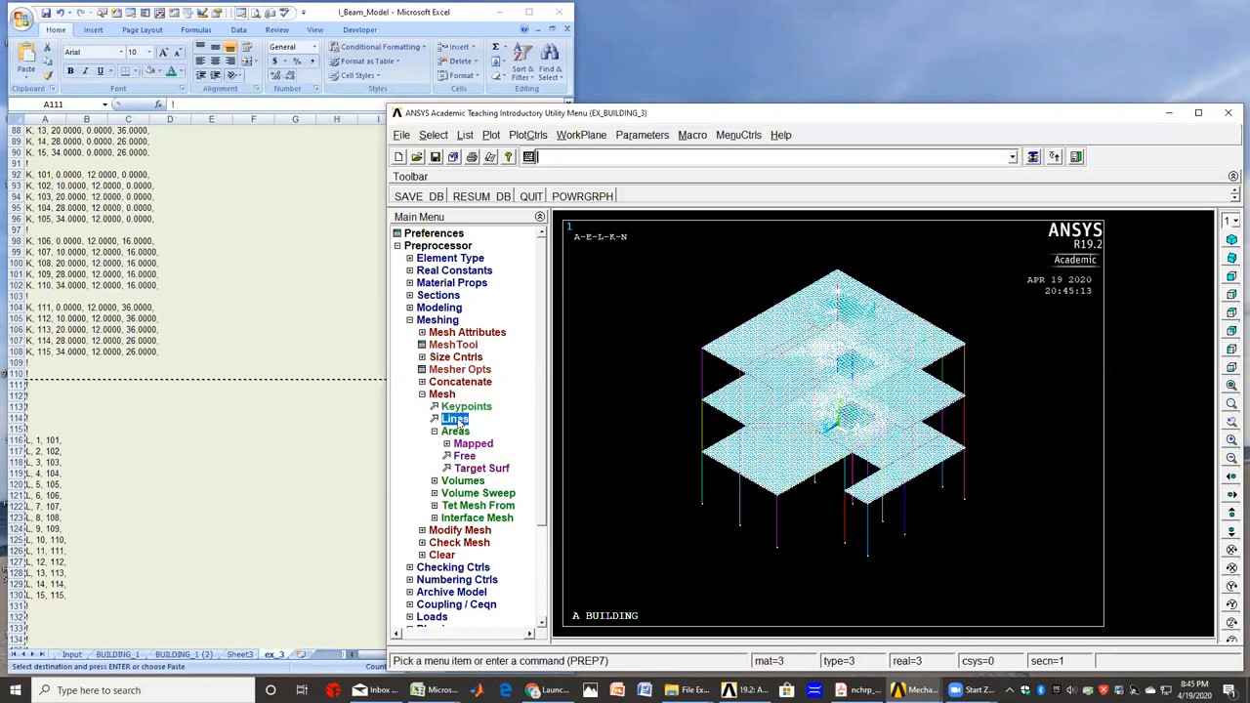
pyautogui.click(455, 418)
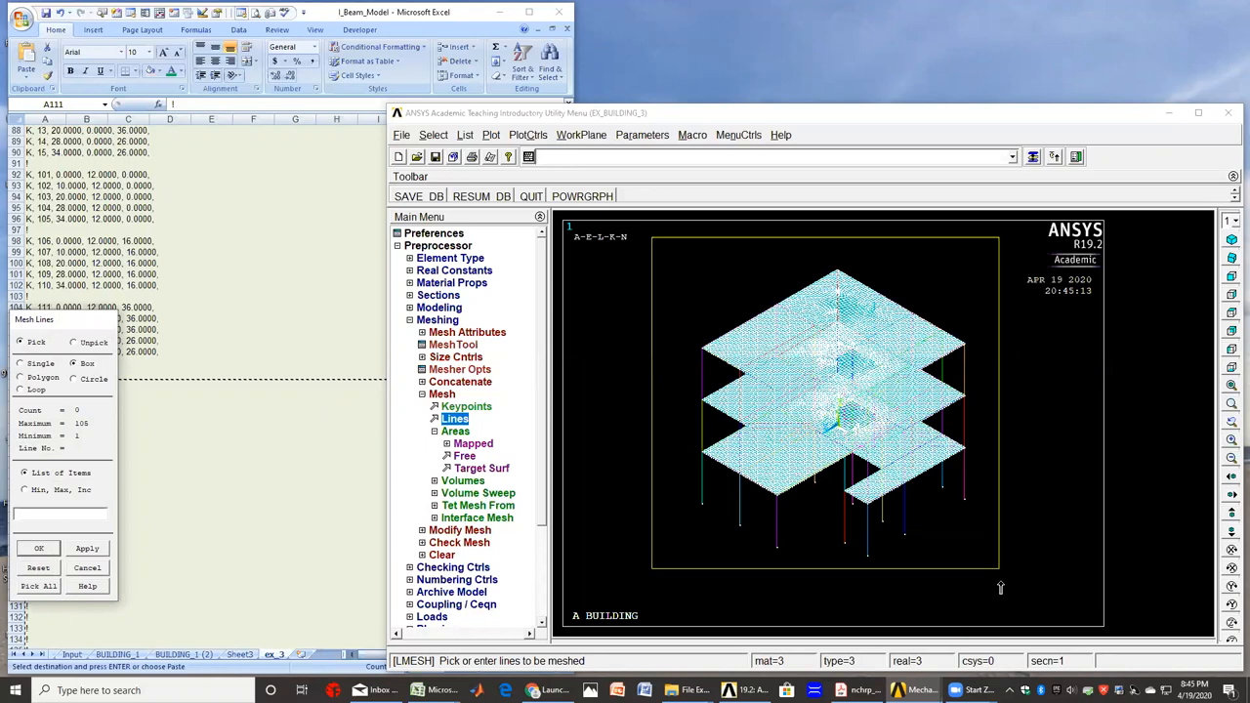
pyautogui.click(38, 586)
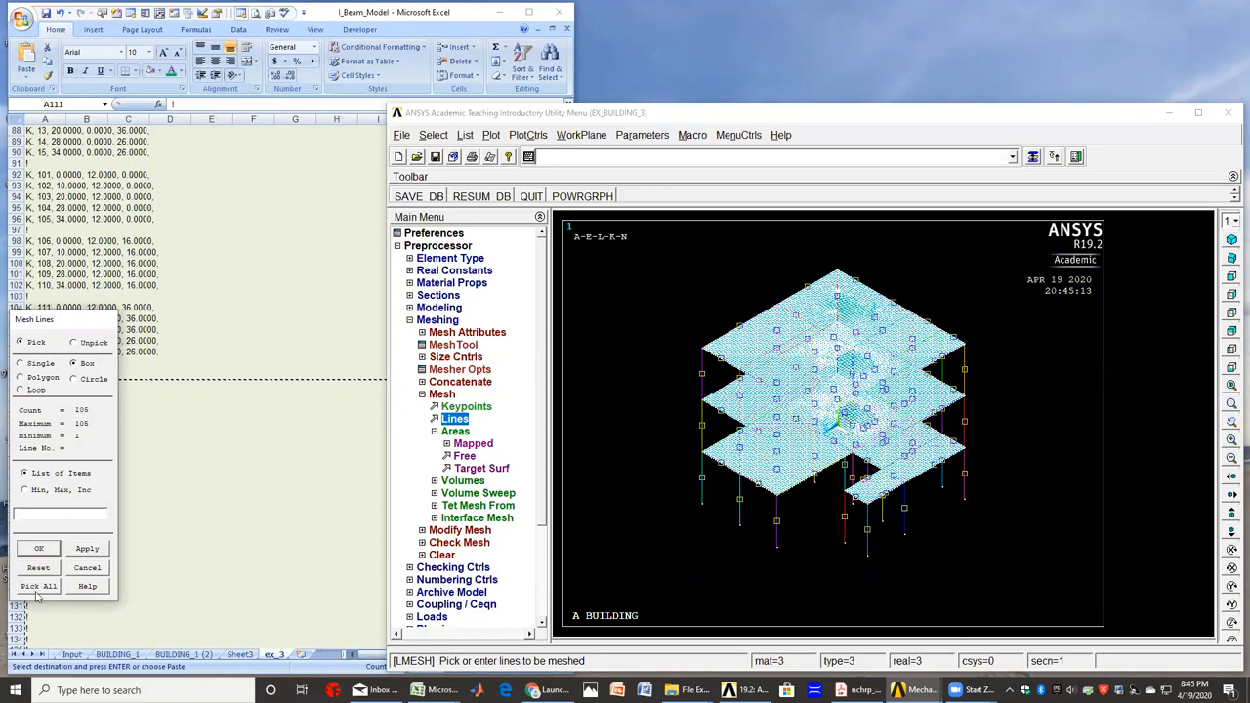
pyautogui.click(39, 586)
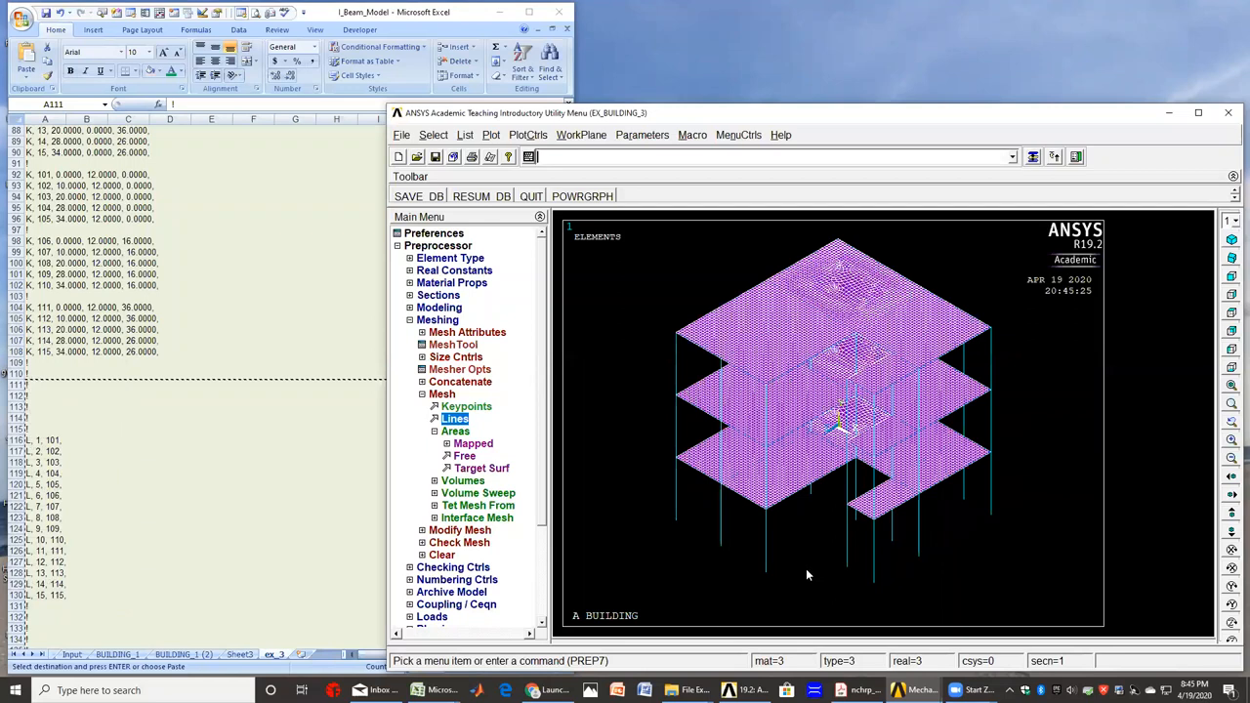
pyautogui.moveTo(1039, 393)
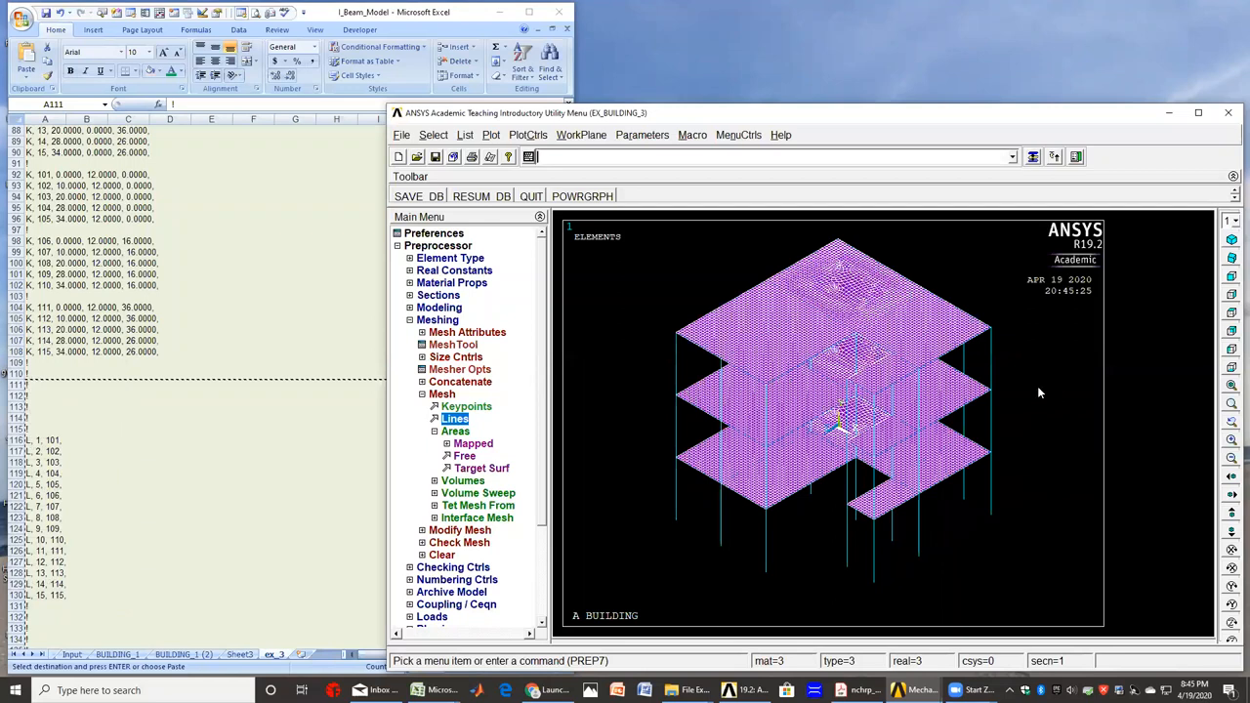
pyautogui.moveTo(494, 149)
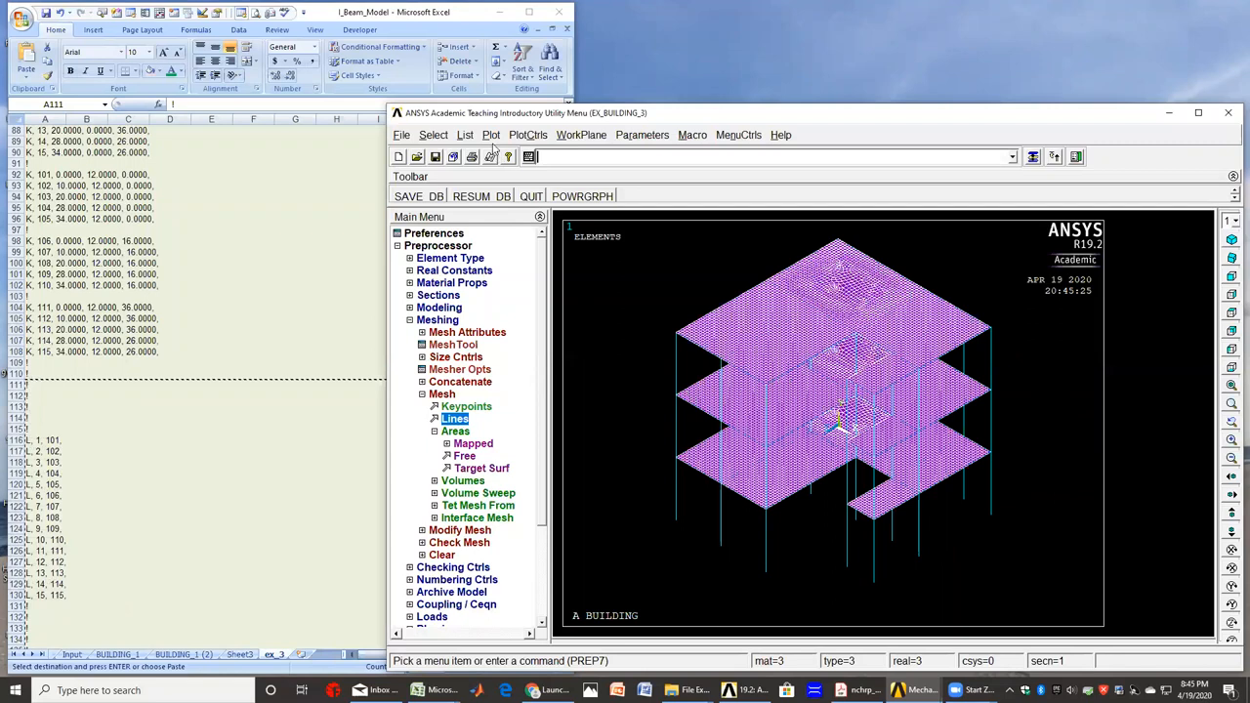
# - Colour elements by material number, colours only, to tell slabs from columns
pyautogui.click(490, 134)
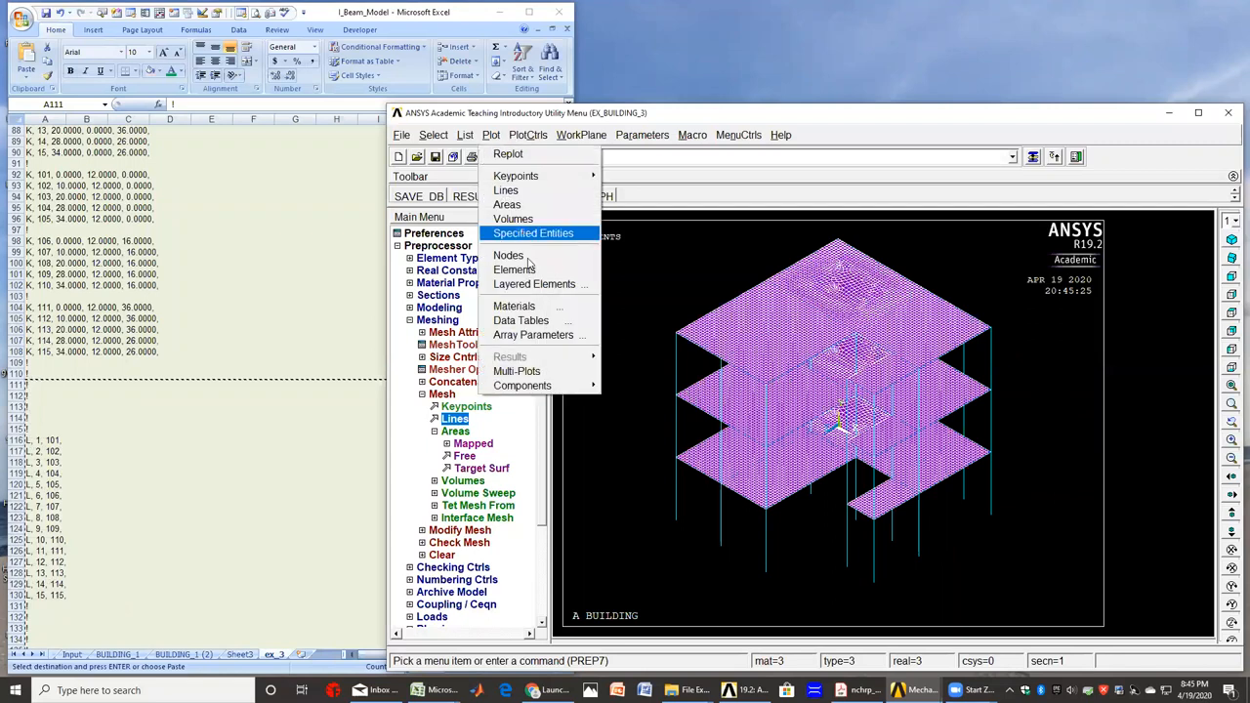
pyautogui.click(508, 255)
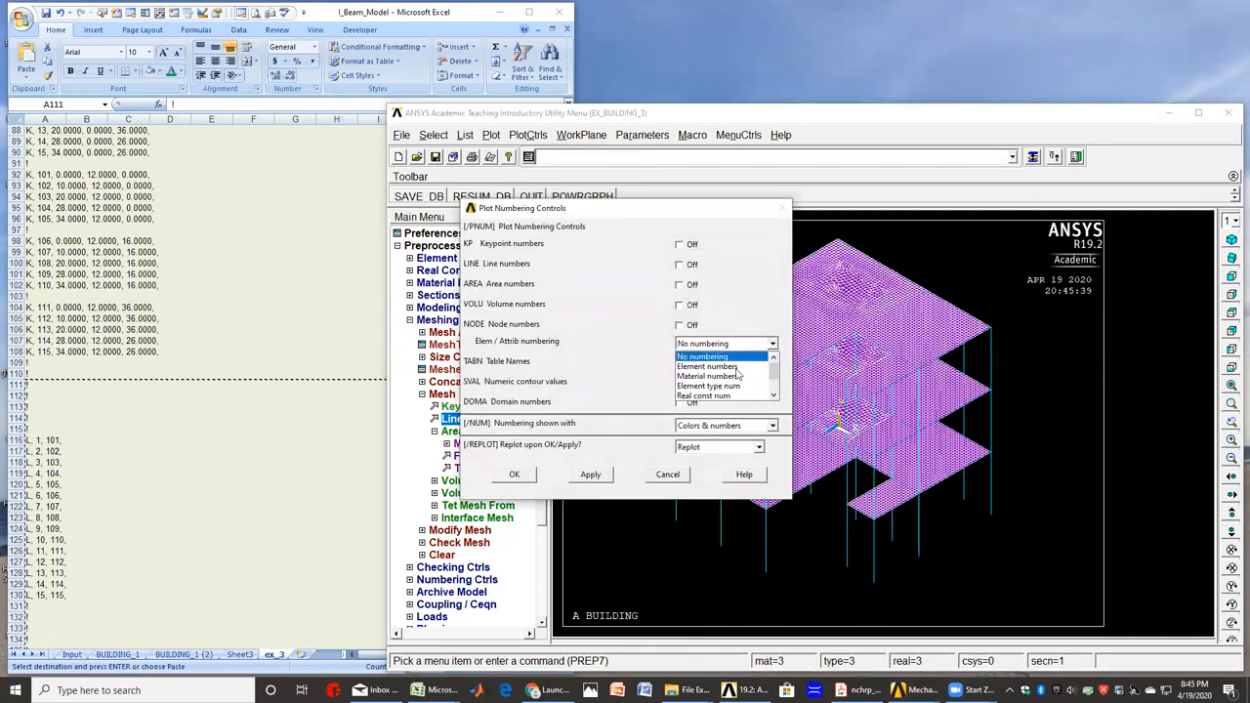
pyautogui.click(707, 375)
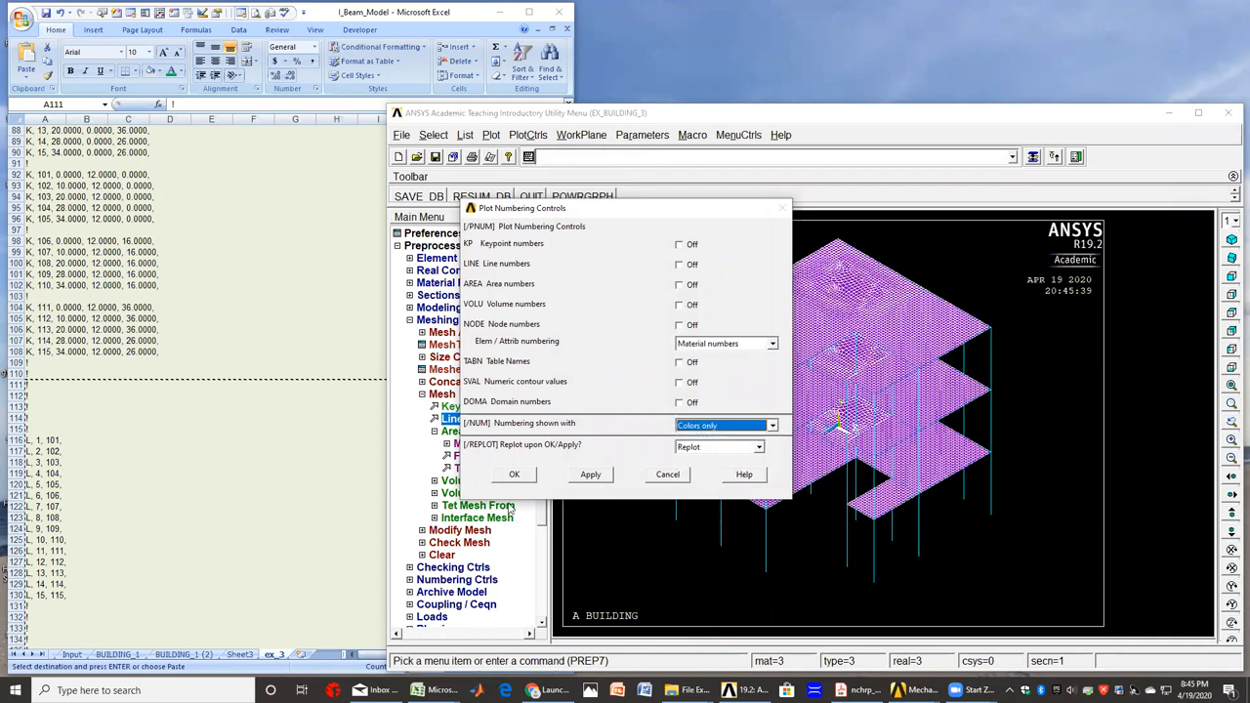
pyautogui.click(514, 474)
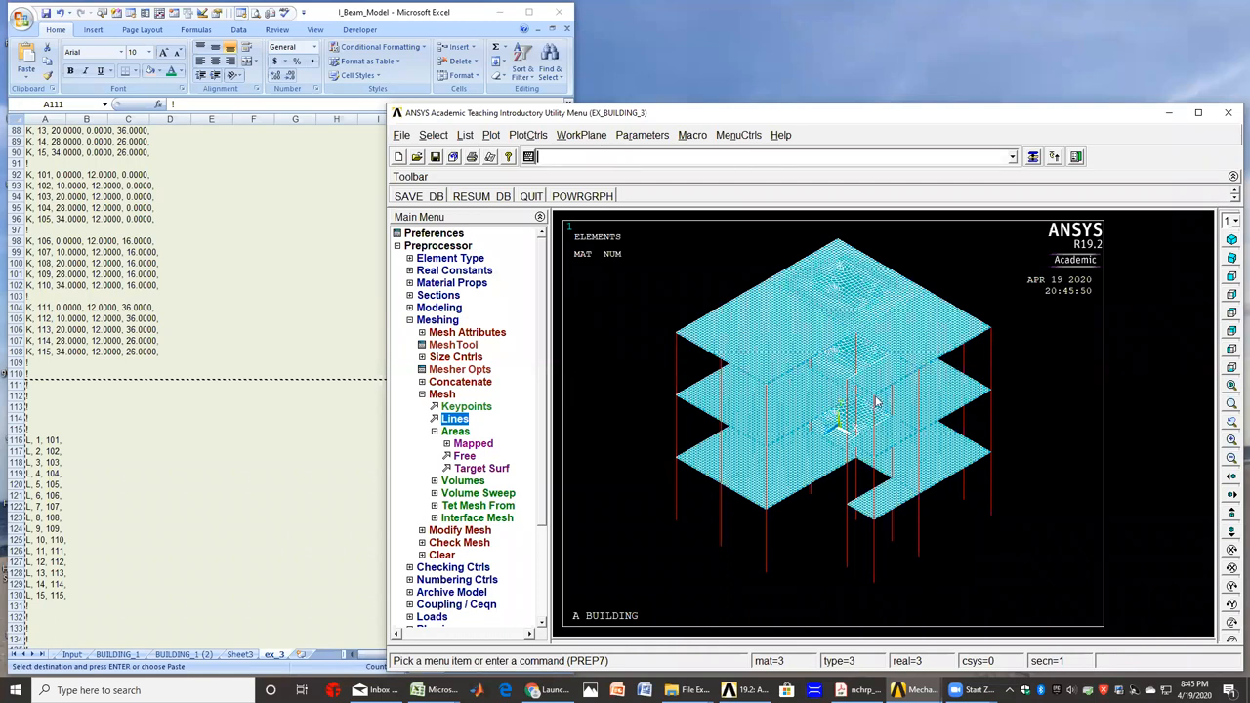
pyautogui.moveTo(903, 292)
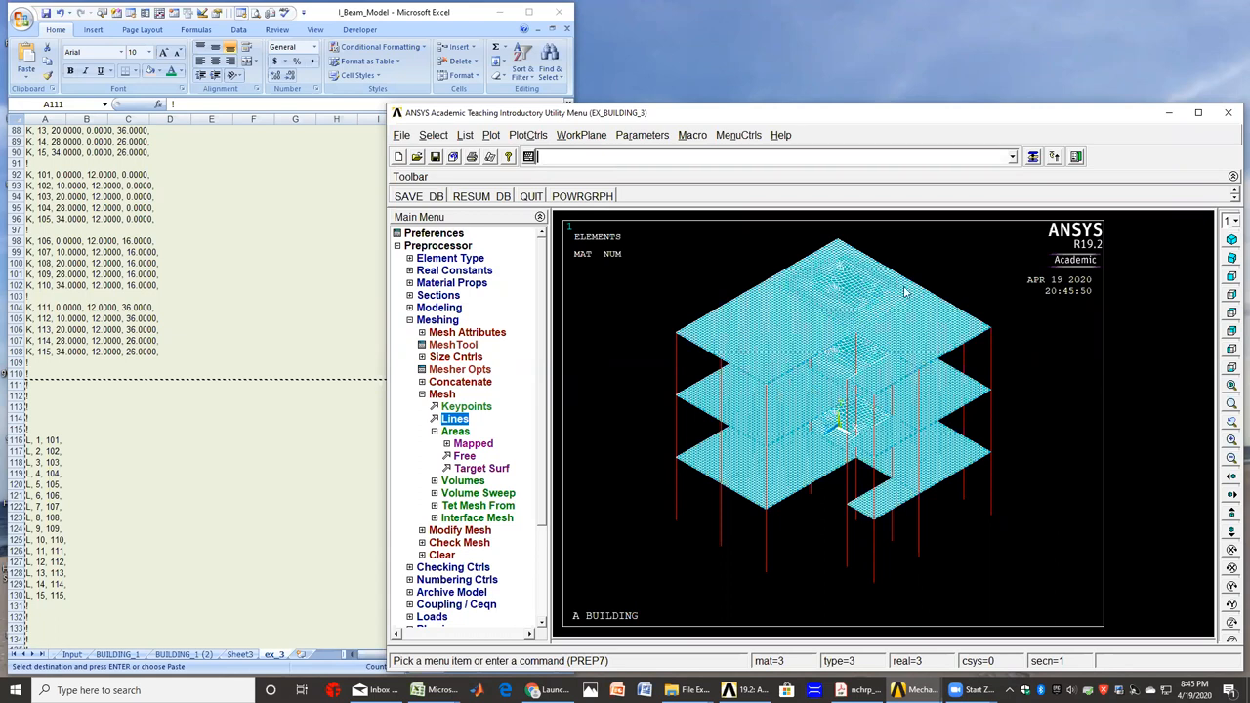
pyautogui.moveTo(982, 576)
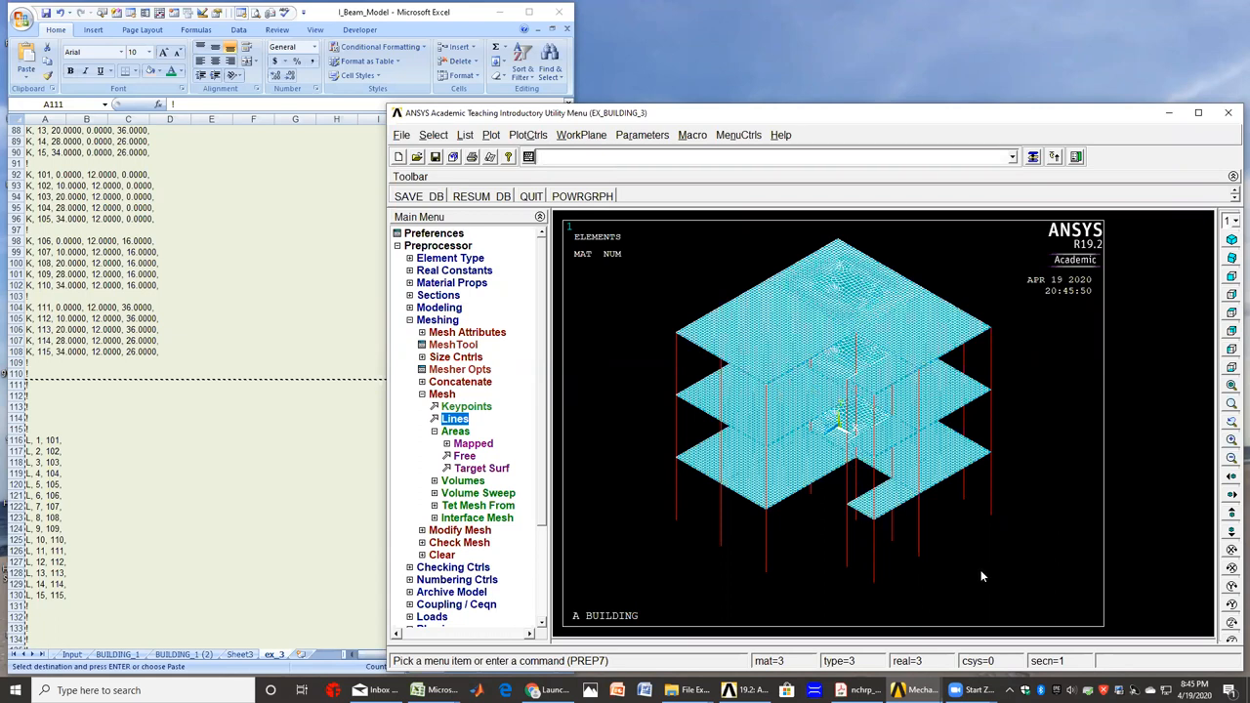
pyautogui.moveTo(1034, 589)
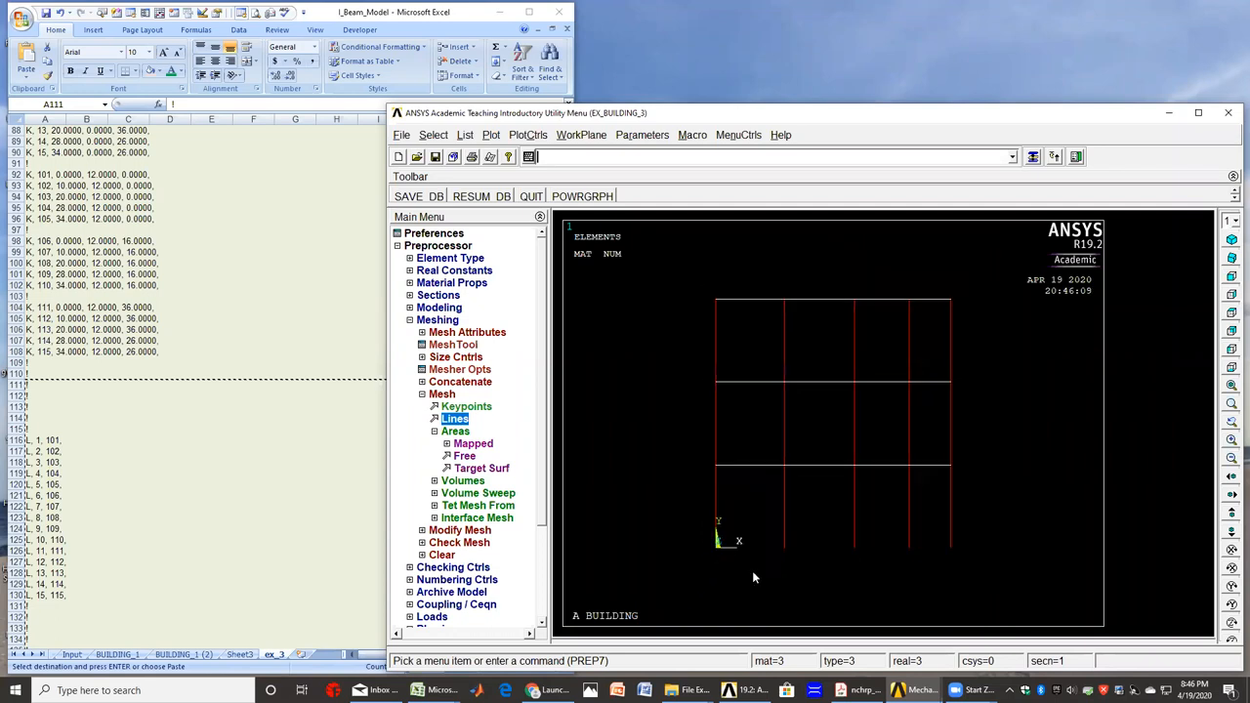
pyautogui.moveTo(540, 487)
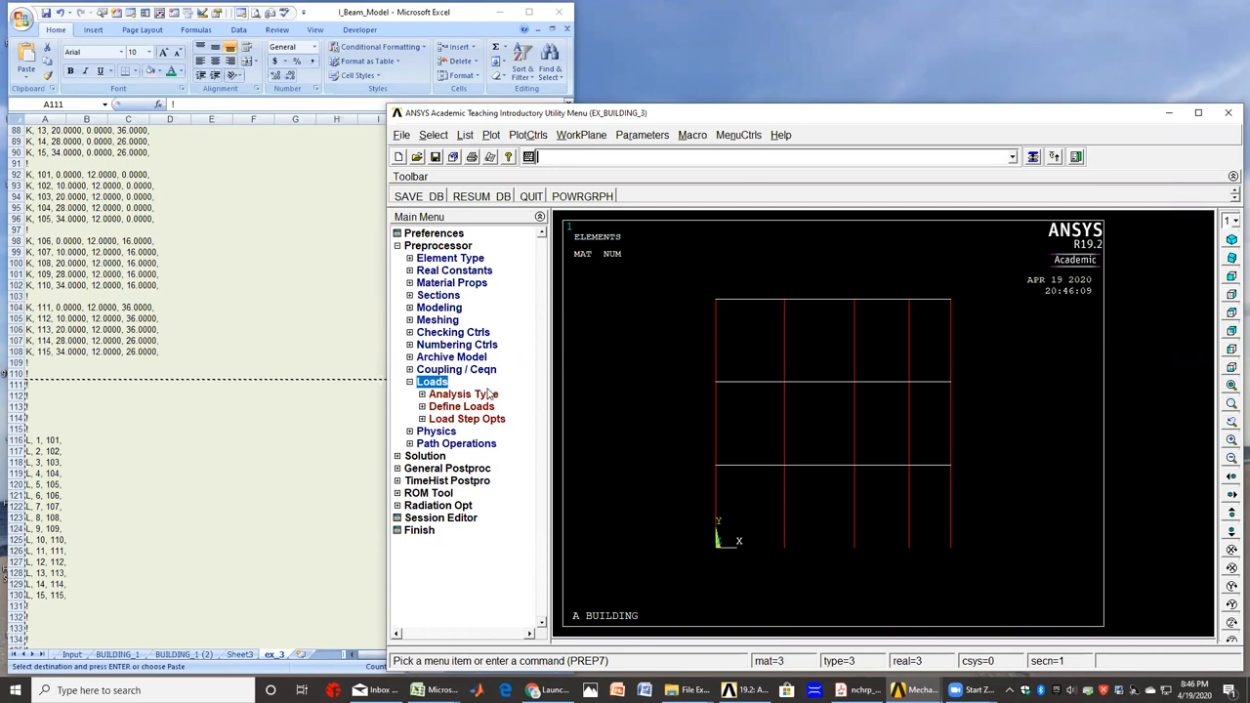
# - Constrain all DOF to 0 on the 15 box-picked column base nodes
pyautogui.click(461, 405)
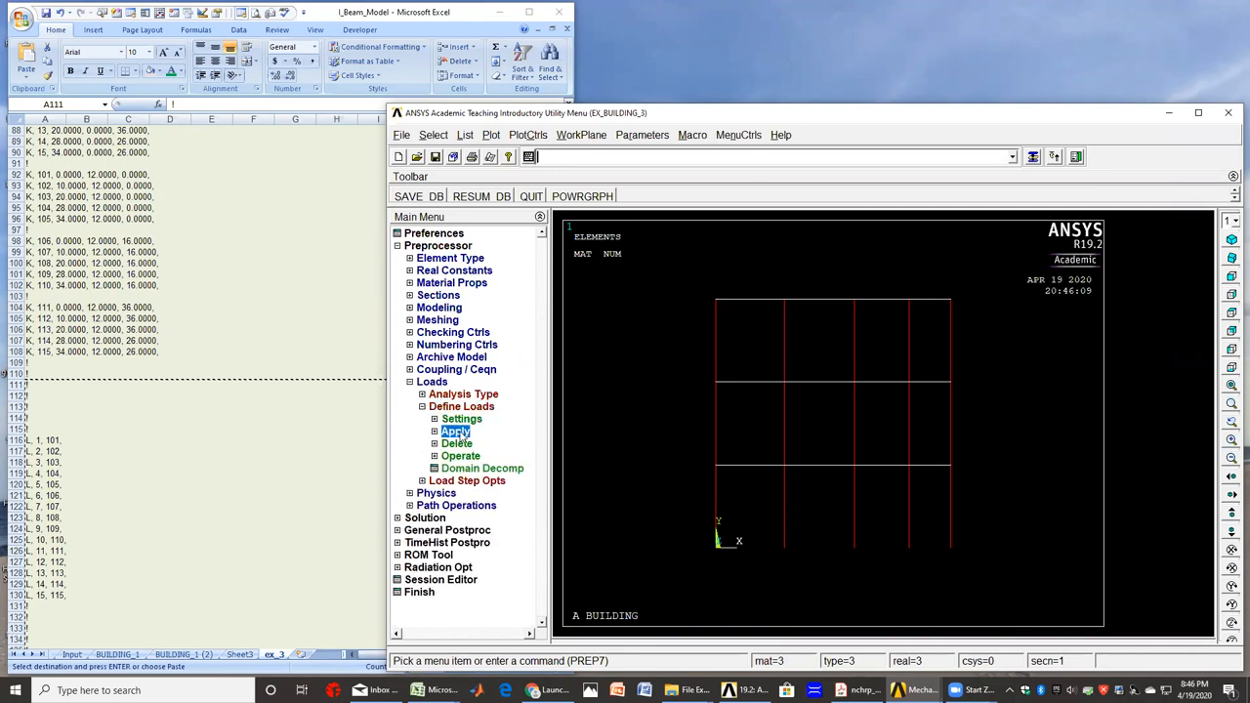
pyautogui.click(455, 432)
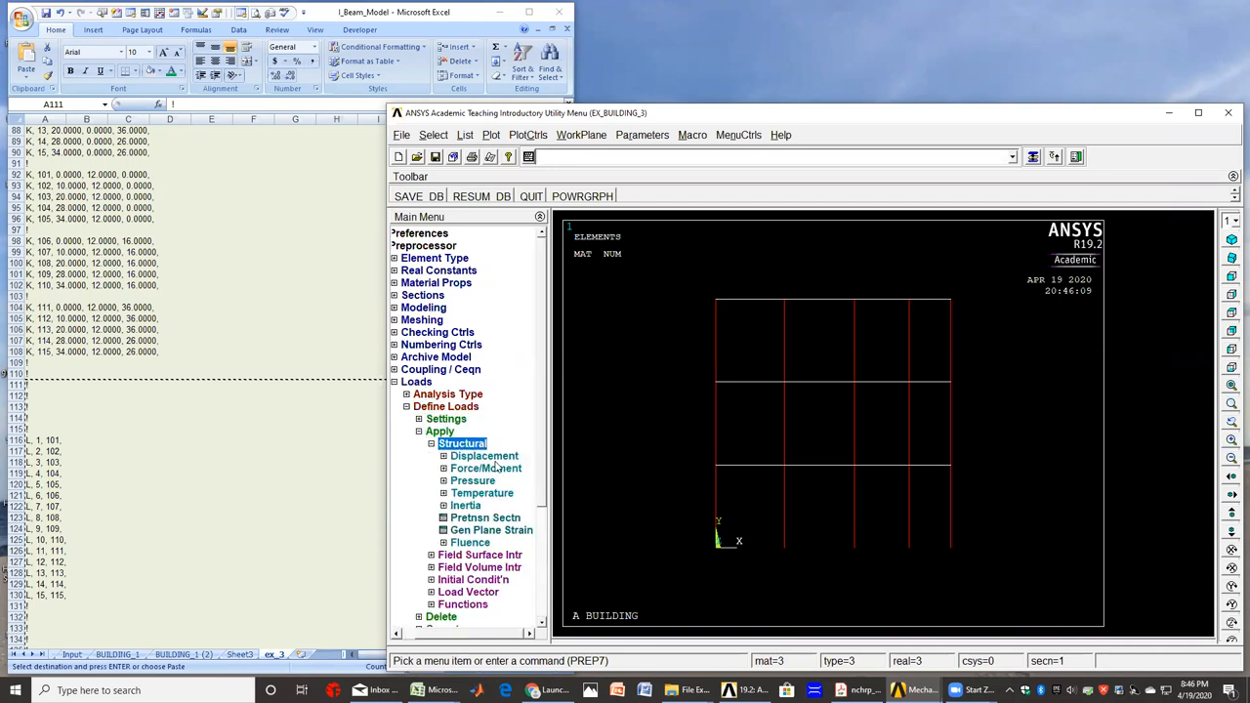
pyautogui.click(485, 455)
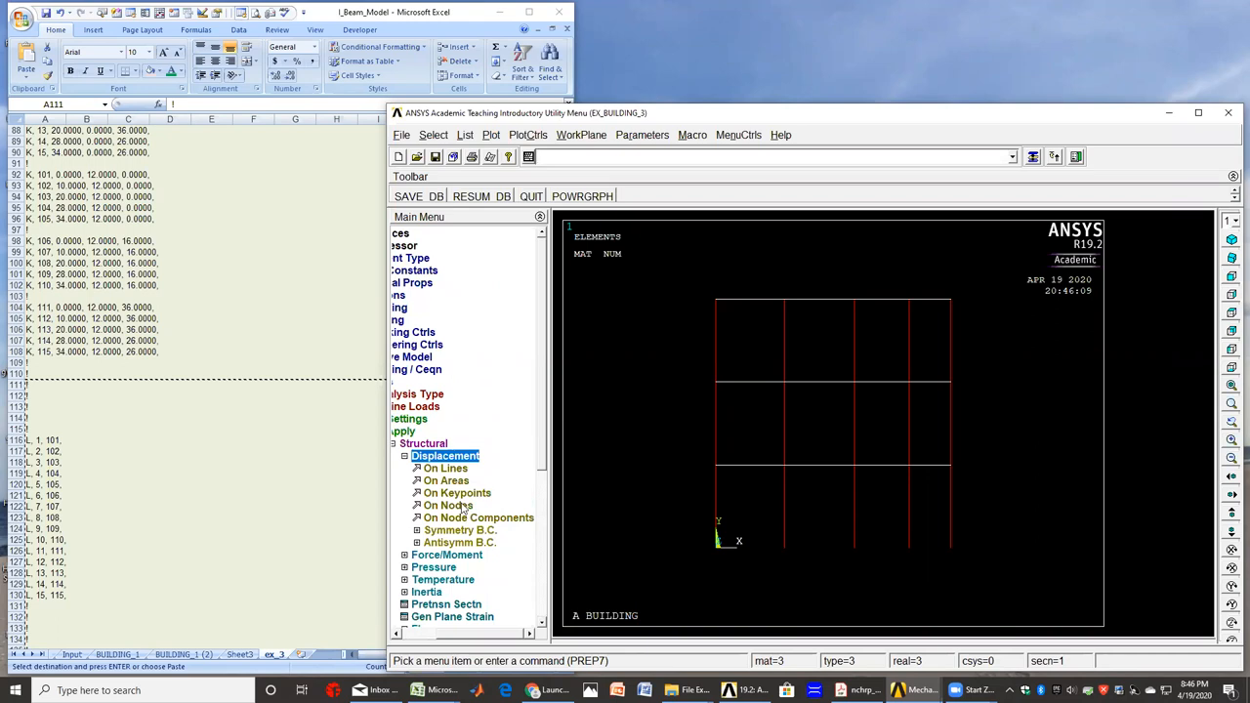
pyautogui.click(448, 505)
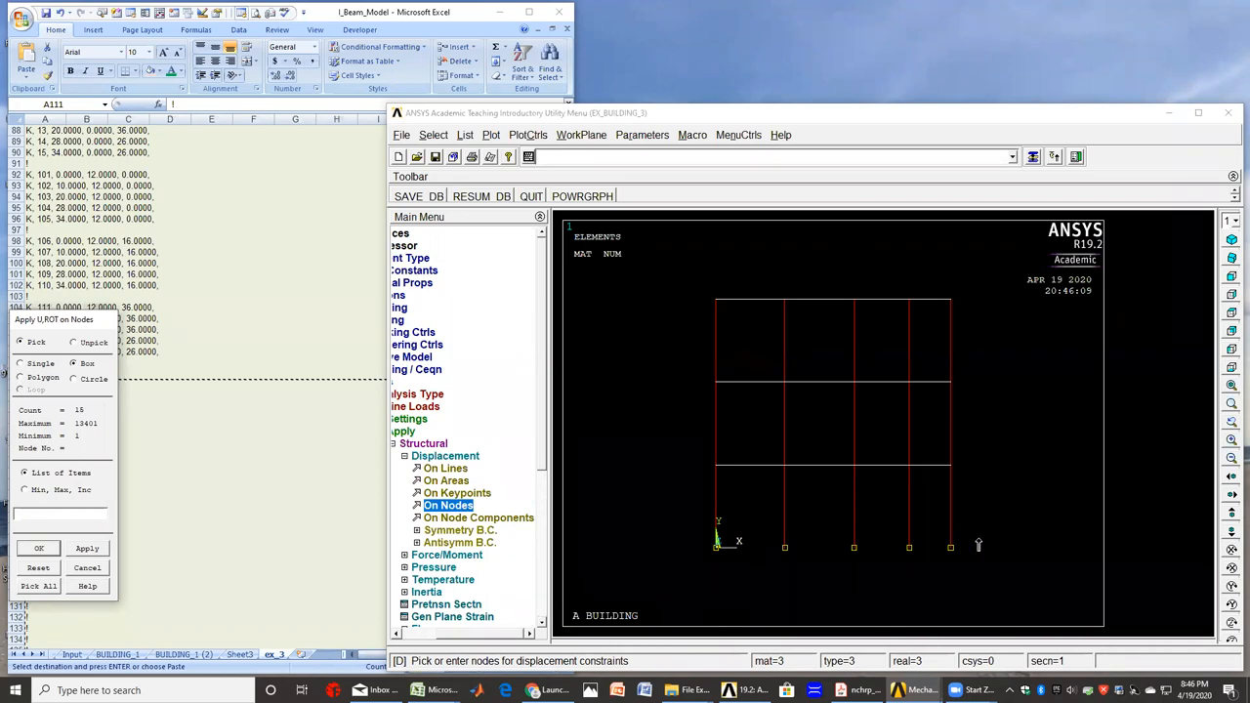
pyautogui.moveTo(1069, 480)
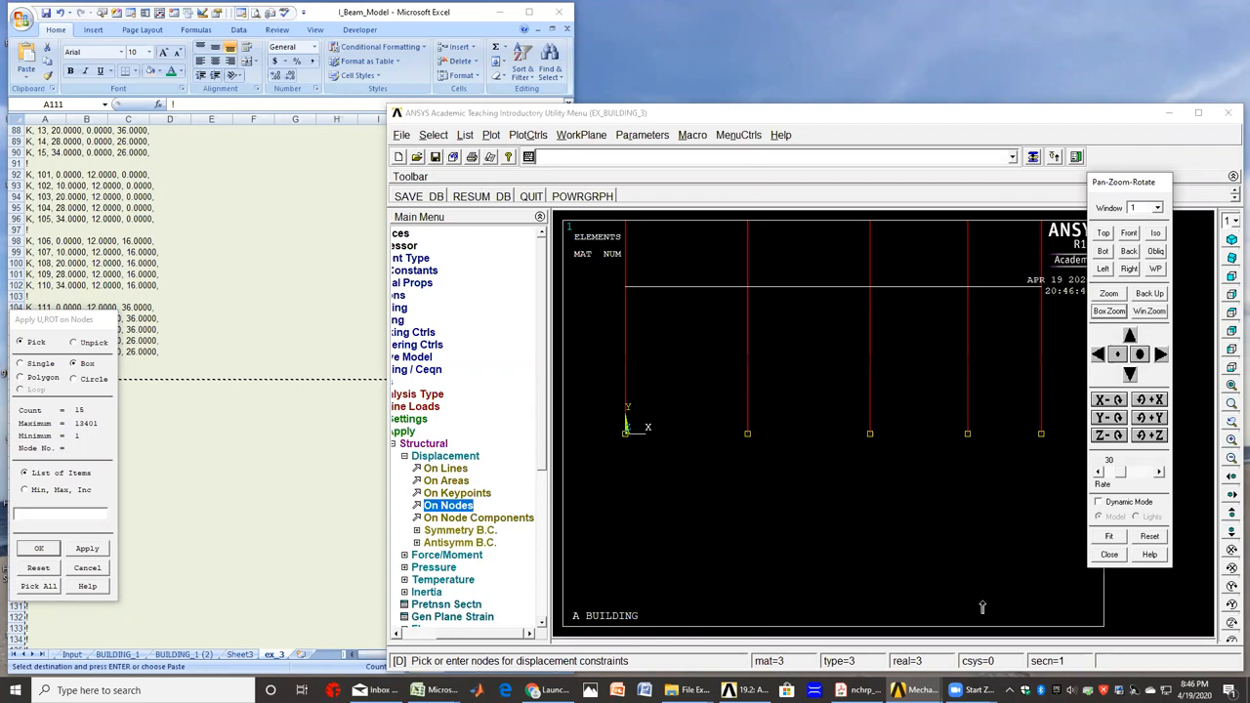
pyautogui.click(491, 135)
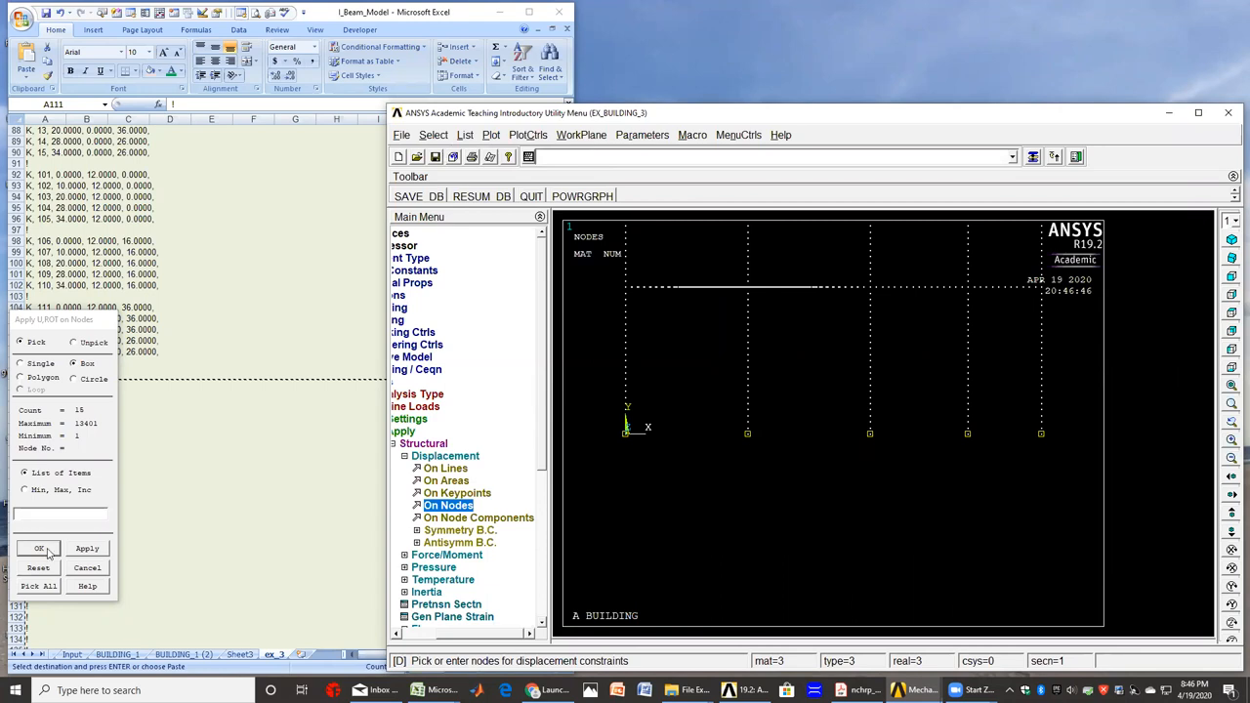
pyautogui.click(39, 548)
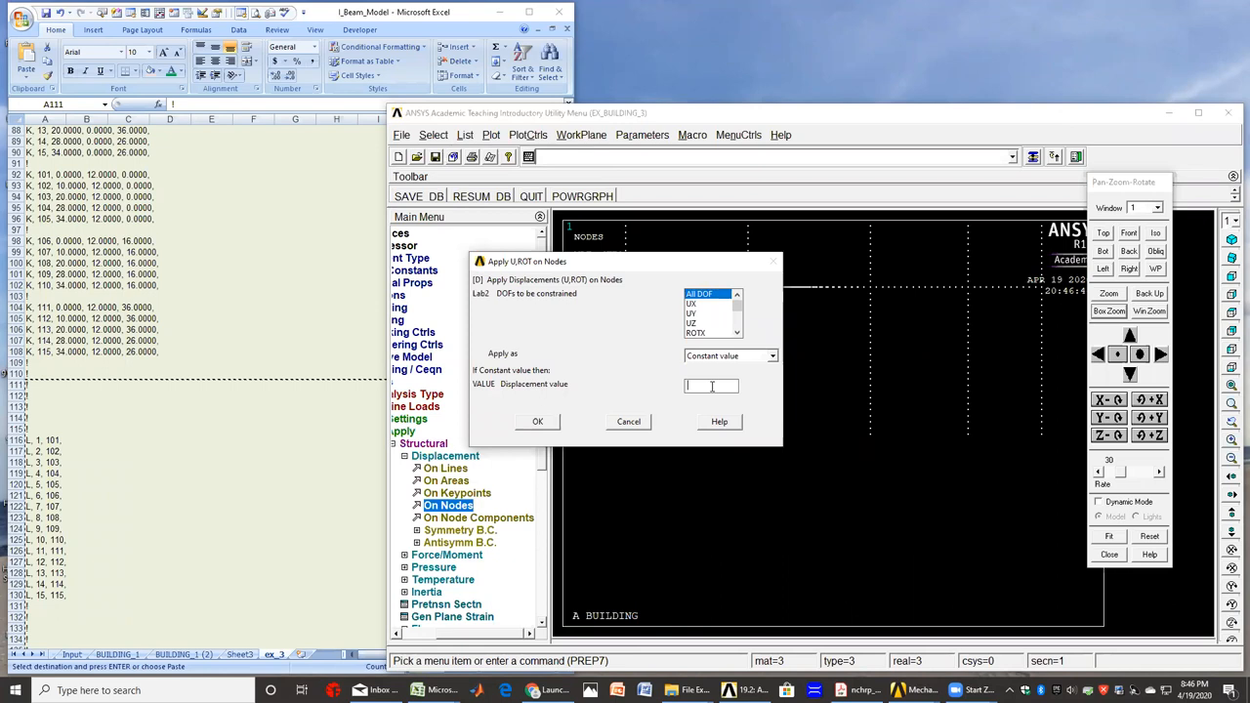
pyautogui.write('0')
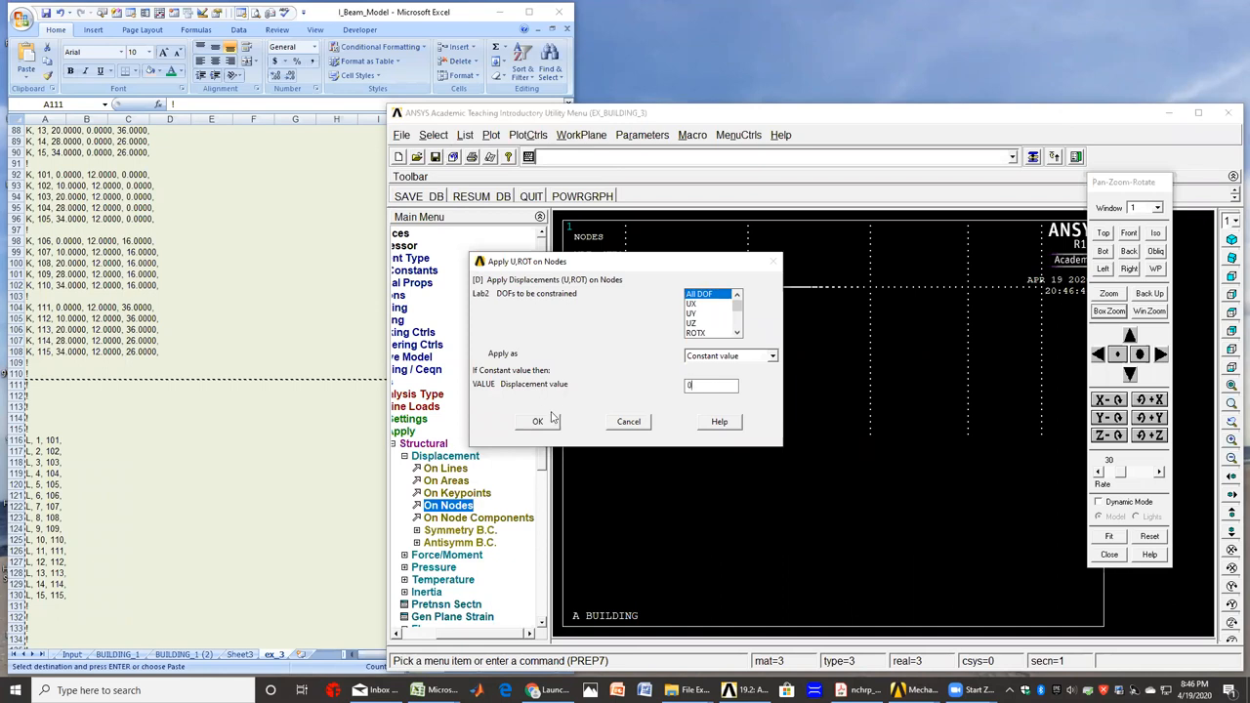
pyautogui.click(536, 420)
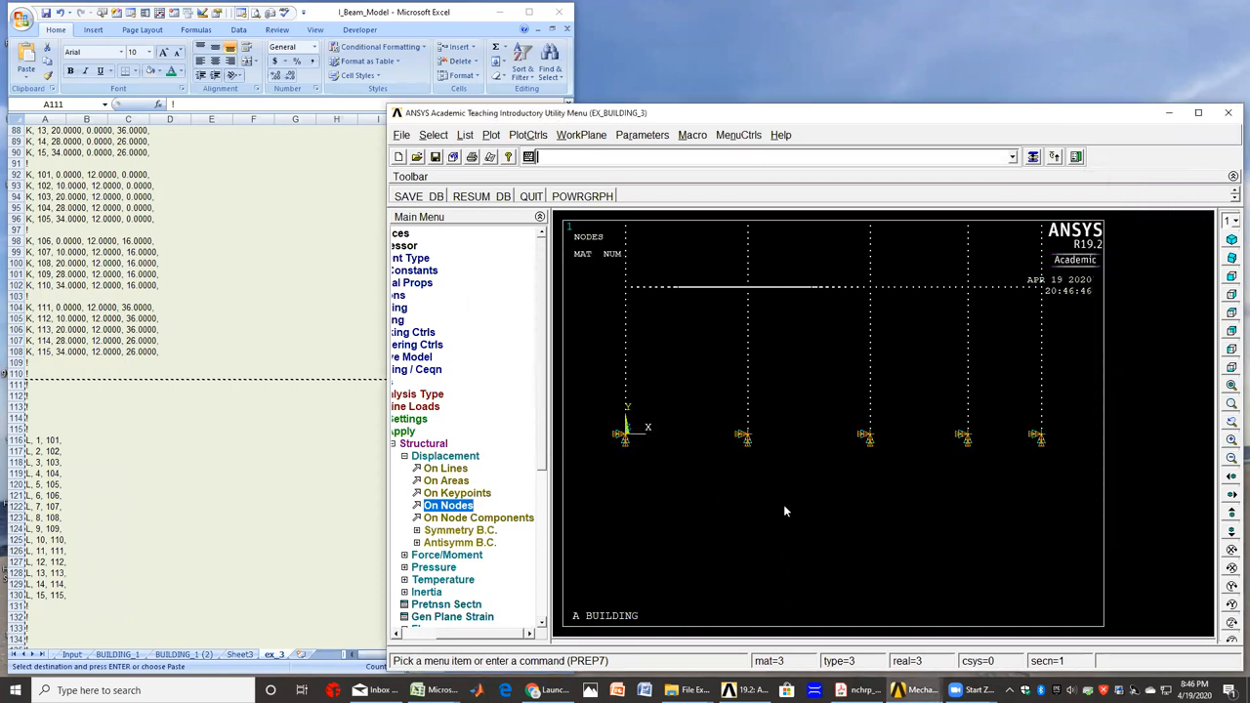
pyautogui.moveTo(788, 537)
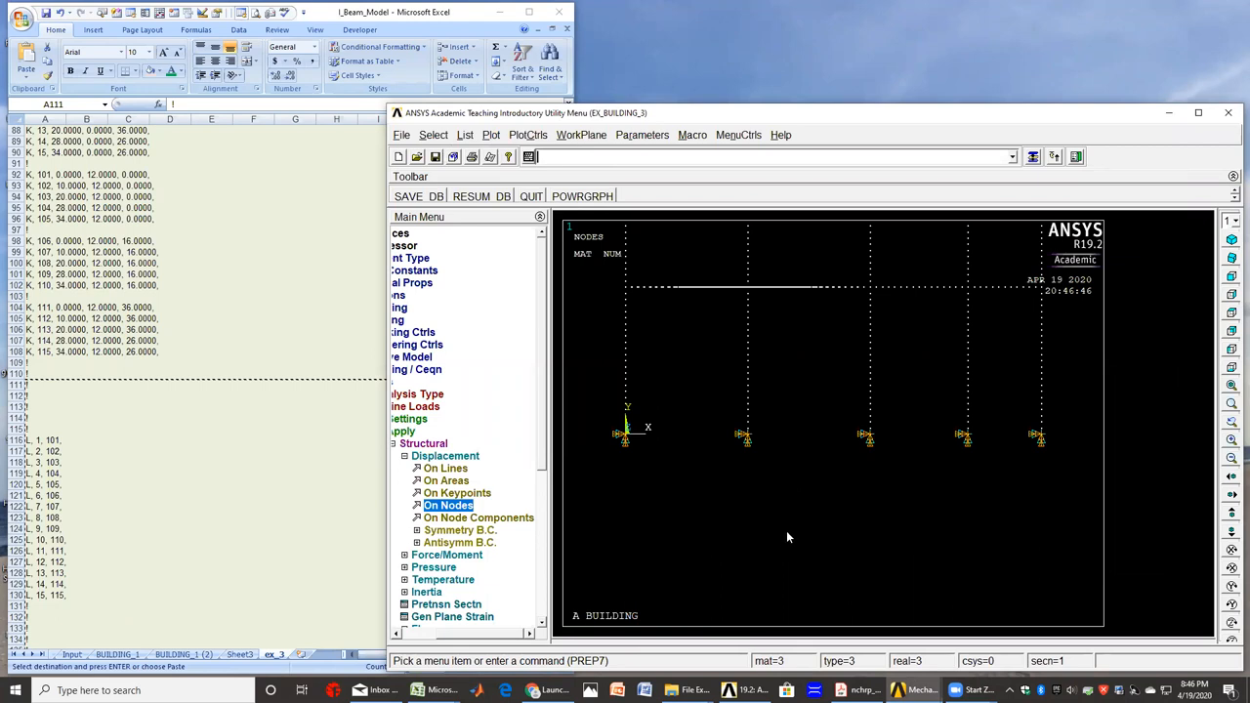
pyautogui.moveTo(725, 553)
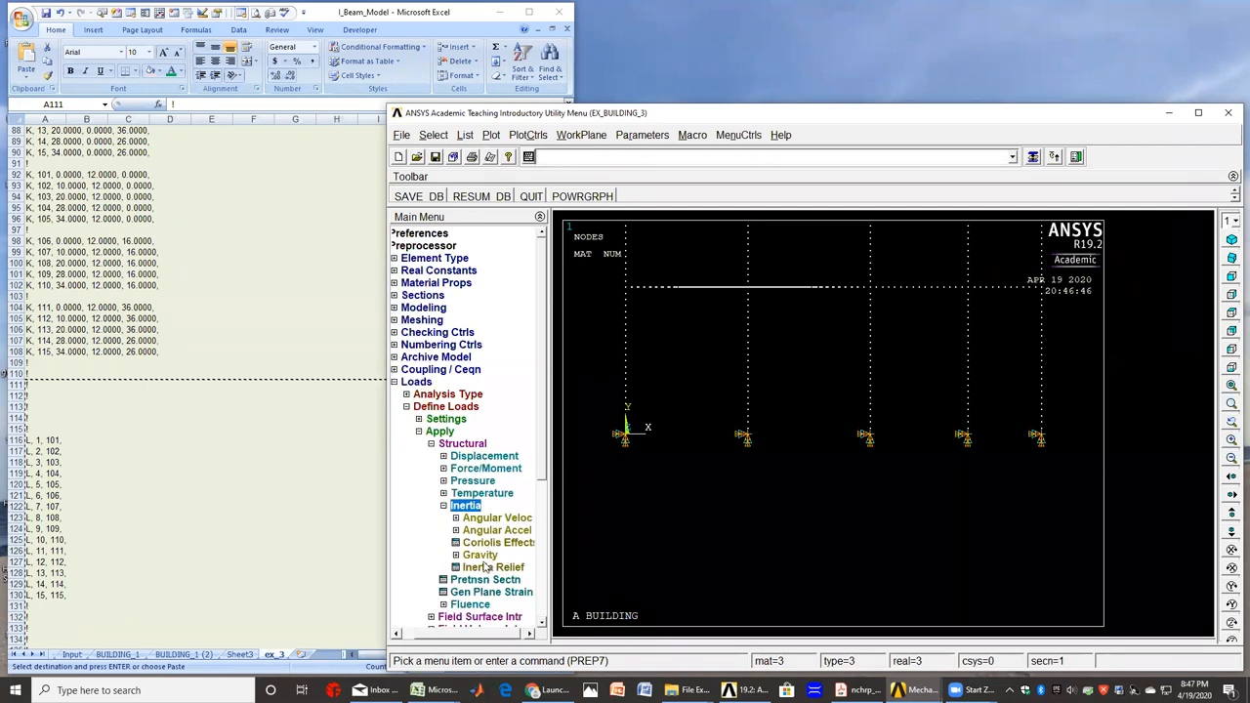
# - Apply global gravity with ACELY set to 1
pyautogui.click(479, 555)
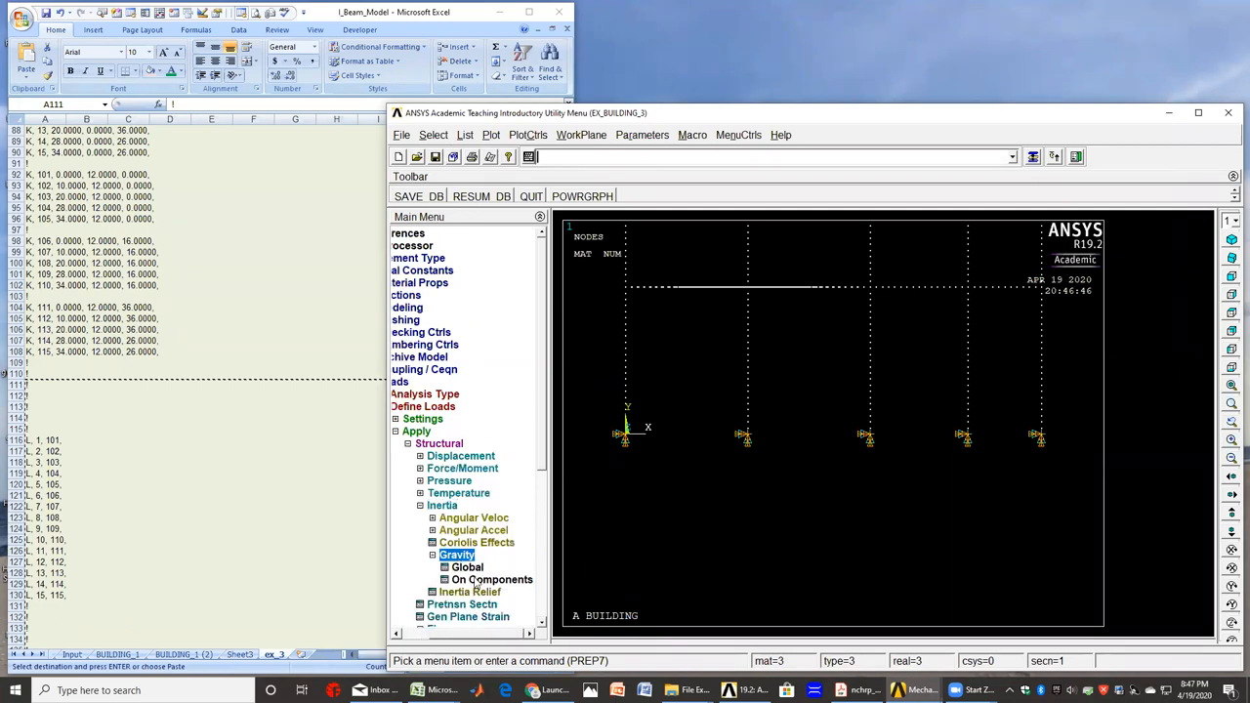
pyautogui.click(467, 567)
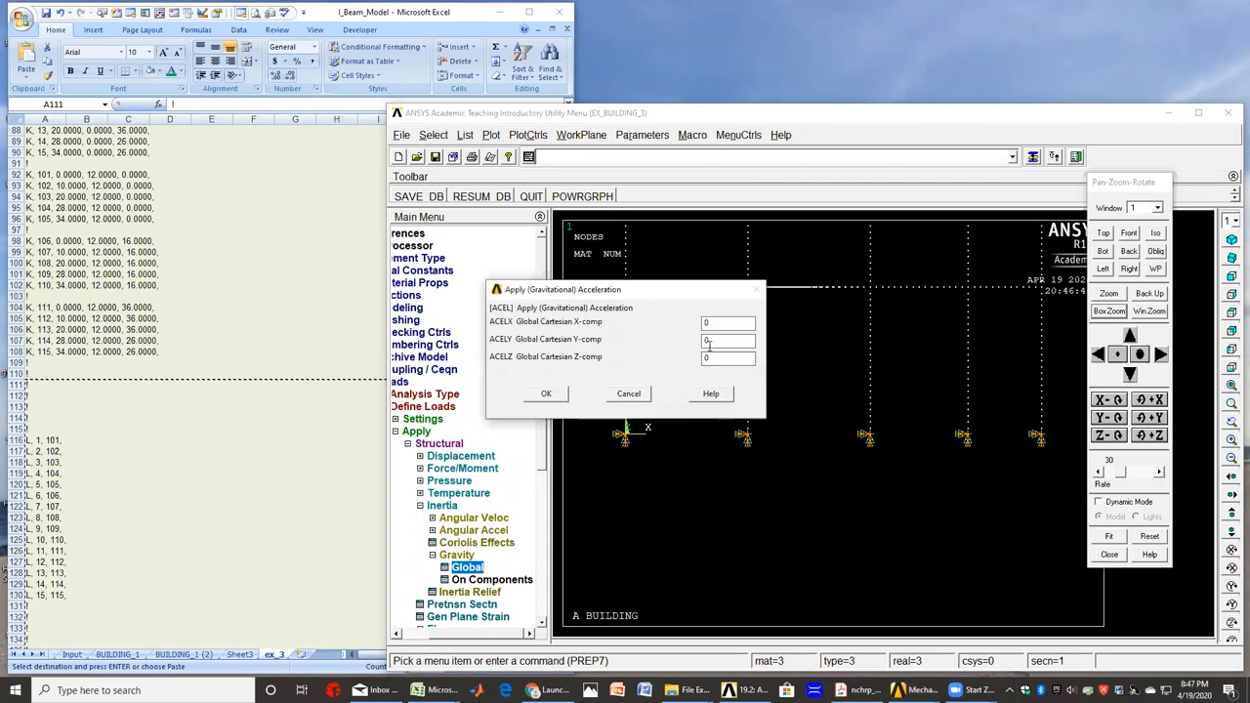
pyautogui.click(727, 339)
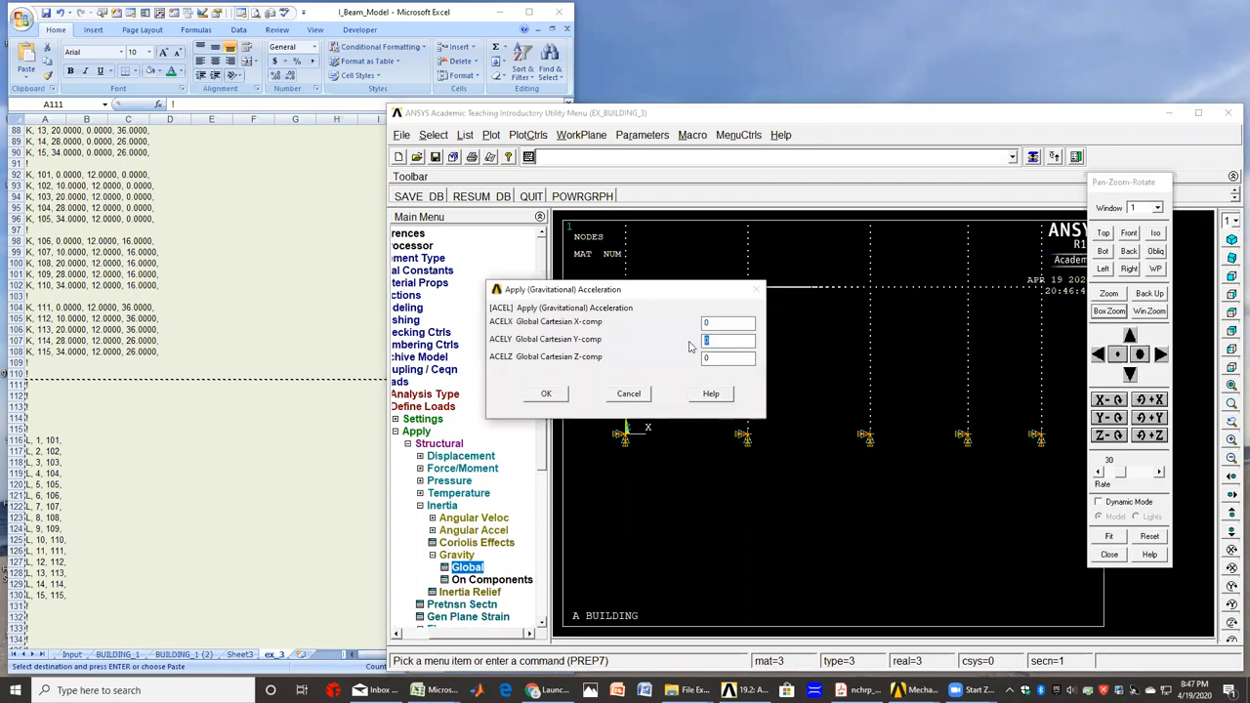
pyautogui.write('1')
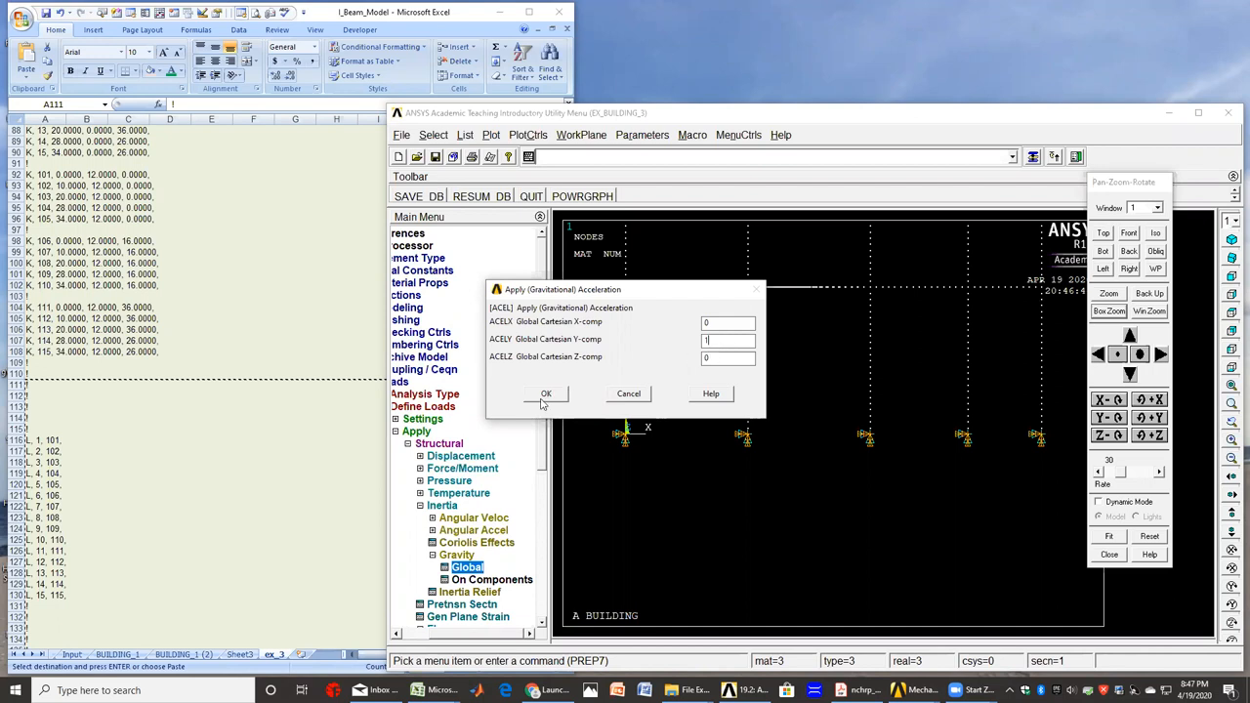
pyautogui.click(545, 394)
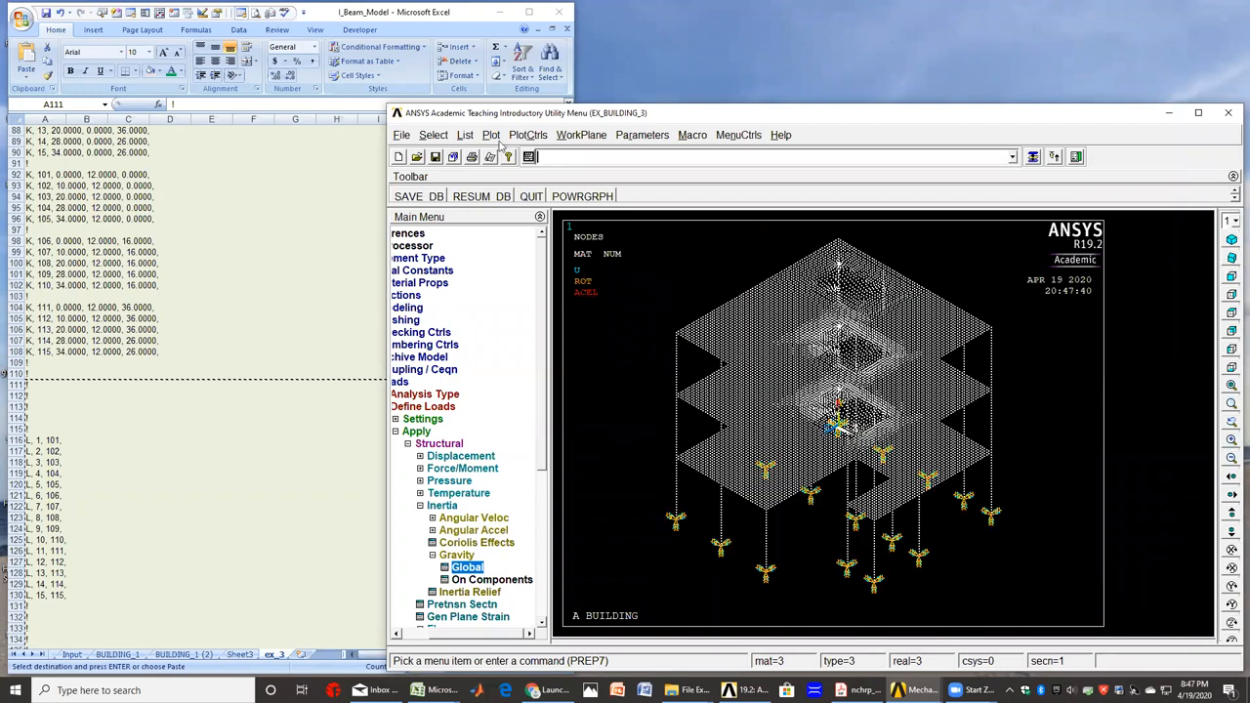
pyautogui.click(491, 135)
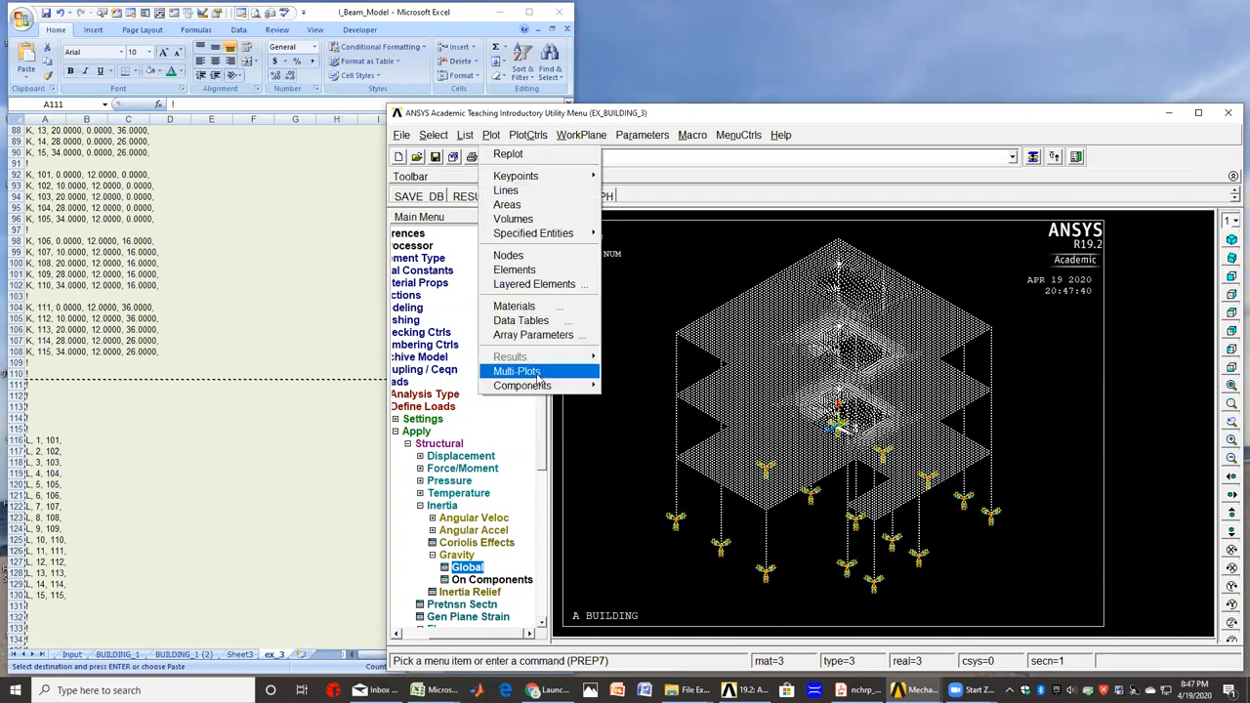
# - Redraw all entities with Multi-Plots, then solve the current load step to completion
pyautogui.click(516, 371)
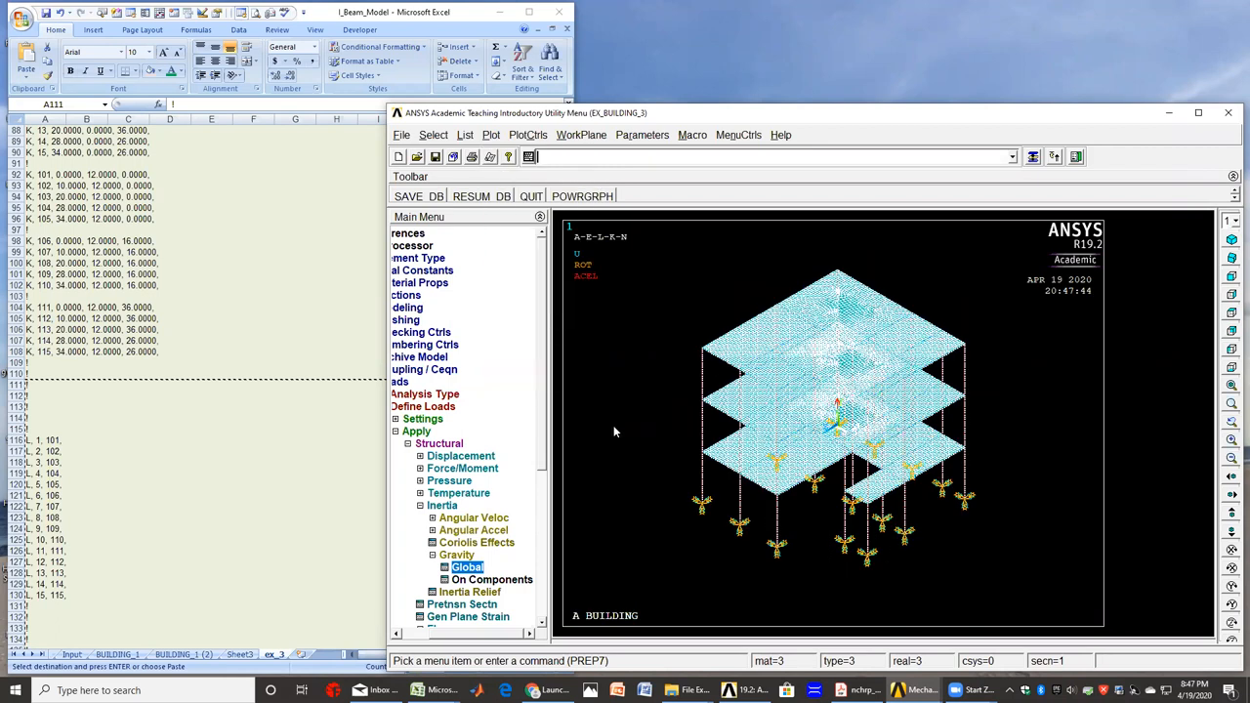
pyautogui.scroll(-3)
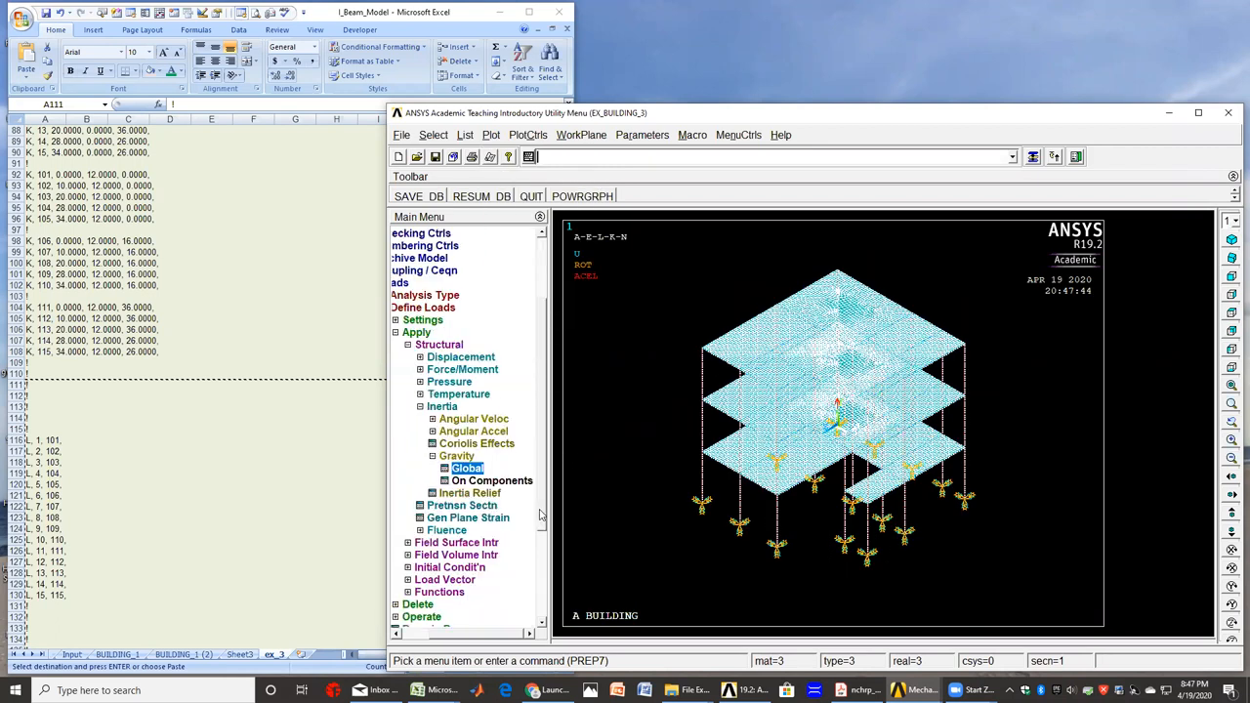
pyautogui.scroll(-3)
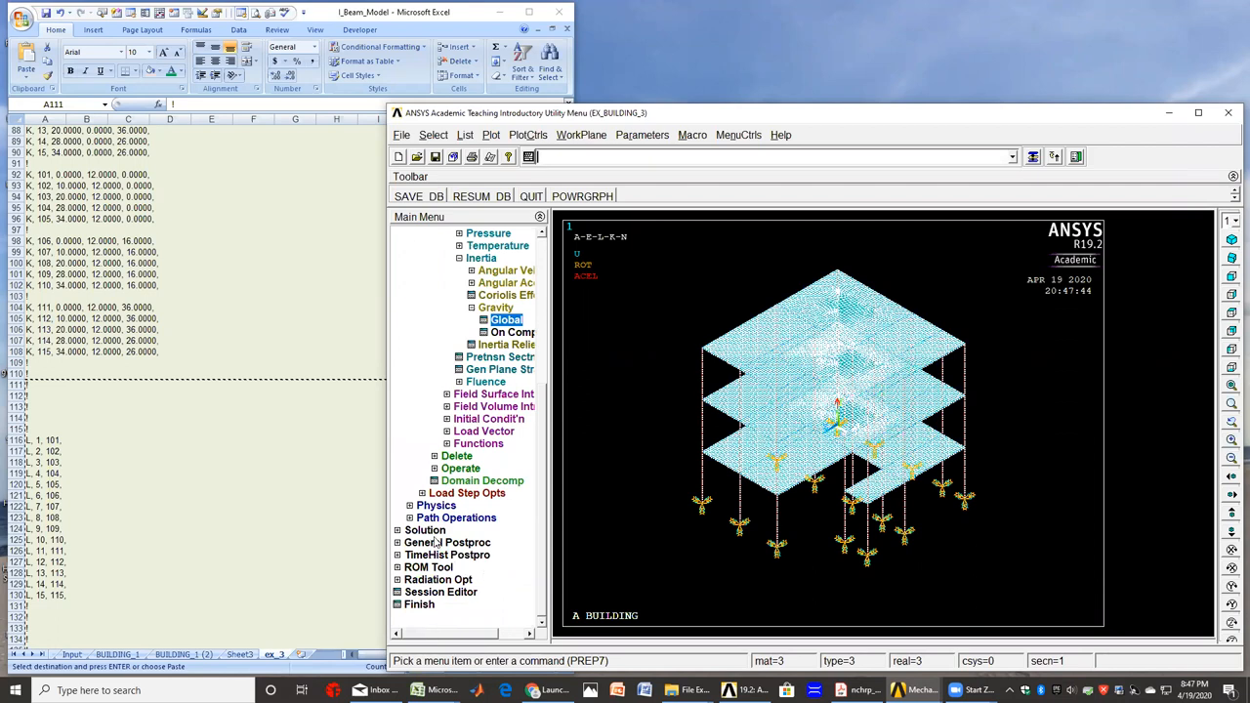
pyautogui.click(425, 256)
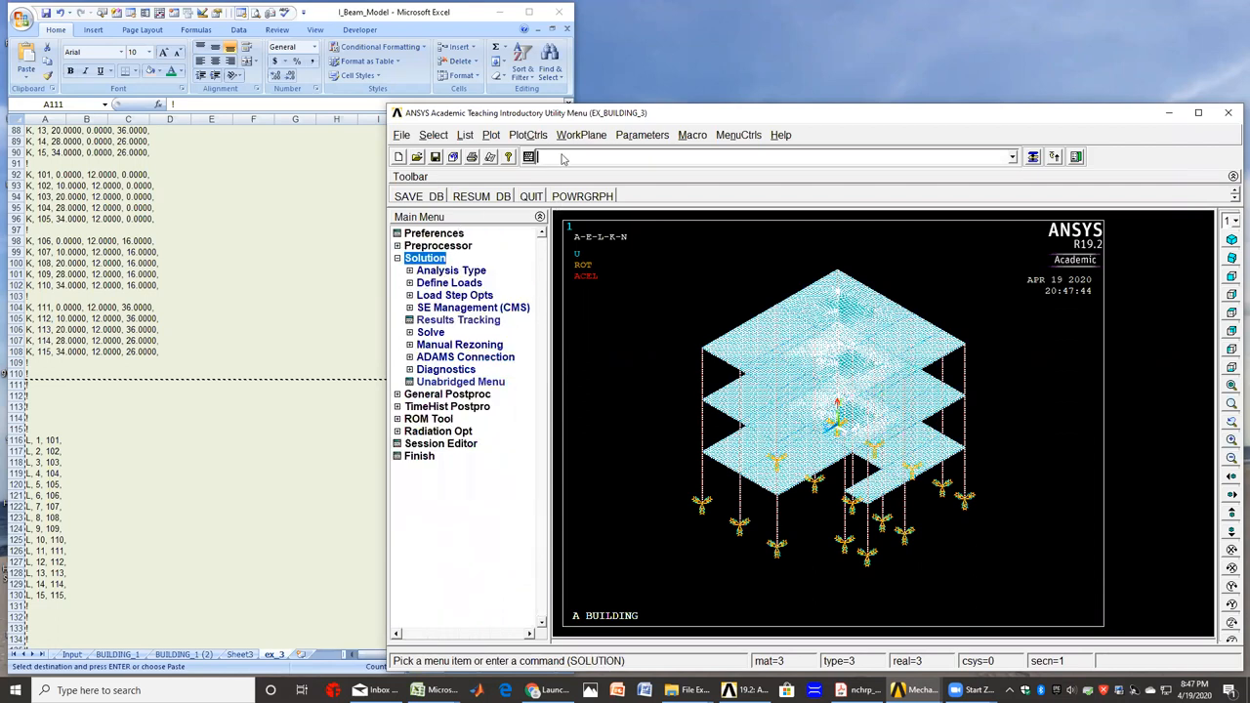
pyautogui.write('sol')
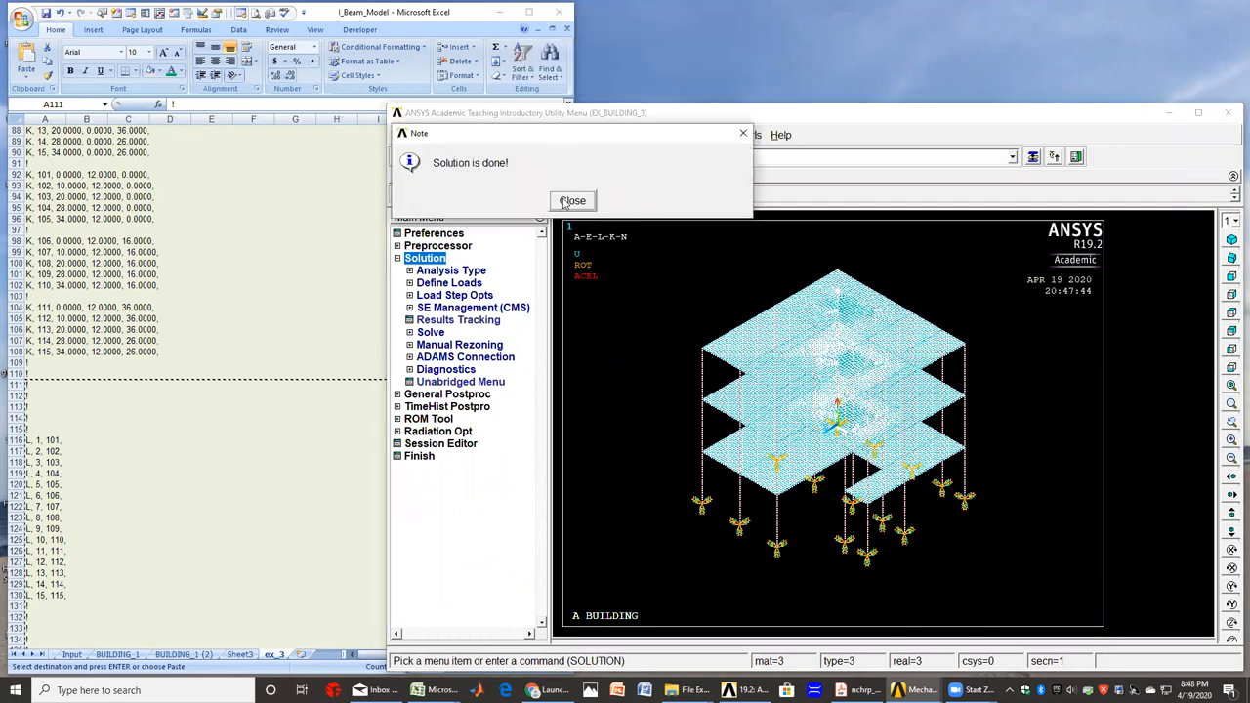
pyautogui.click(573, 200)
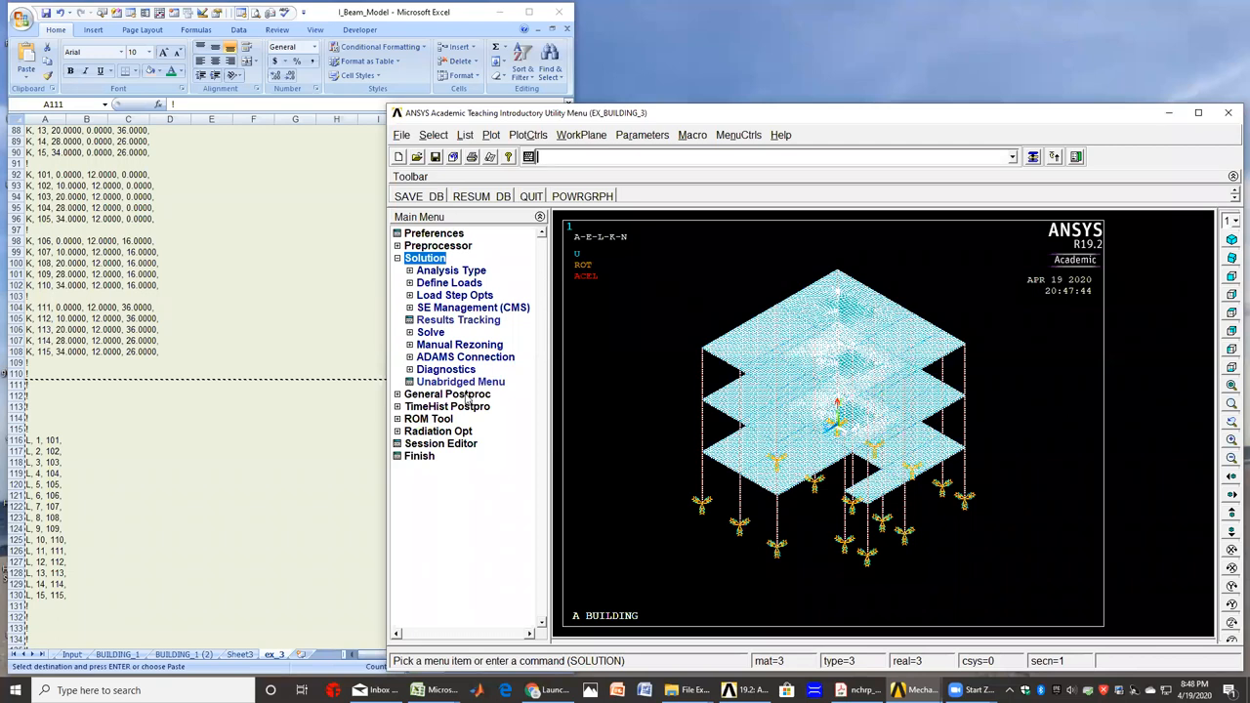
# - Plot deformed plus undeformed shape, showing maximum displacement about 0.0057
pyautogui.click(447, 393)
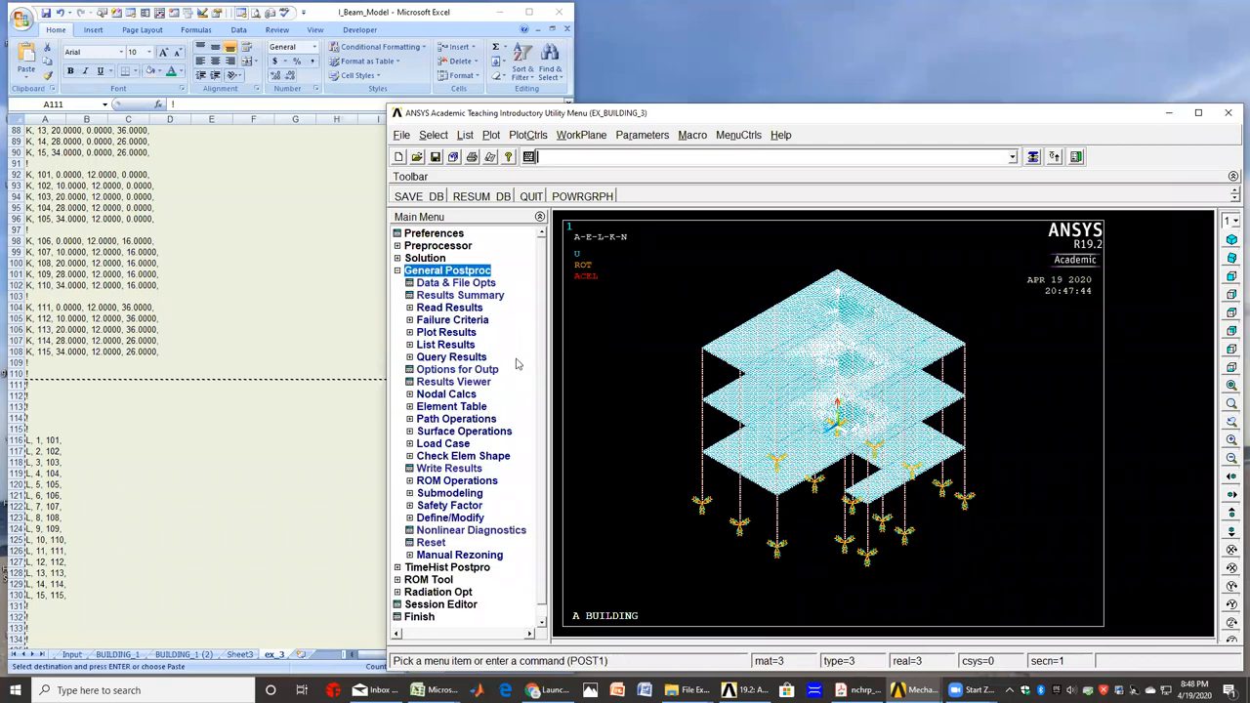
pyautogui.moveTo(519, 356)
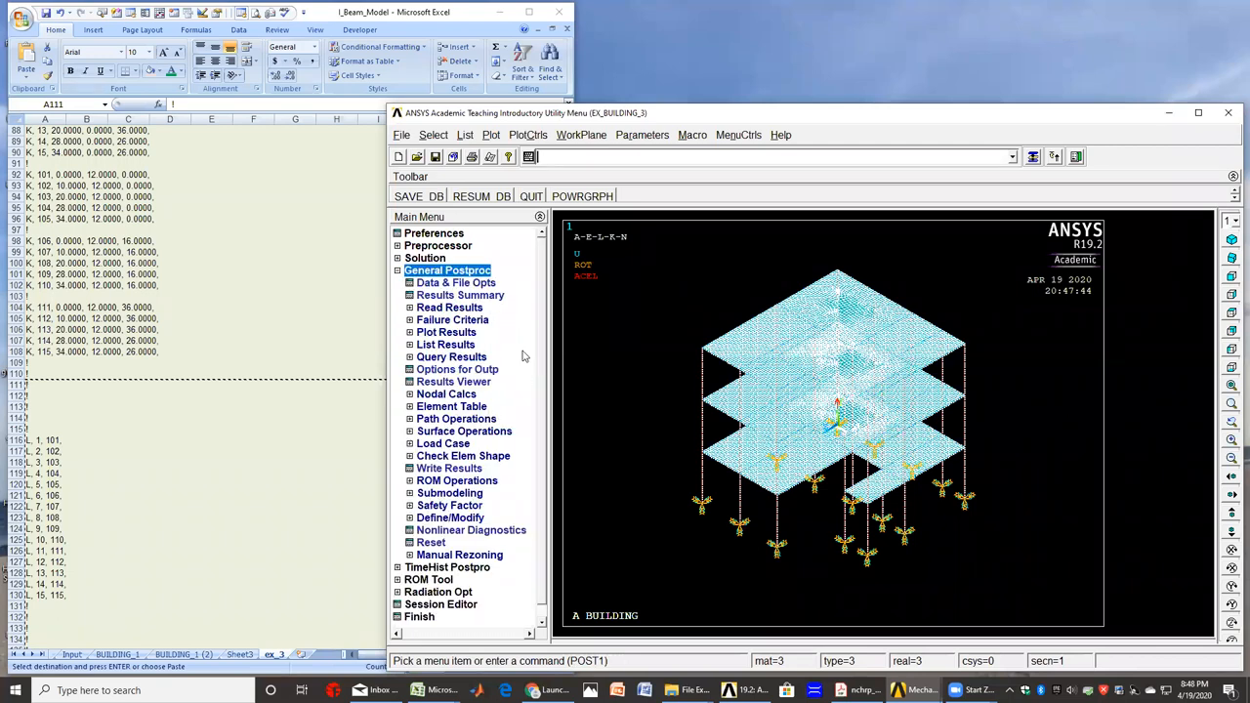
pyautogui.click(446, 332)
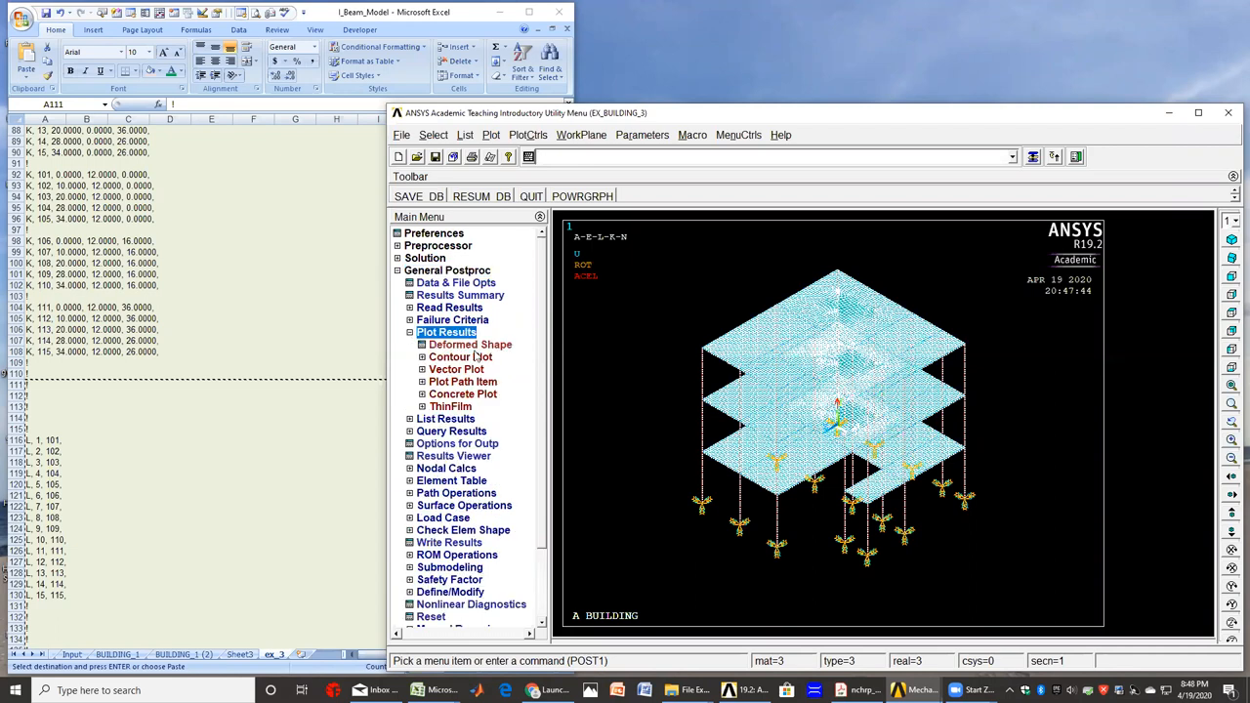
pyautogui.click(470, 344)
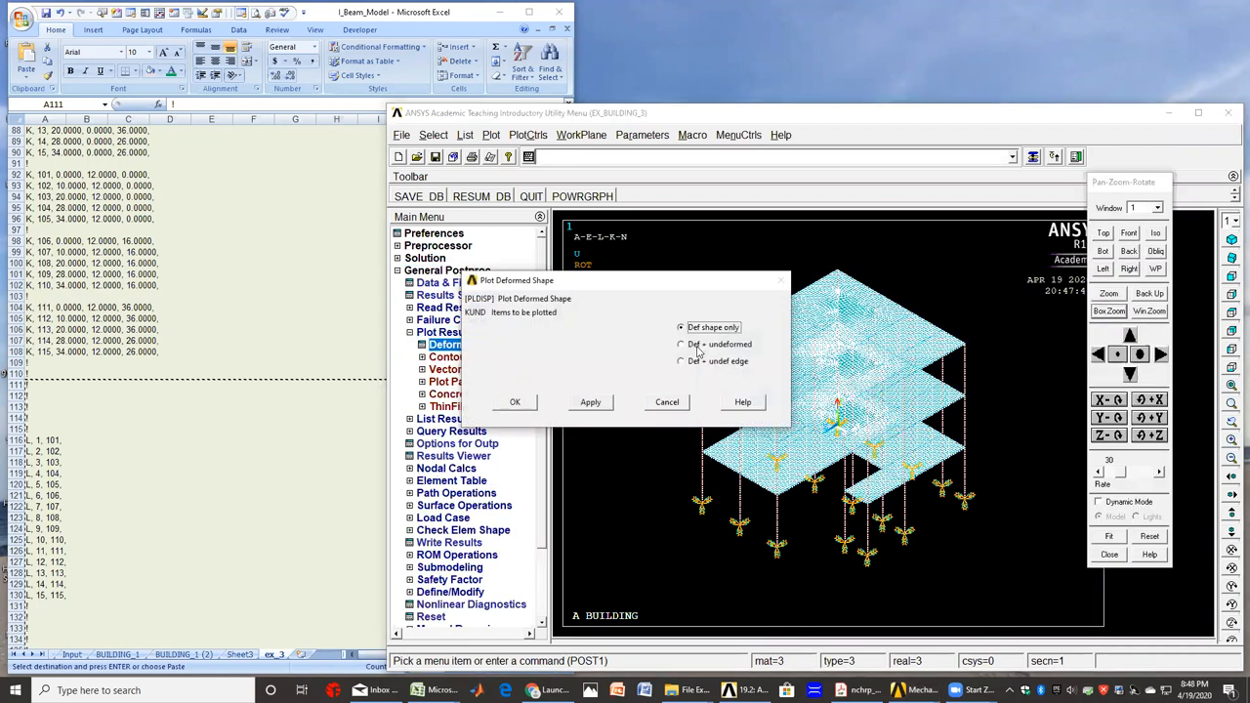
pyautogui.click(680, 344)
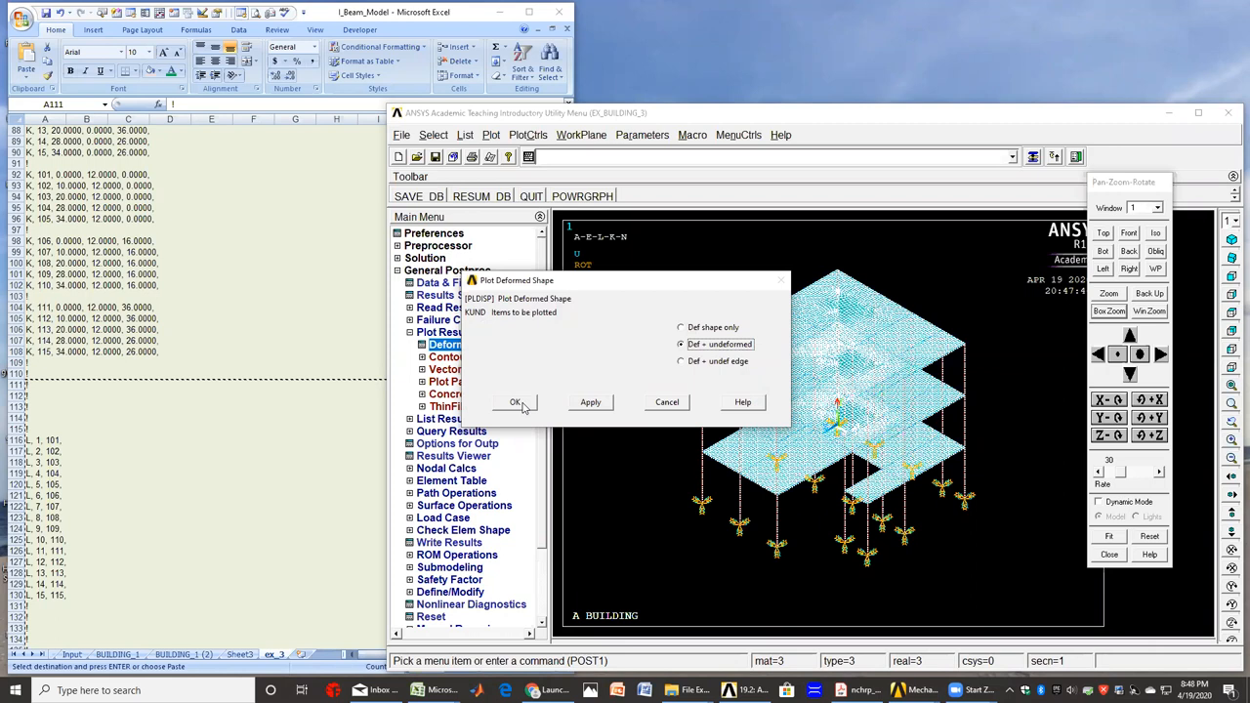
pyautogui.click(515, 401)
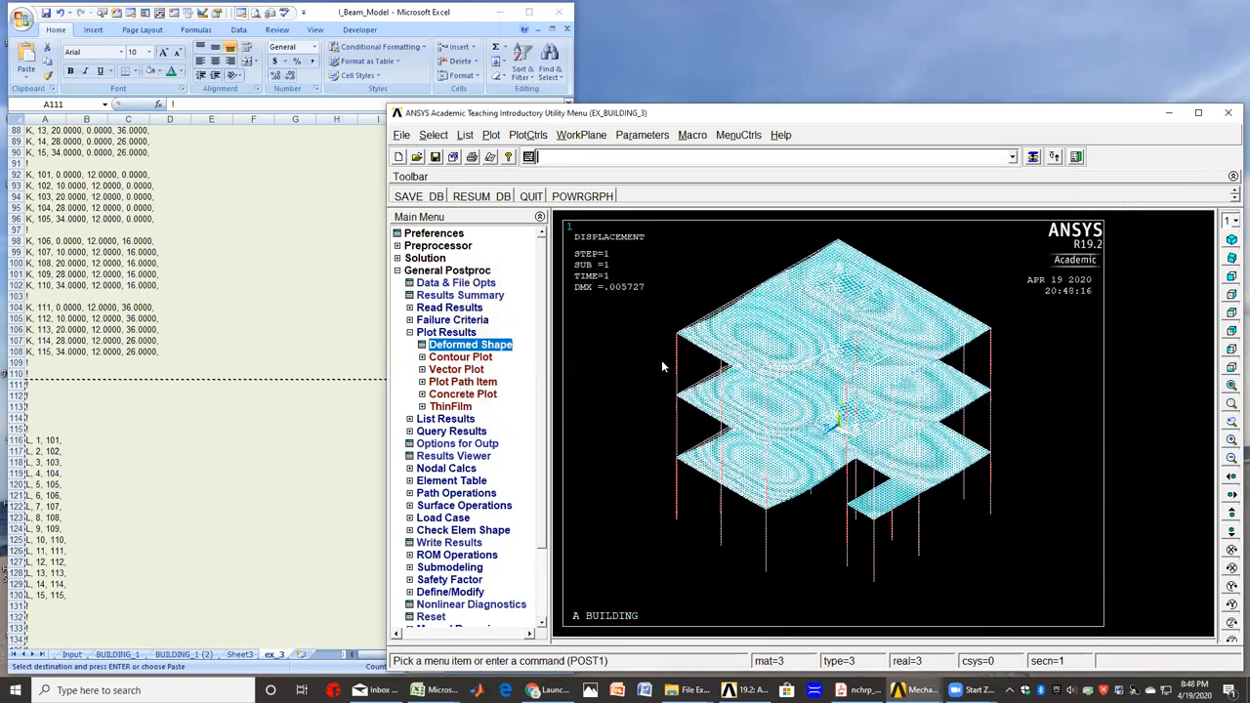
pyautogui.click(460, 356)
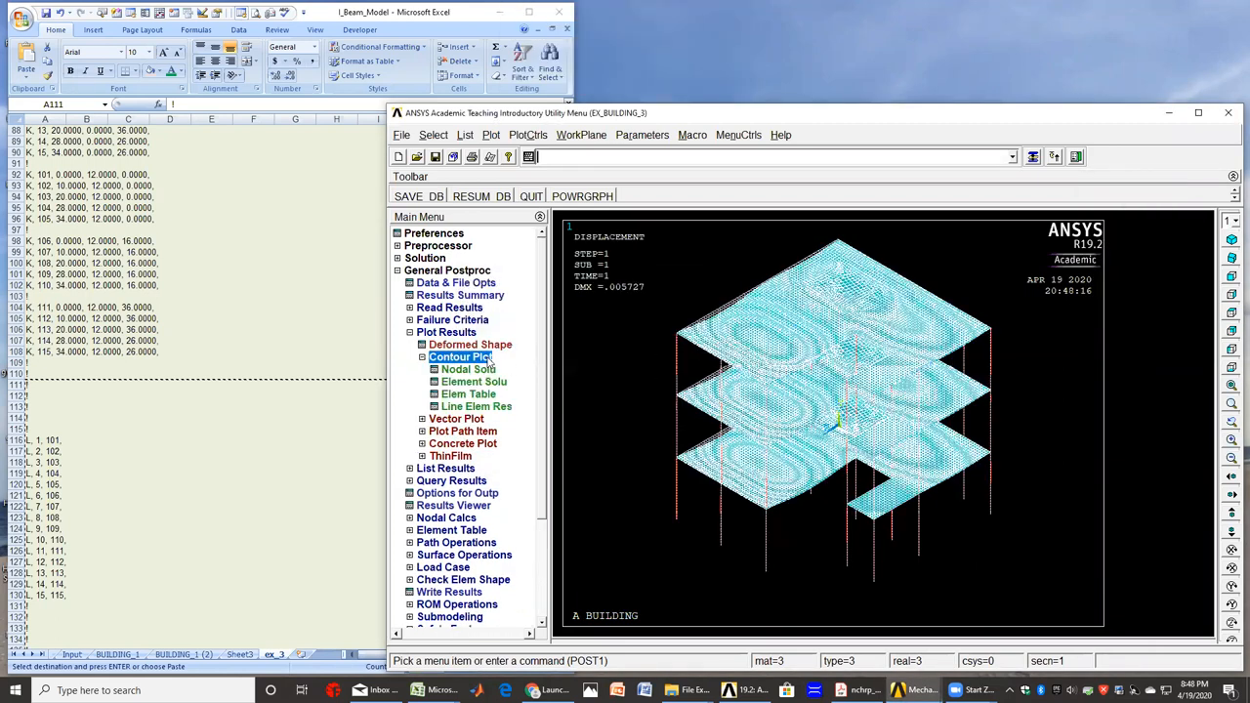
pyautogui.click(469, 369)
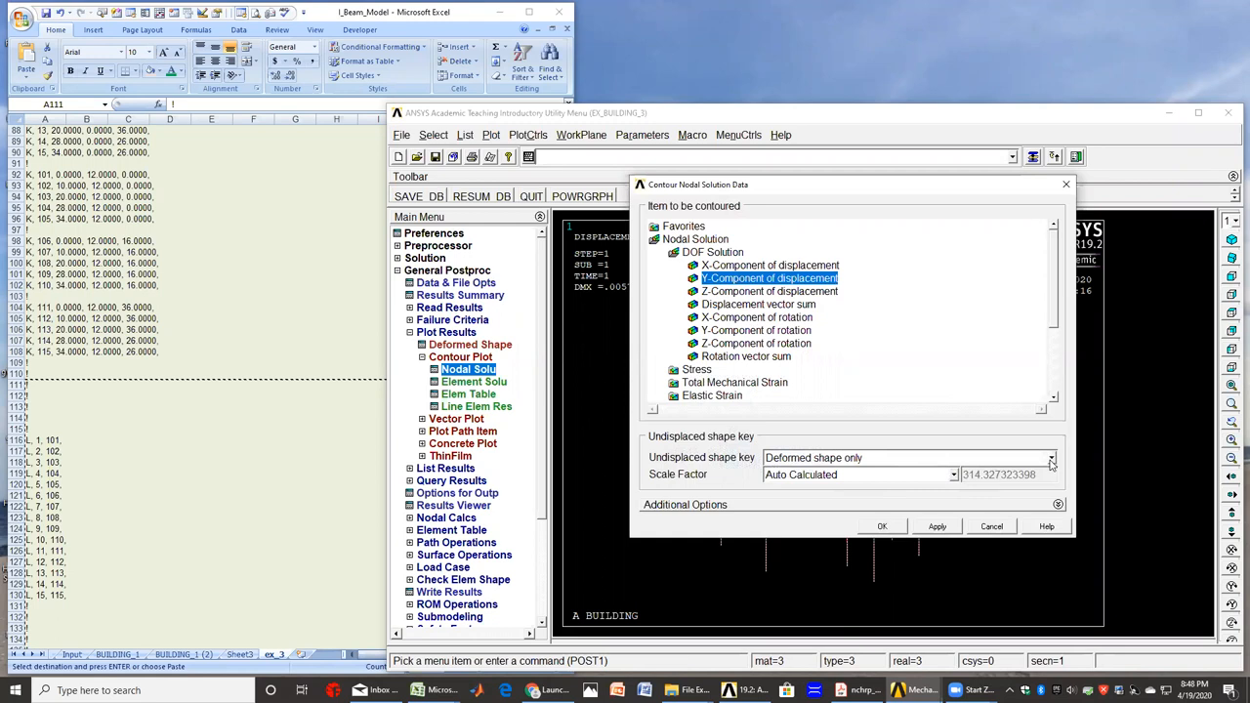
pyautogui.moveTo(1042, 451)
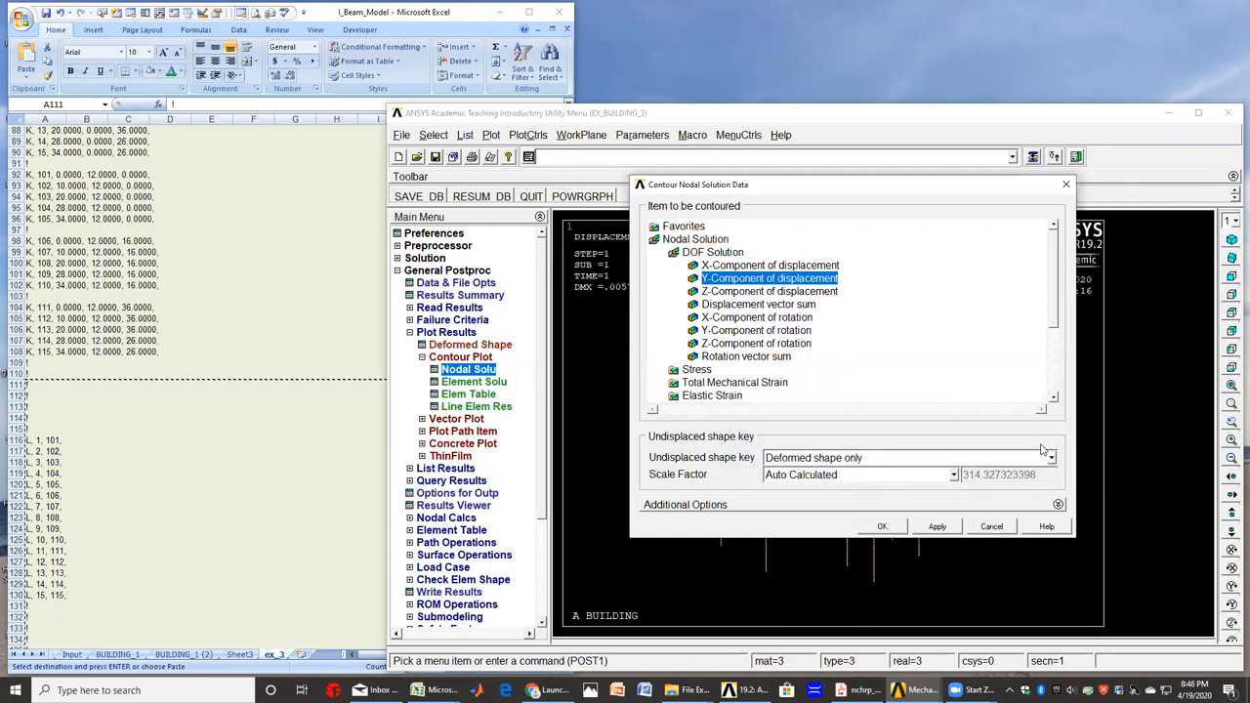
pyautogui.click(880, 526)
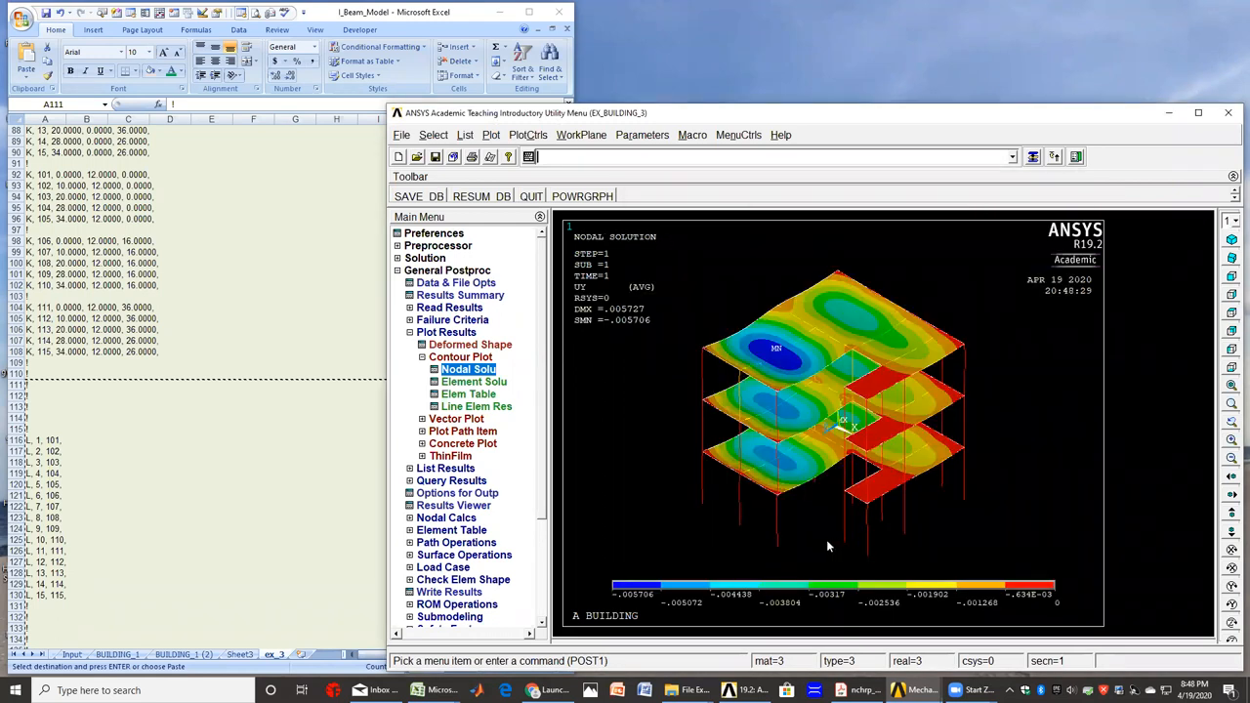
pyautogui.moveTo(1056, 489)
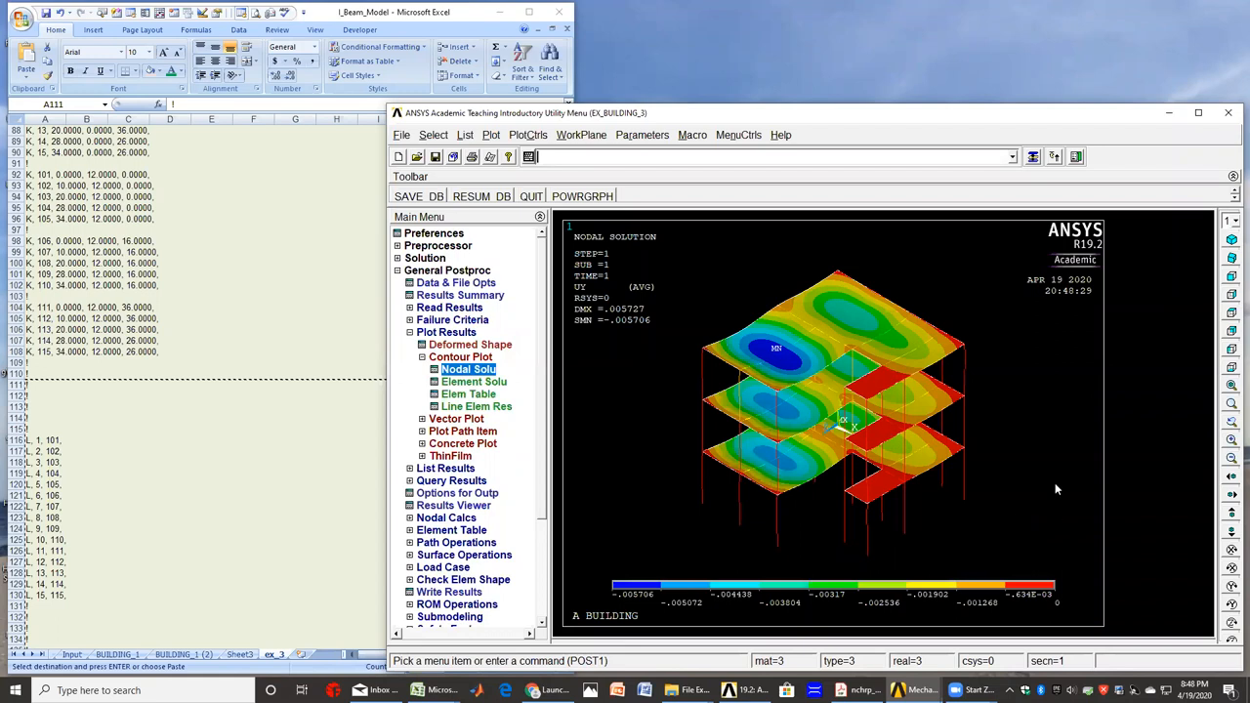
pyautogui.moveTo(1001, 318)
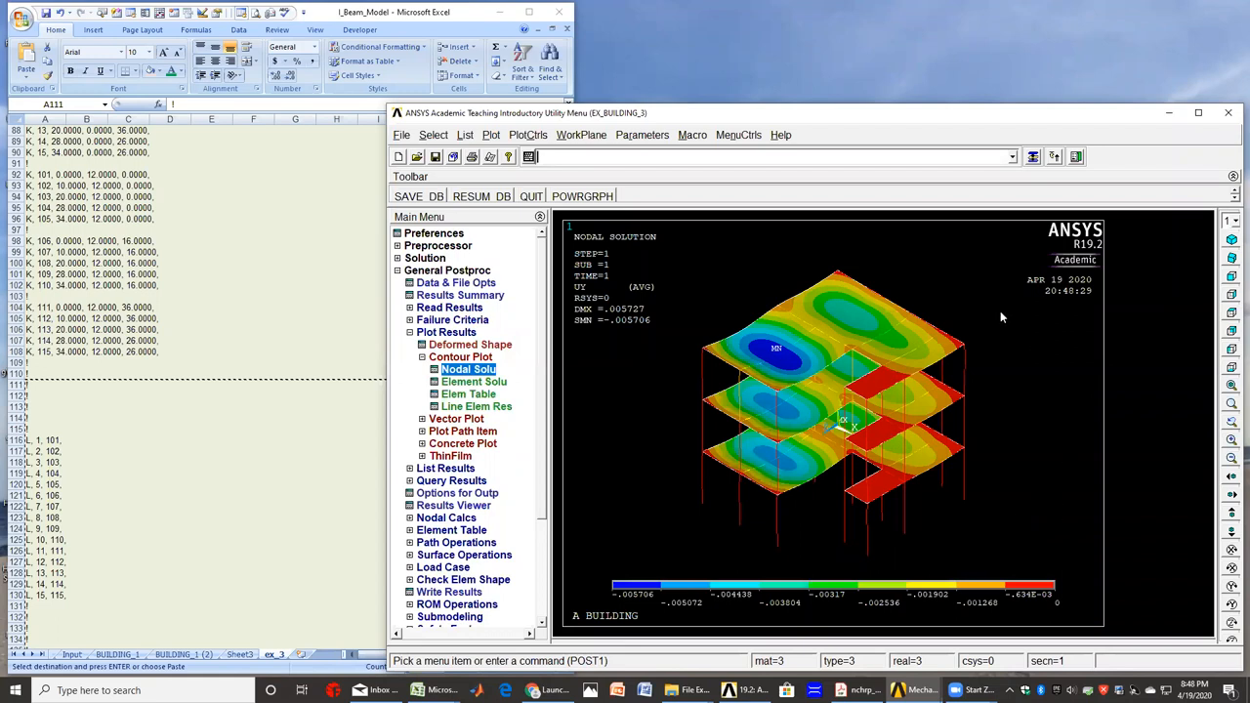
pyautogui.moveTo(874, 410)
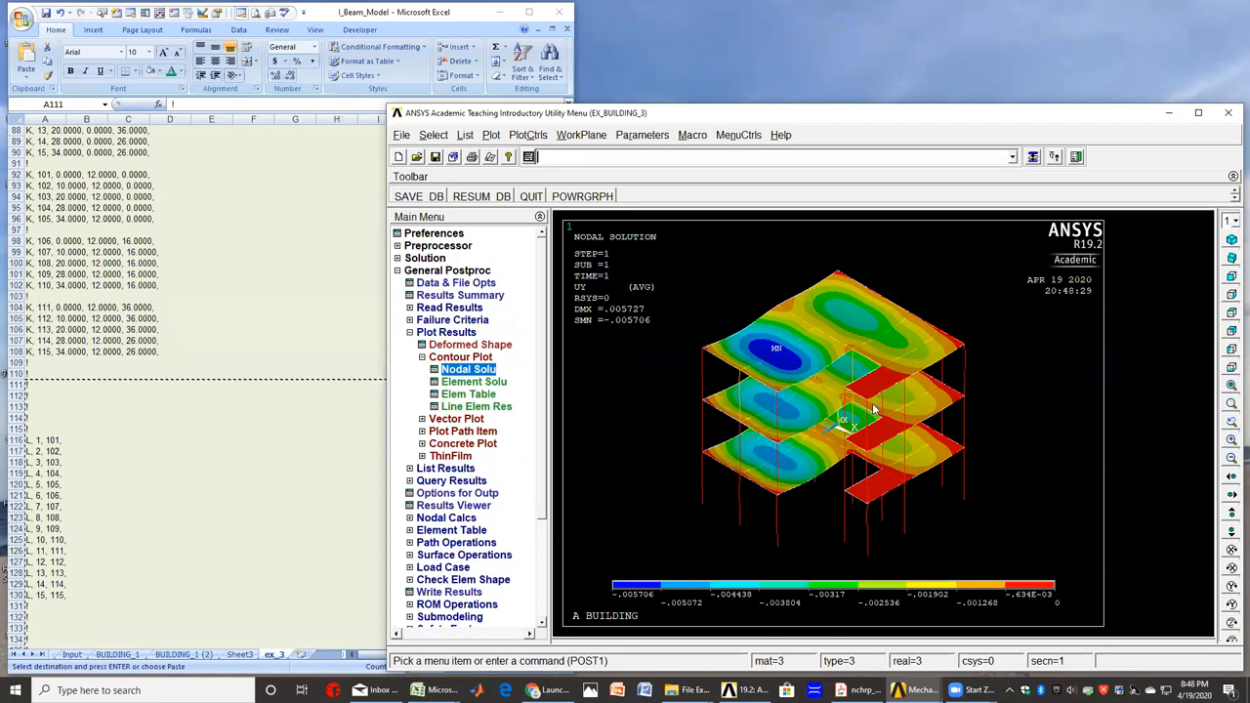
pyautogui.moveTo(818, 374)
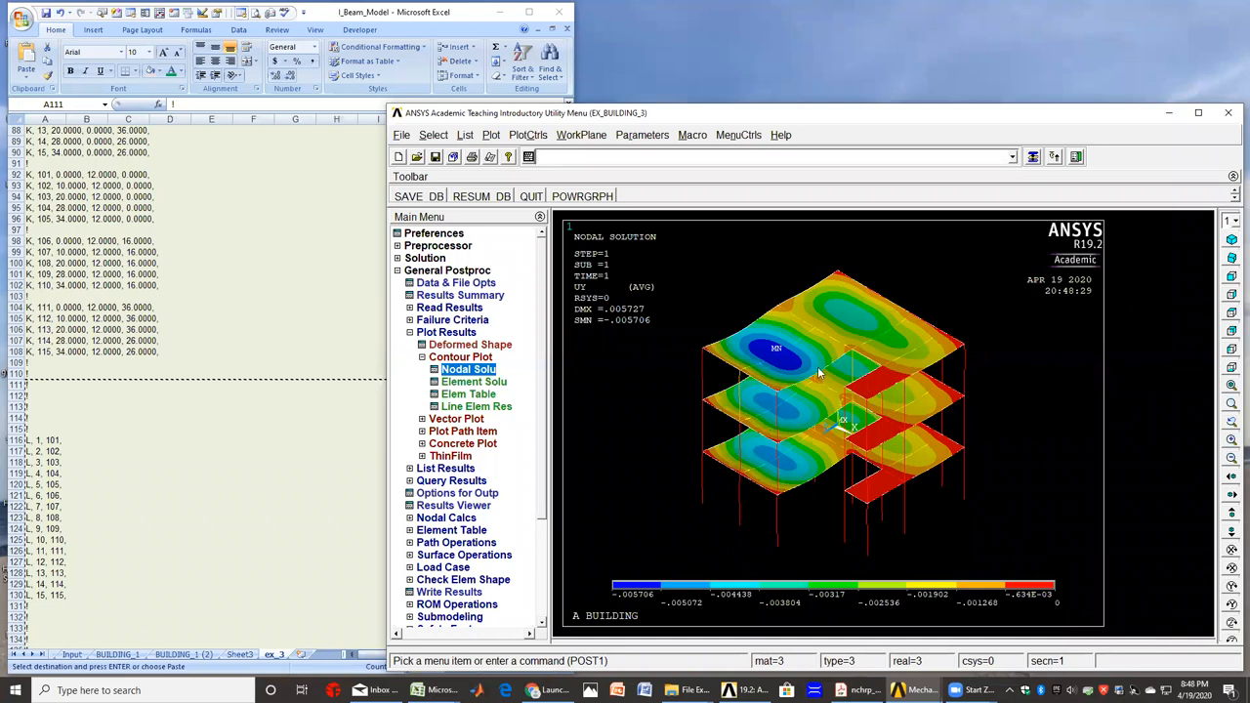
pyautogui.moveTo(806, 381)
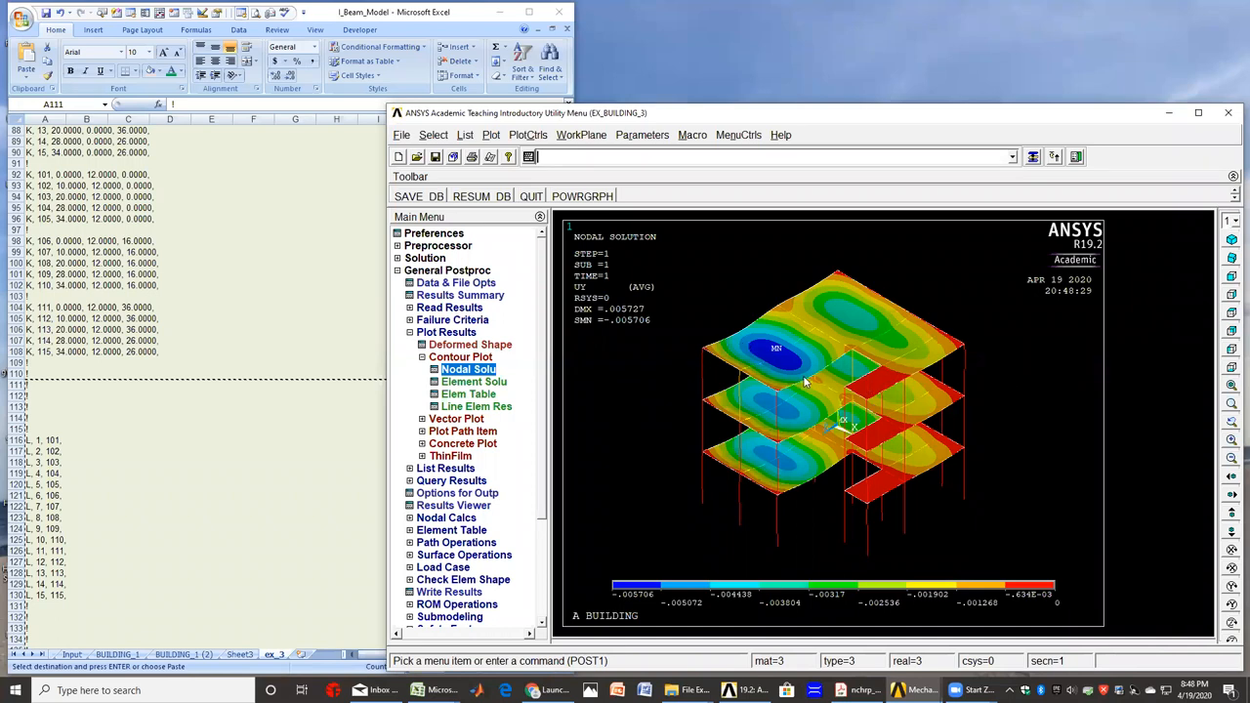
pyautogui.moveTo(799, 421)
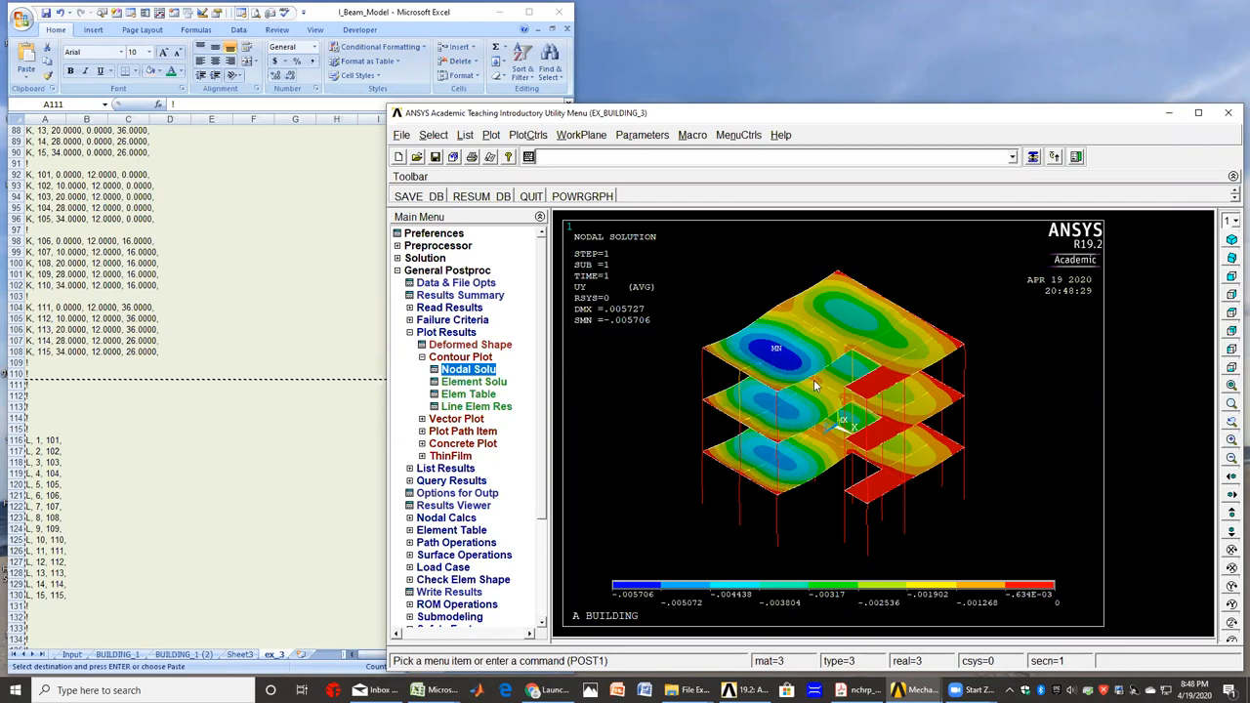
pyautogui.moveTo(752, 407)
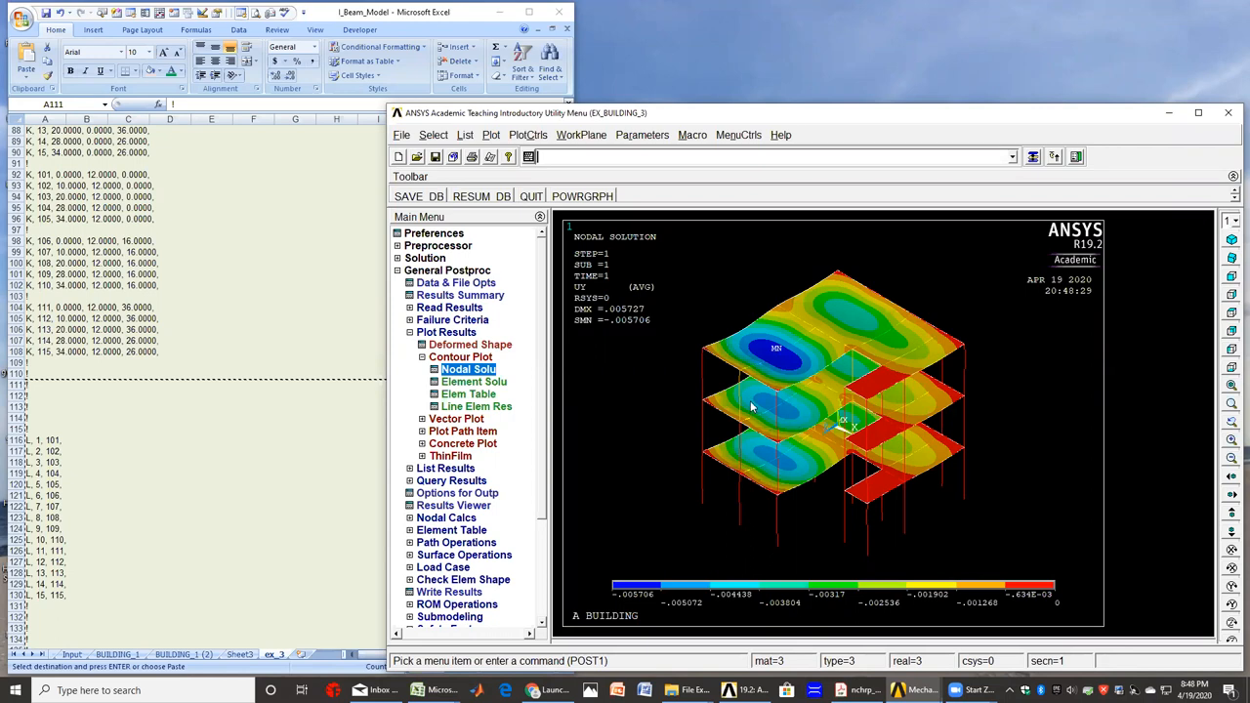
pyautogui.moveTo(782, 395)
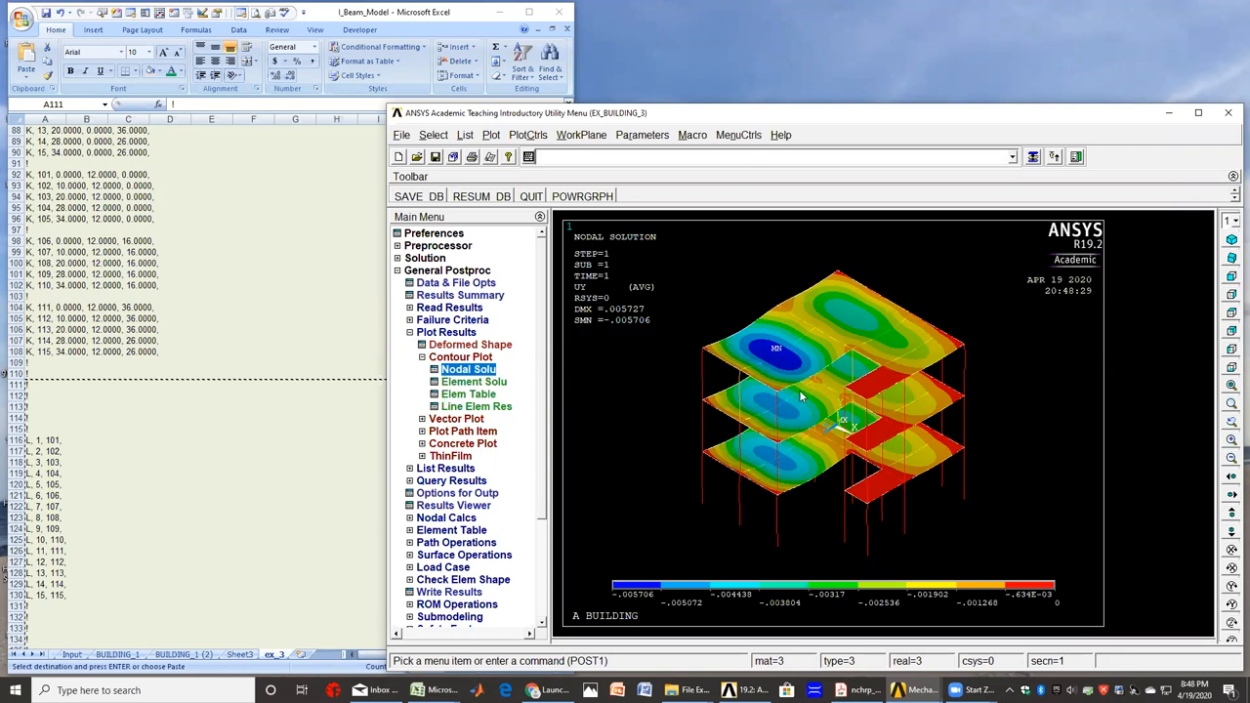
pyautogui.moveTo(776, 414)
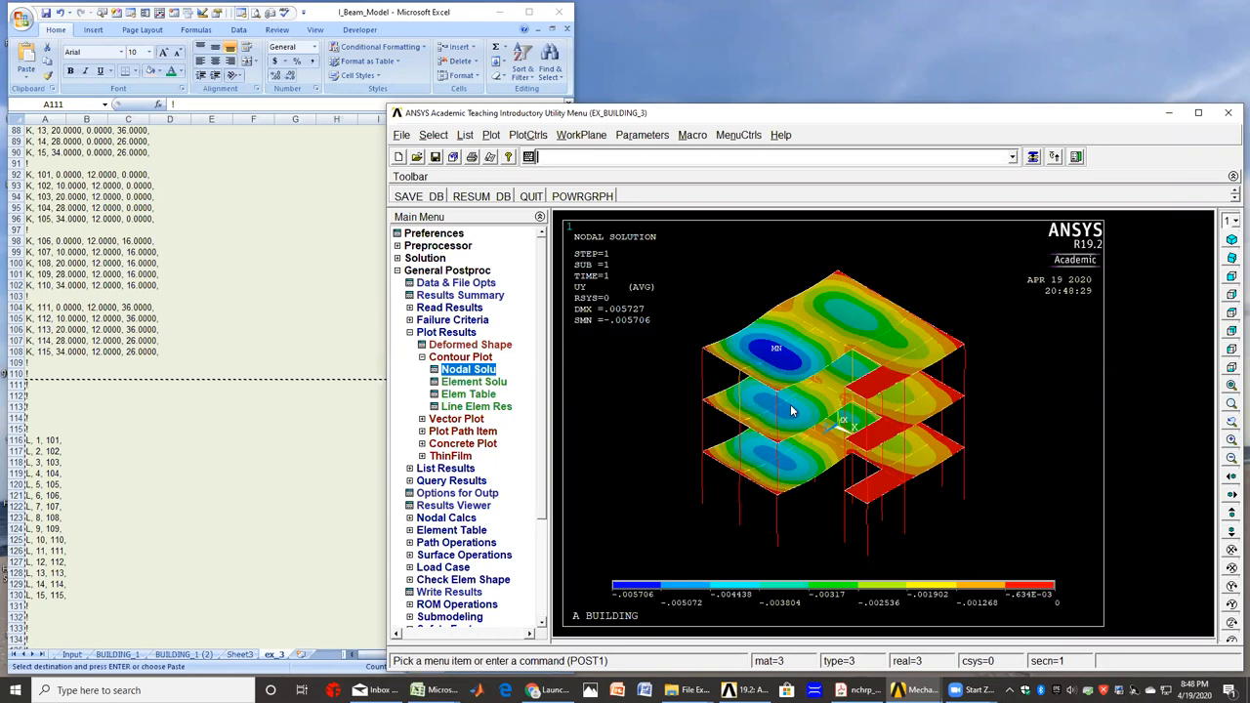
pyautogui.moveTo(781, 415)
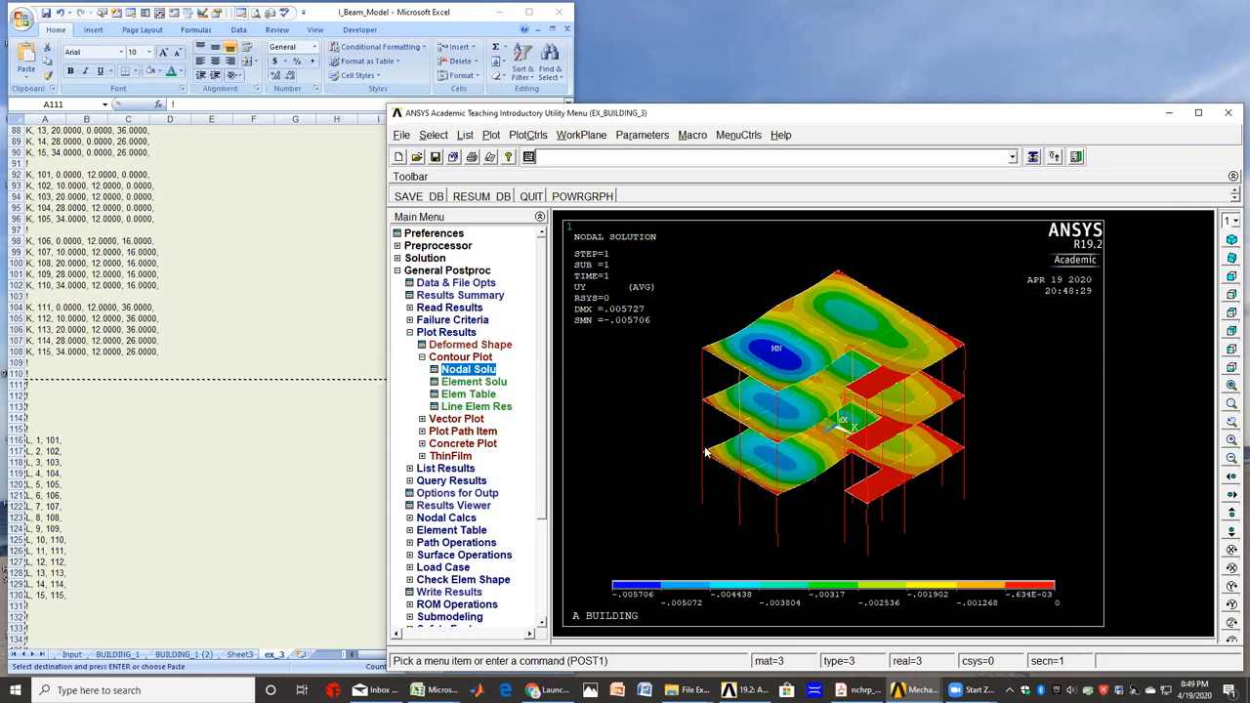
pyautogui.moveTo(802, 391)
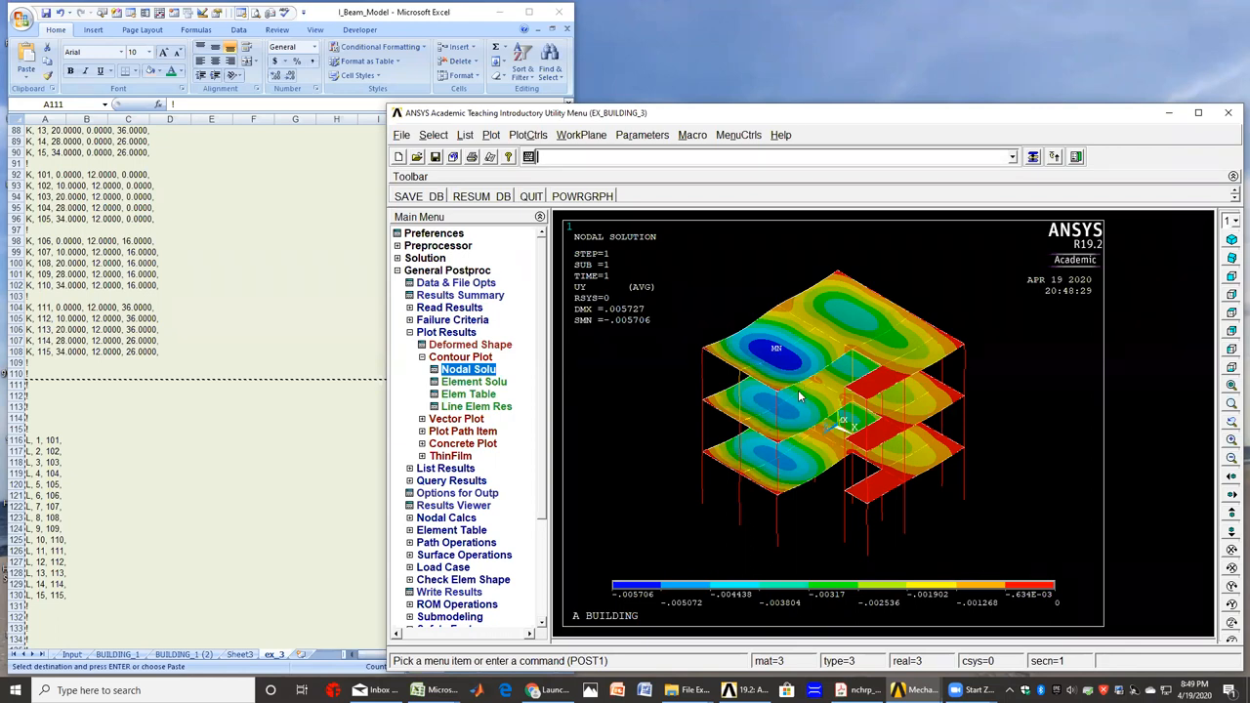
pyautogui.moveTo(754, 405)
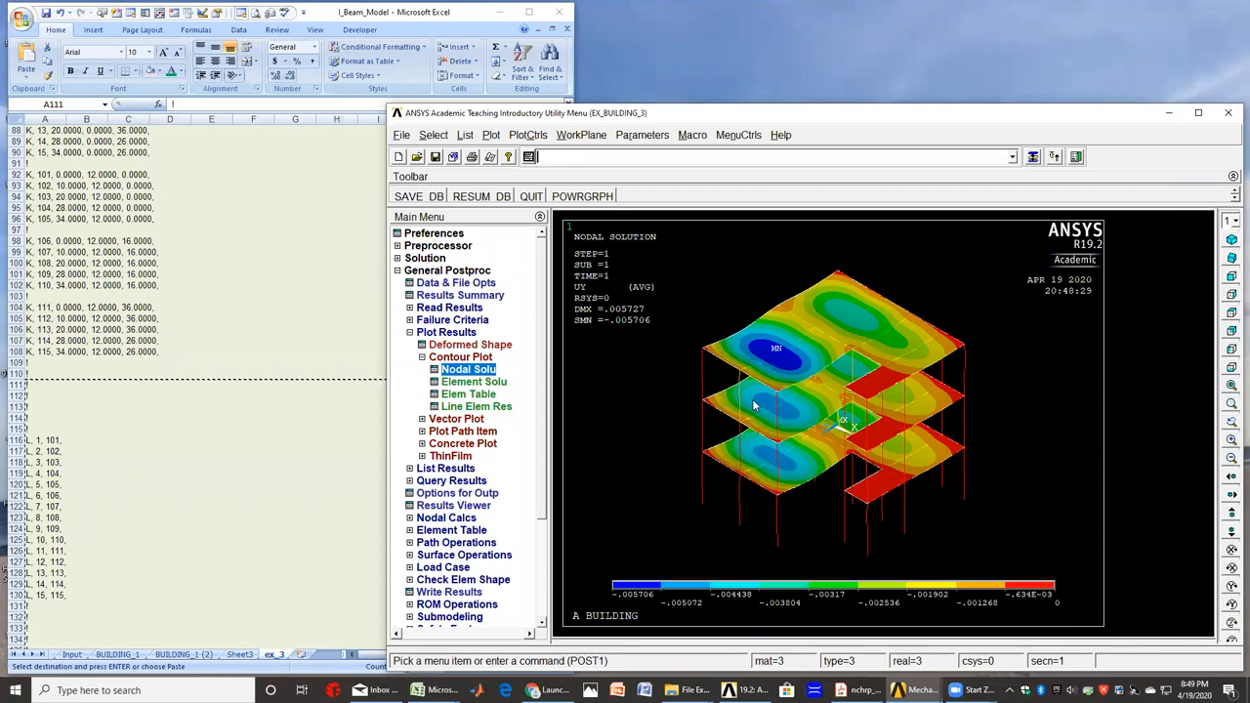
pyautogui.moveTo(869, 399)
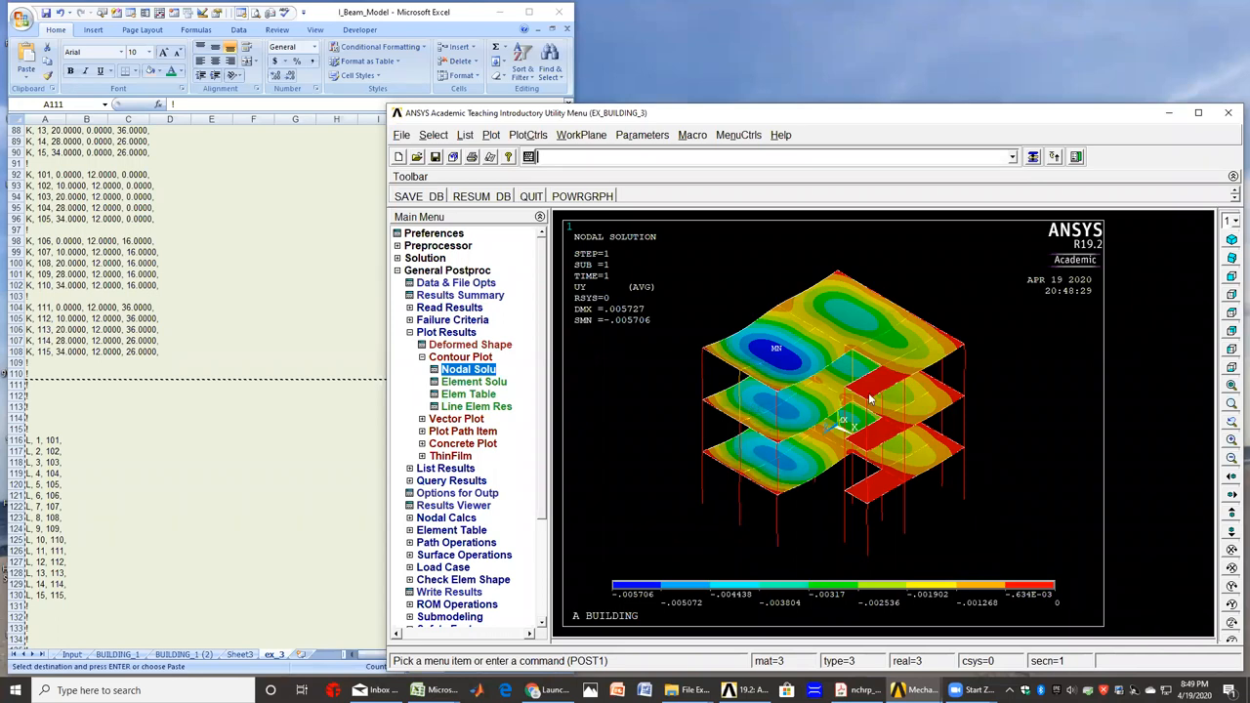
pyautogui.moveTo(984, 472)
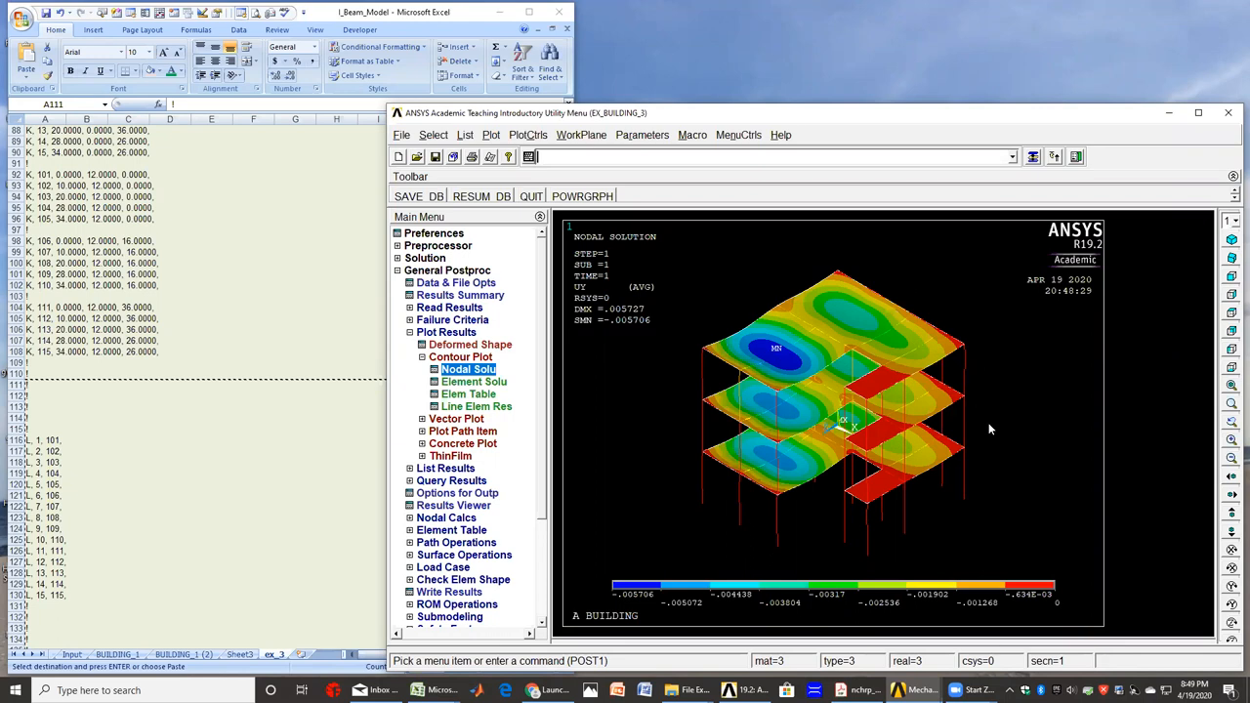
pyautogui.moveTo(1028, 421)
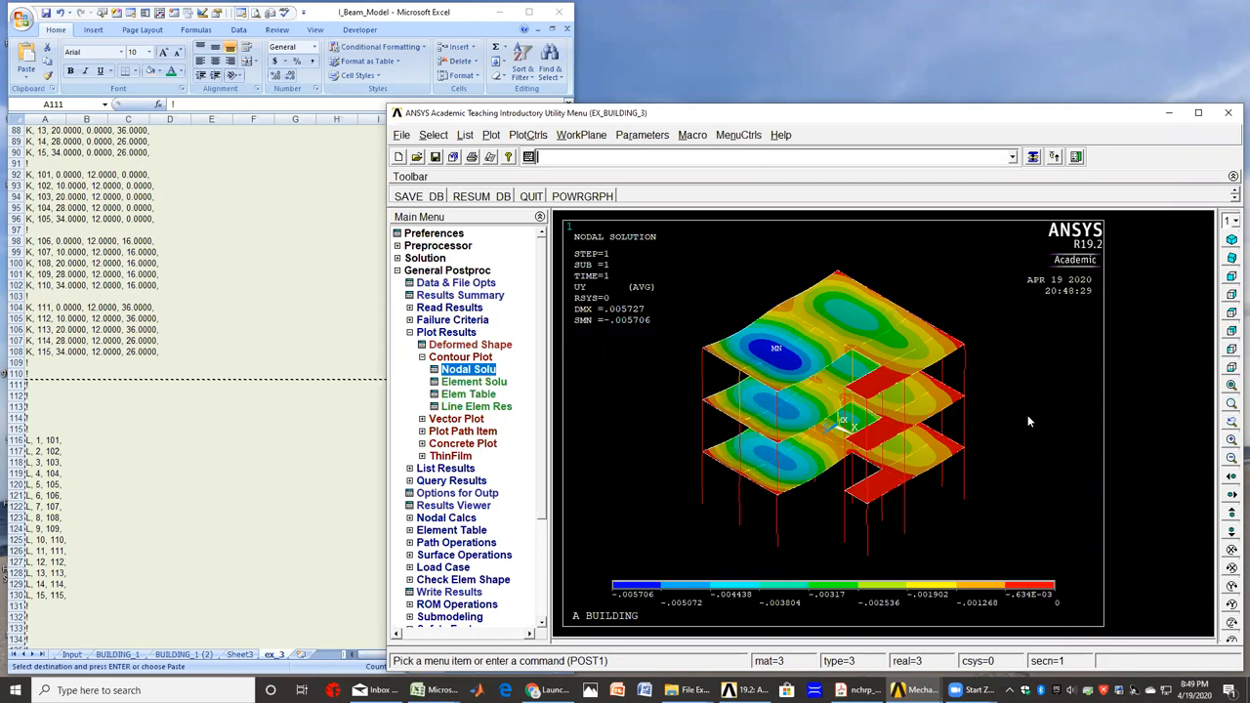
pyautogui.moveTo(630, 603)
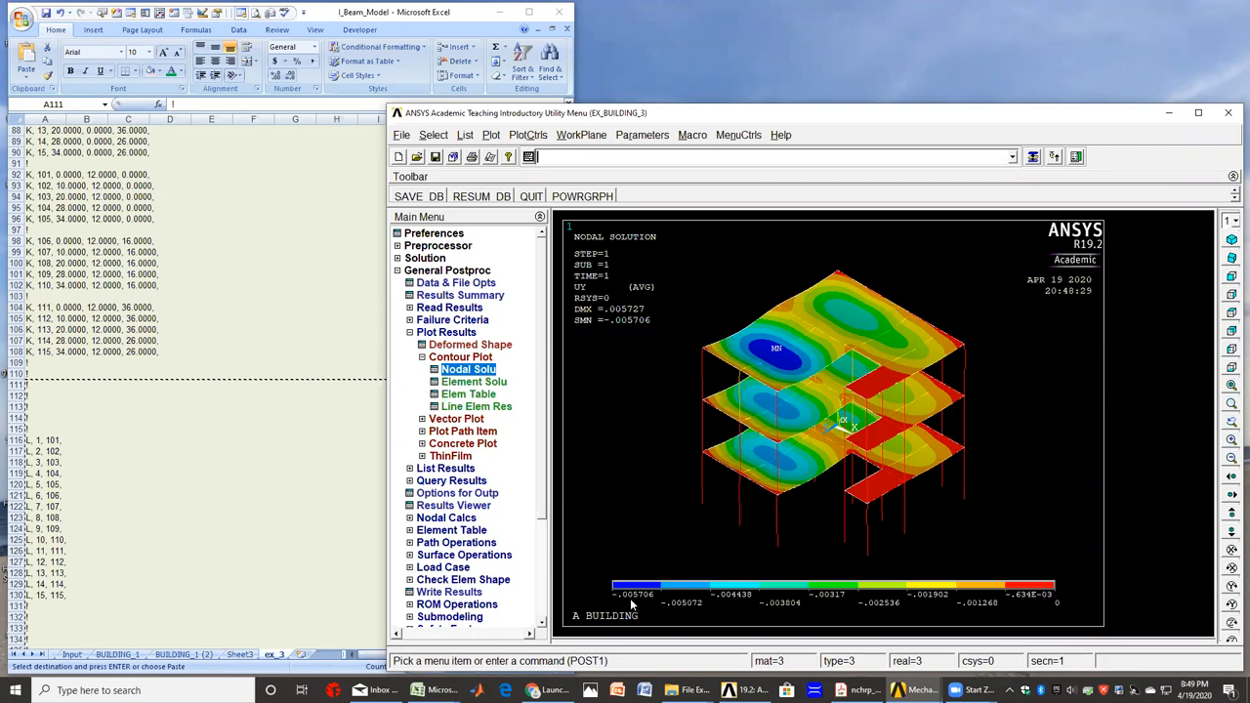
pyautogui.moveTo(1038, 494)
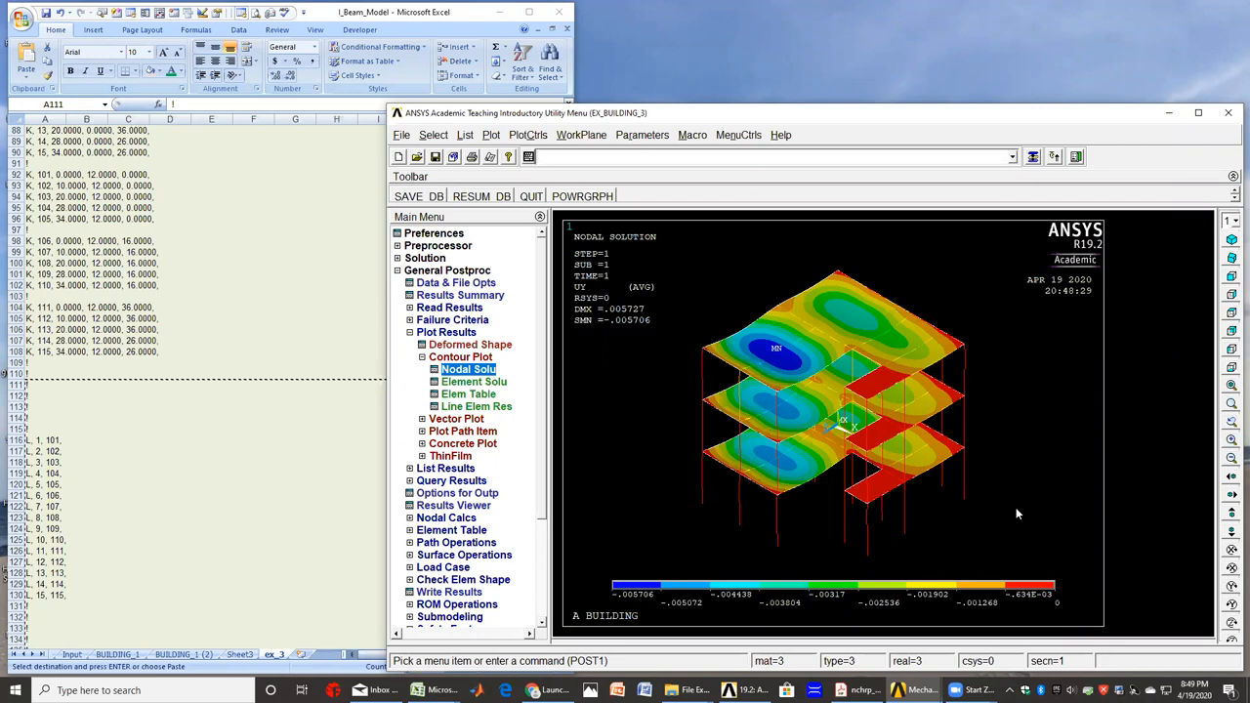
pyautogui.moveTo(1025, 467)
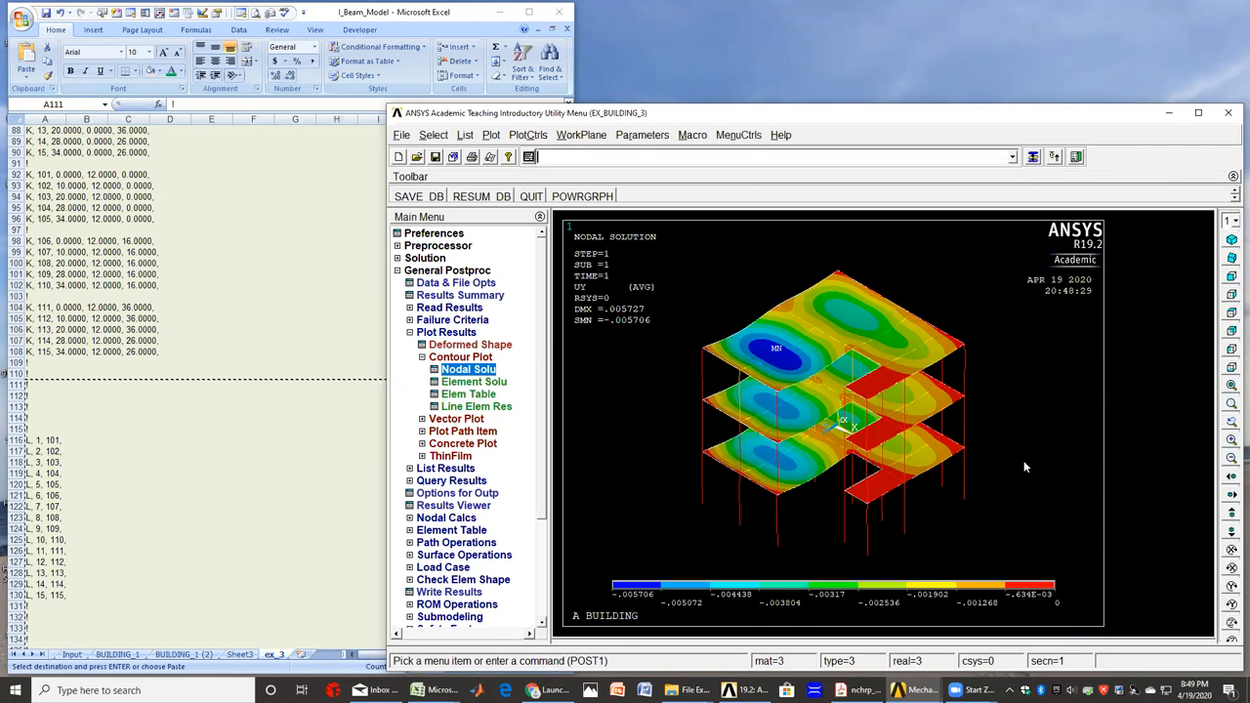
pyautogui.moveTo(1001, 404)
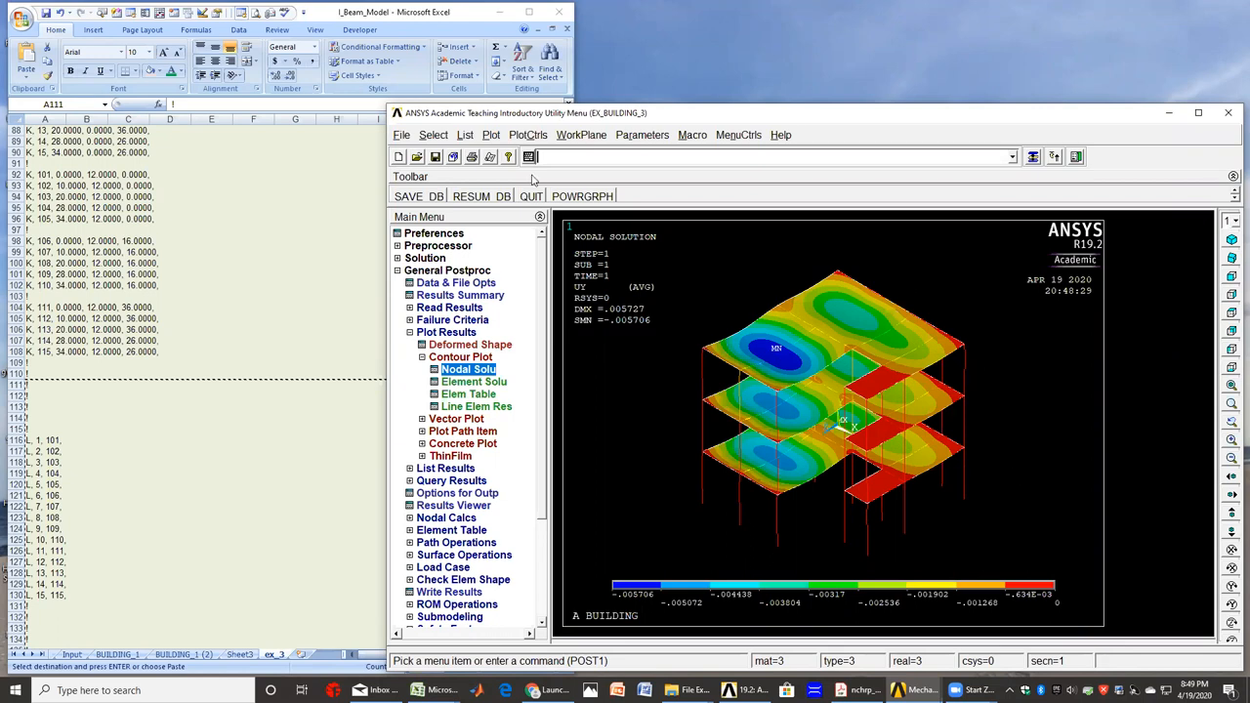
# - Redirect plots to a PNG file with white background at 800 resolution
pyautogui.click(527, 135)
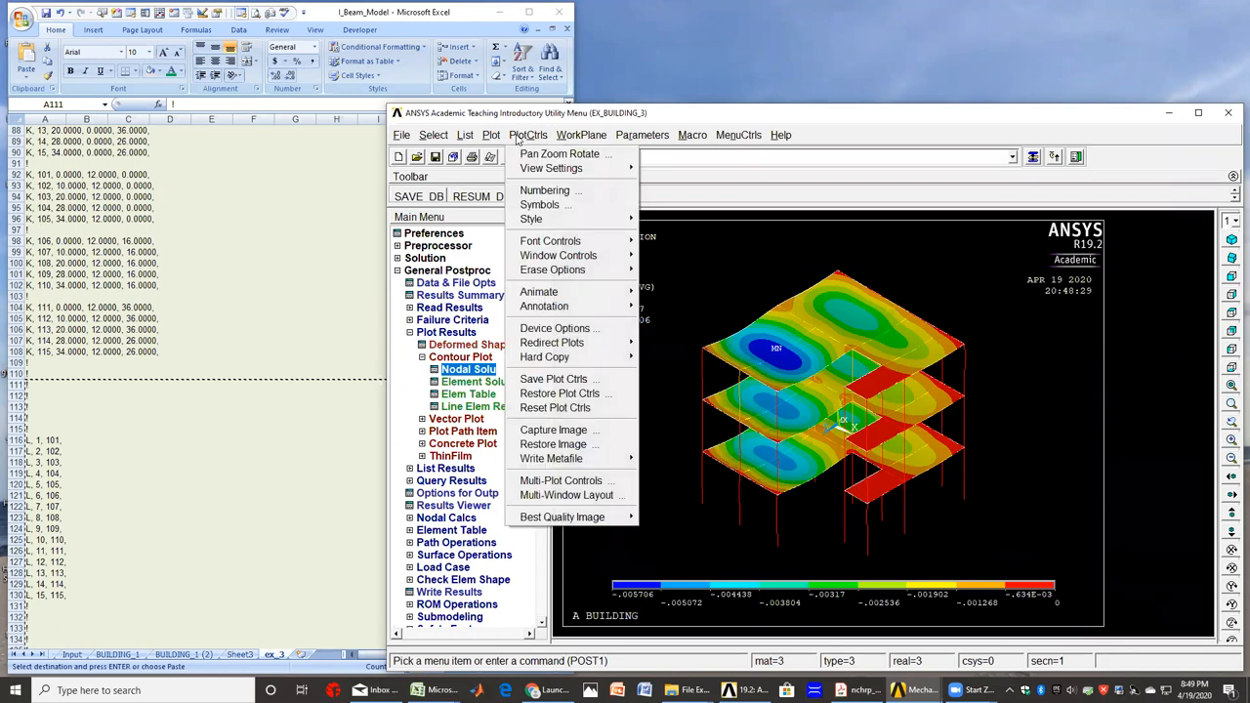
pyautogui.moveTo(551, 343)
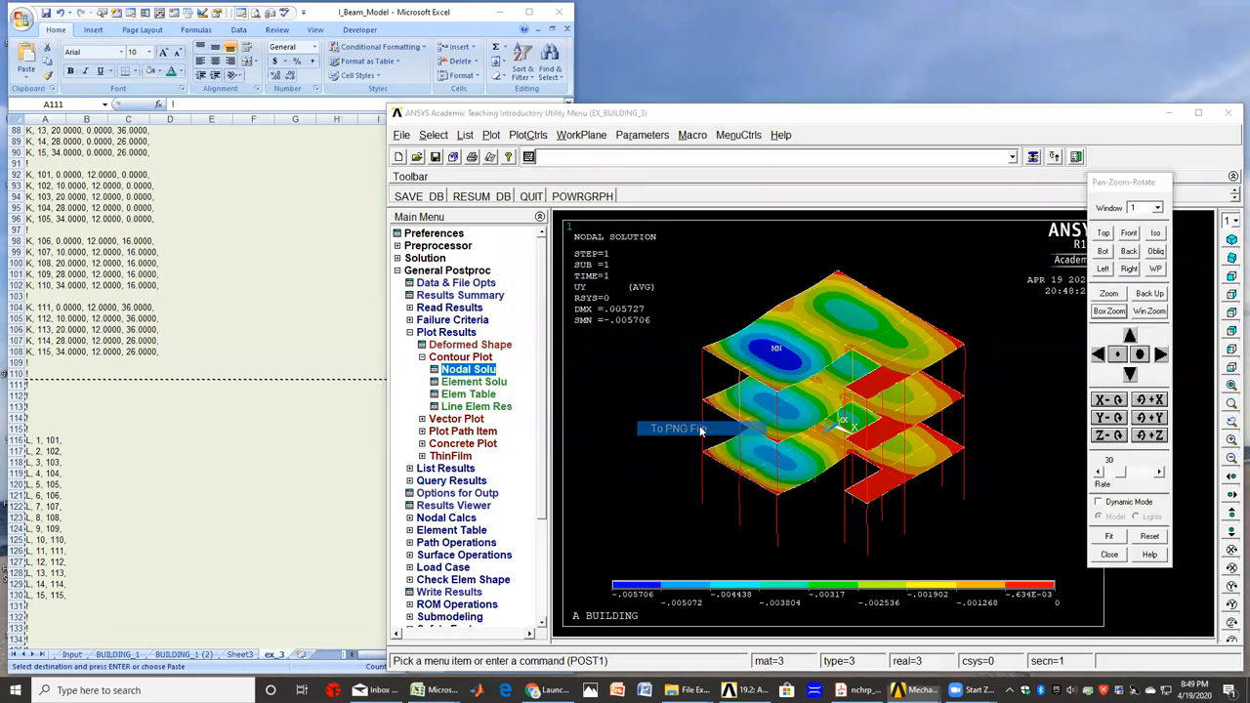
pyautogui.click(674, 429)
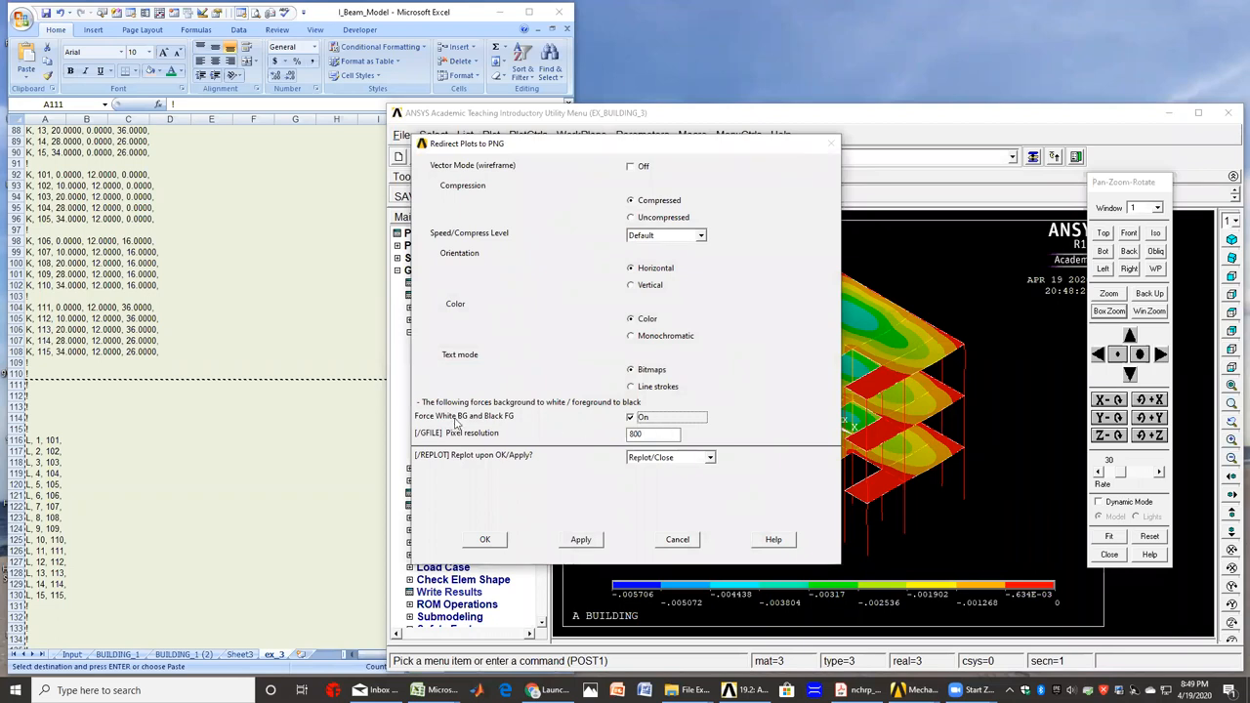
pyautogui.moveTo(763, 353)
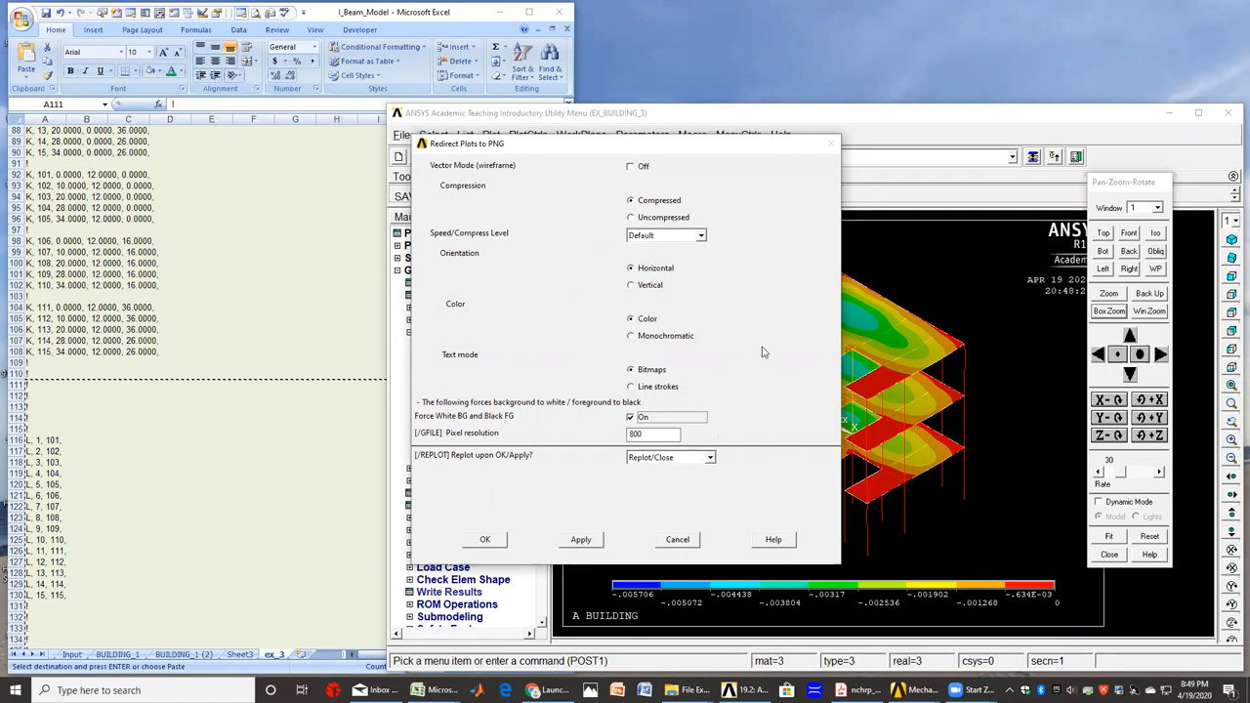
pyautogui.moveTo(739, 352)
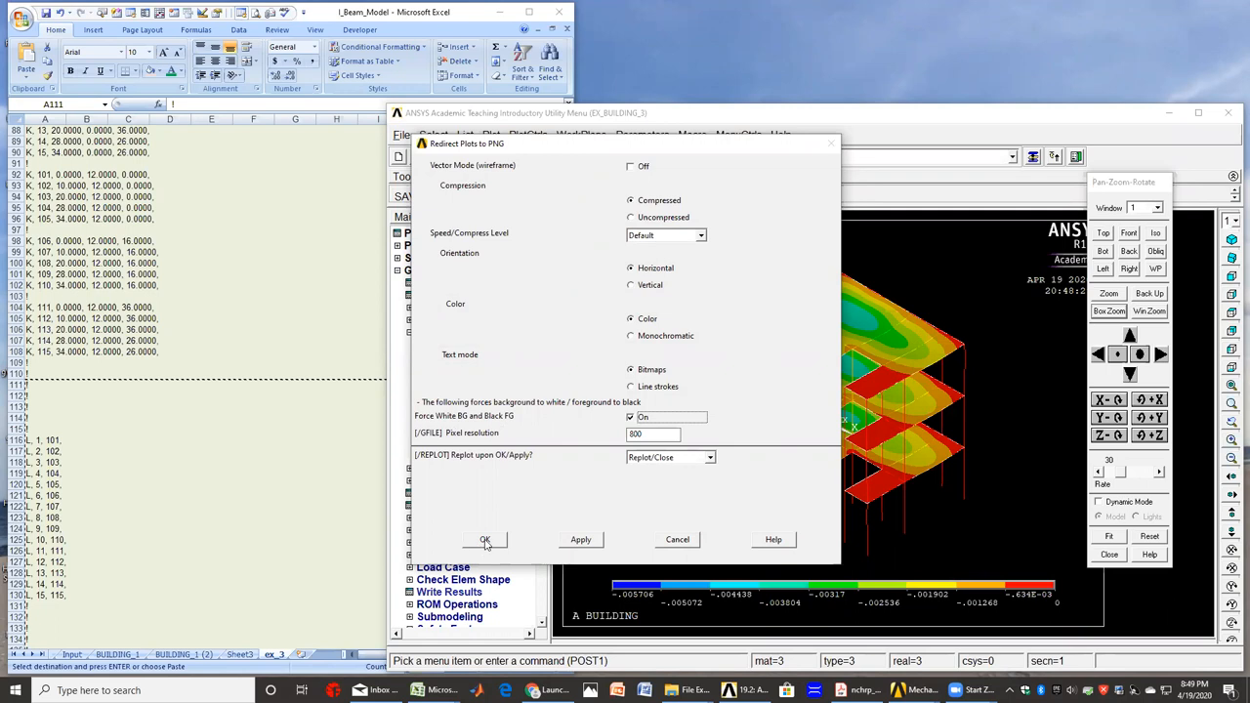
pyautogui.click(485, 539)
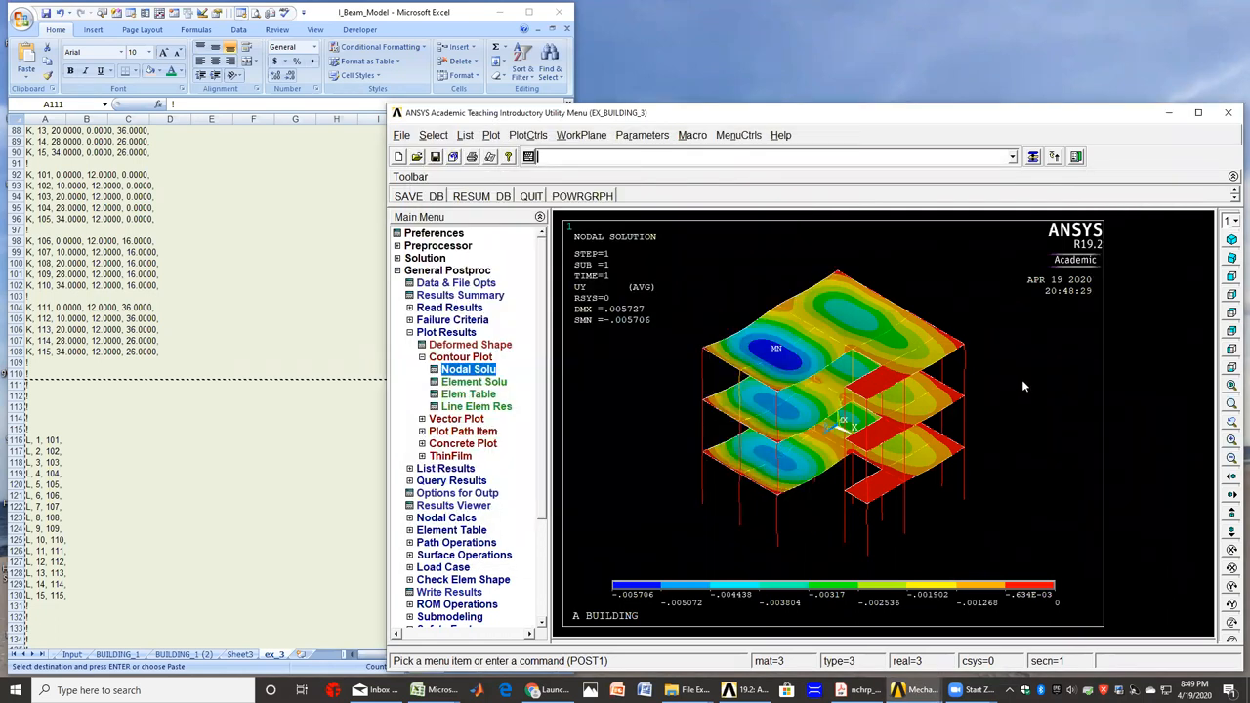
pyautogui.moveTo(1033, 348)
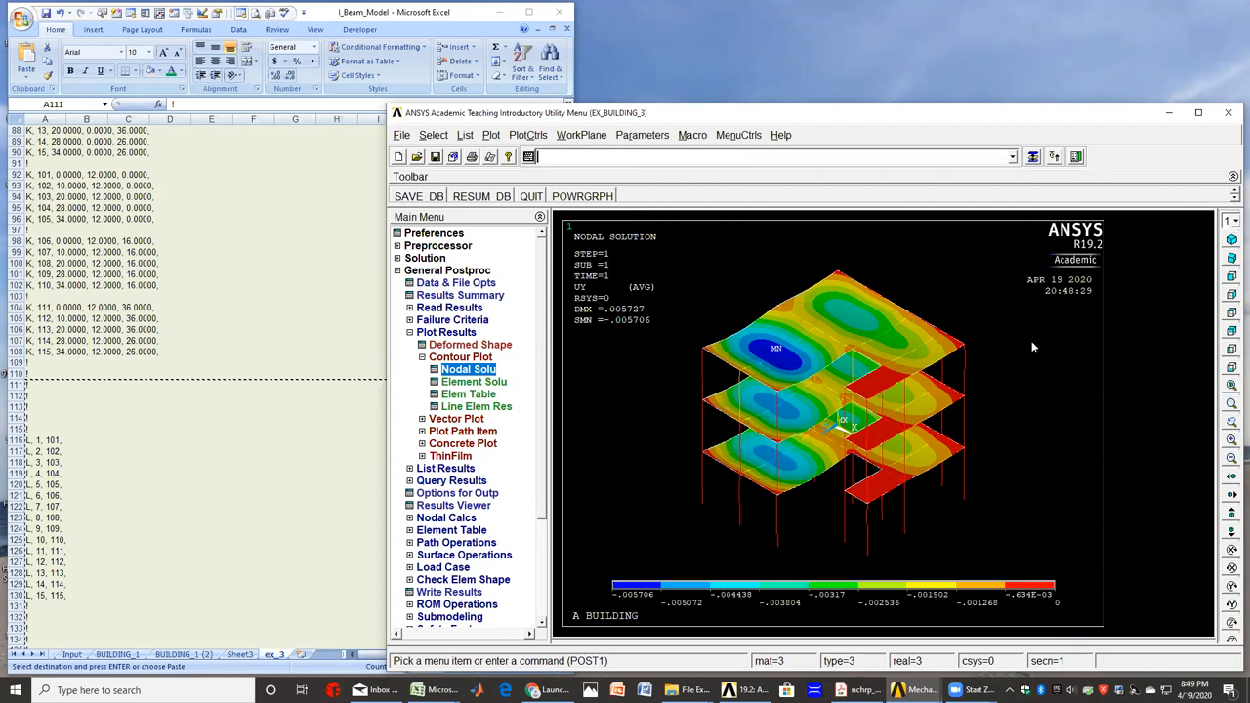
pyautogui.moveTo(570, 442)
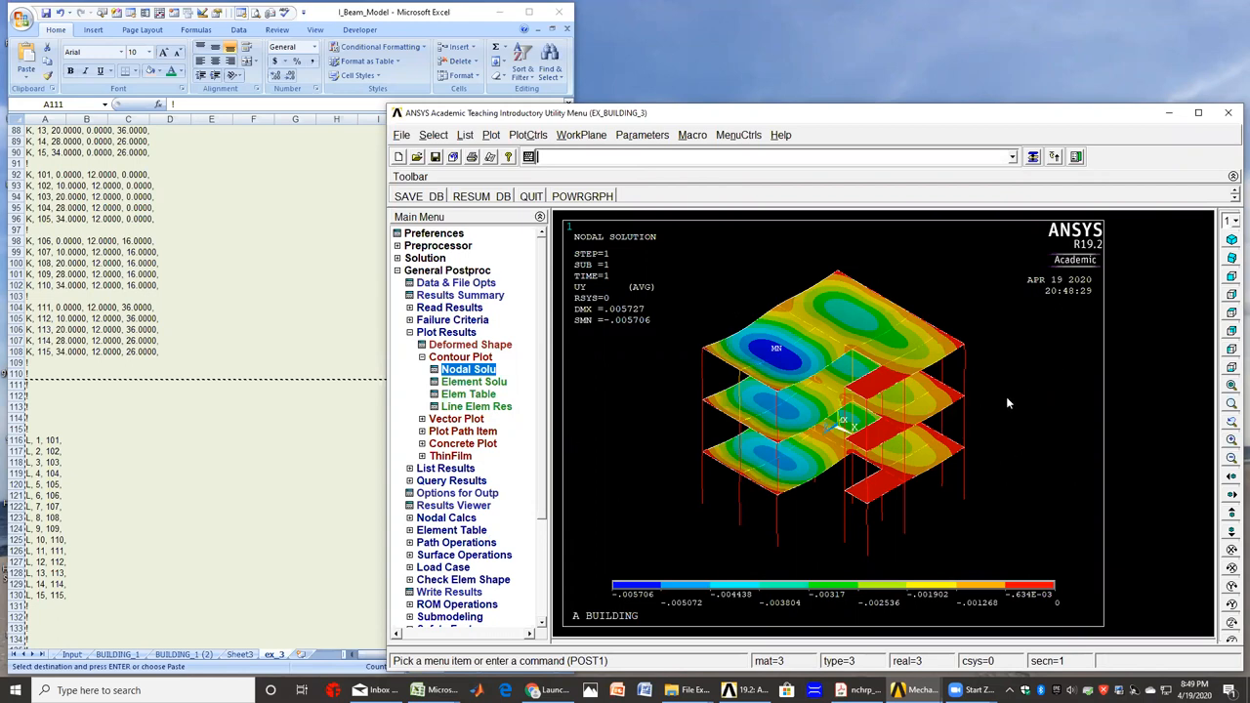
pyautogui.moveTo(1019, 413)
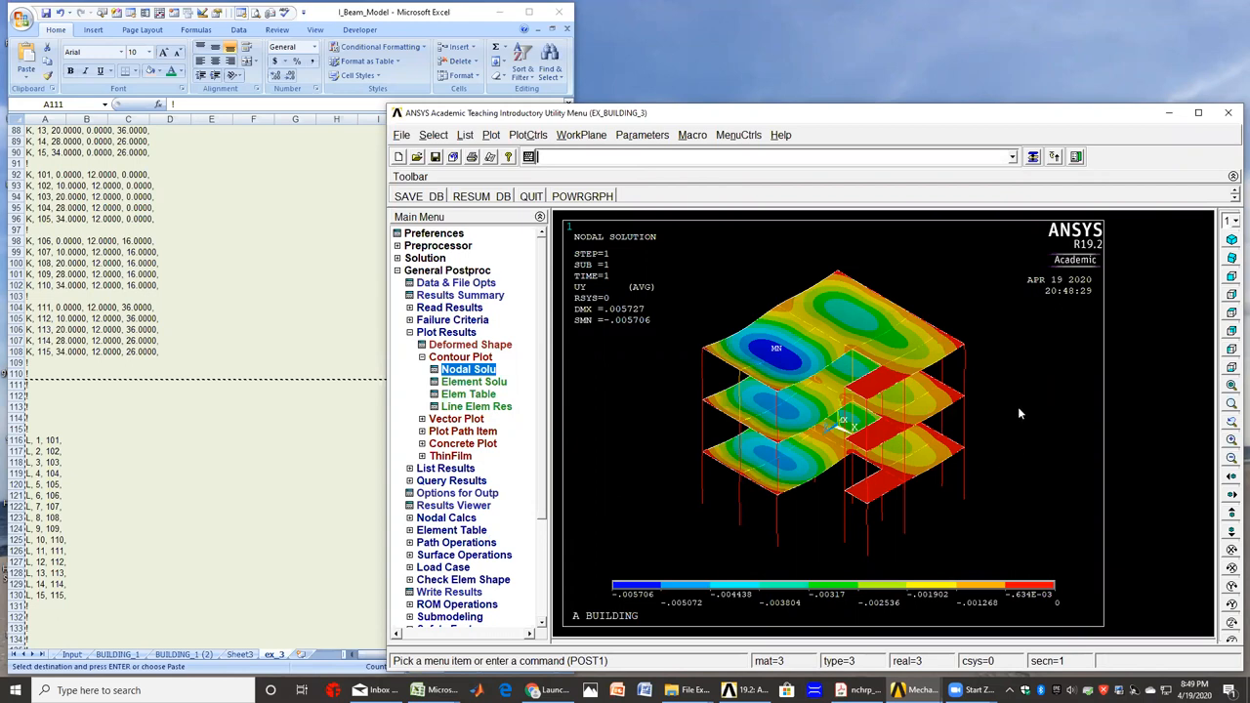
pyautogui.moveTo(956, 559)
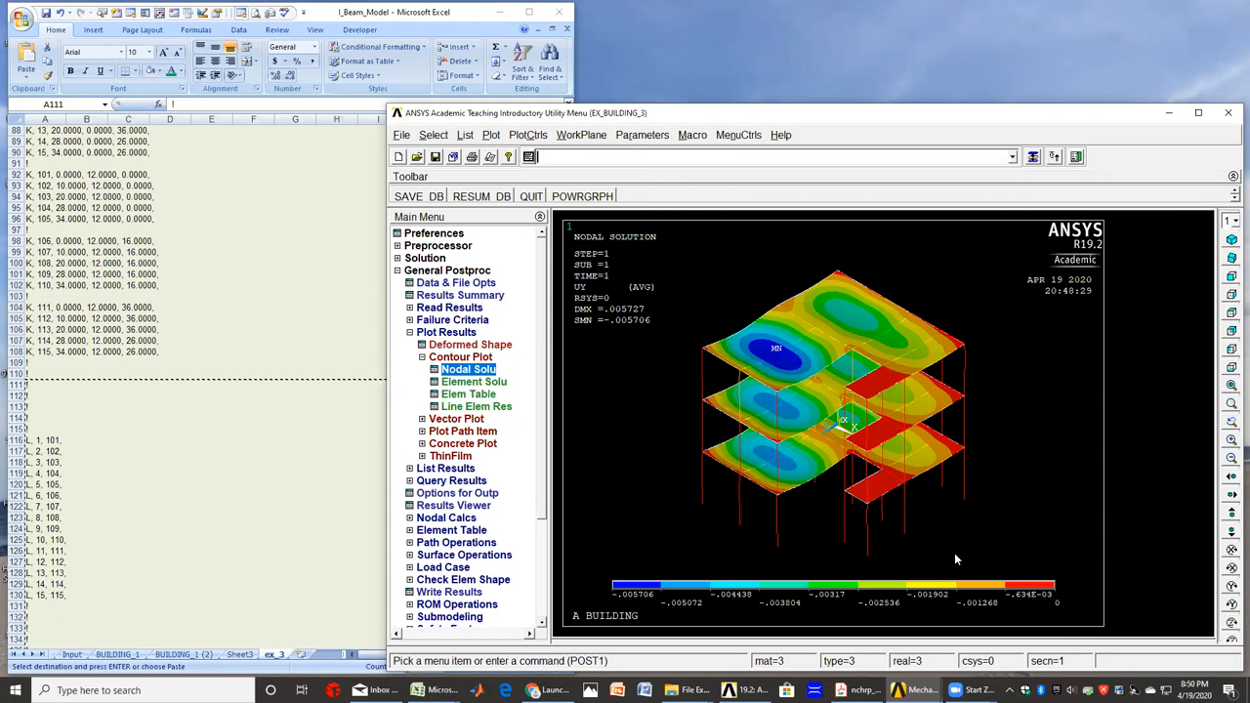
pyautogui.moveTo(948, 521)
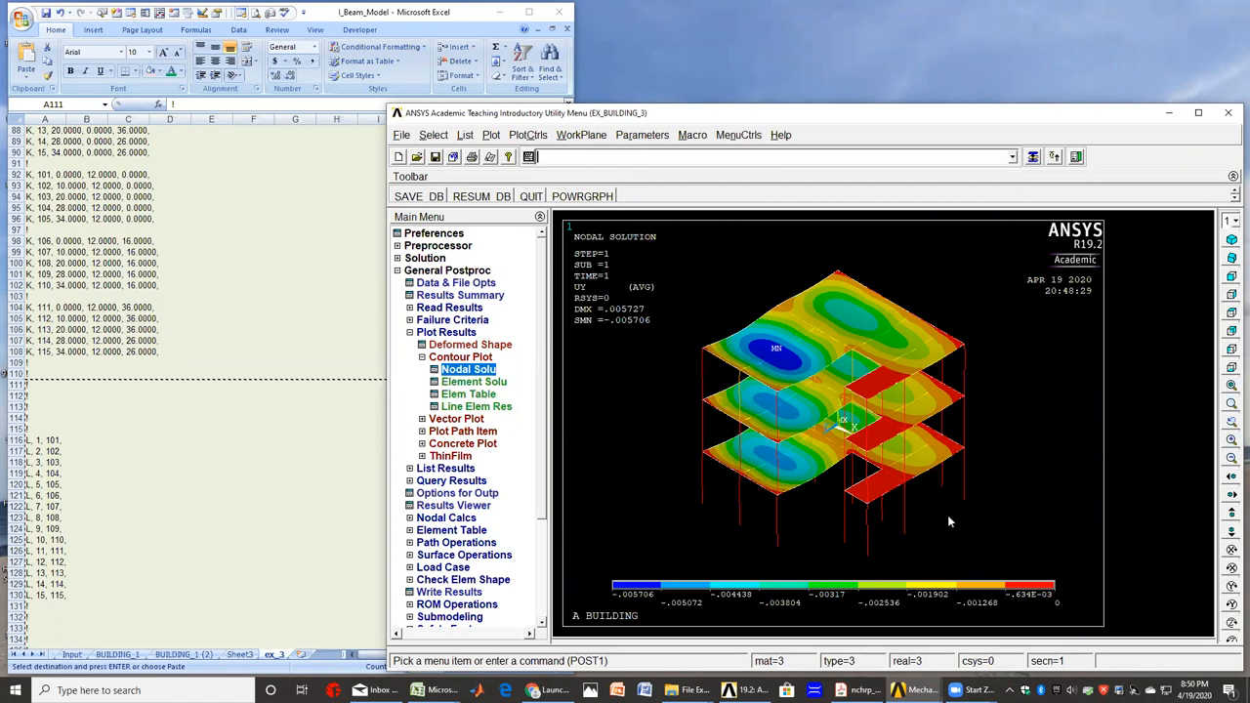
pyautogui.moveTo(972, 557)
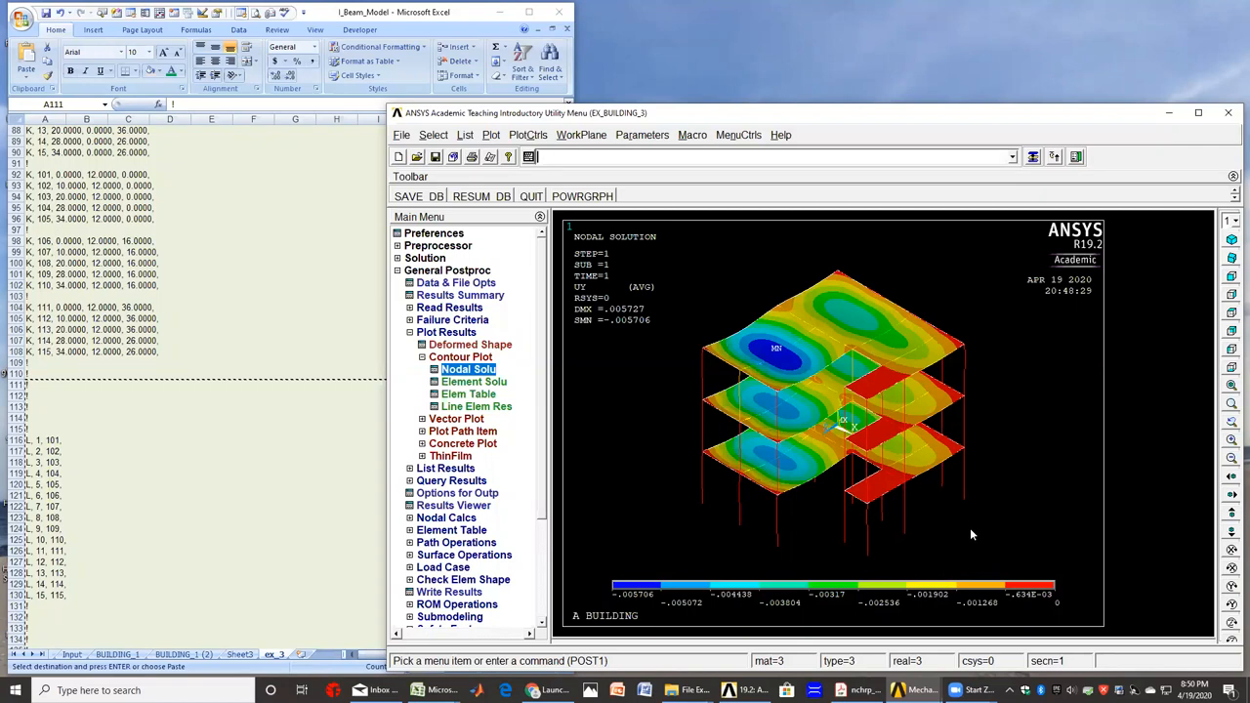
pyautogui.moveTo(234, 662)
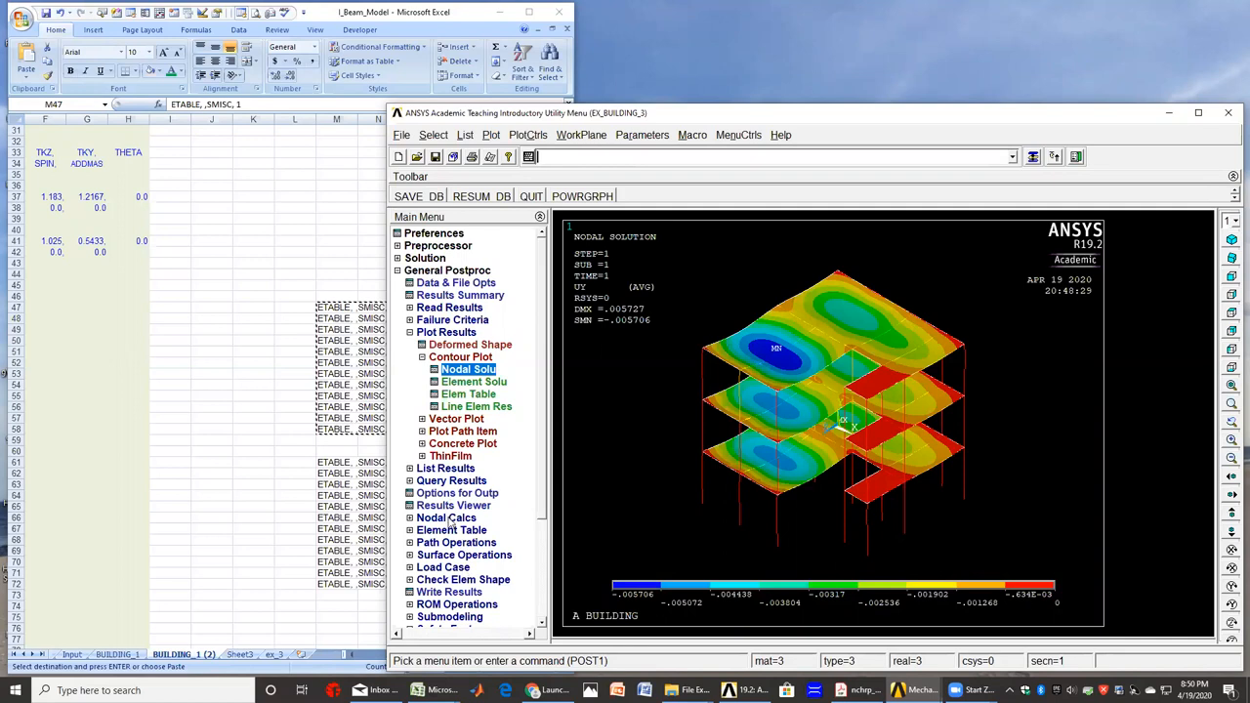
pyautogui.moveTo(508, 549)
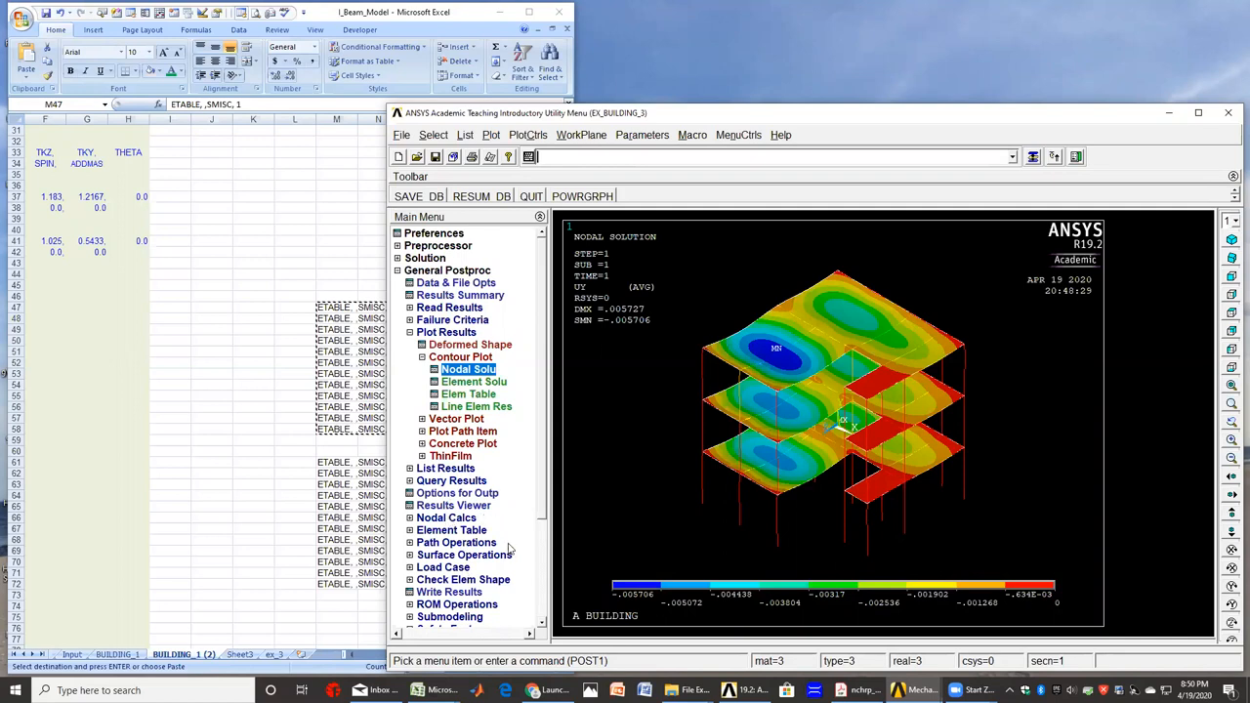
# - Verify element table items SMIS1 to SMIS12 exist, and expand Plot Results
pyautogui.click(469, 393)
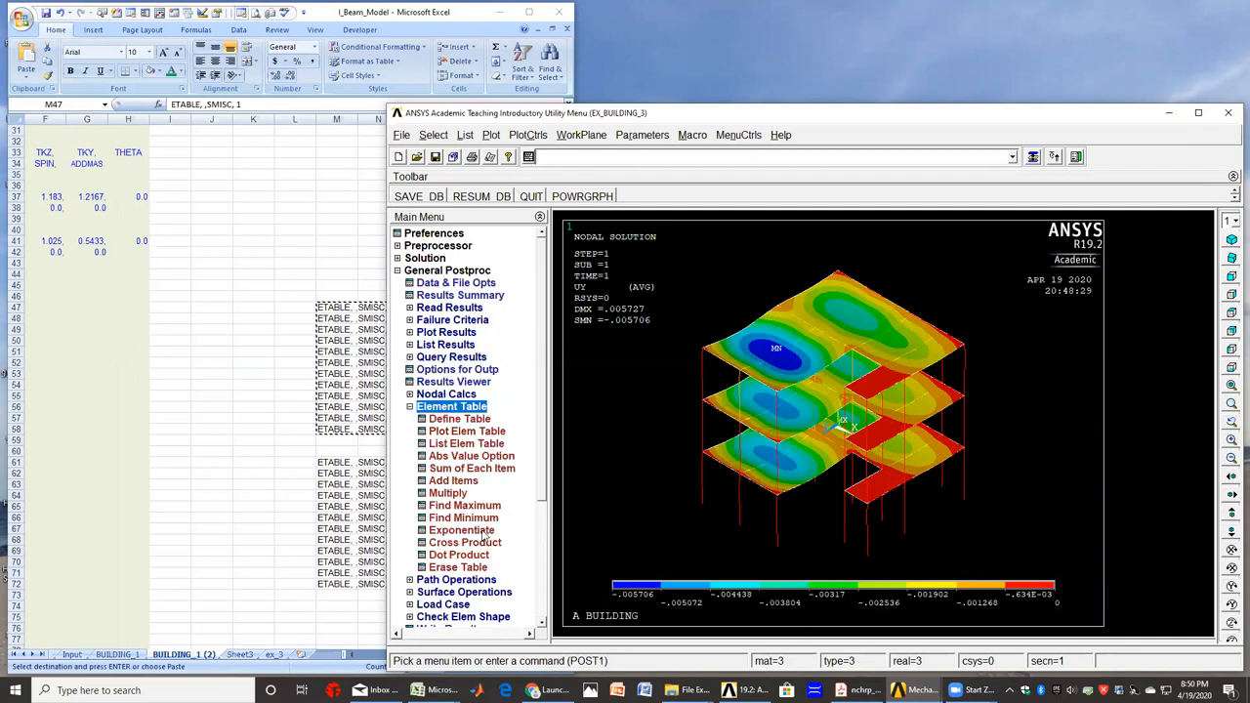
pyautogui.click(459, 418)
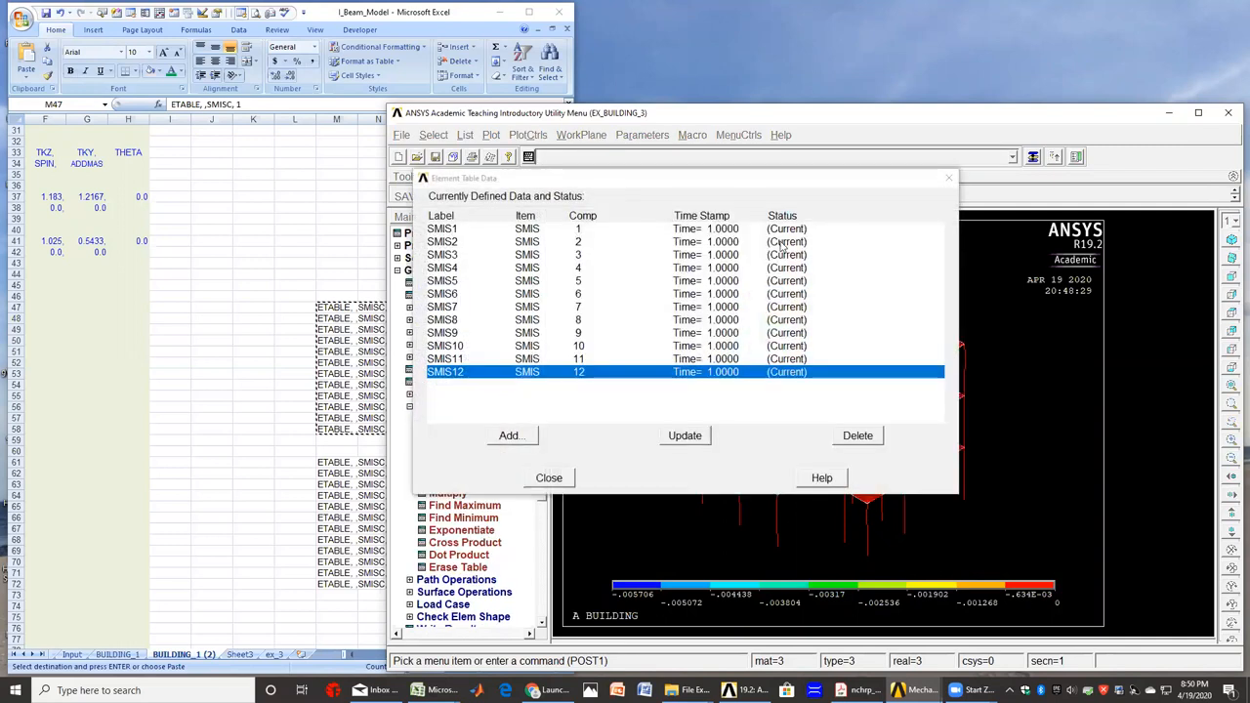
pyautogui.click(547, 477)
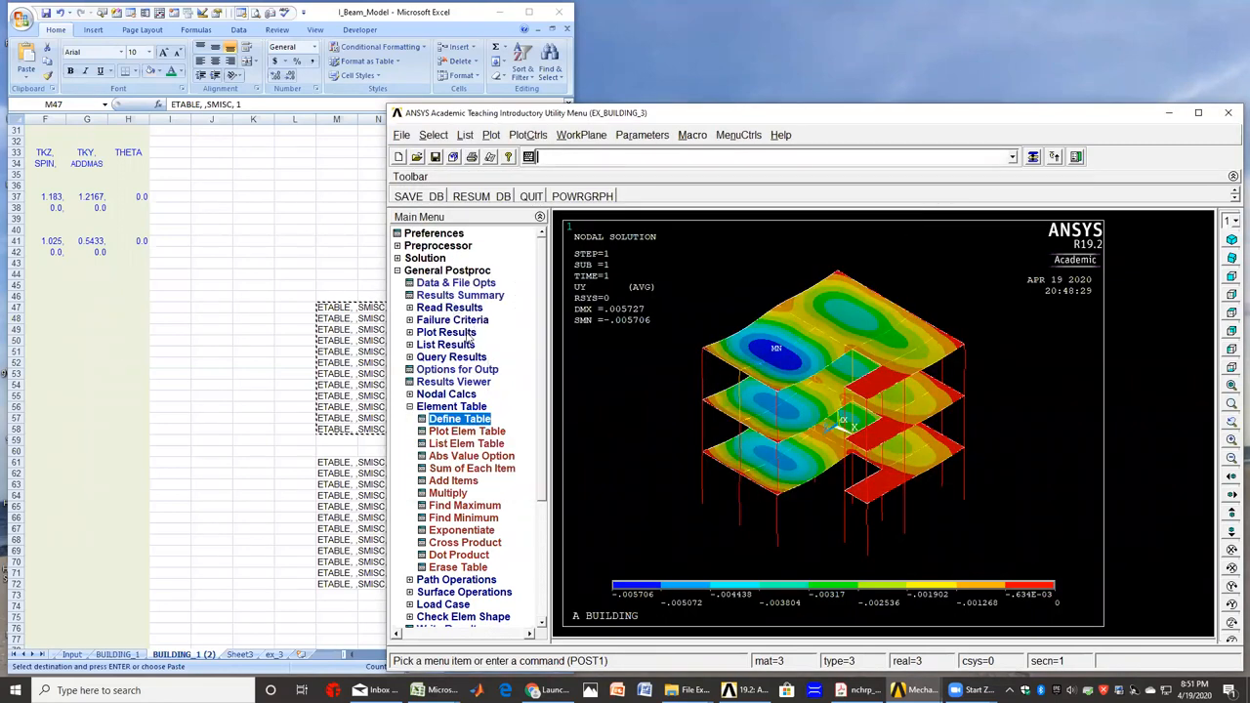
pyautogui.click(476, 405)
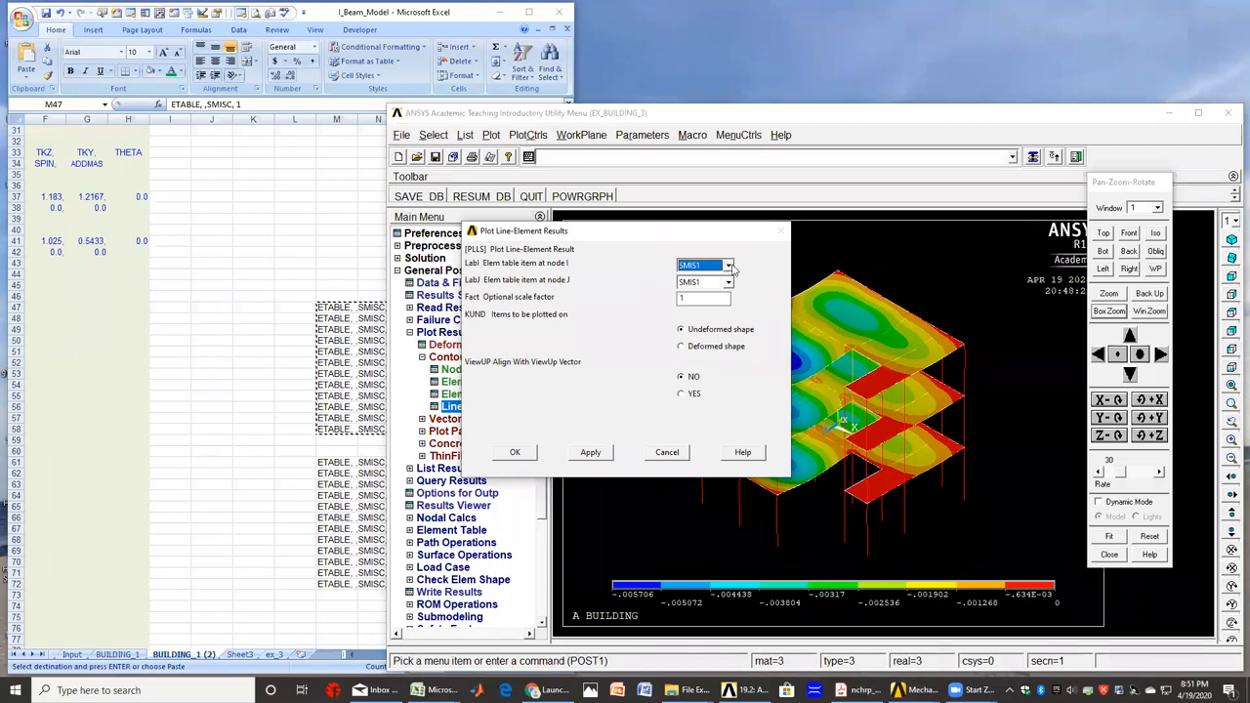
# - Plot line element results with SMIS1 at node I and SMIS7 at node J
pyautogui.click(728, 281)
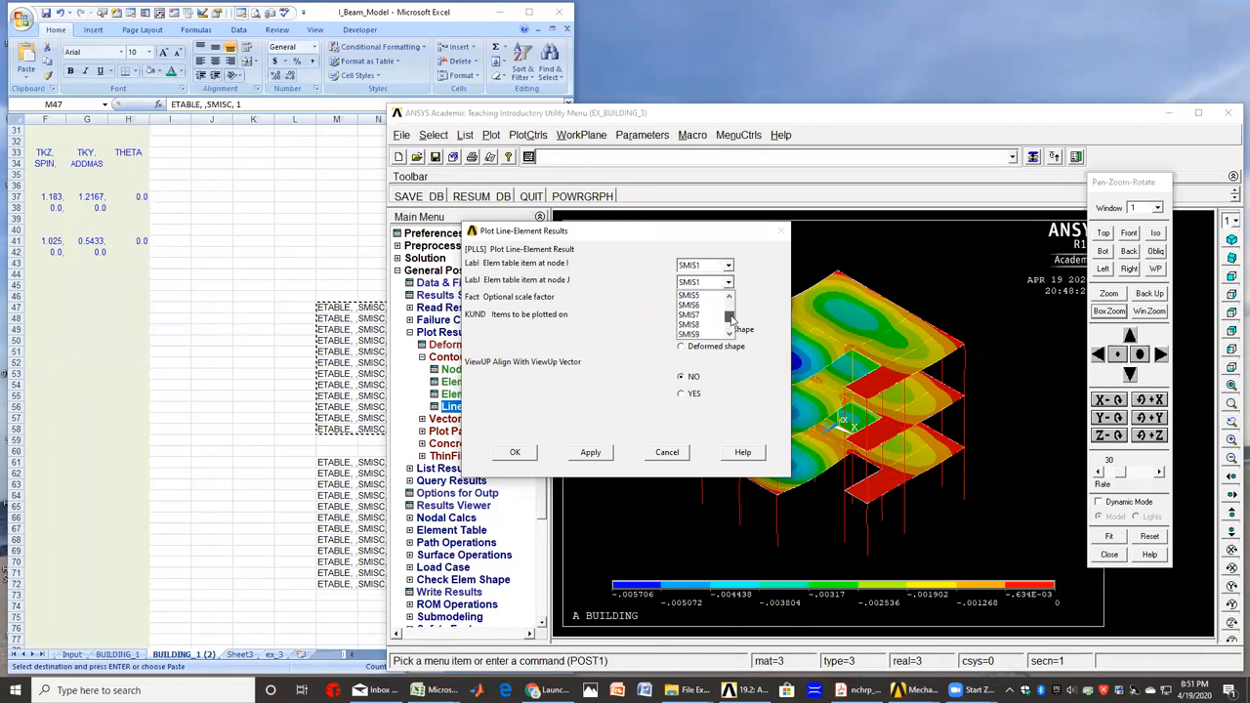
pyautogui.click(690, 325)
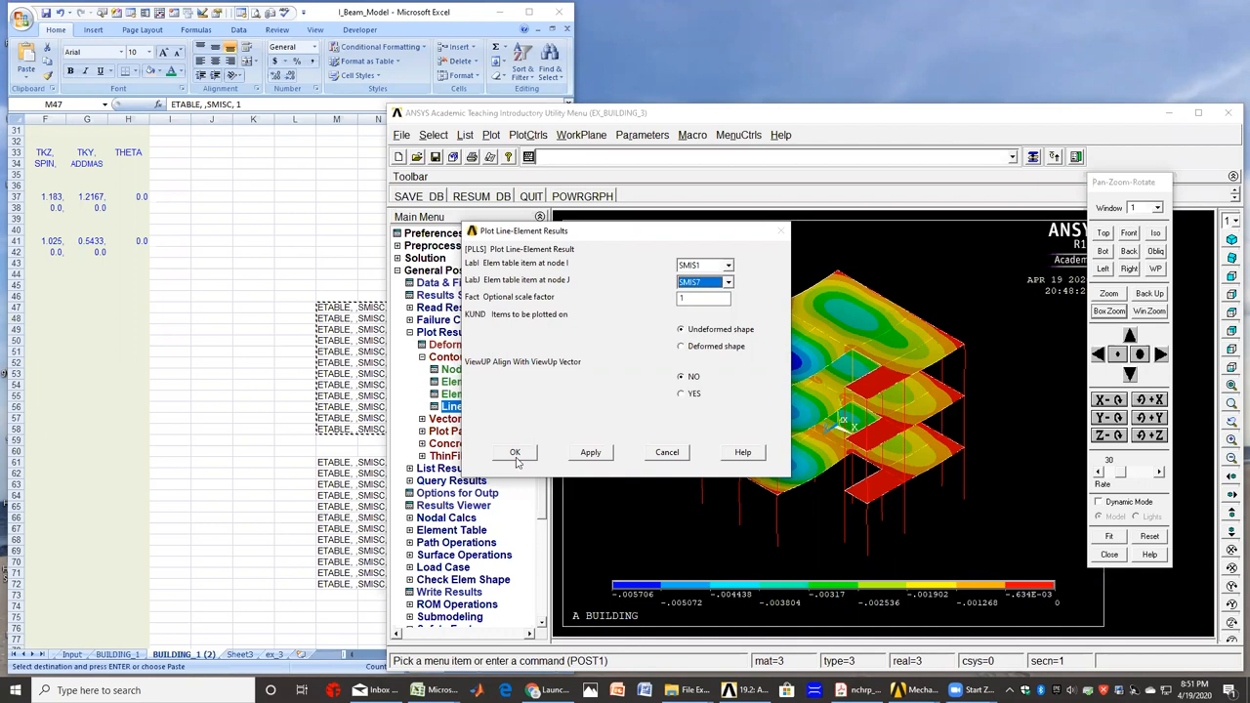
pyautogui.click(514, 452)
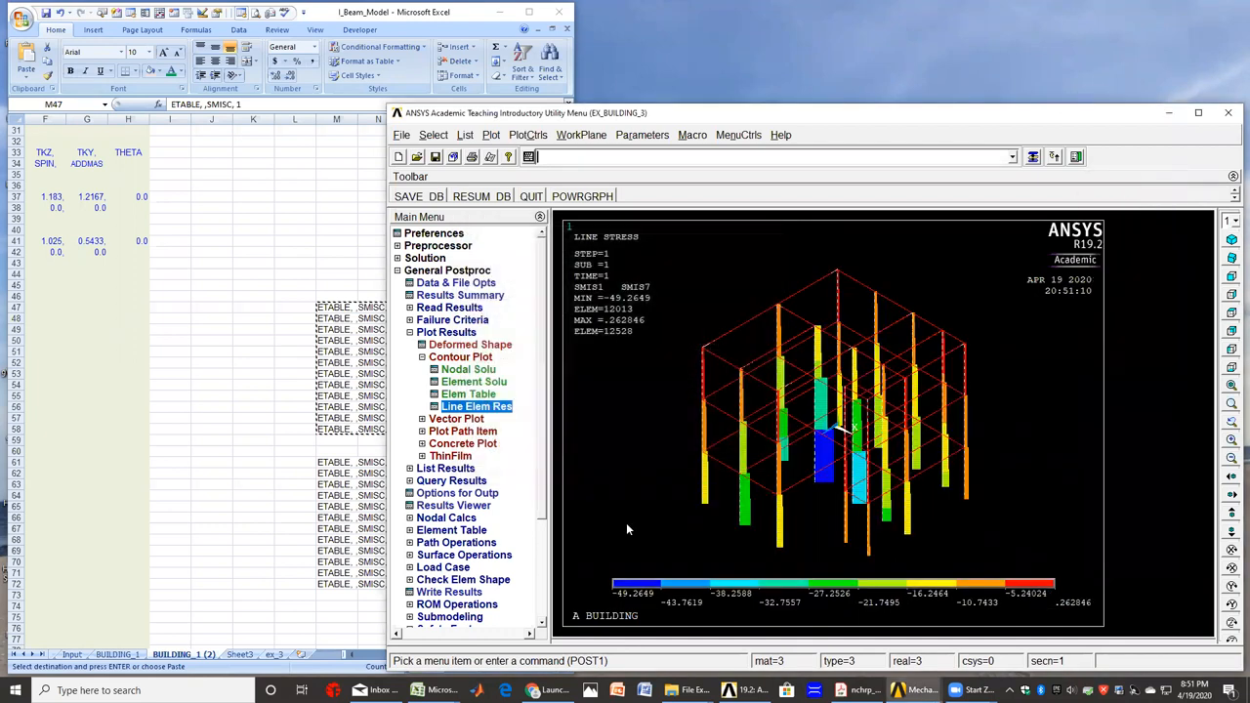
pyautogui.moveTo(749, 549)
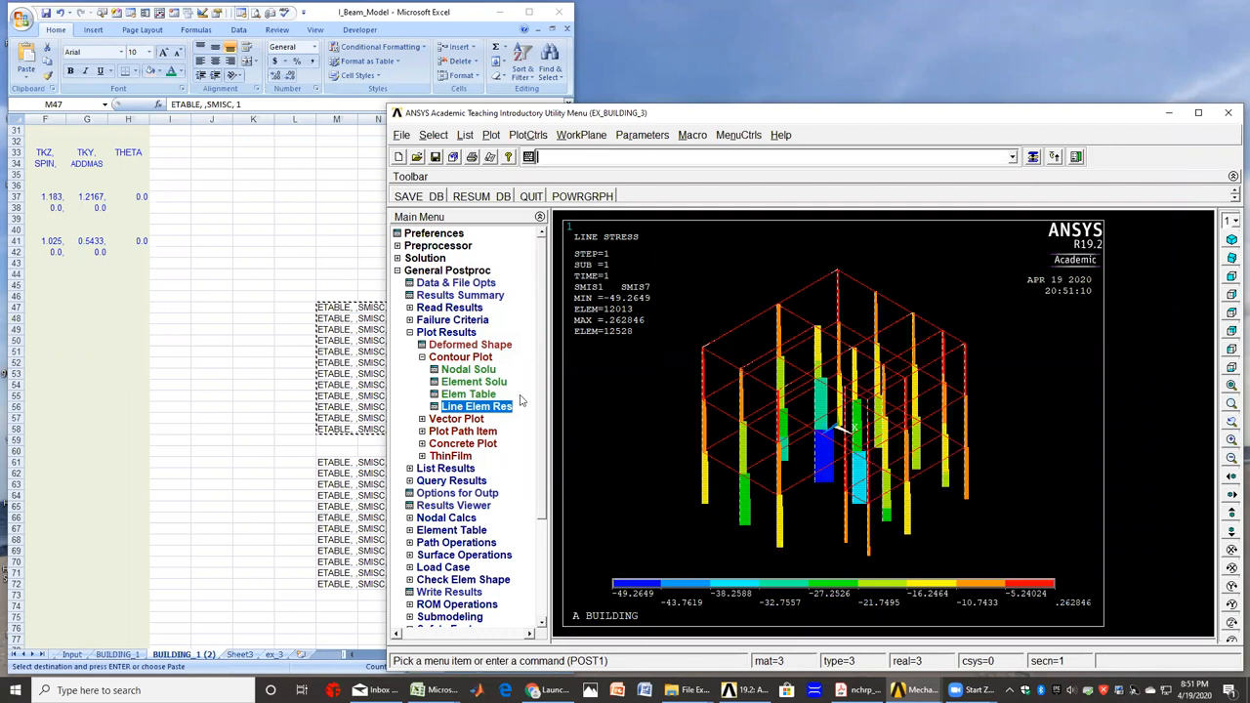
# - Plot SMIS6 to SMIS12 line element results on the floor beams
pyautogui.click(476, 405)
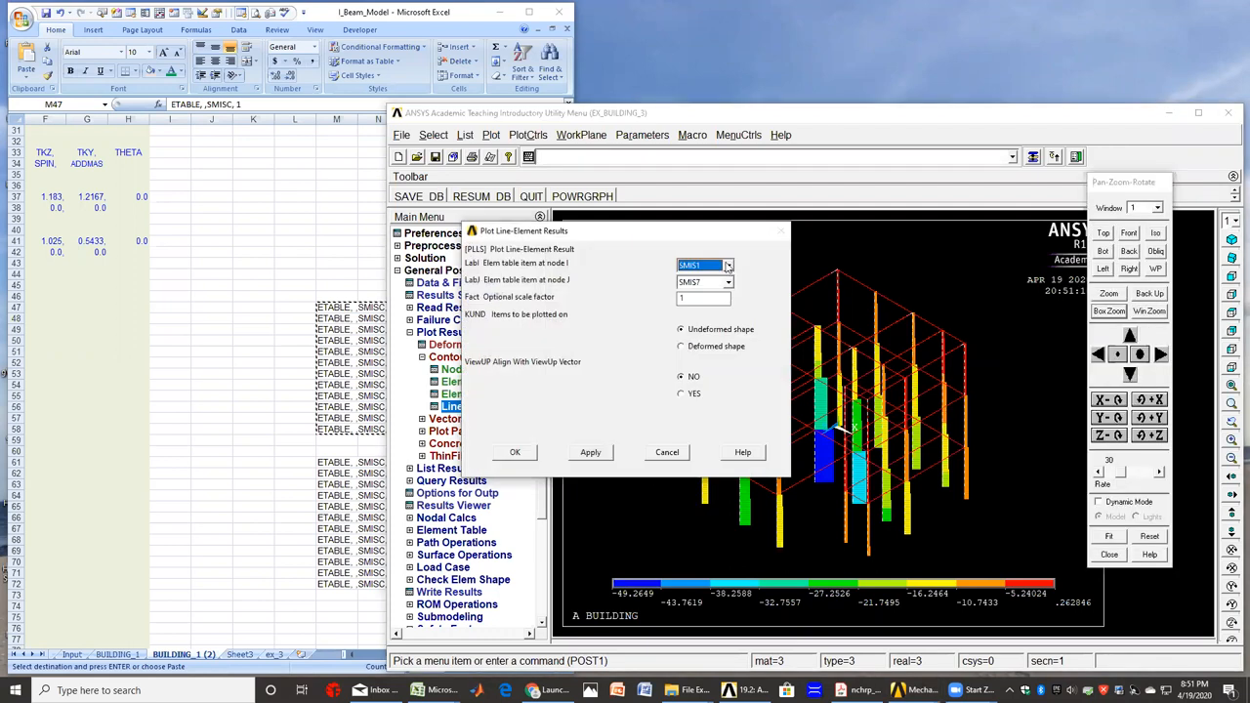
pyautogui.click(728, 265)
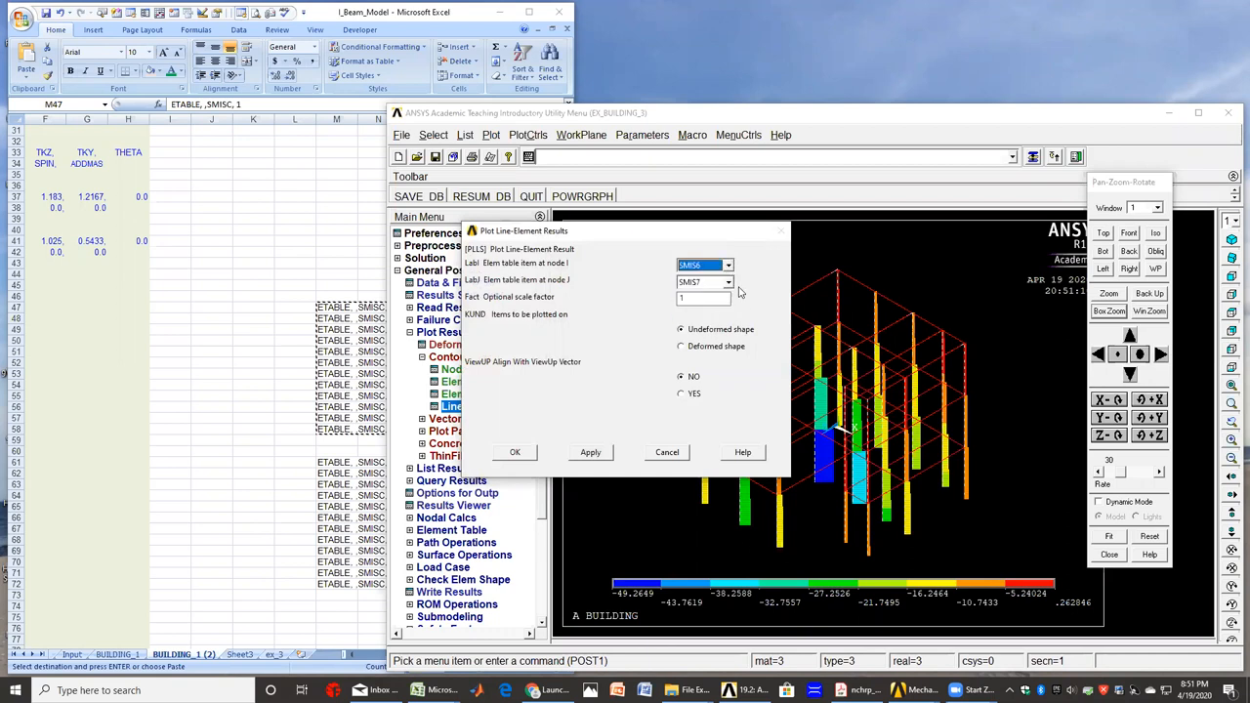
pyautogui.click(729, 282)
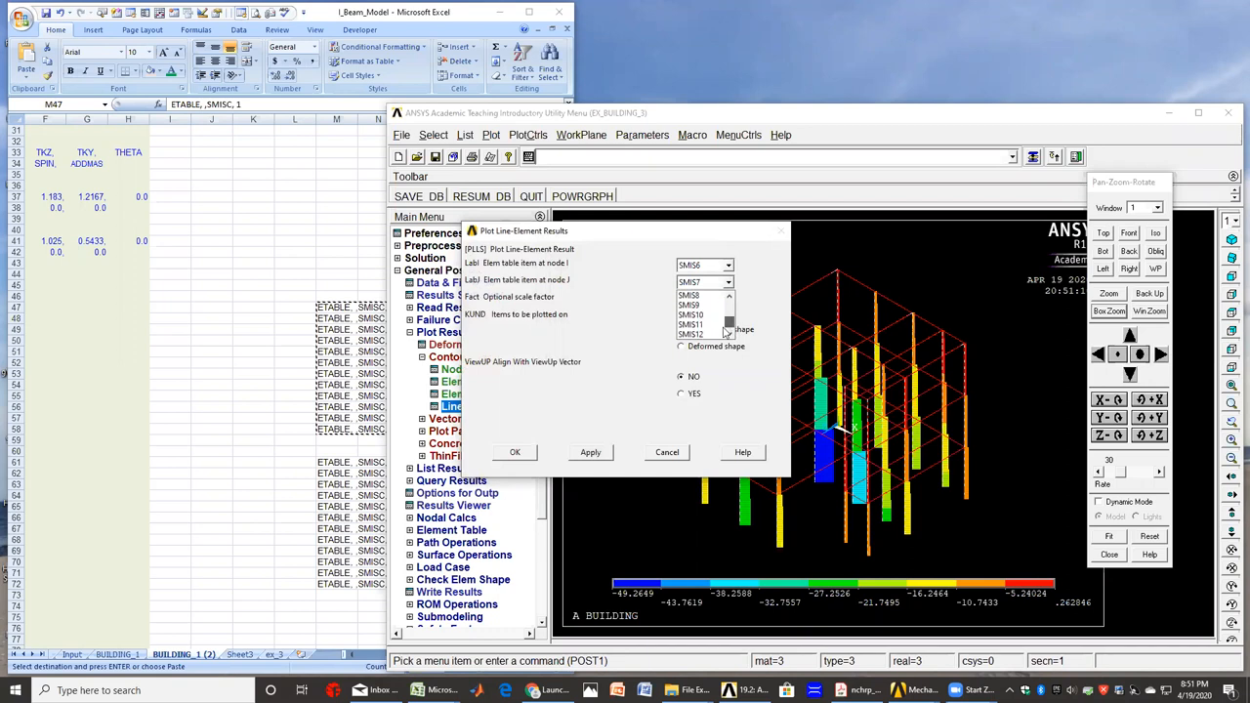
pyautogui.click(690, 334)
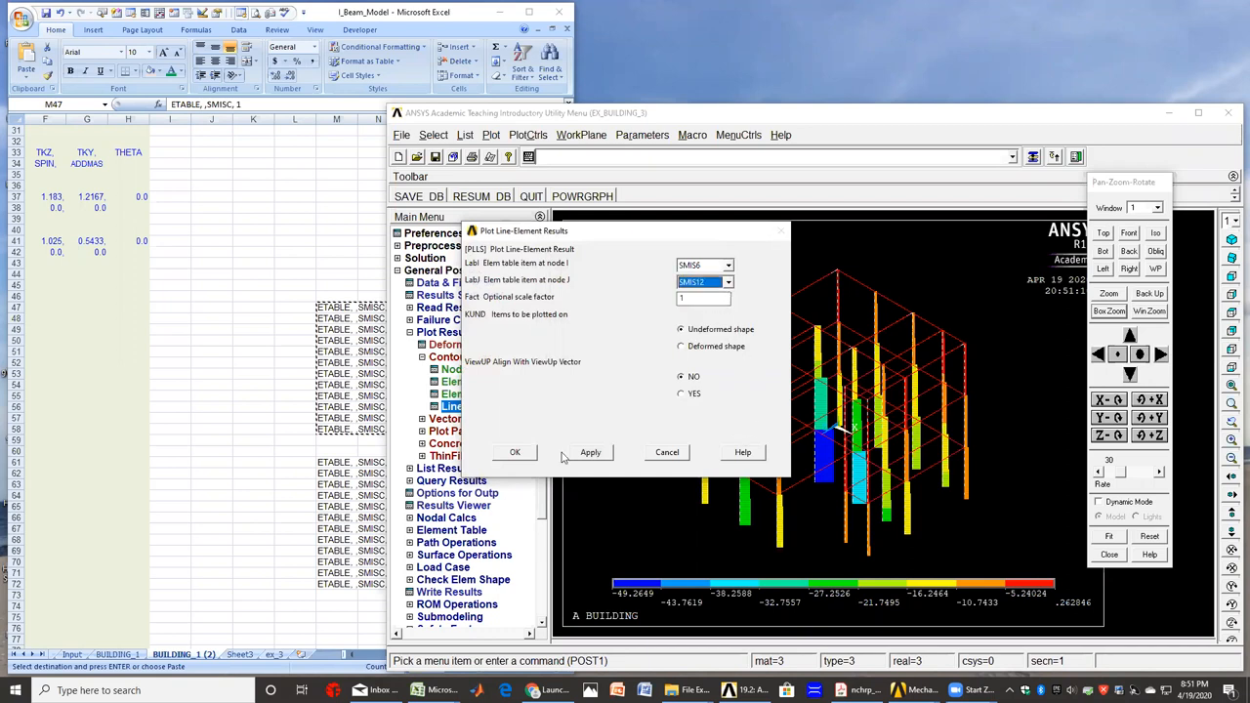
pyautogui.click(514, 451)
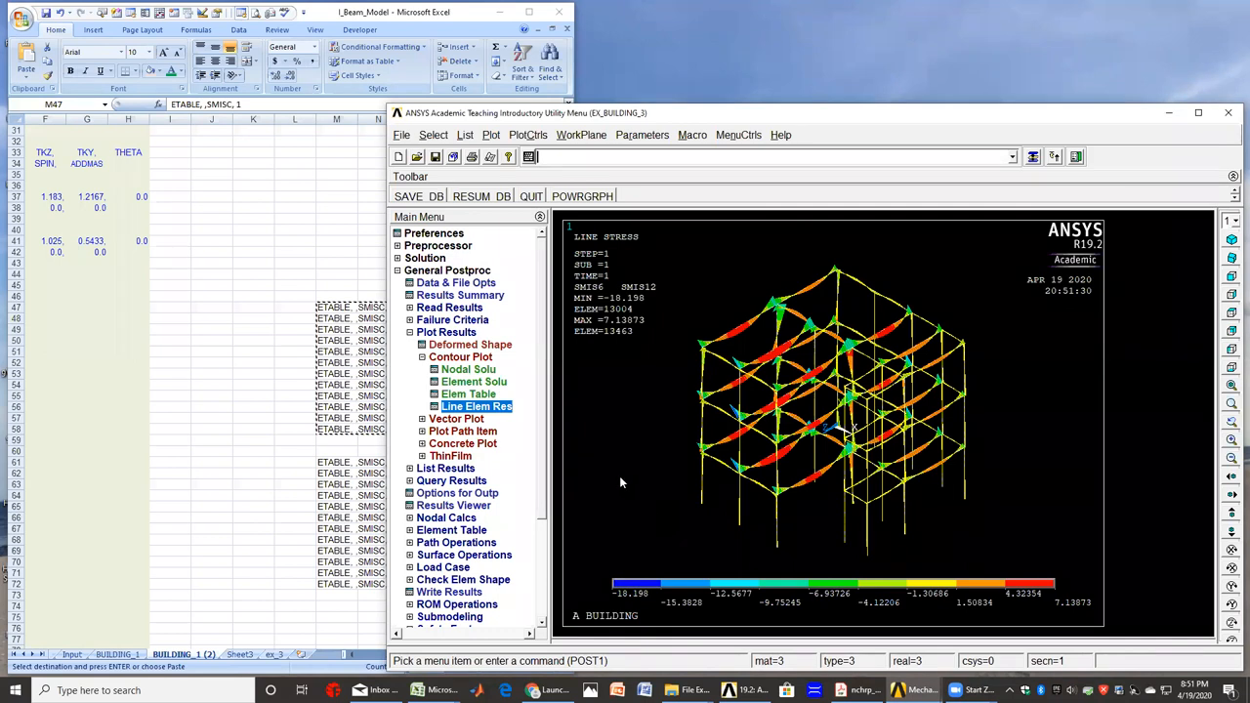
# - Redraw the line element plot with a scale factor of 1.5
pyautogui.click(476, 405)
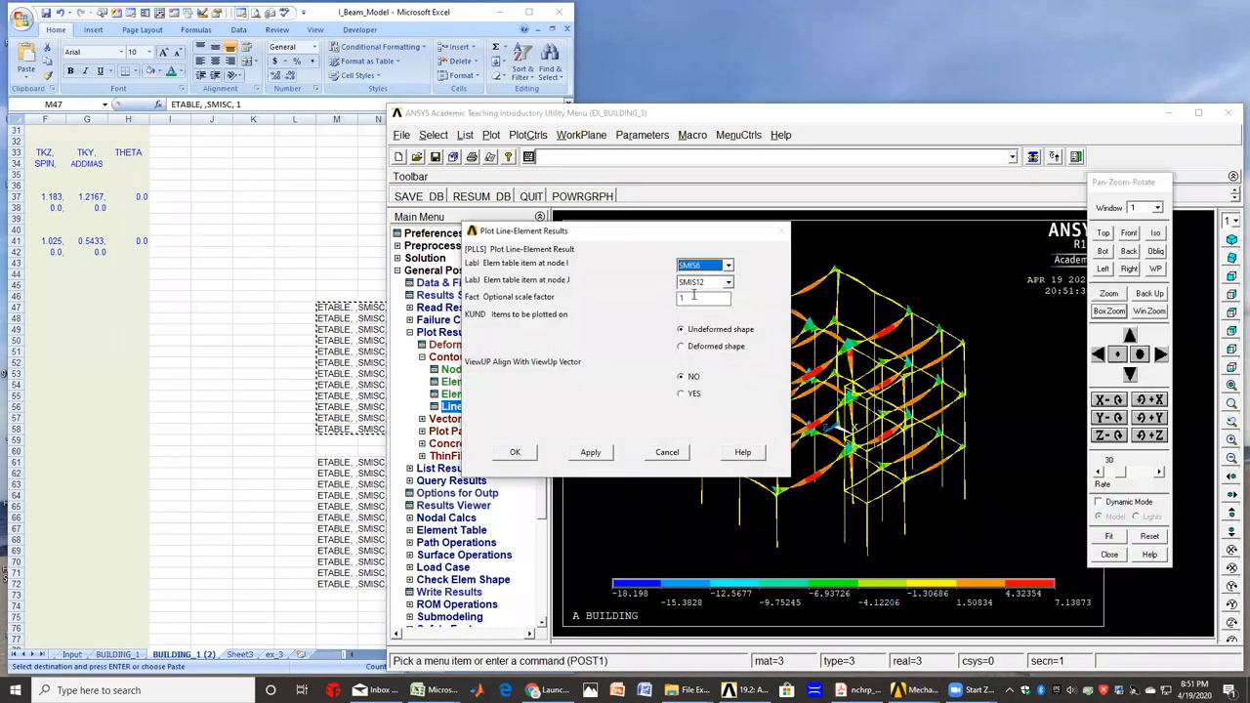
pyautogui.click(701, 298)
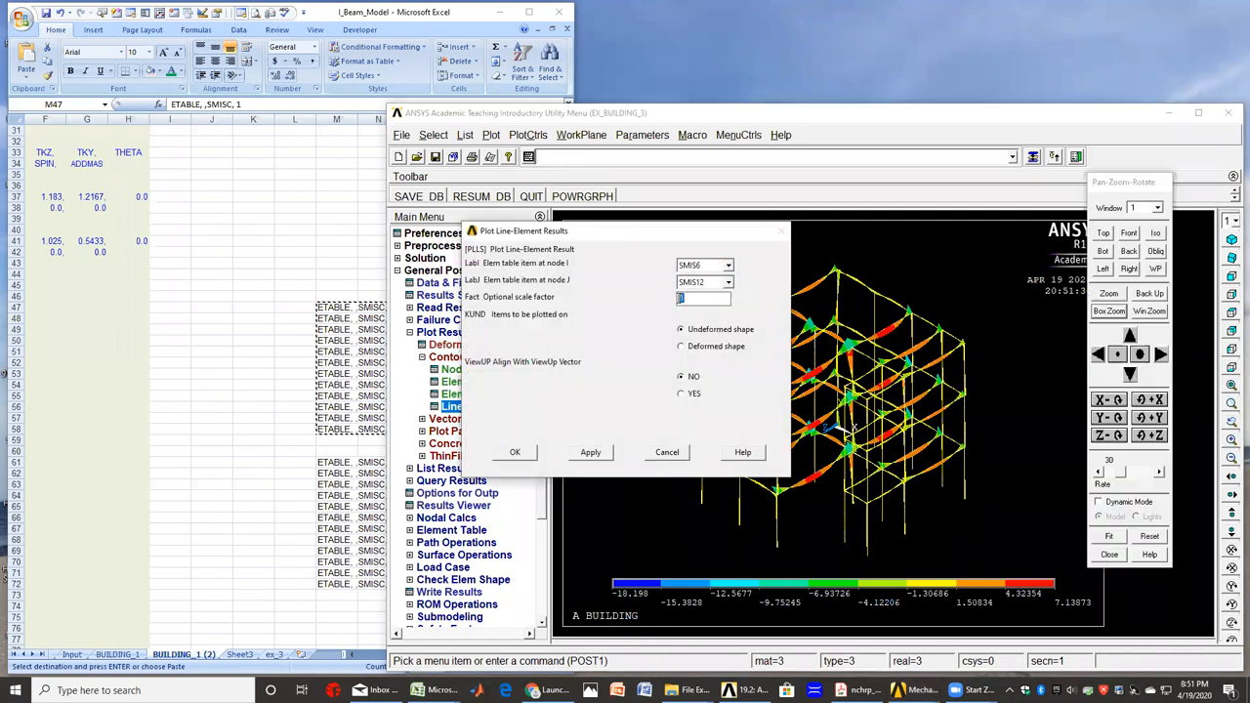
pyautogui.write('1.5')
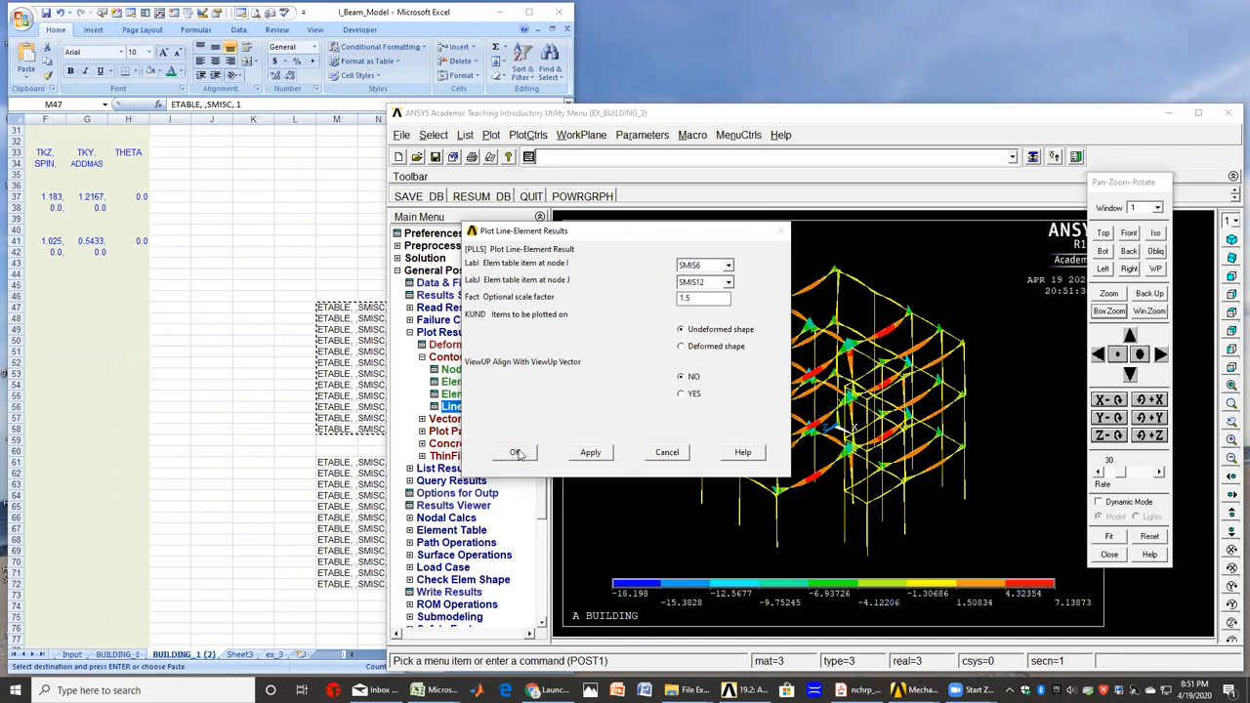
pyautogui.click(516, 452)
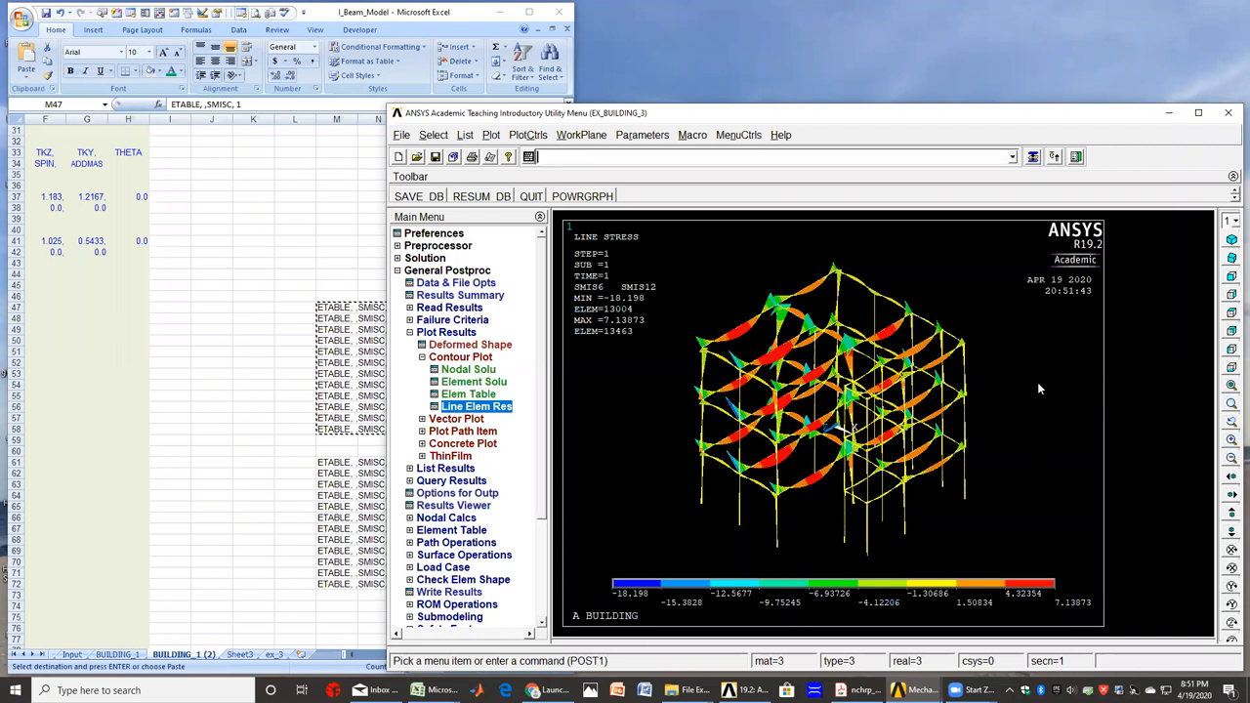
# - Plot SMIS5 to SMIS11 line element stress, showing the diagrams on the columns
pyautogui.click(476, 405)
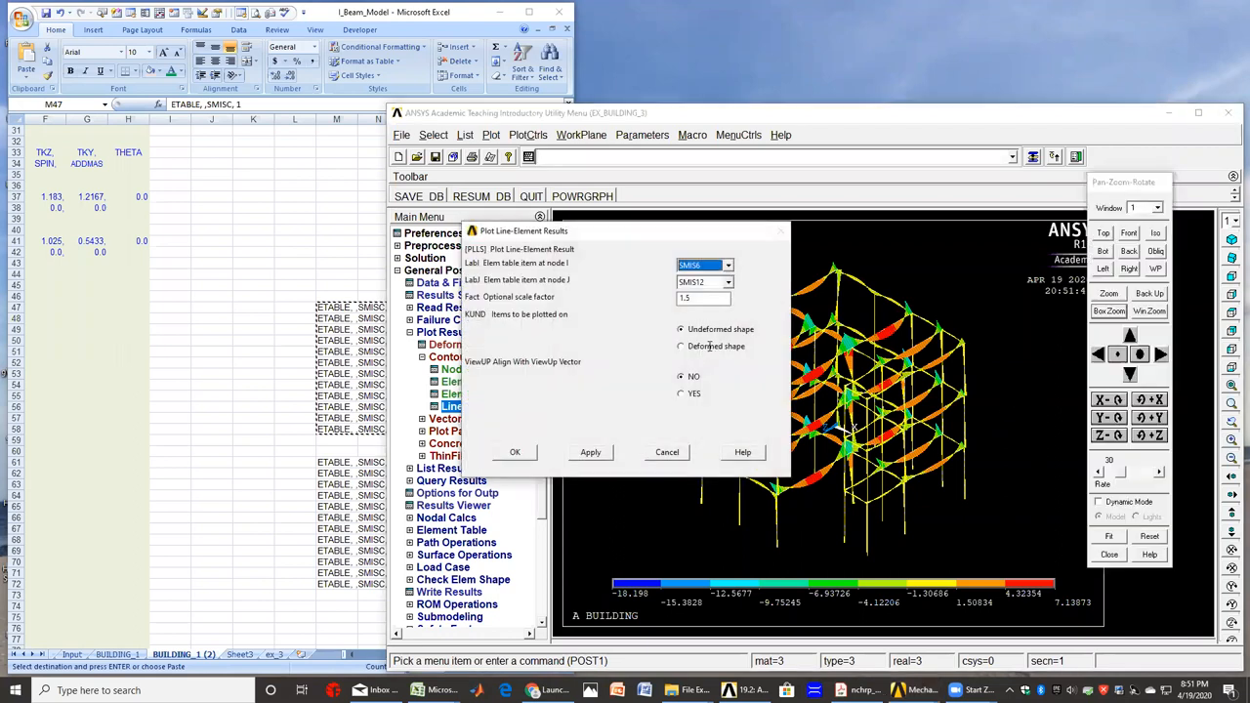
pyautogui.click(729, 264)
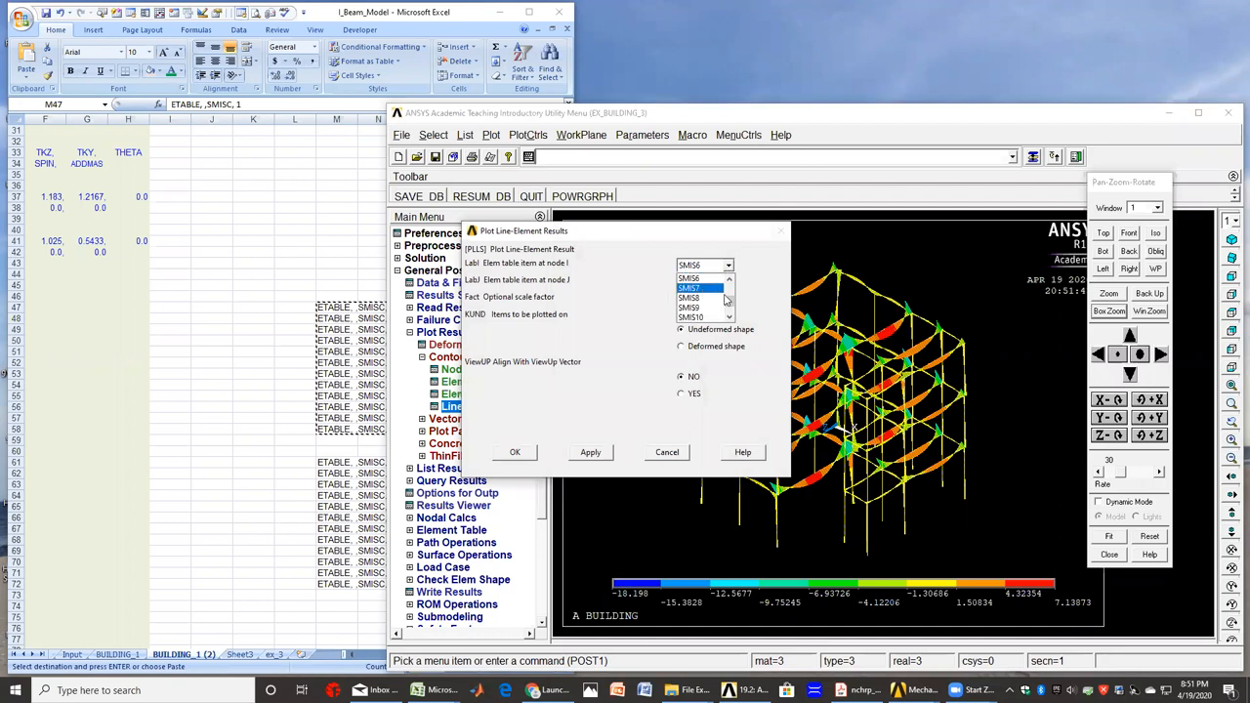
pyautogui.click(729, 290)
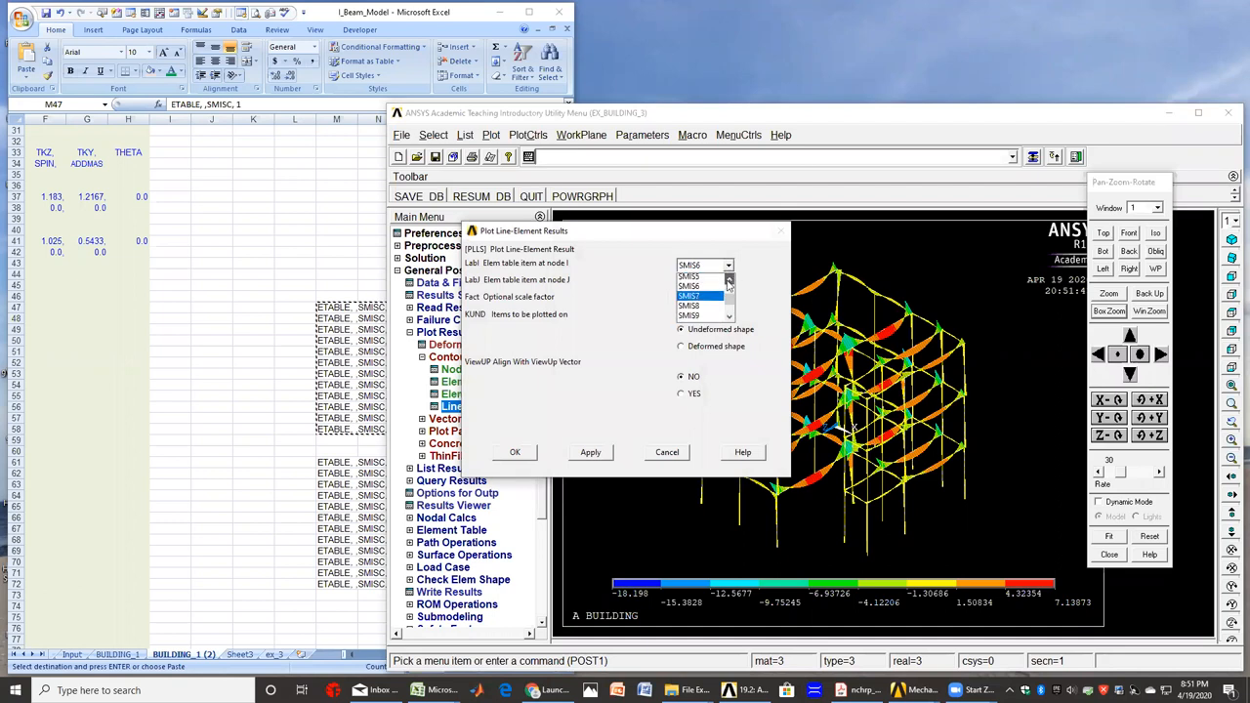
pyautogui.click(688, 295)
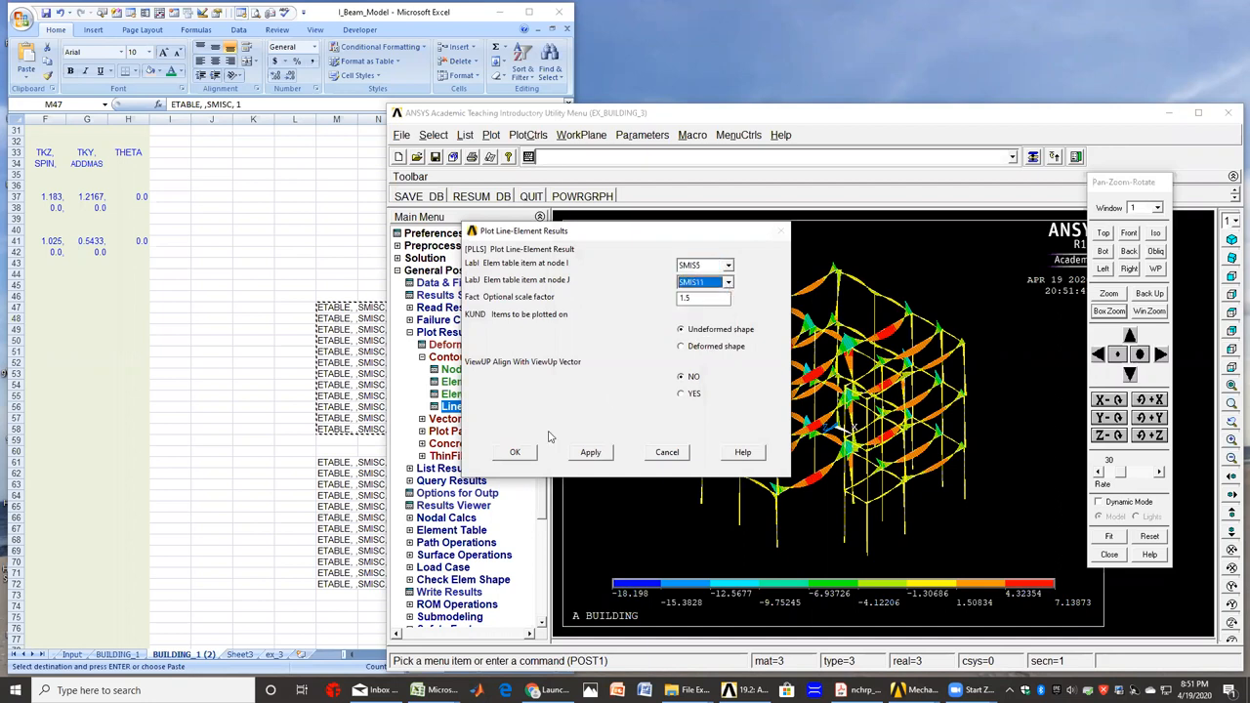
pyautogui.click(514, 452)
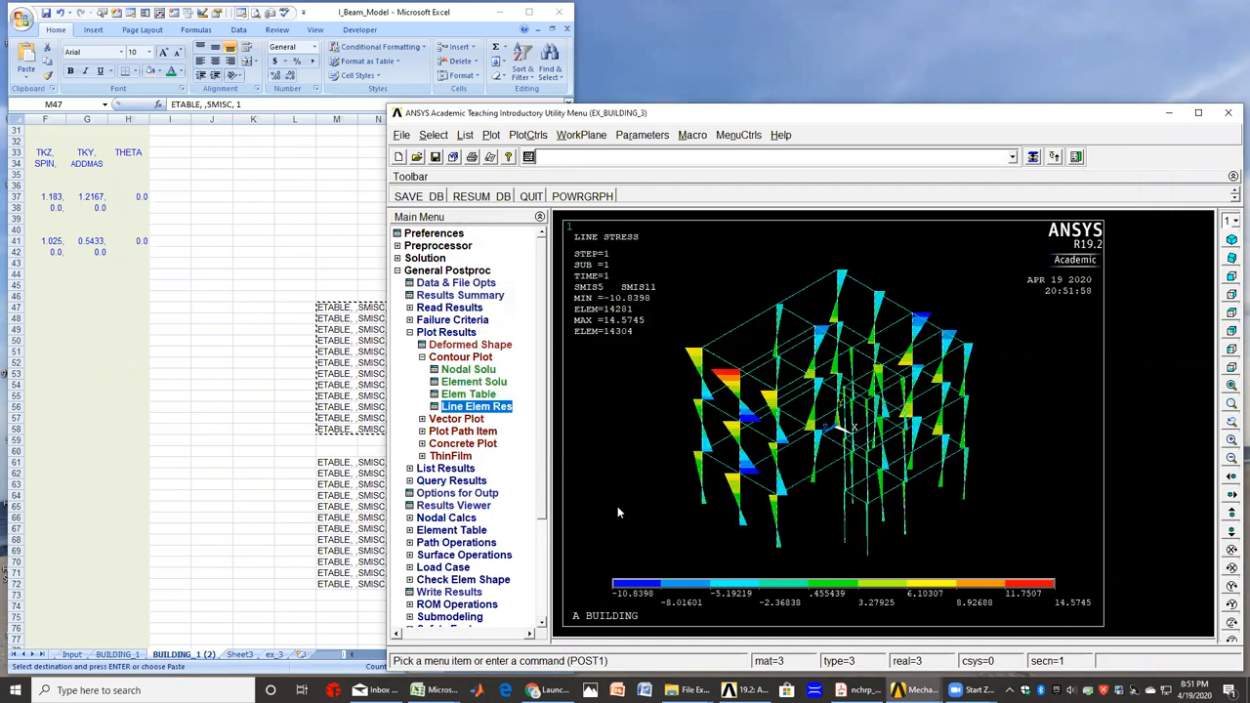
pyautogui.moveTo(646, 487)
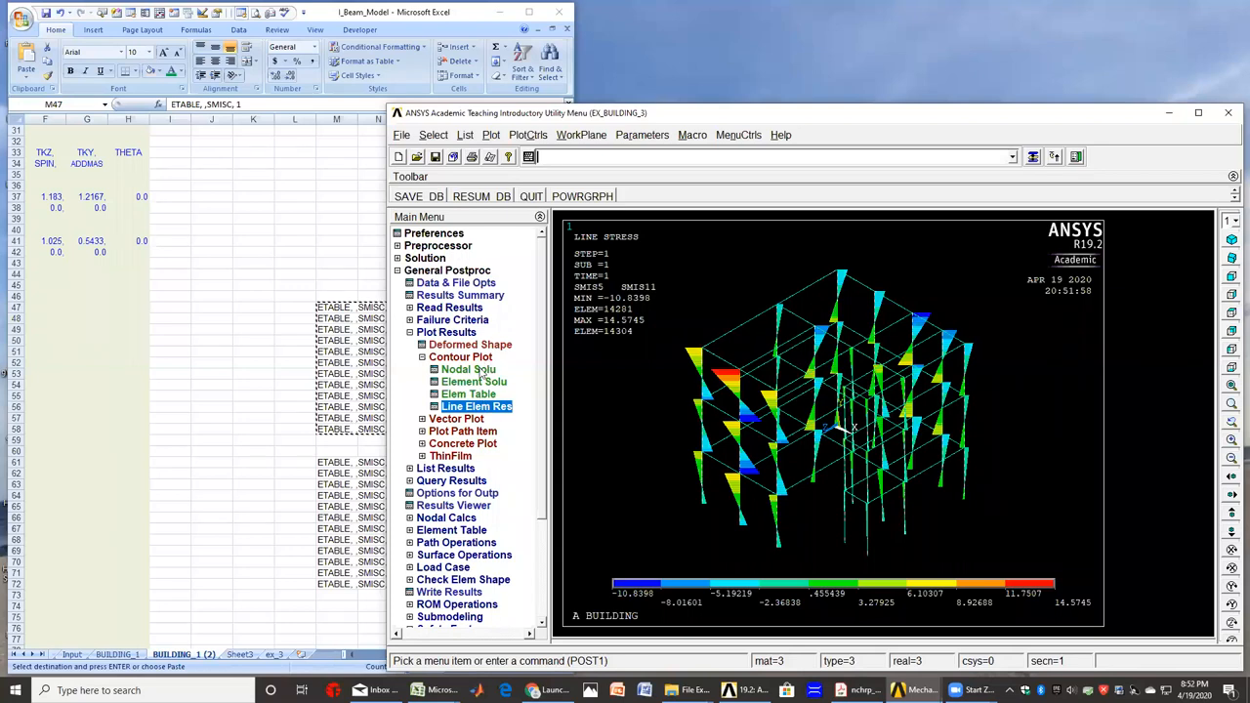
# - Contour the X-component of nodal stress over the floor slabs
pyautogui.click(467, 369)
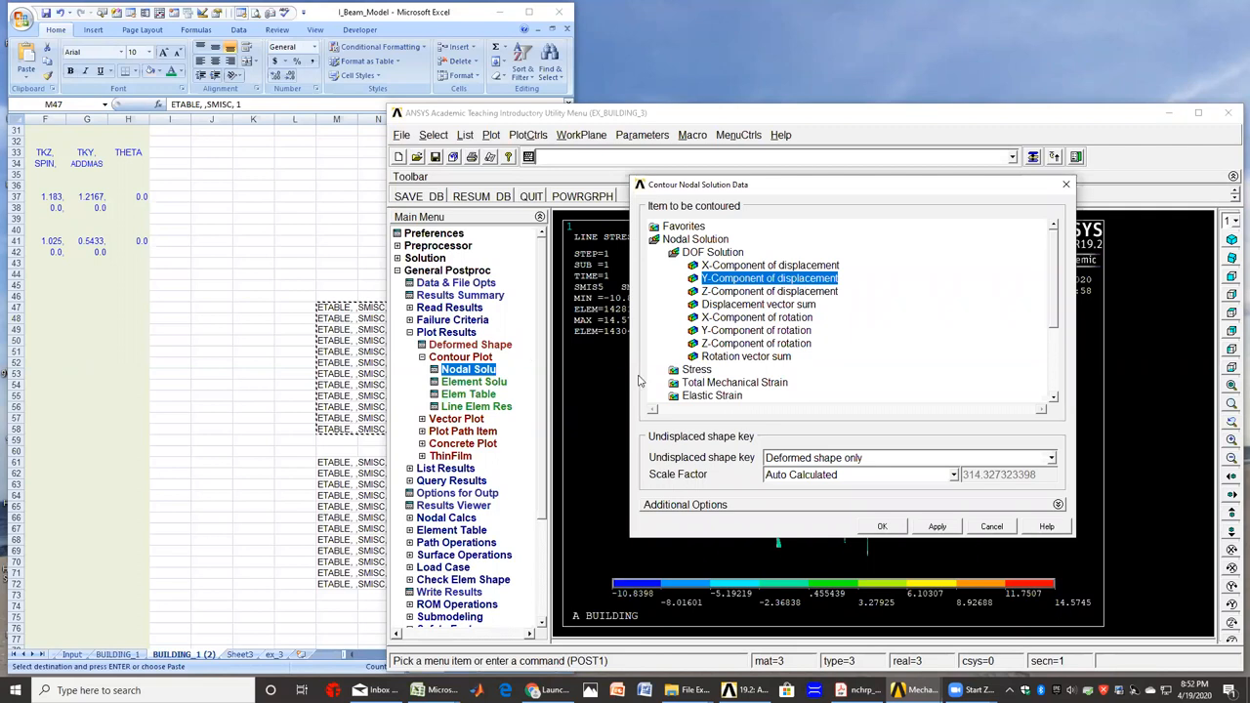
pyautogui.click(697, 265)
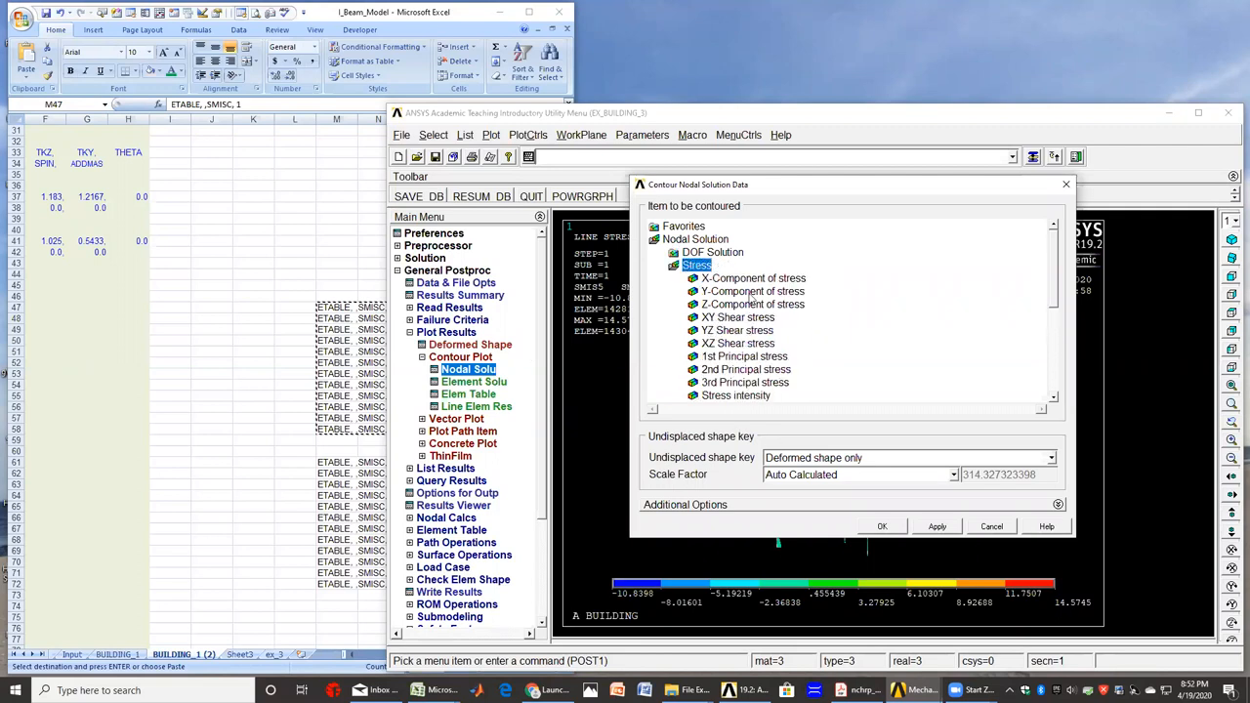
pyautogui.click(753, 278)
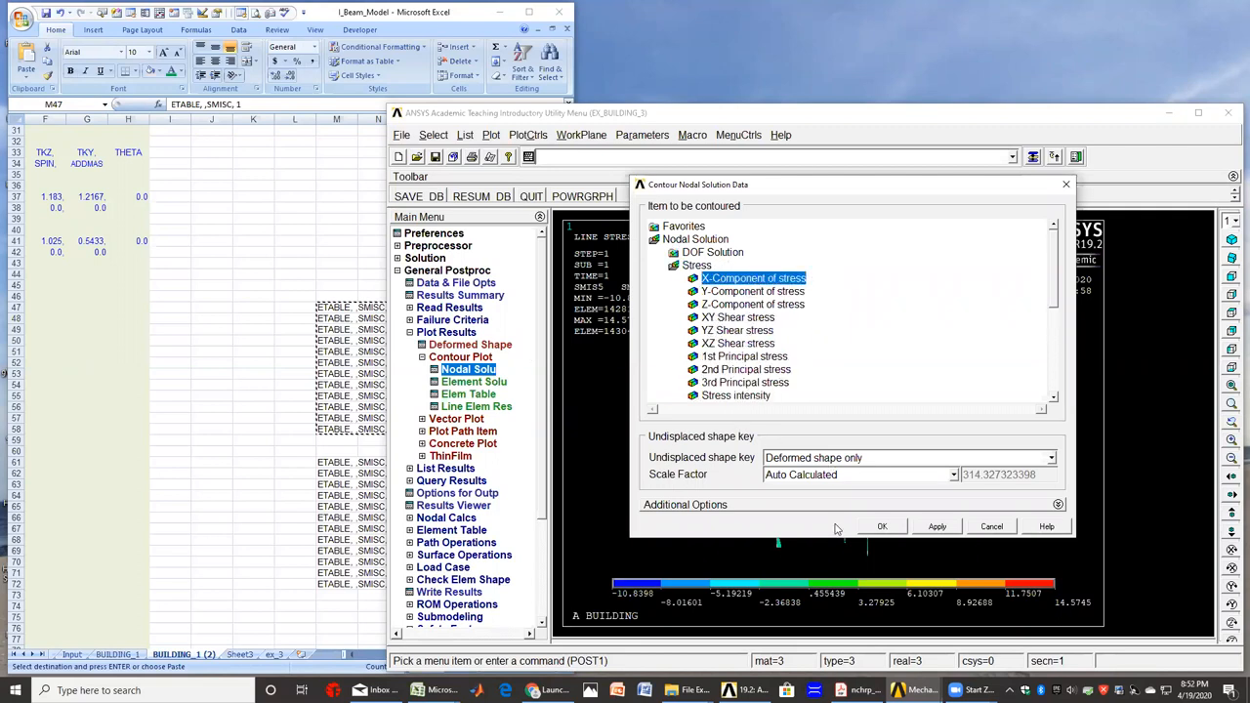
pyautogui.click(881, 526)
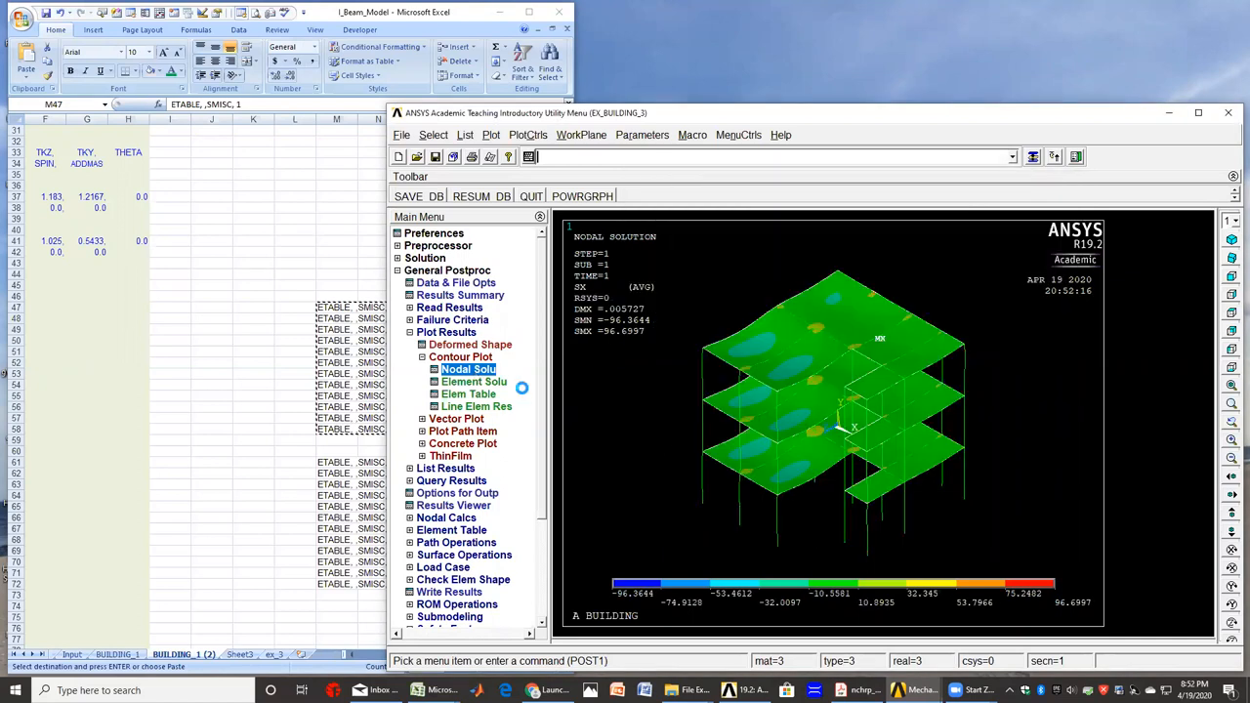
# - Contour the Z-component, then the Y-component, of nodal stress over the slabs
pyautogui.click(467, 369)
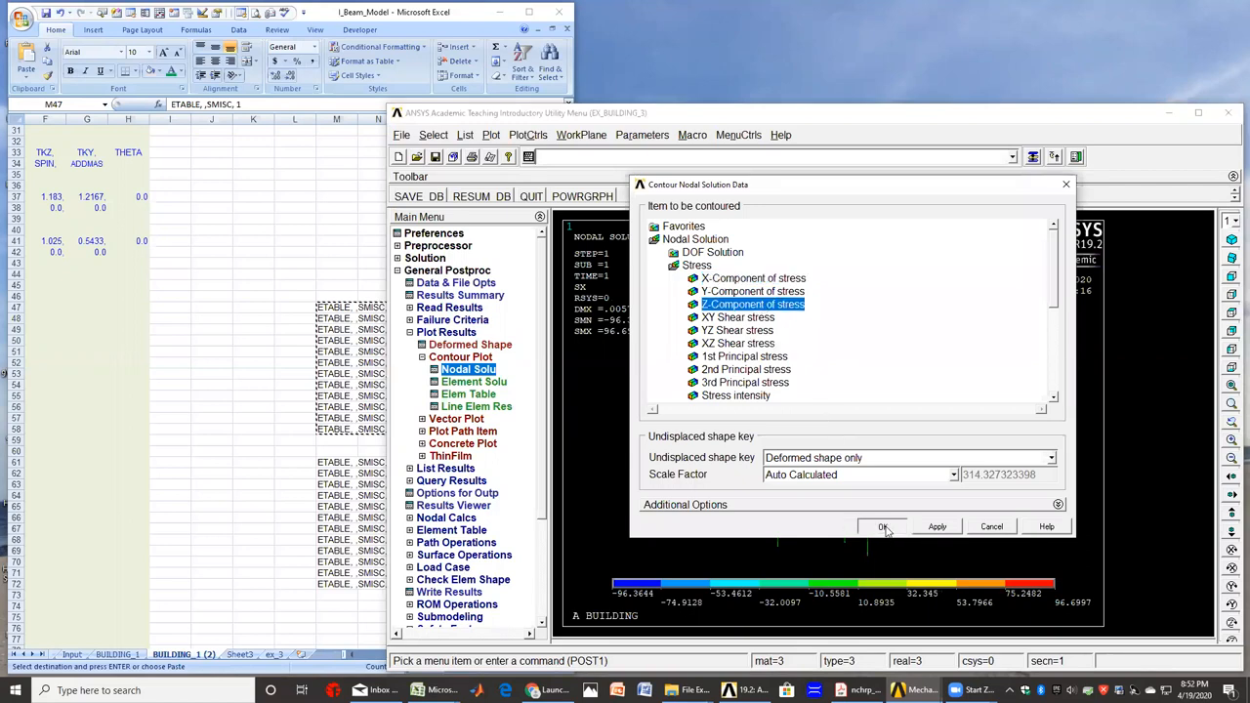
pyautogui.click(882, 526)
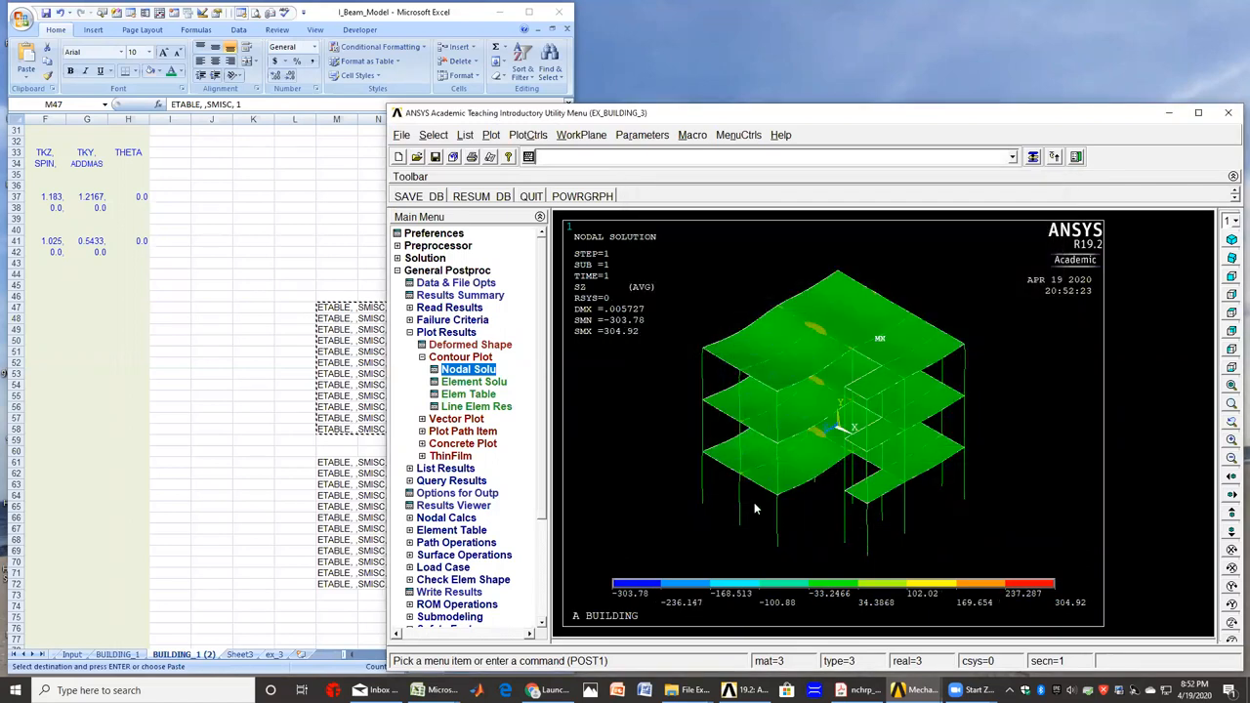
pyautogui.moveTo(706, 540)
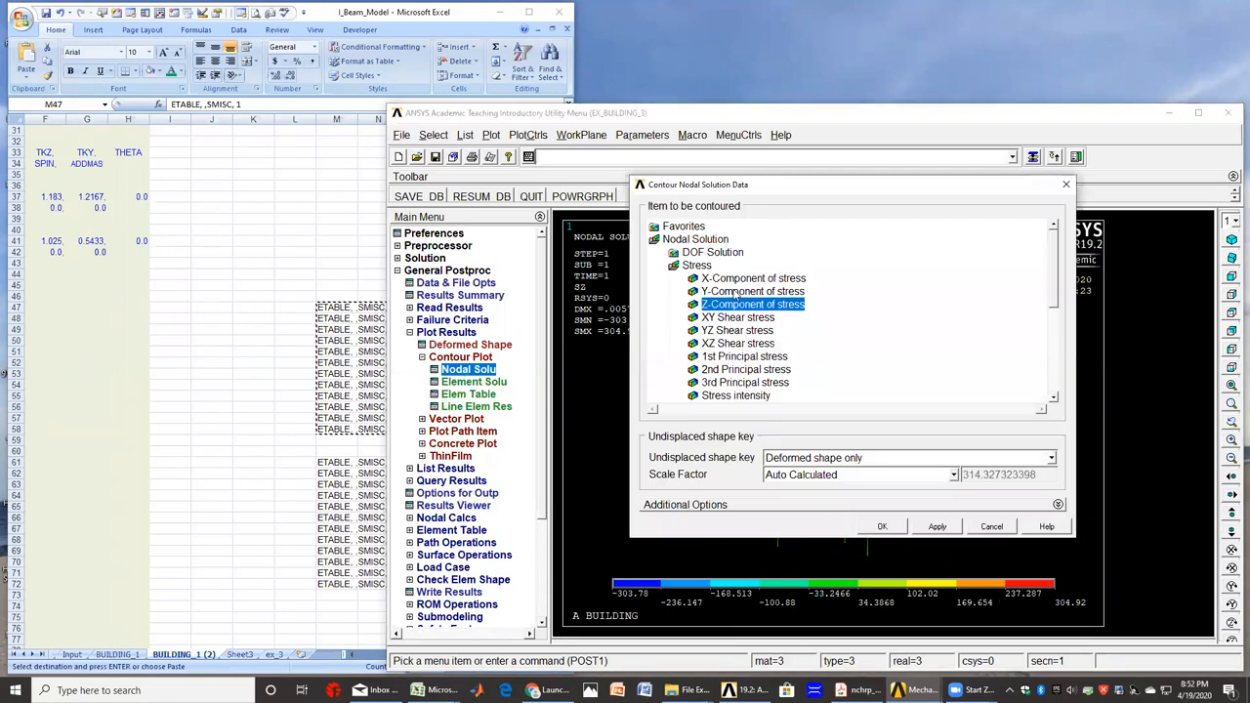
pyautogui.moveTo(742, 303)
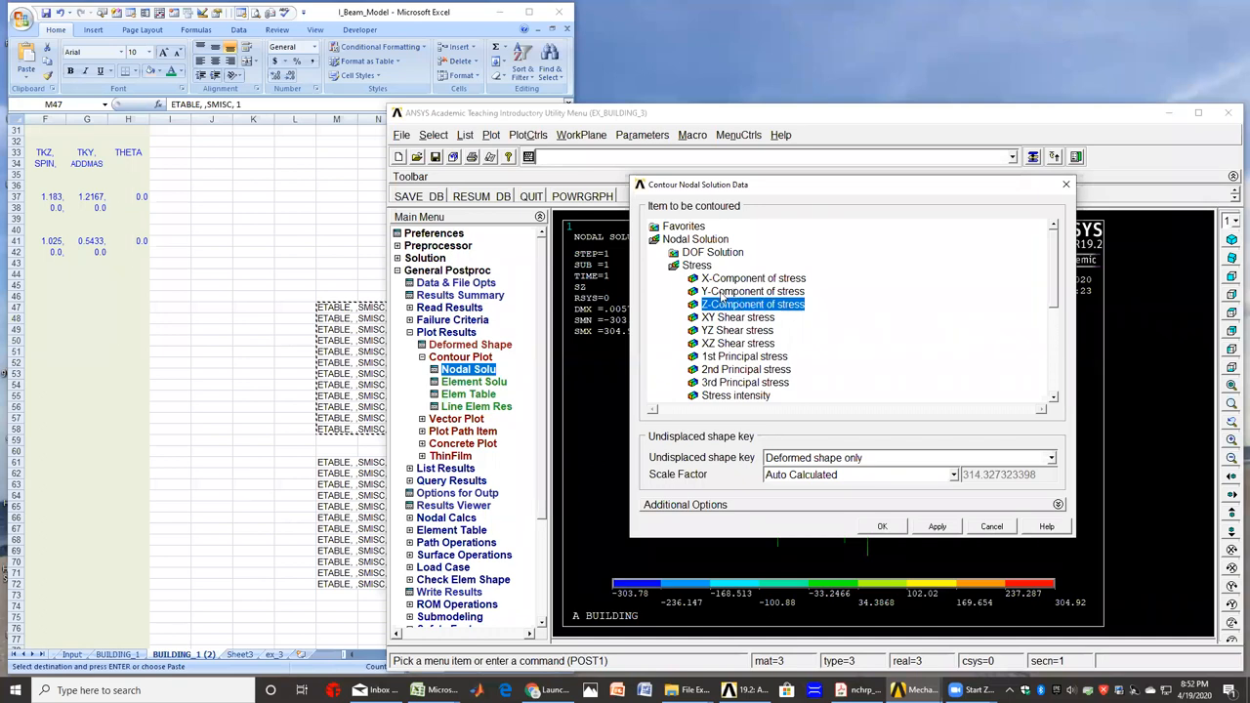
pyautogui.click(753, 291)
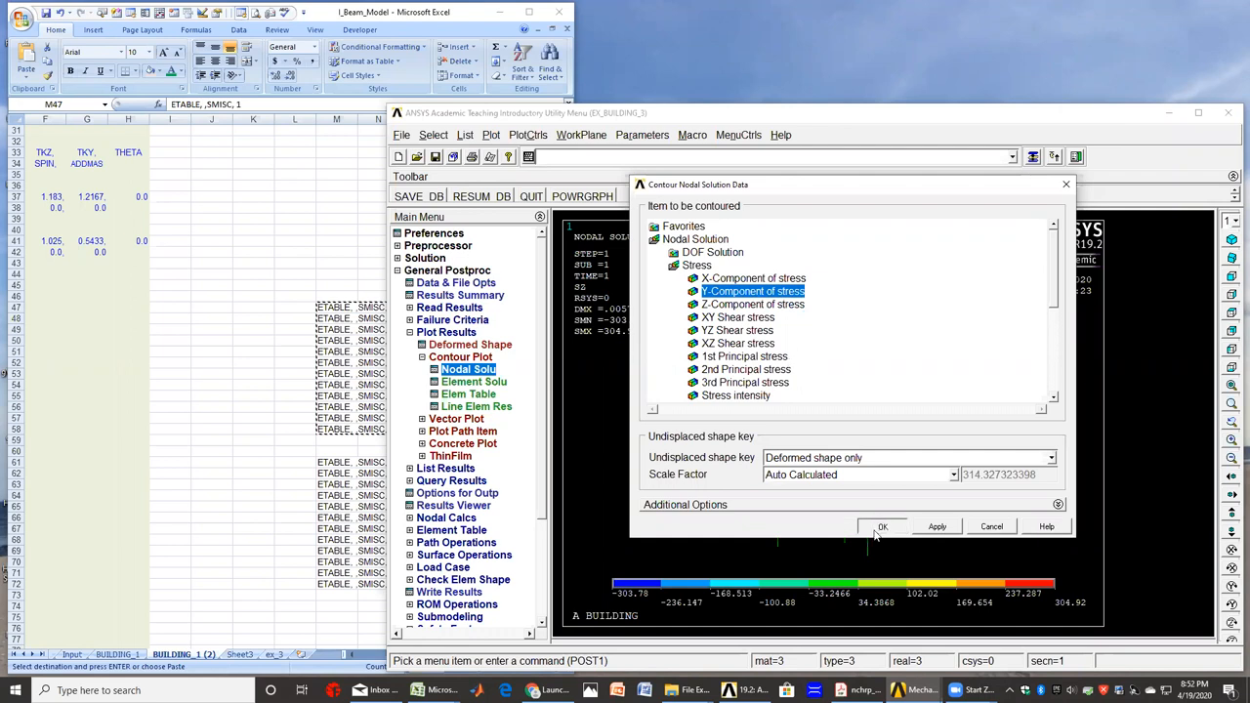
pyautogui.click(882, 527)
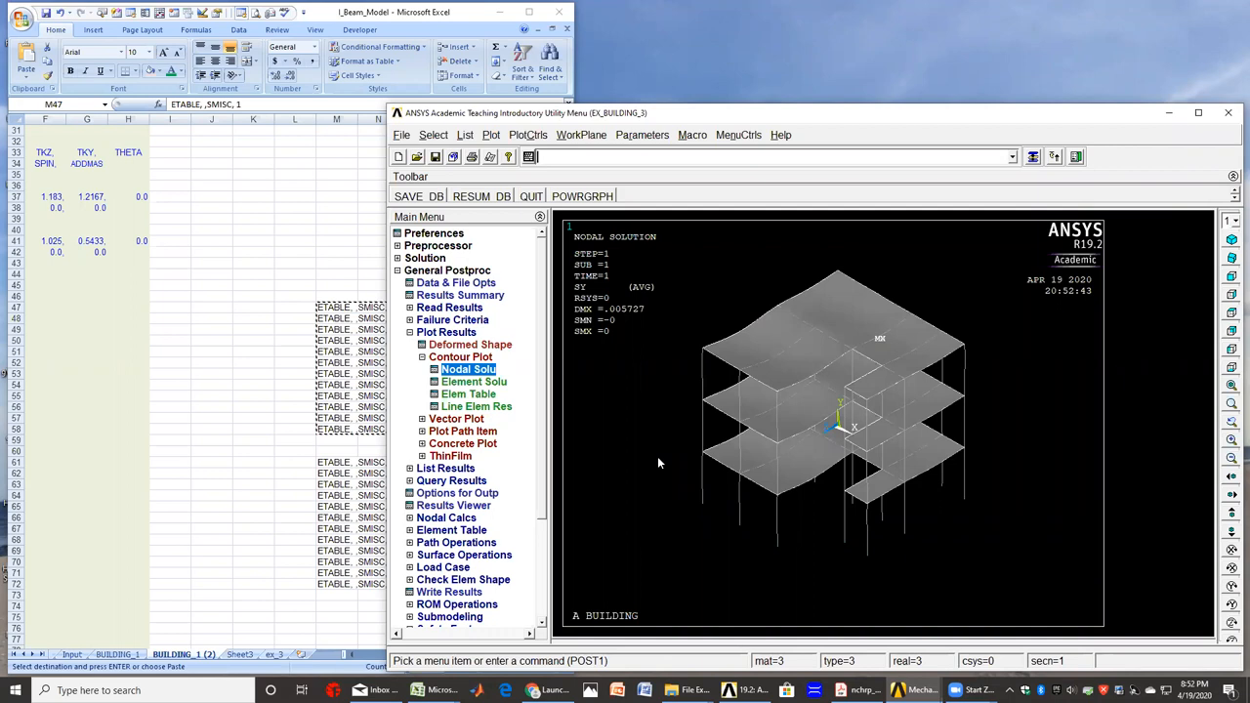
pyautogui.moveTo(1016, 293)
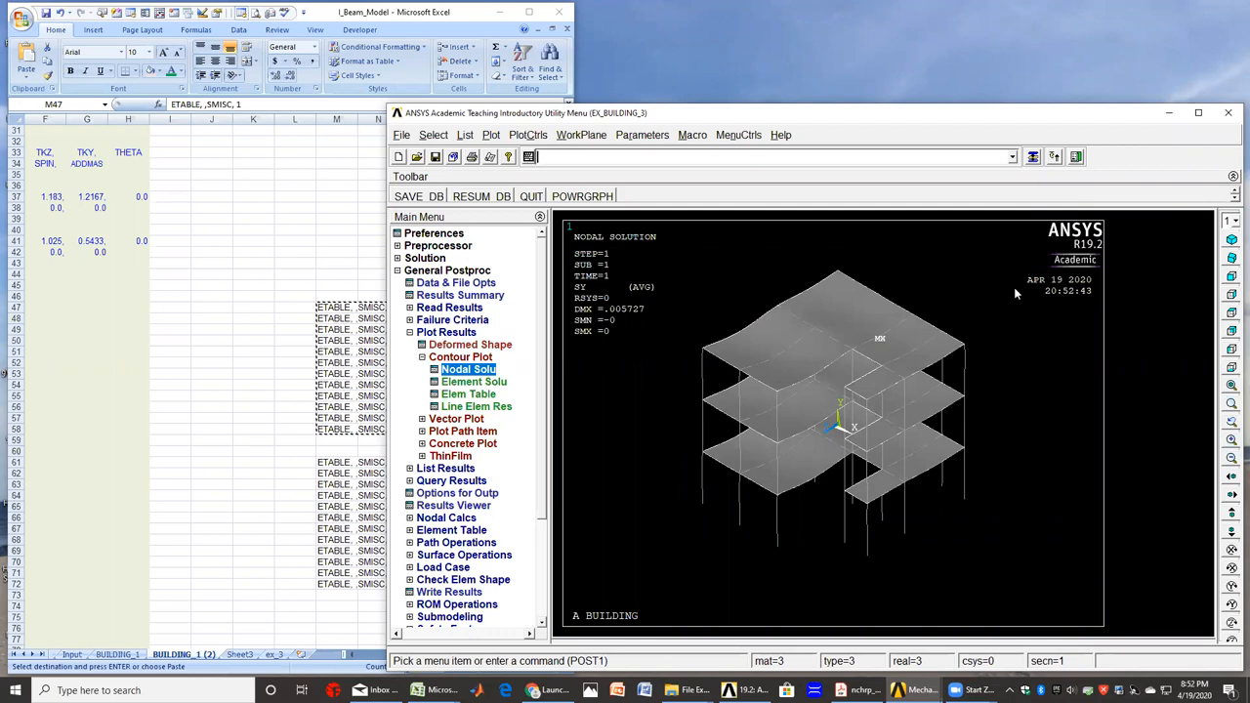
pyautogui.moveTo(1008, 404)
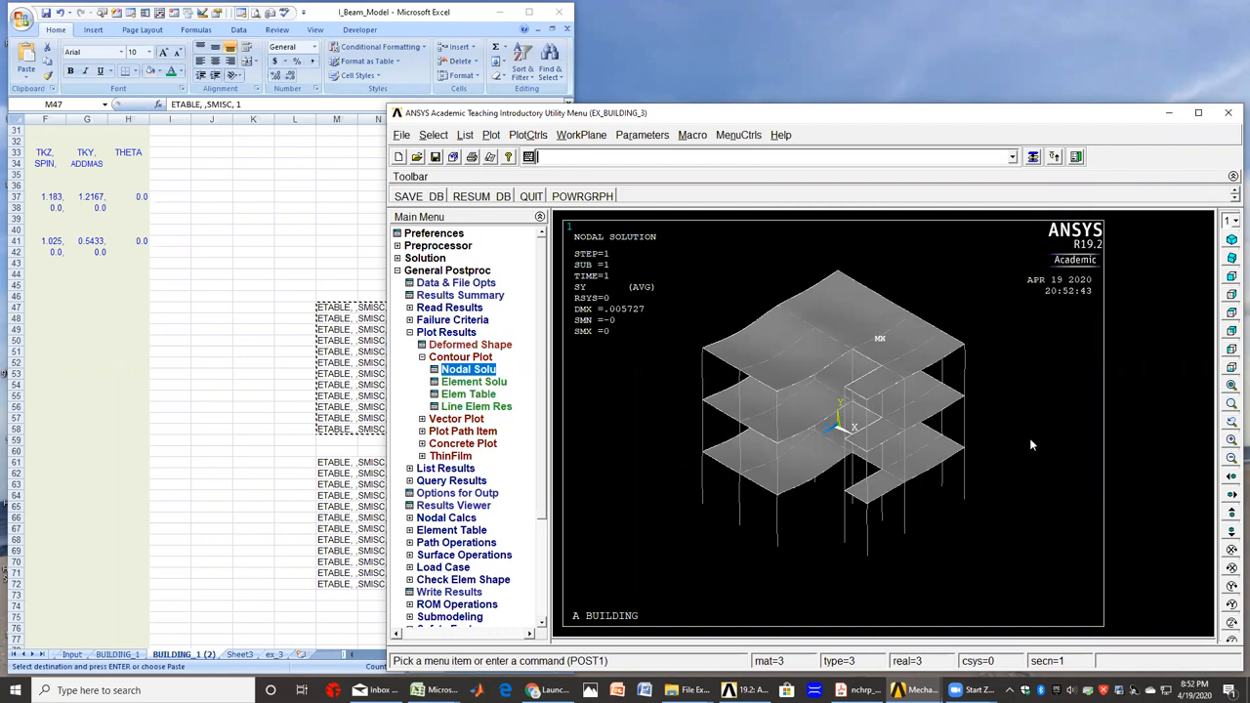
pyautogui.moveTo(1027, 461)
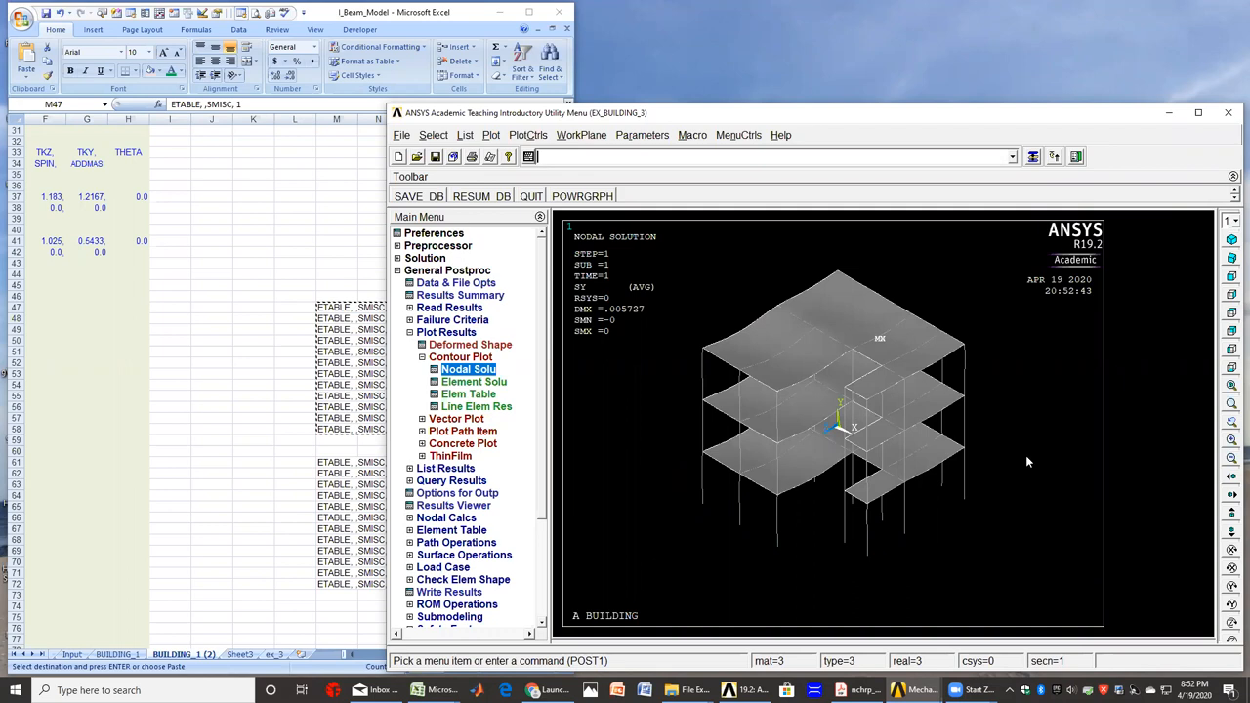
pyautogui.moveTo(996, 499)
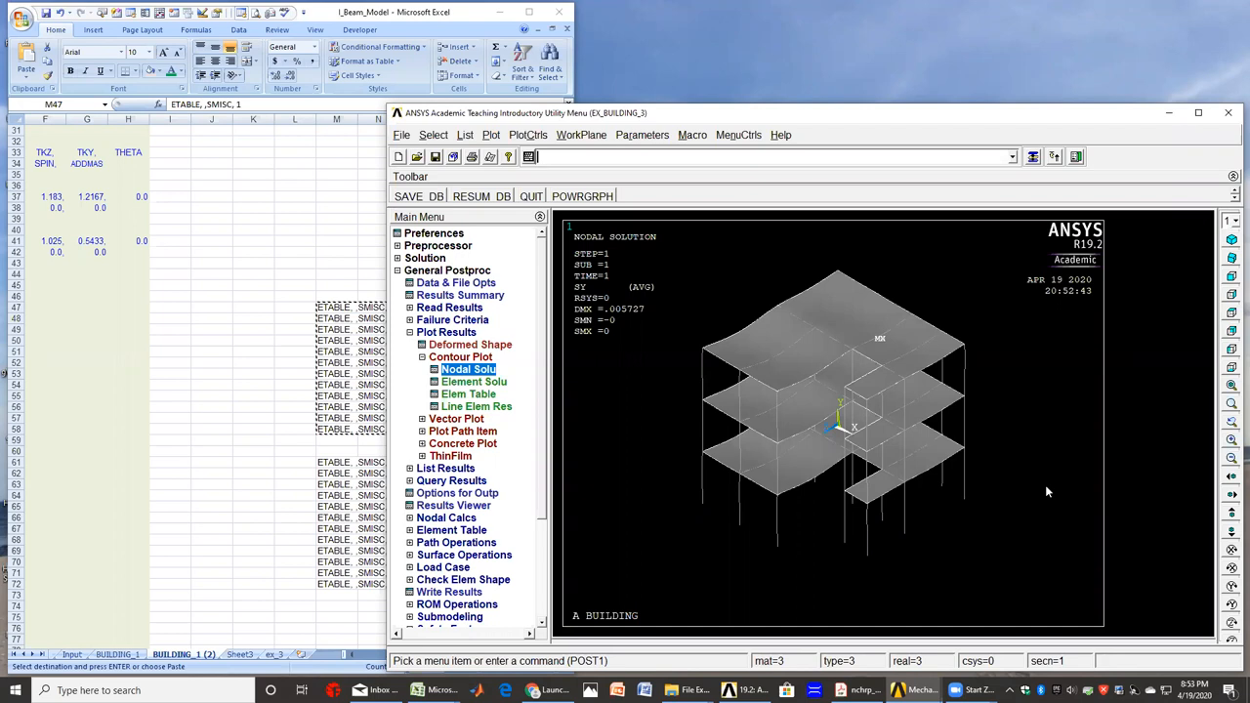
pyautogui.moveTo(1042, 455)
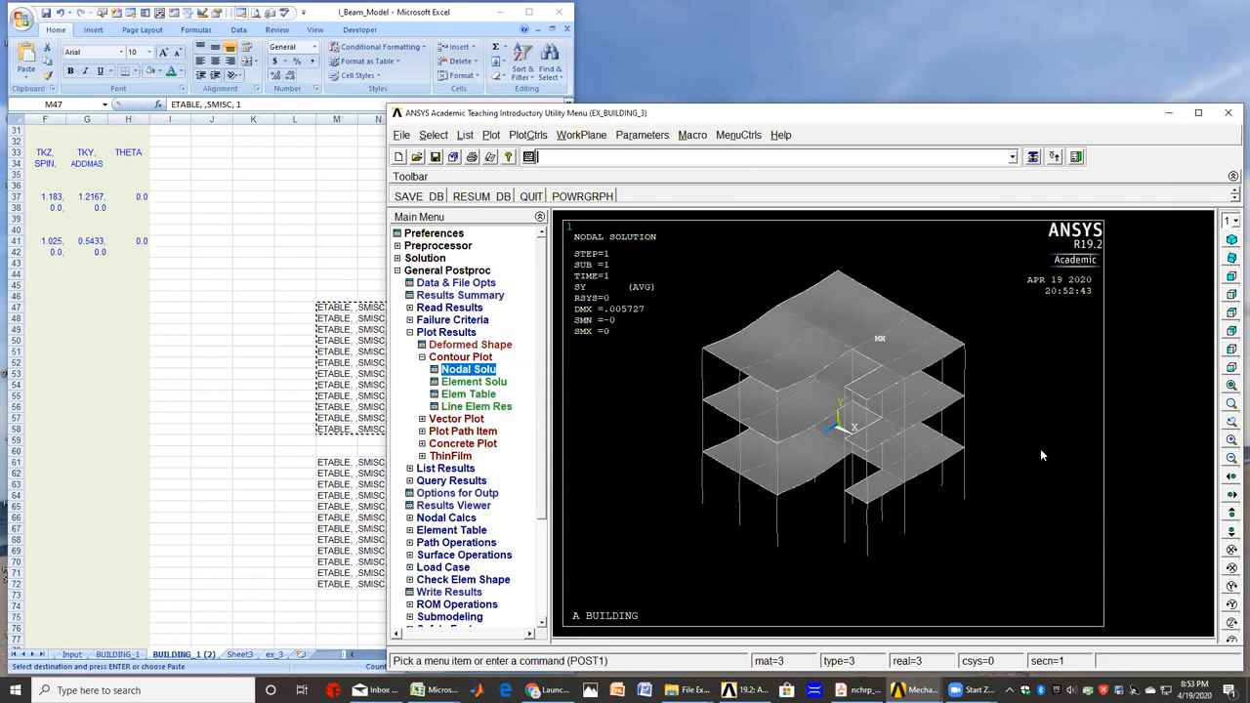